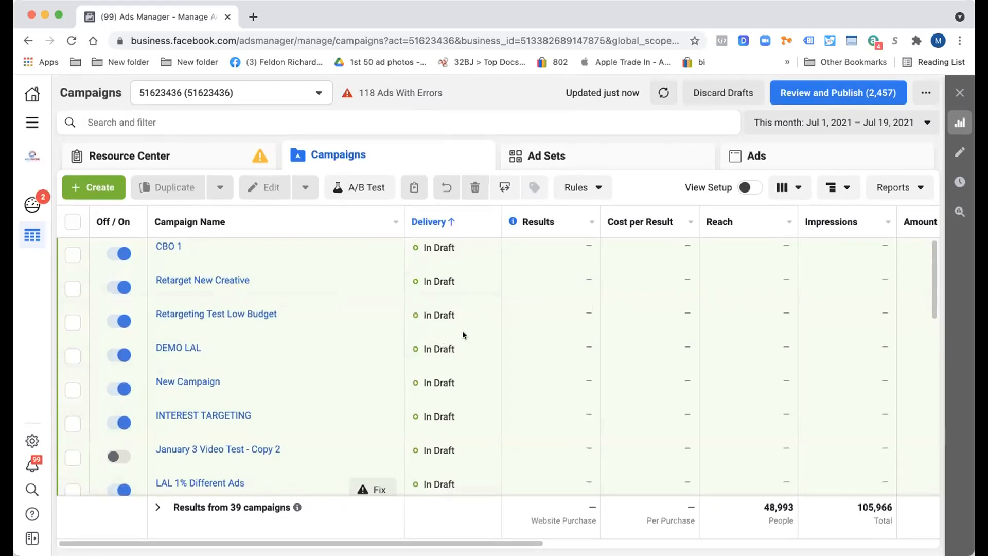
Scan the campaigns list and its metric columns to the right
scroll(down, 3)
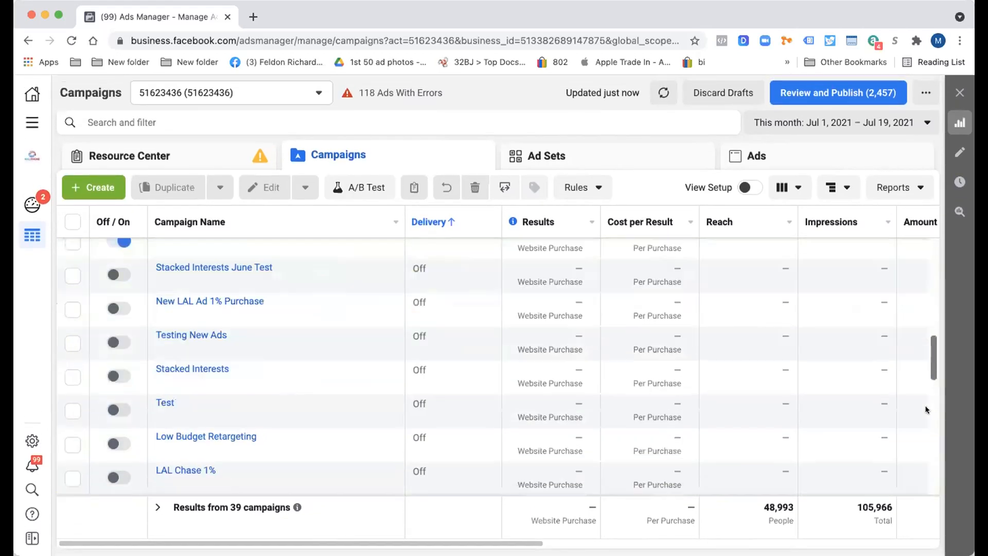
scroll(up, 3)
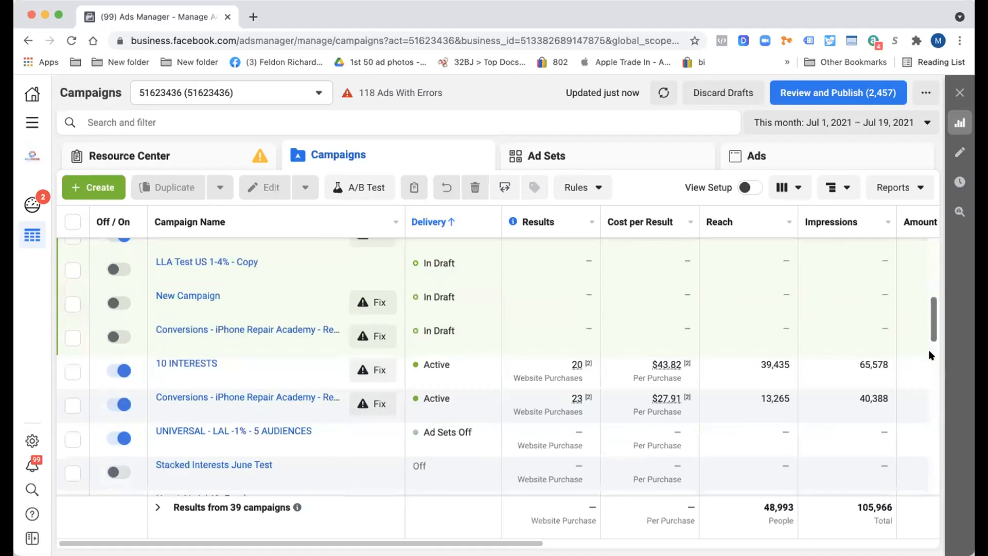
mouse_move(616, 405)
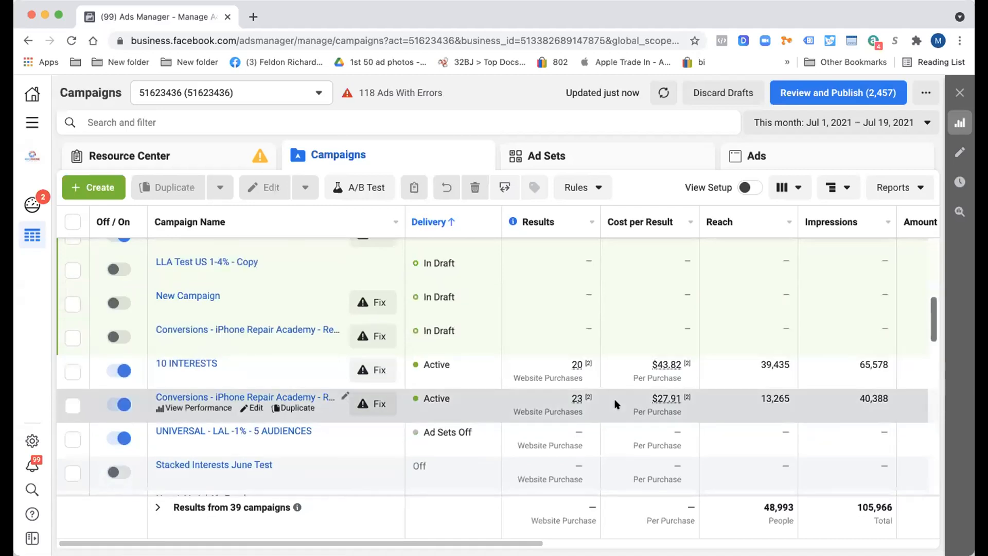
scroll(right, 3)
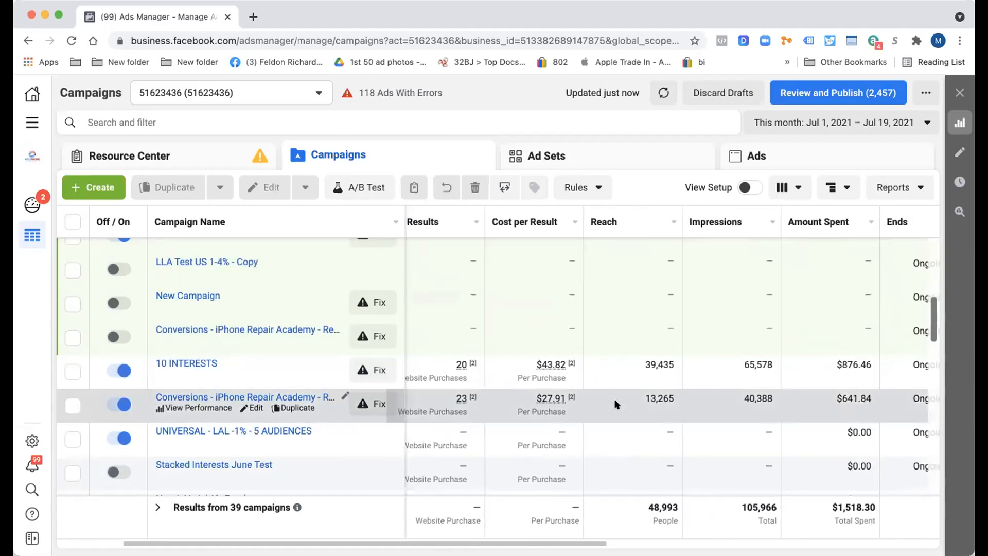
scroll(right, 3)
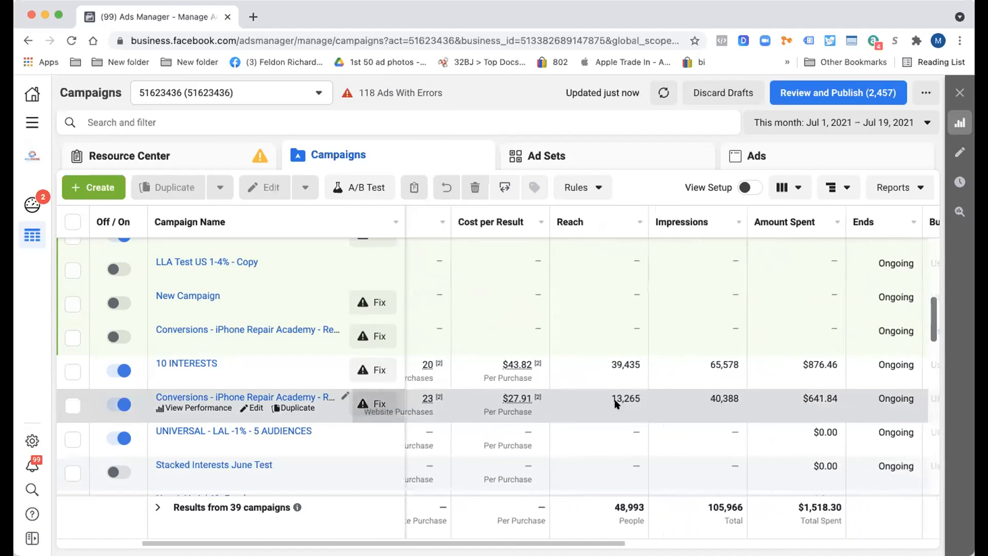
scroll(right, 3)
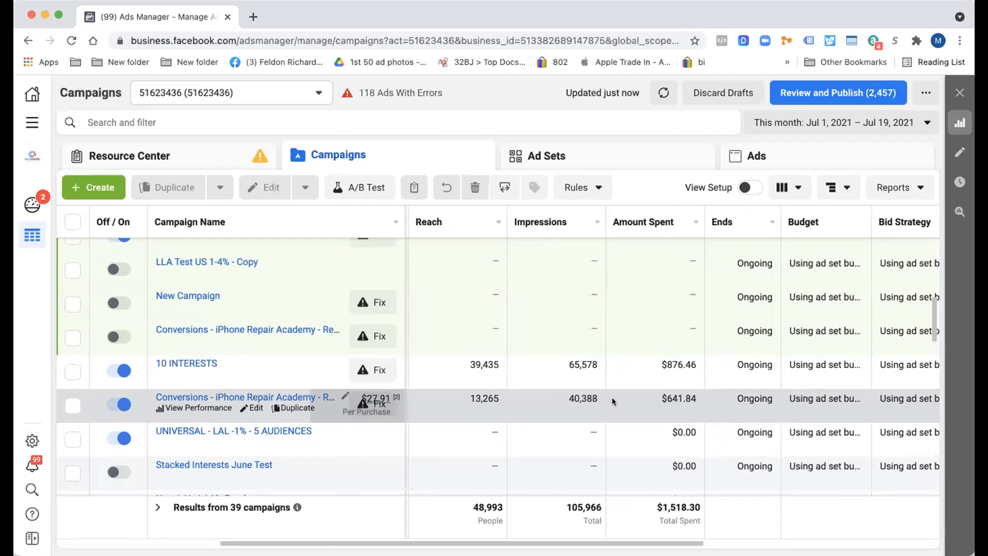
mouse_move(639, 379)
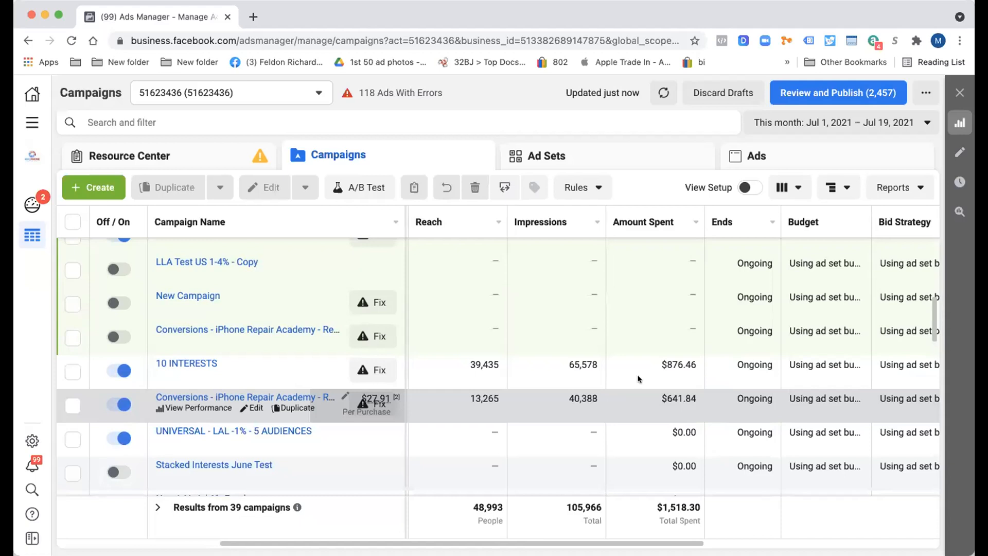
mouse_move(621, 207)
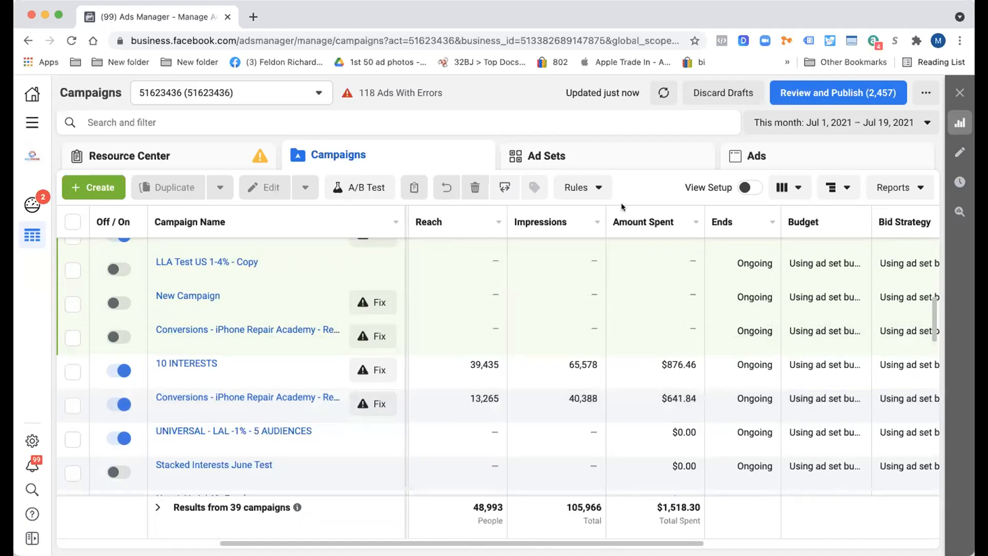
mouse_move(483, 360)
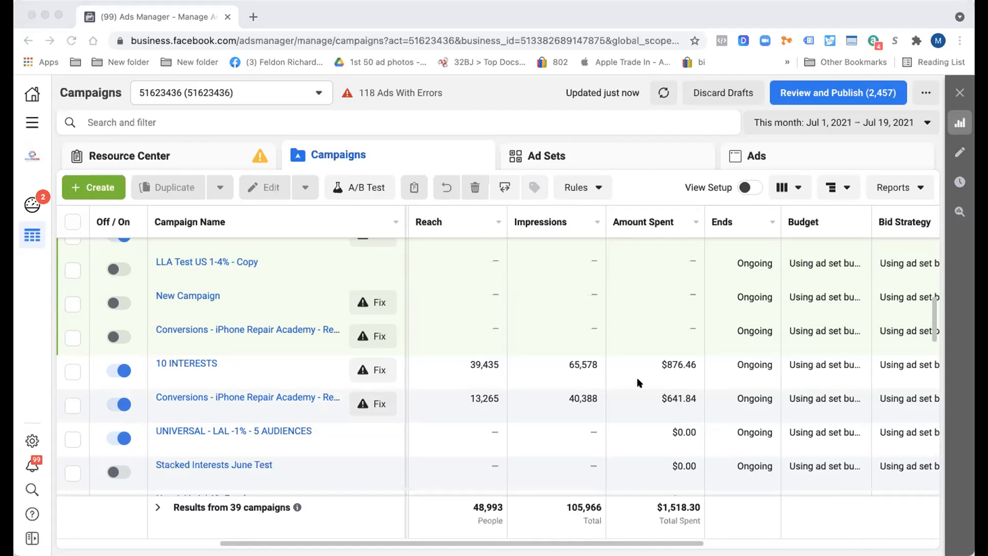
mouse_move(677, 288)
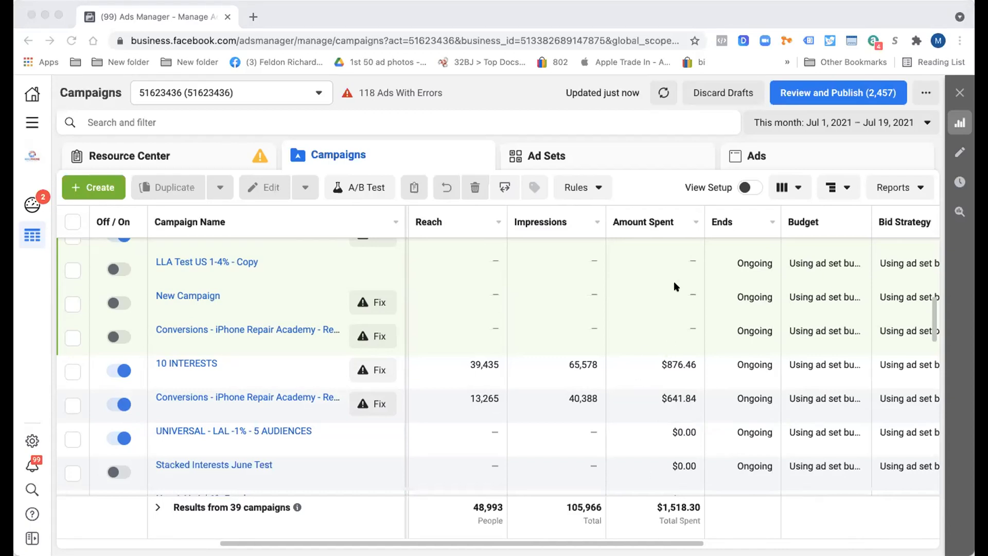
mouse_move(549, 442)
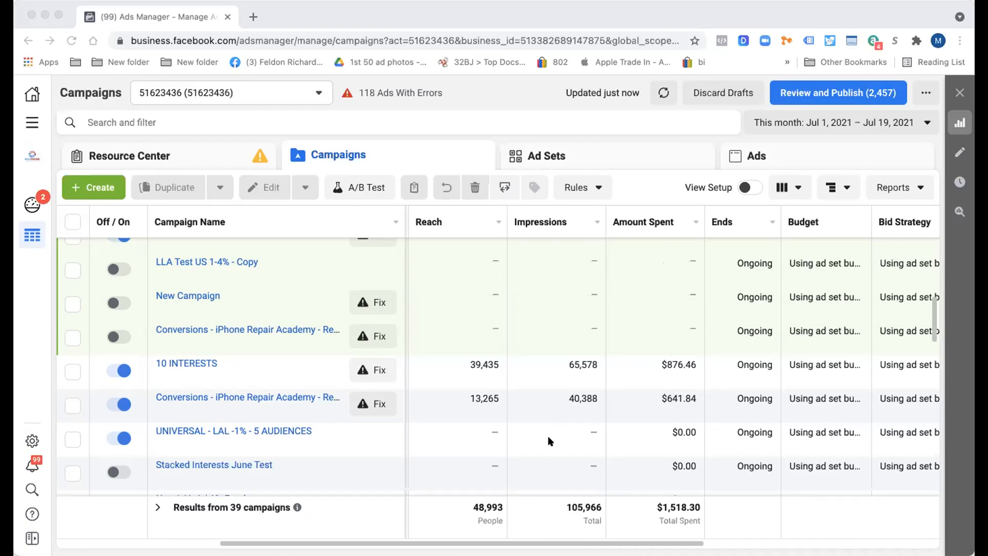
mouse_move(557, 384)
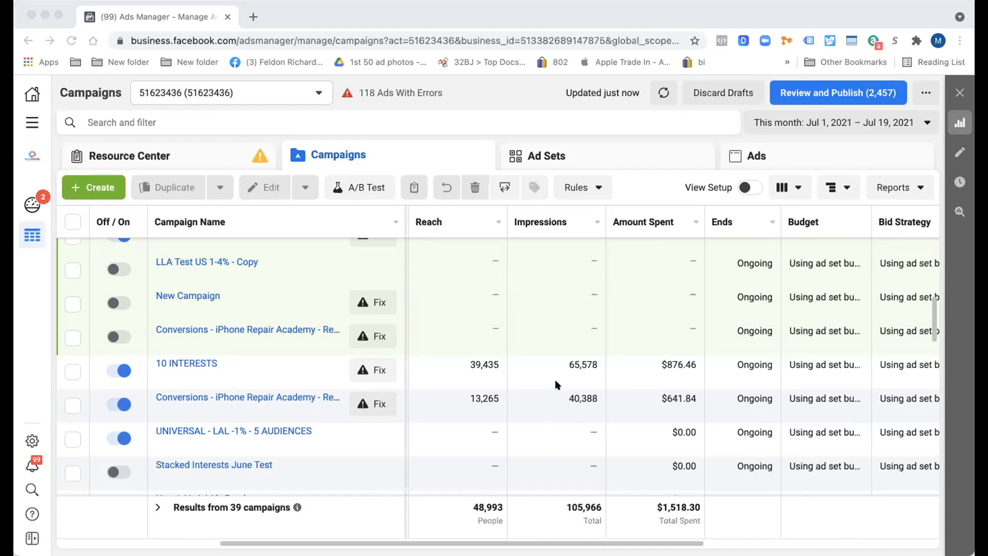
mouse_move(797, 380)
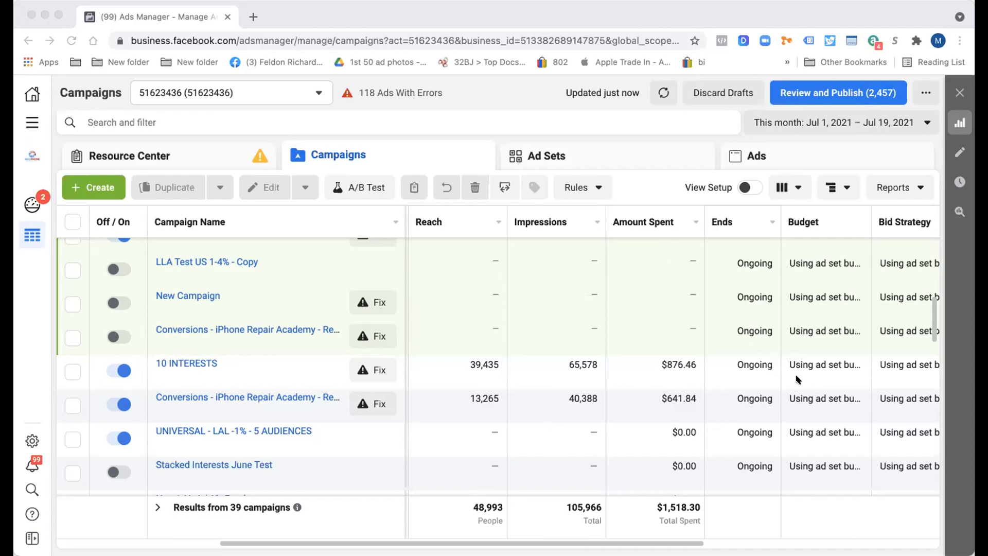
mouse_move(677, 324)
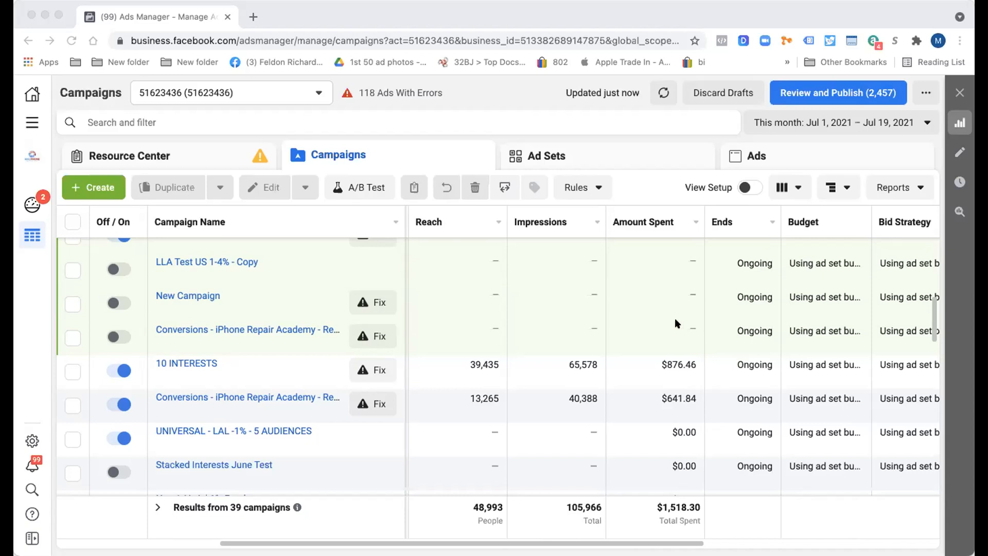
mouse_move(526, 157)
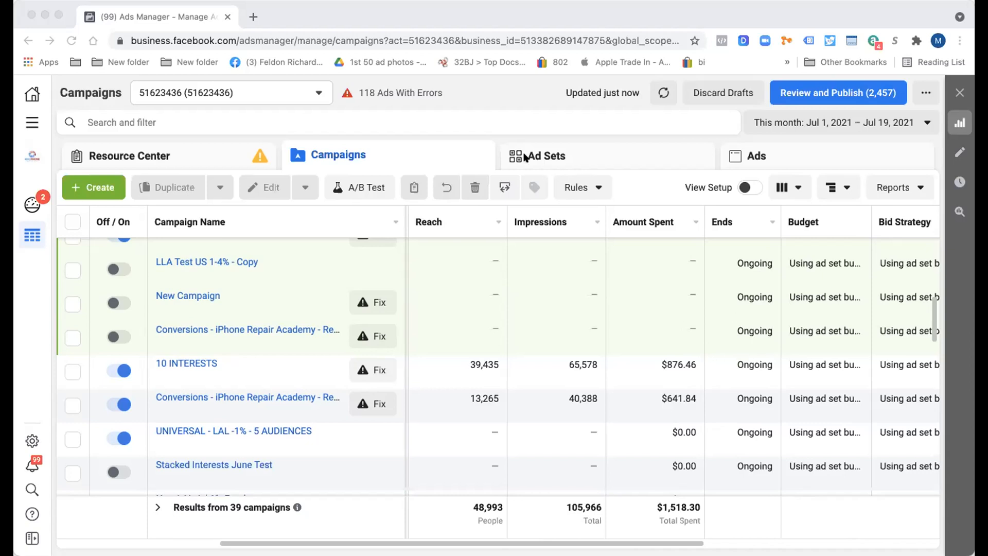
mouse_move(439, 244)
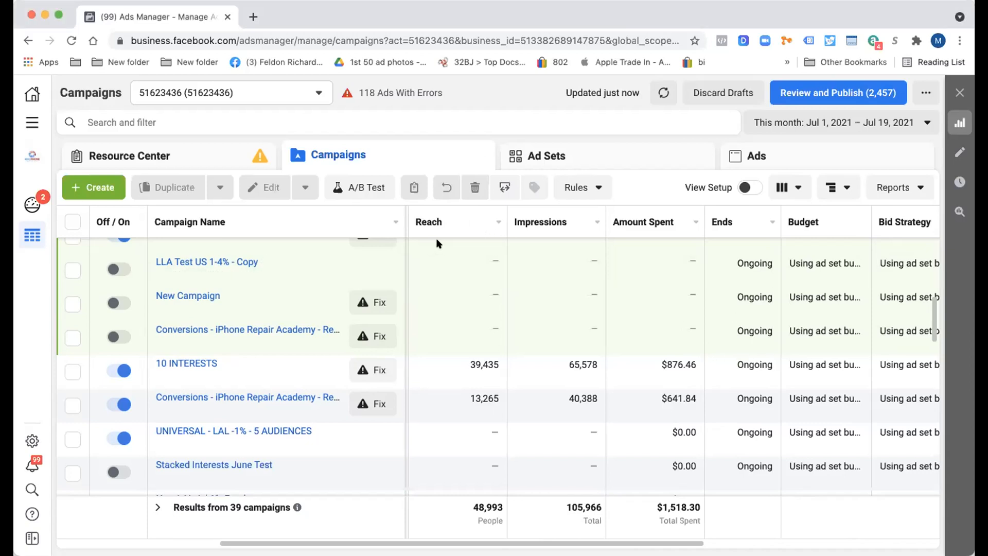
mouse_move(237, 161)
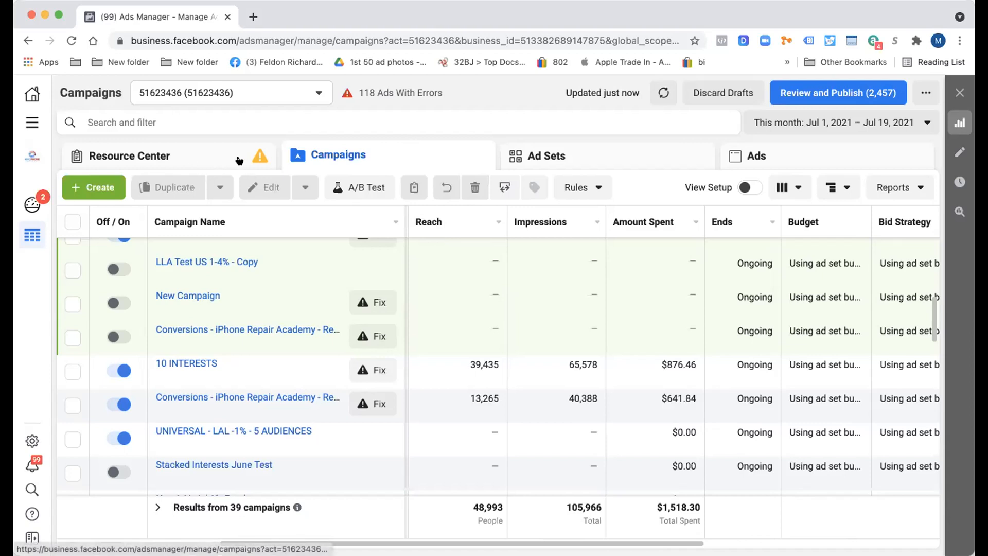
Filter campaigns to 'active' delivery and drill into the 10 INTERESTS campaign's ad sets
scroll(down, 3)
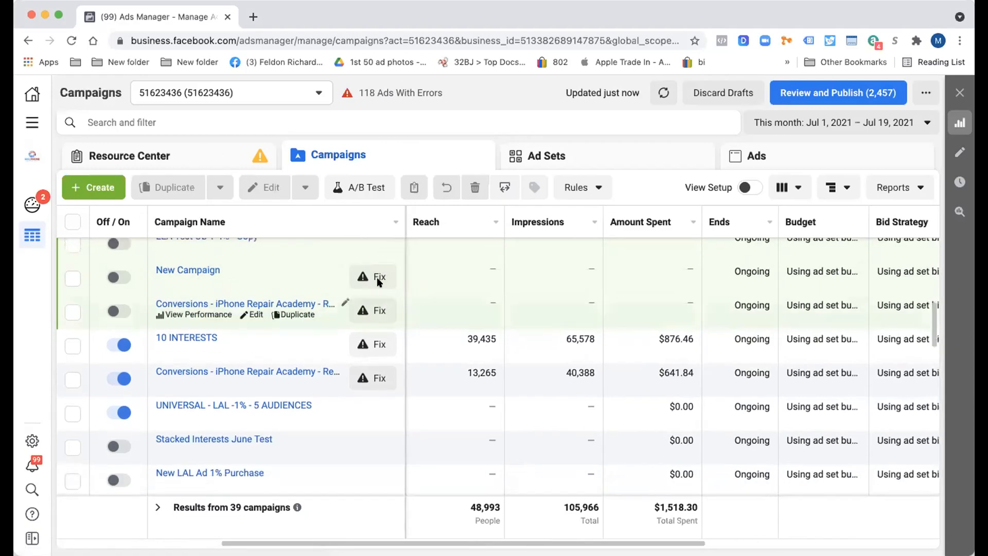
text(a)
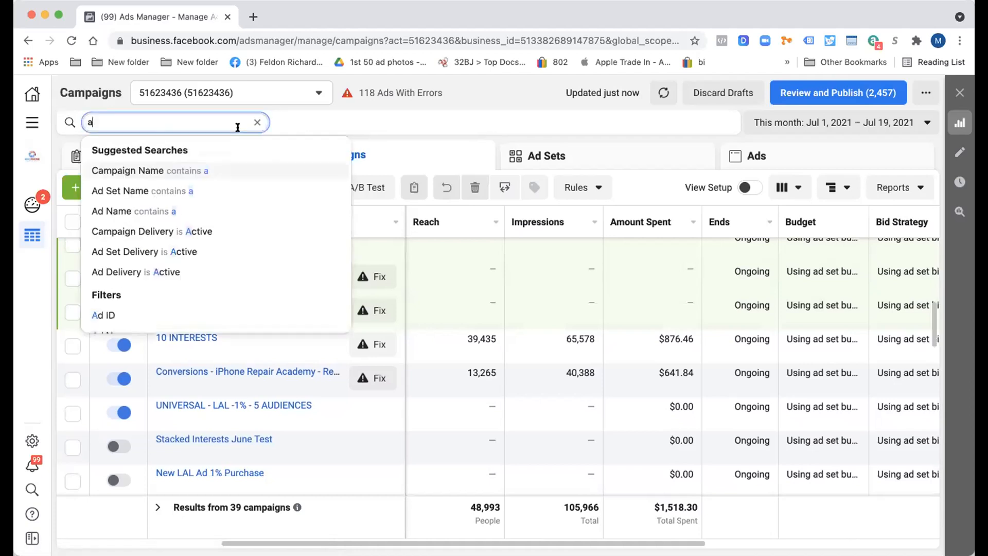
text(ctive)
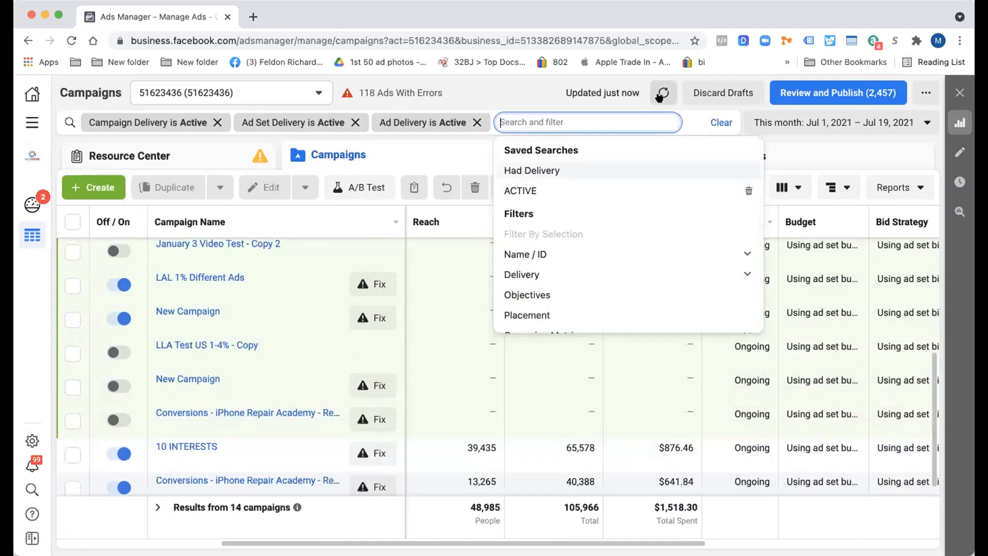
click(663, 93)
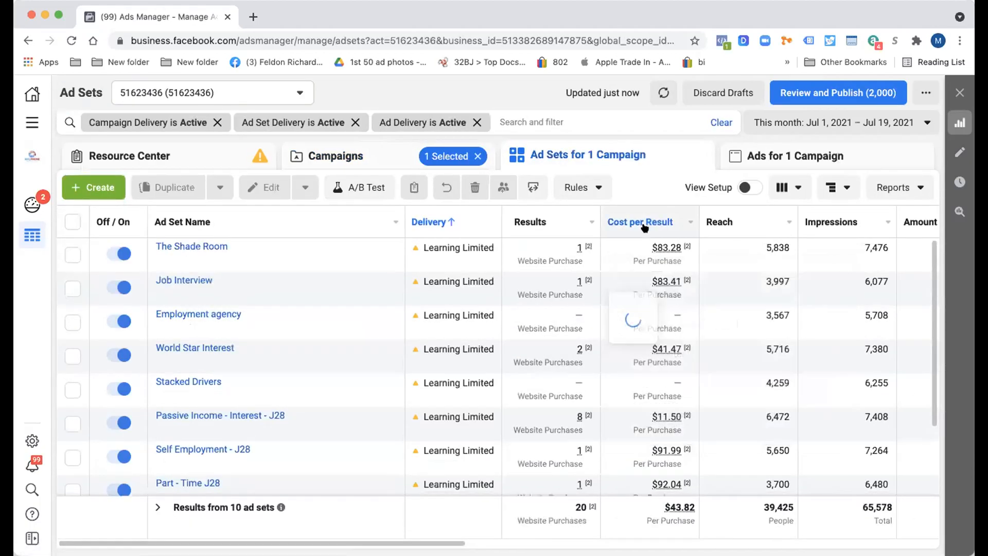
mouse_move(220, 416)
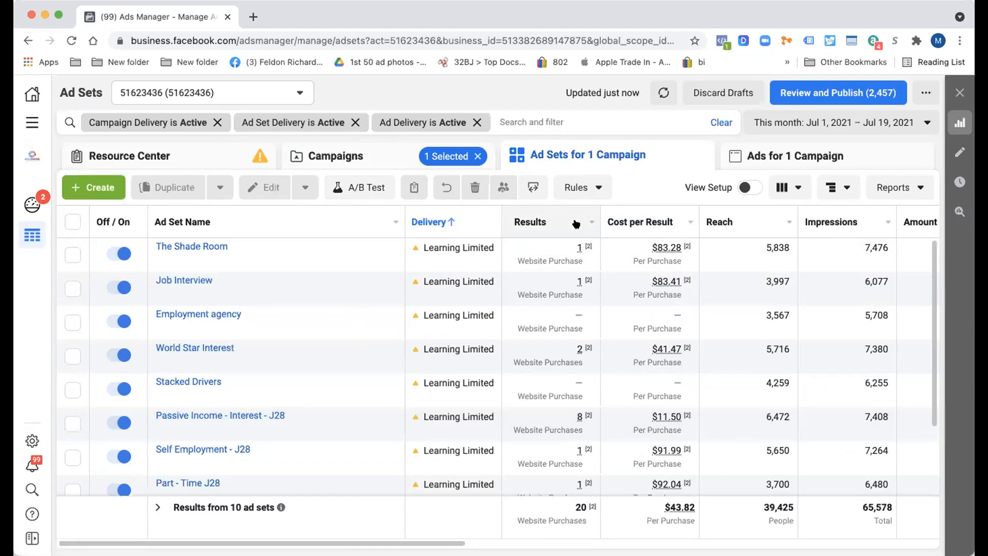
Sort ad sets by Results descending and rename Passive Income - Interest - J28 to 'Open Targeting', publishing it
click(530, 223)
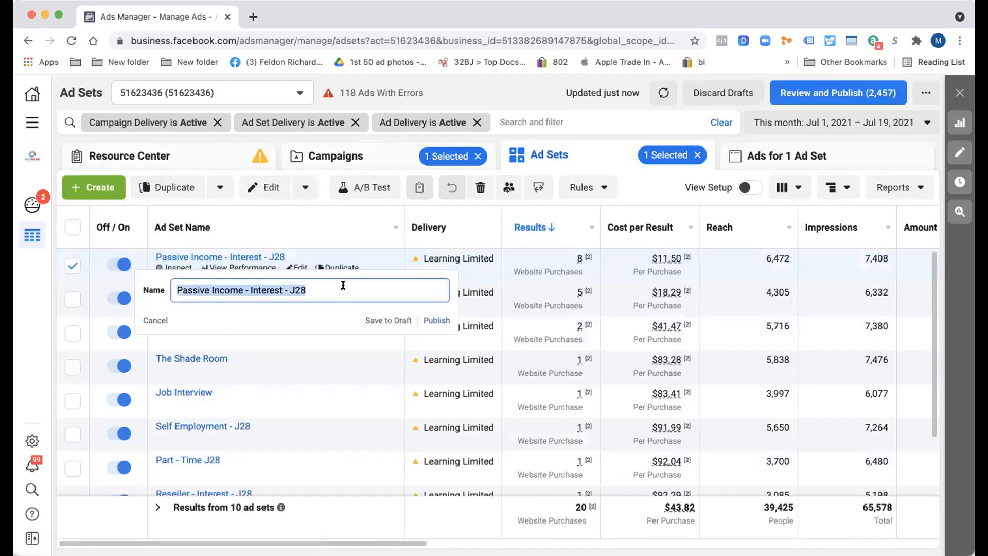
text(Open Targ)
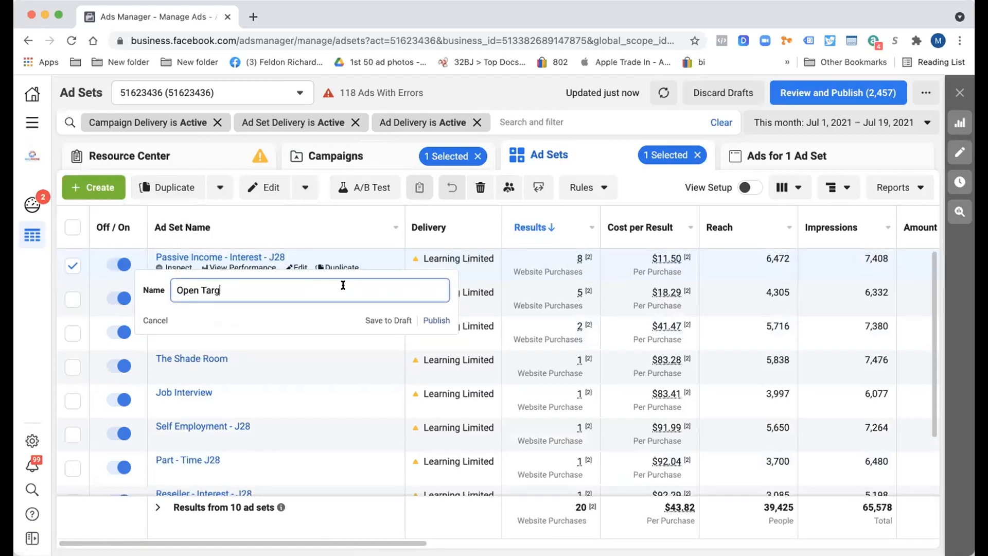
text(eting)
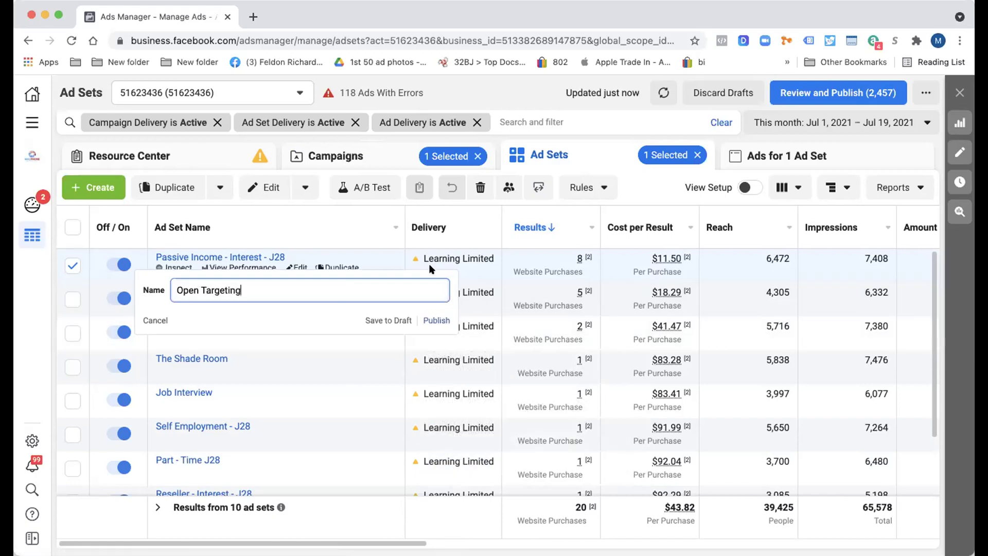
click(436, 320)
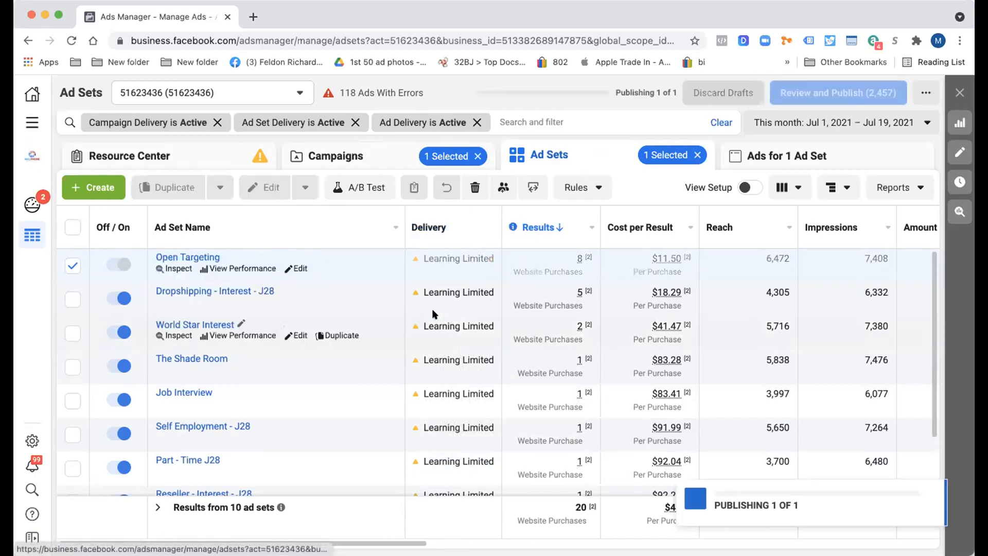
mouse_move(357, 290)
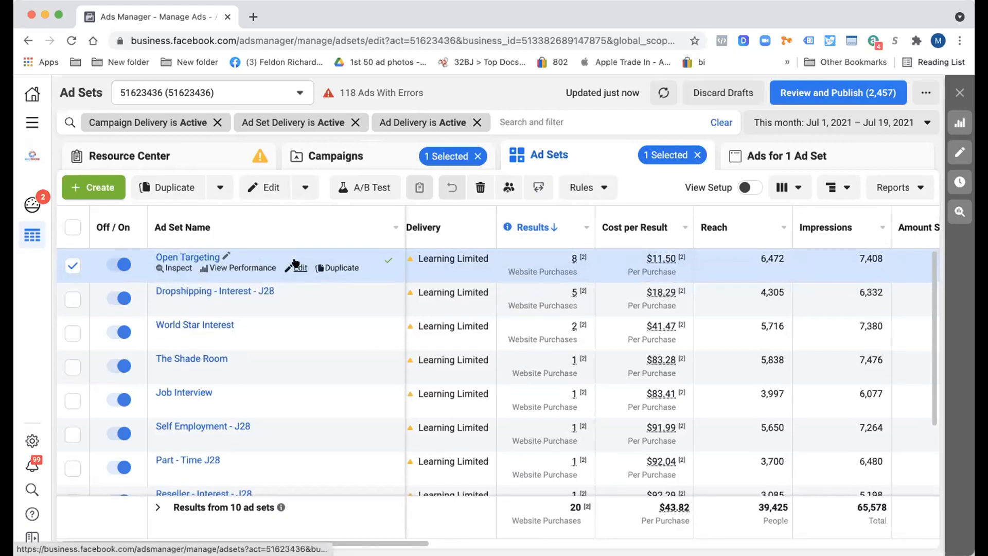
click(296, 268)
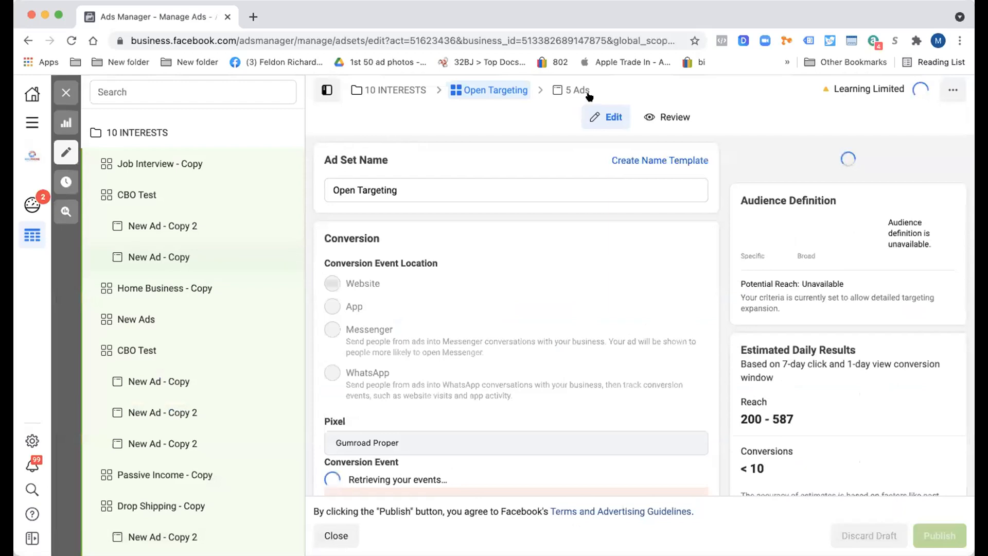
click(576, 89)
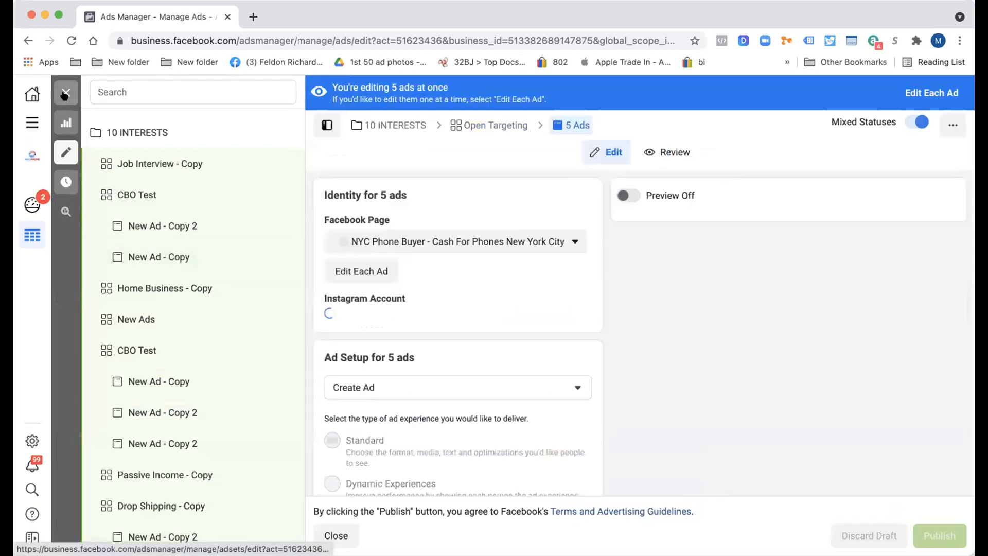
click(335, 535)
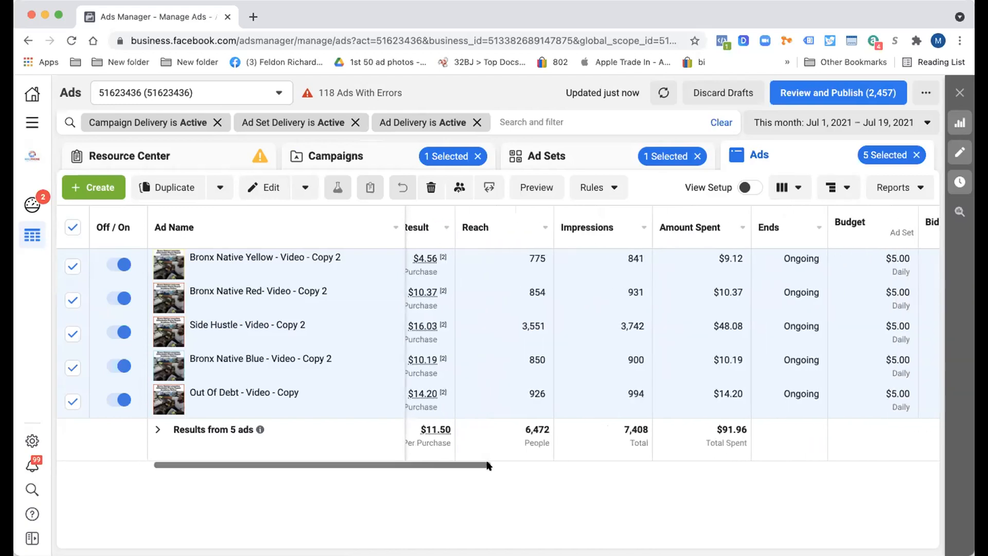
scroll(right, 3)
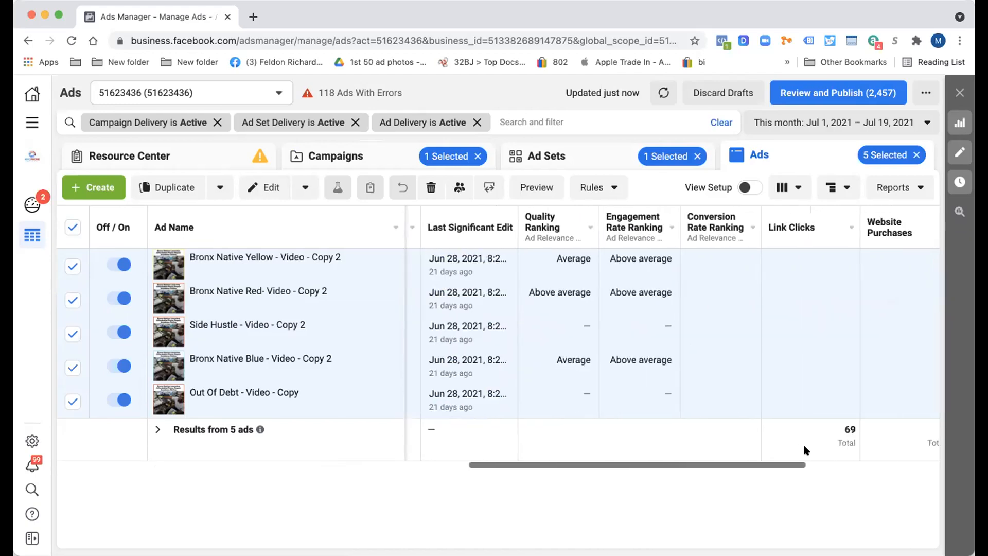
scroll(right, 3)
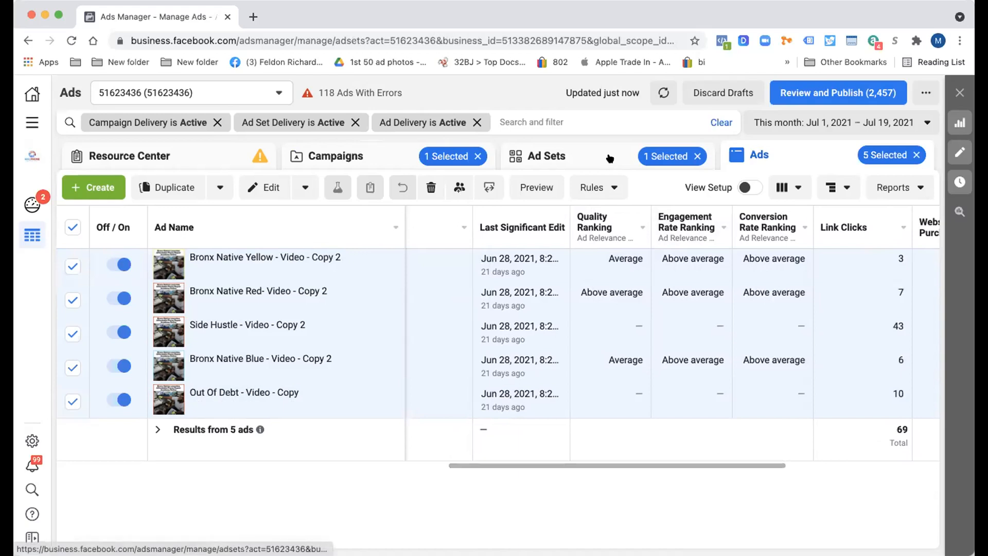
Return to the ten ad sets and scan their link clicks, purchases, ROAS and budget columns
click(549, 155)
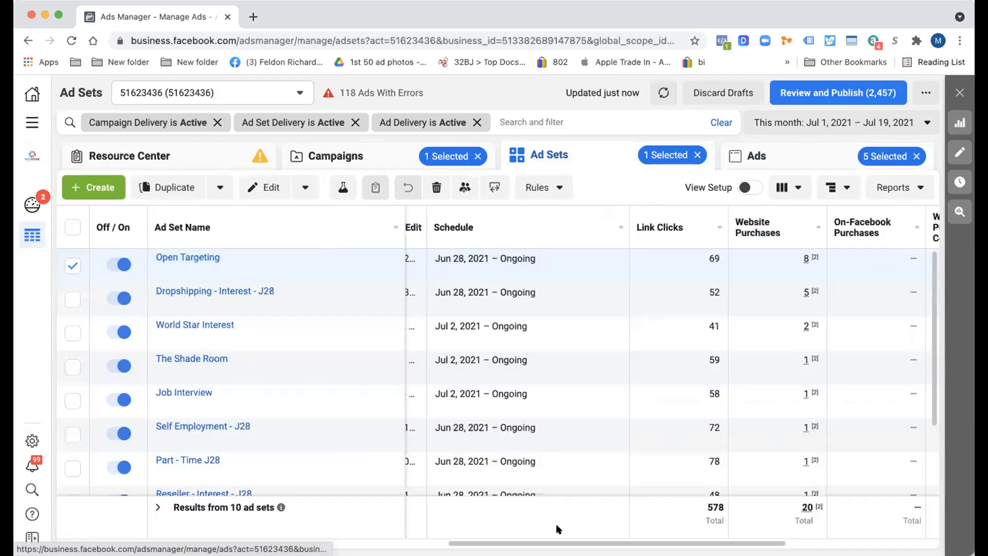
scroll(right, 3)
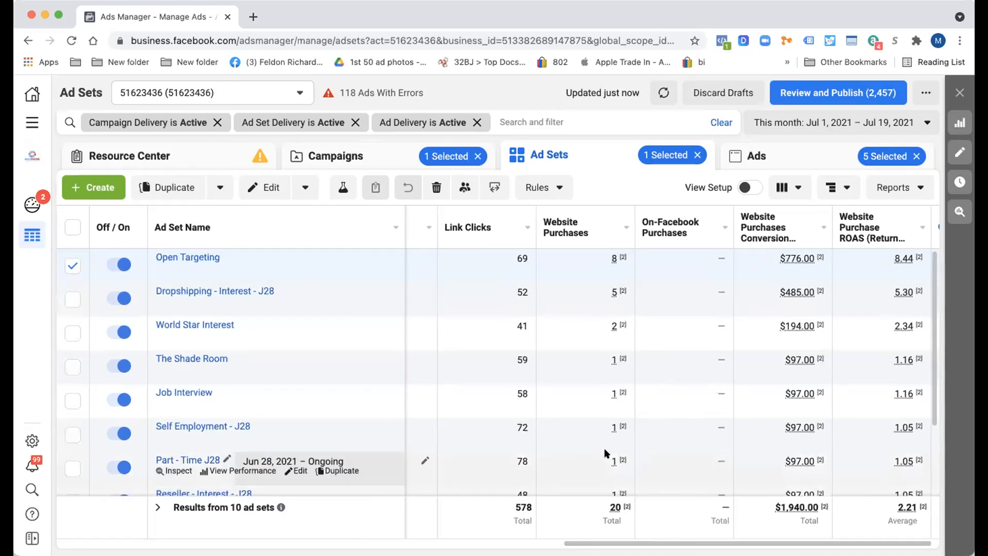
mouse_move(558, 520)
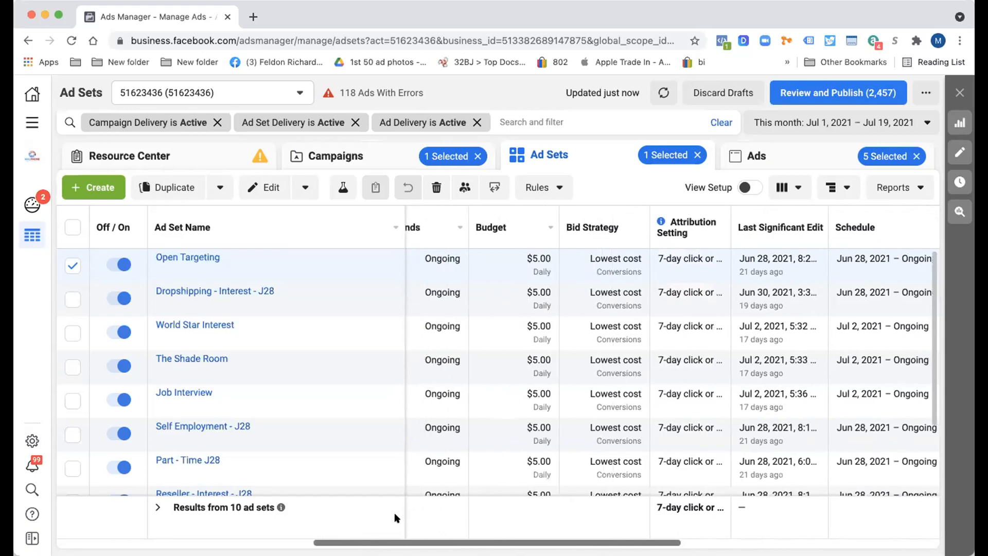
scroll(left, 3)
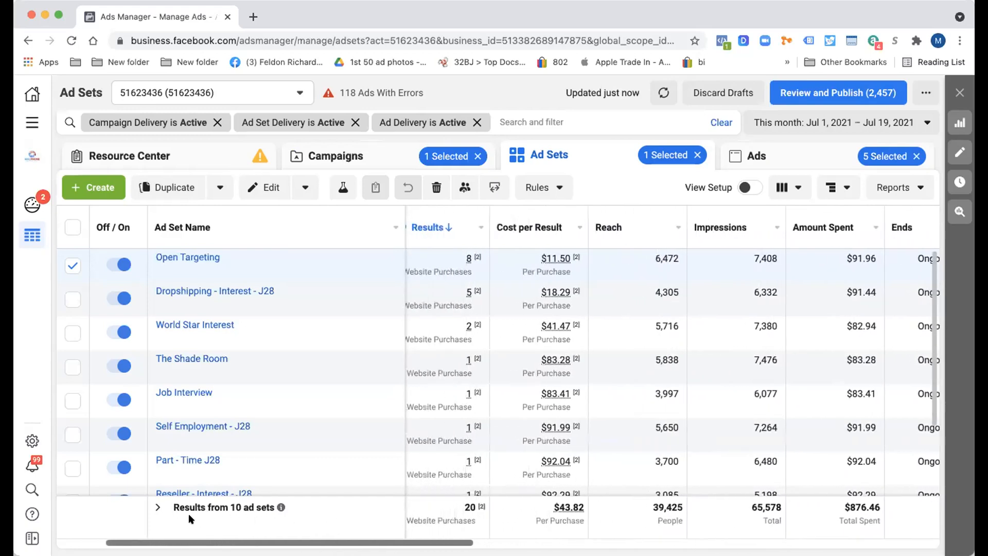
mouse_move(265, 259)
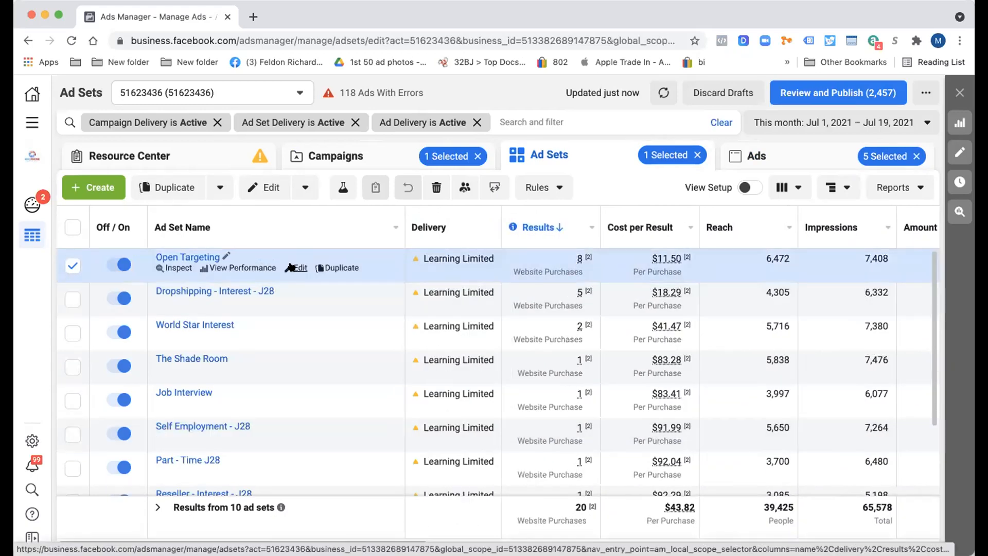
Edit Open Targeting's daily budget from $5.00 to $10.00 and publish the change
click(299, 268)
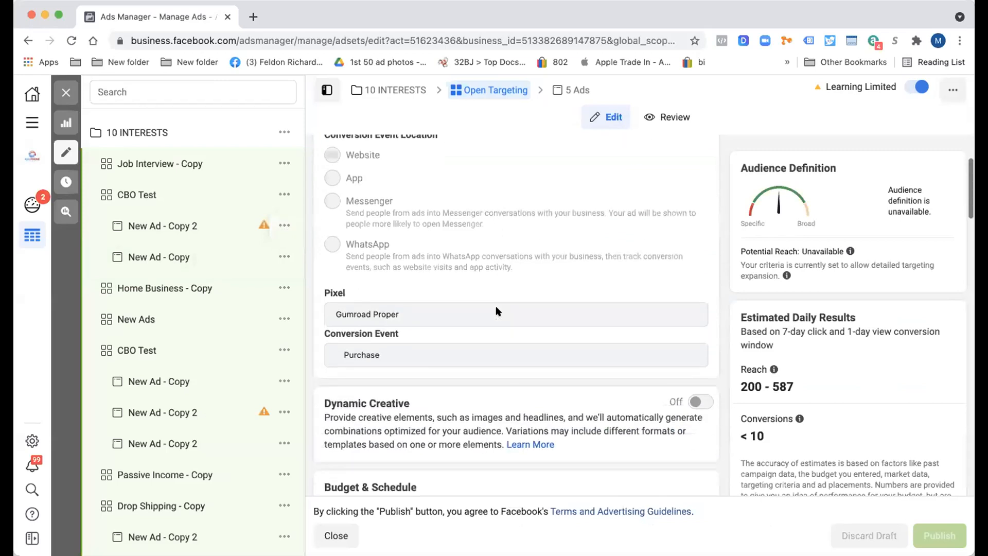
scroll(down, 3)
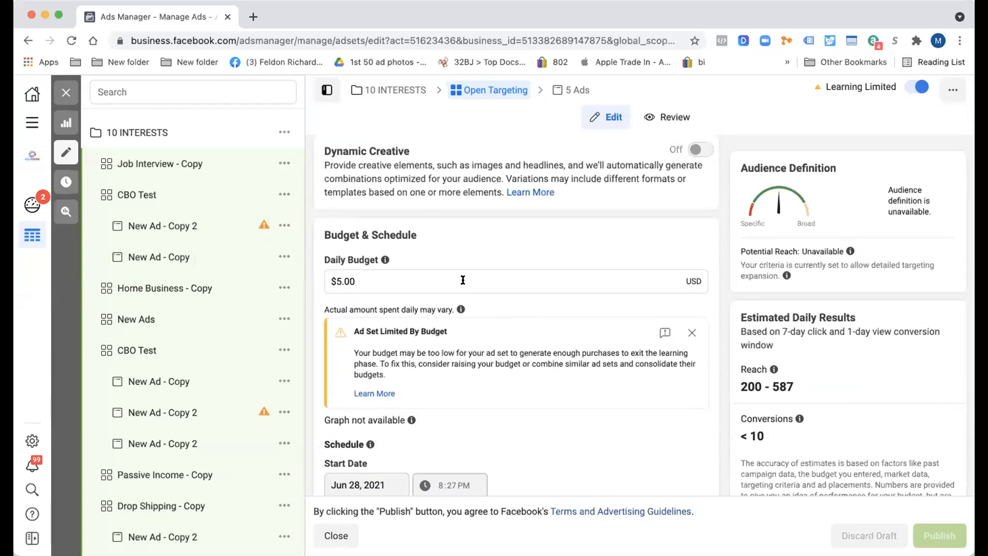
click(410, 281)
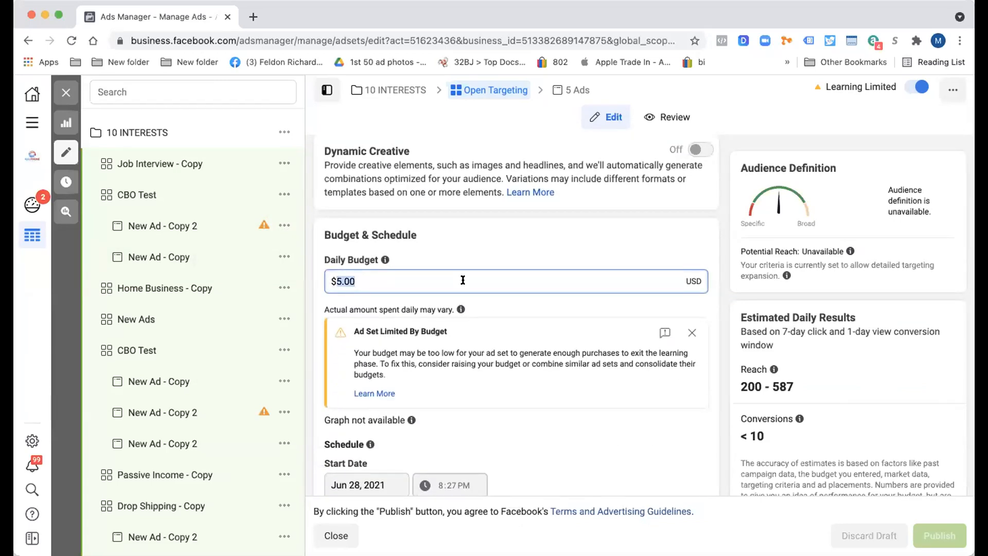
text(10)
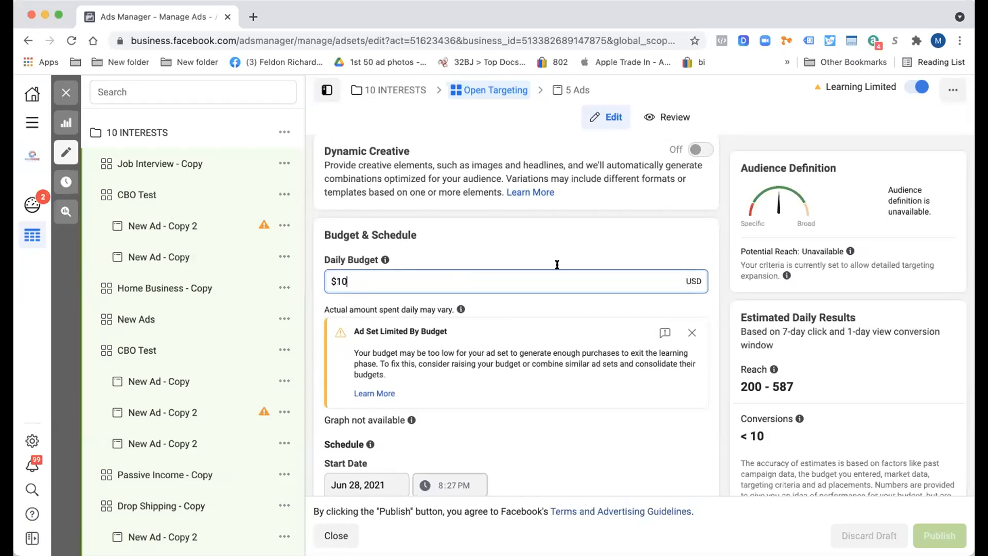
mouse_move(701, 249)
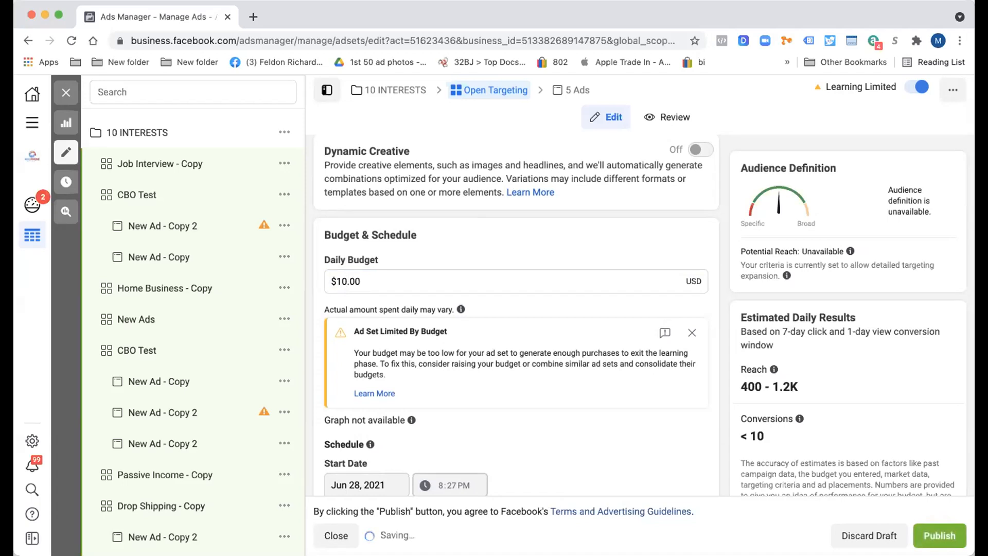
click(940, 535)
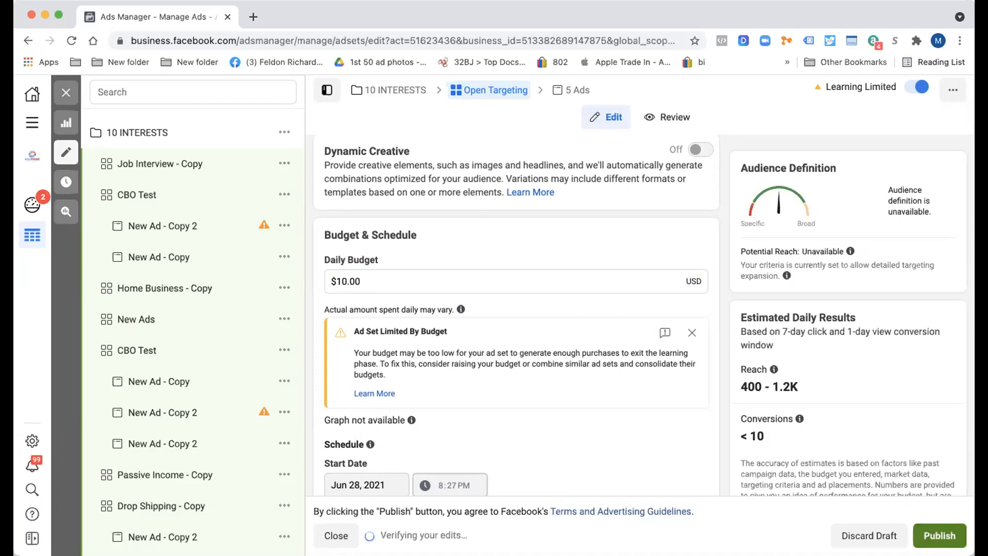
click(939, 535)
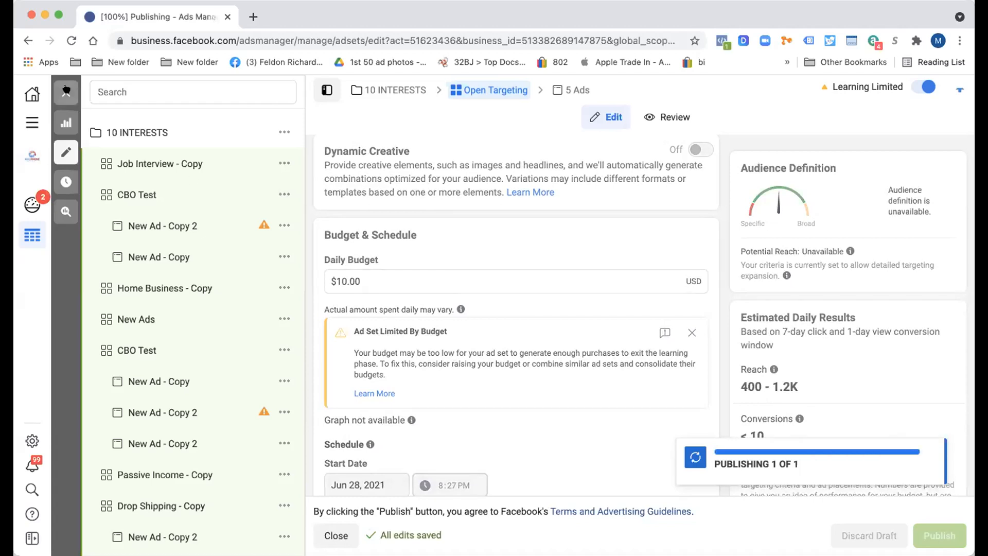
Close the editor, dismiss the 'Ad Set updated' notice and review the remaining $5.00 budgets
click(939, 536)
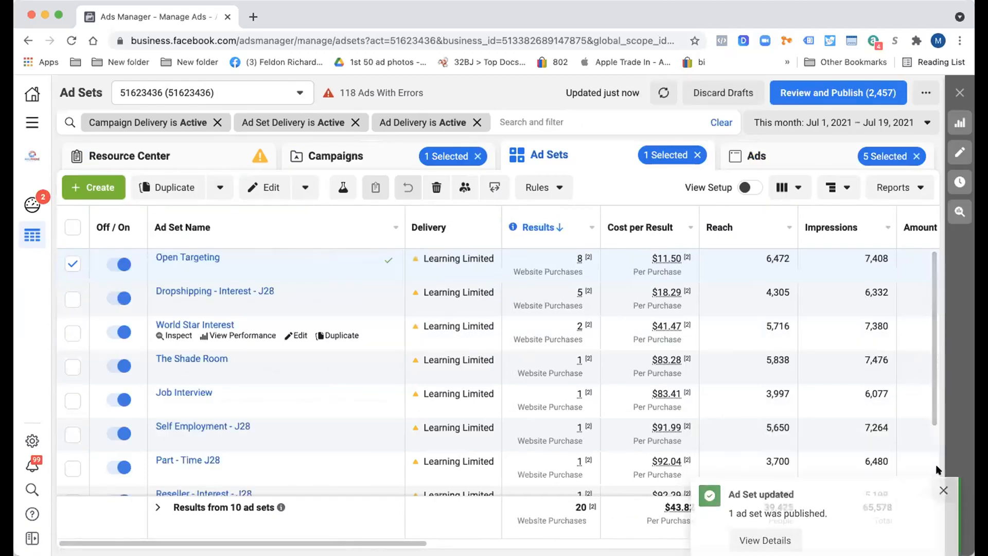
click(944, 491)
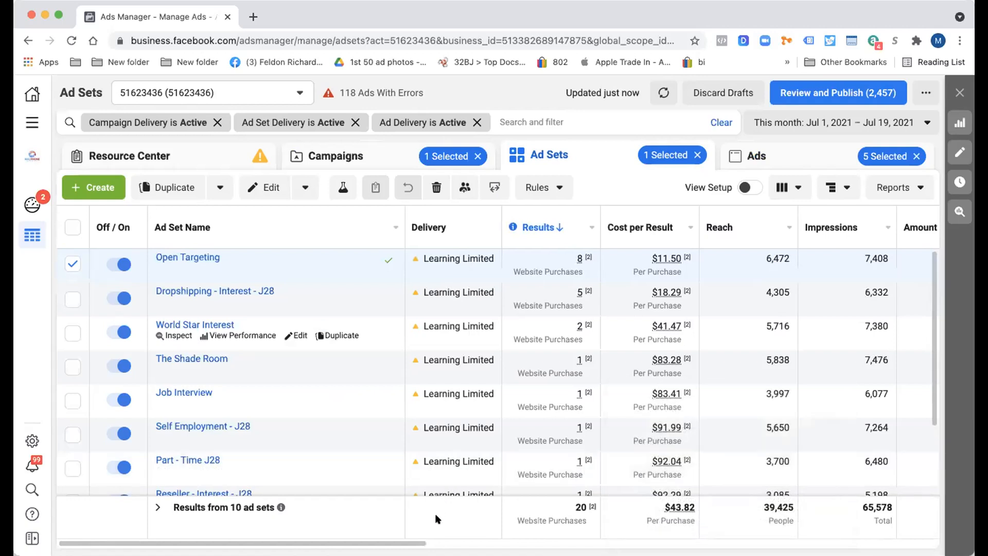
scroll(down, 3)
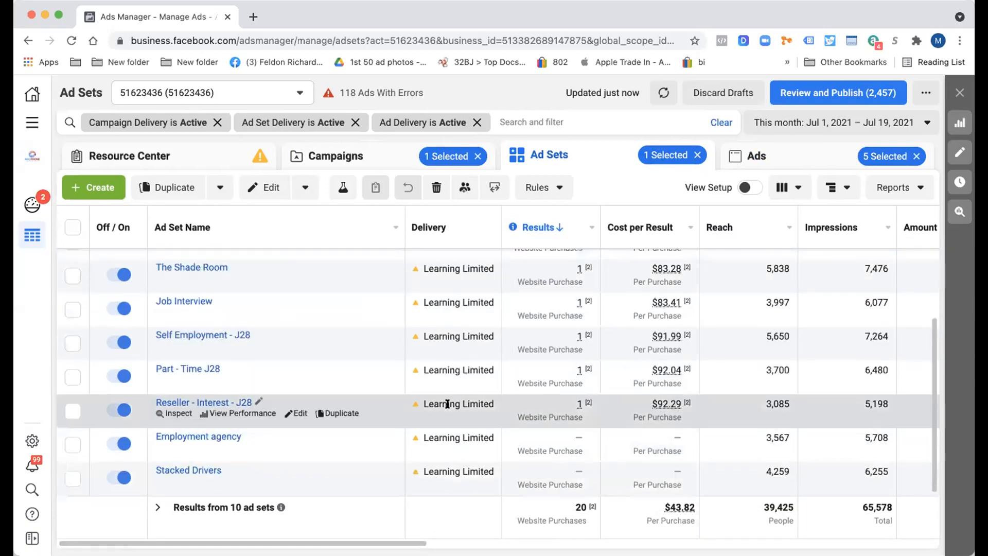
mouse_move(377, 525)
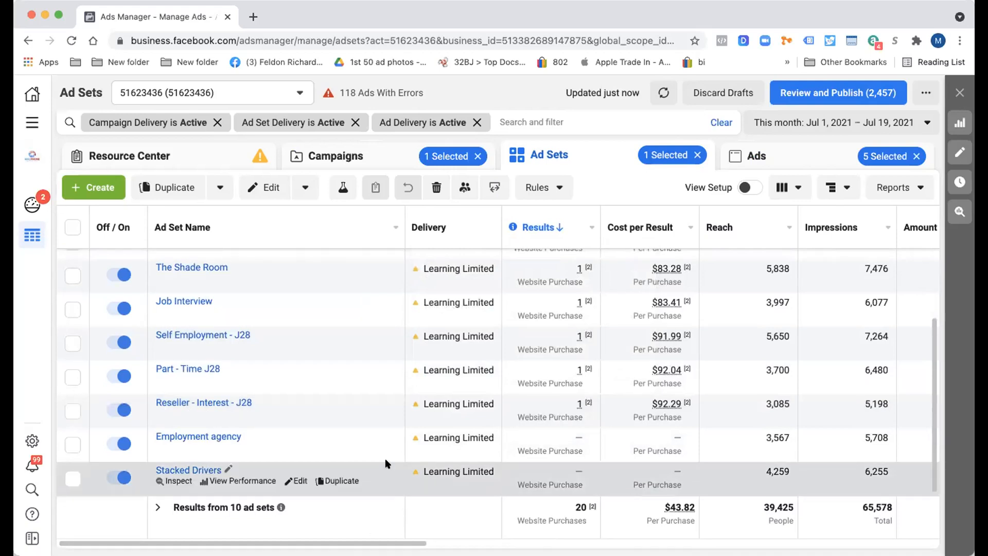
mouse_move(375, 472)
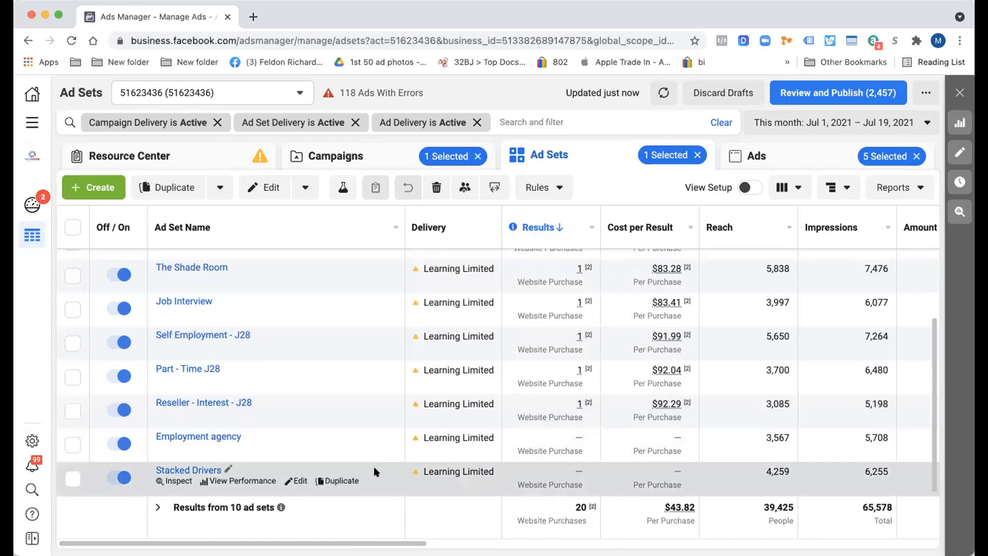
scroll(right, 3)
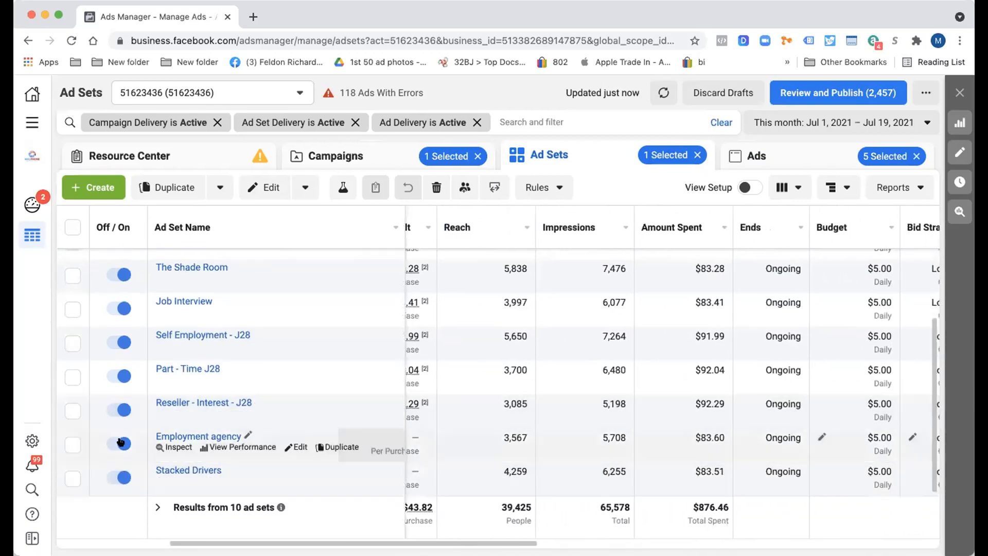
Switch off the Employment agency and Stacked Drivers ad sets, leaving eight active
click(120, 442)
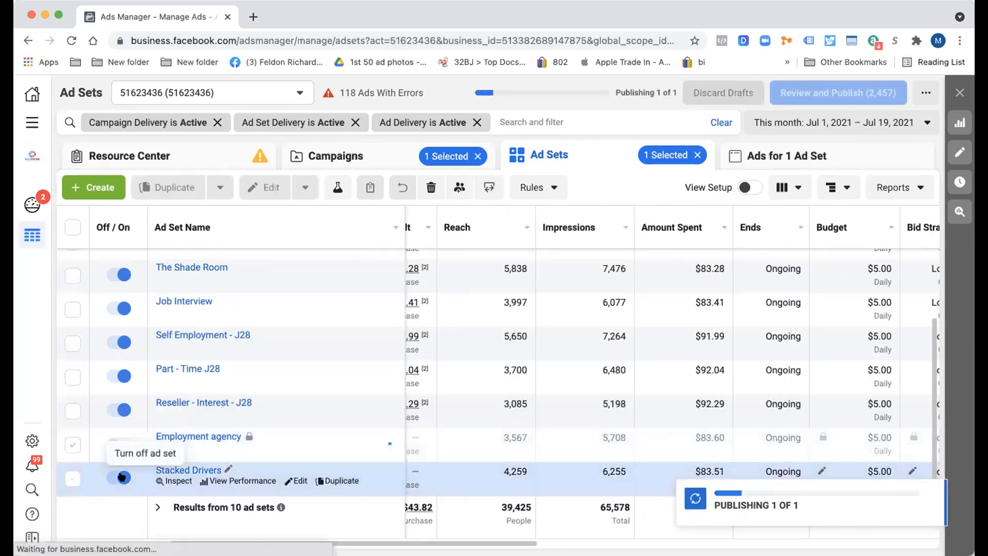
click(118, 476)
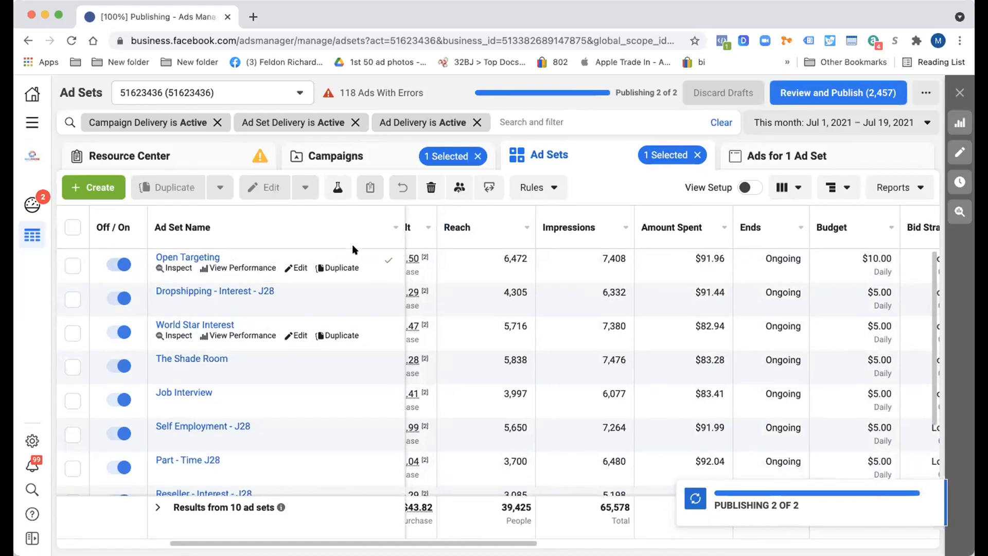
mouse_move(546, 265)
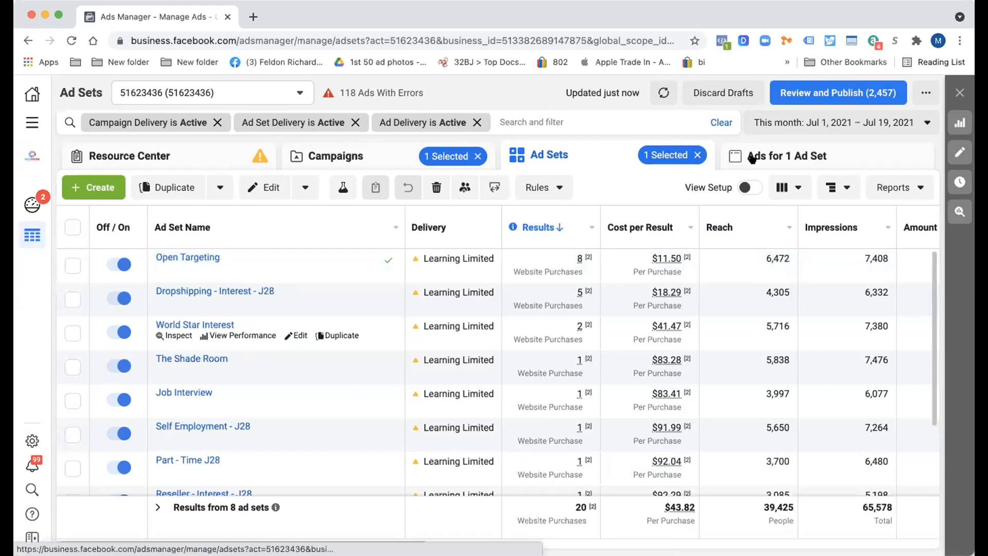
Select the Open Targeting ad set and show its five ads with purchases and cost per result
click(789, 156)
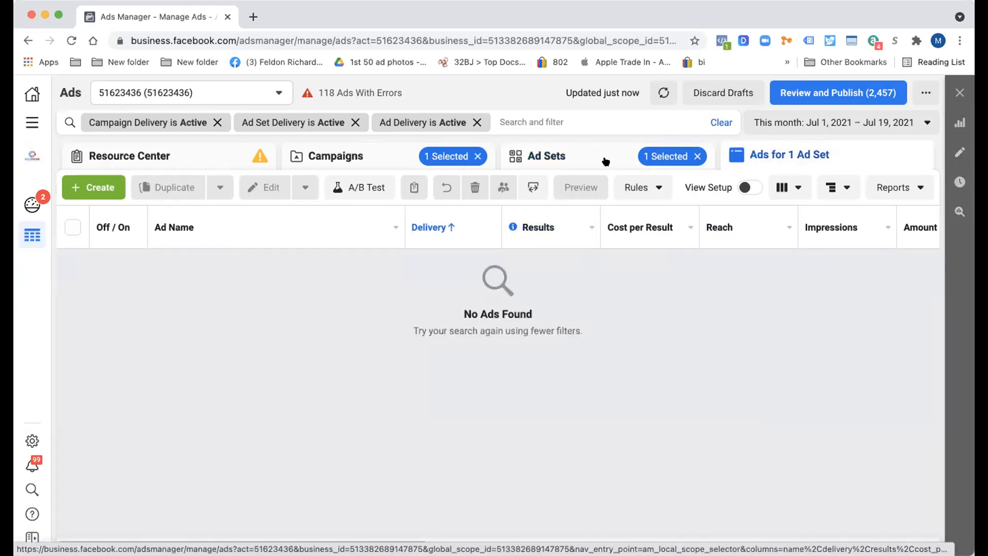
click(549, 155)
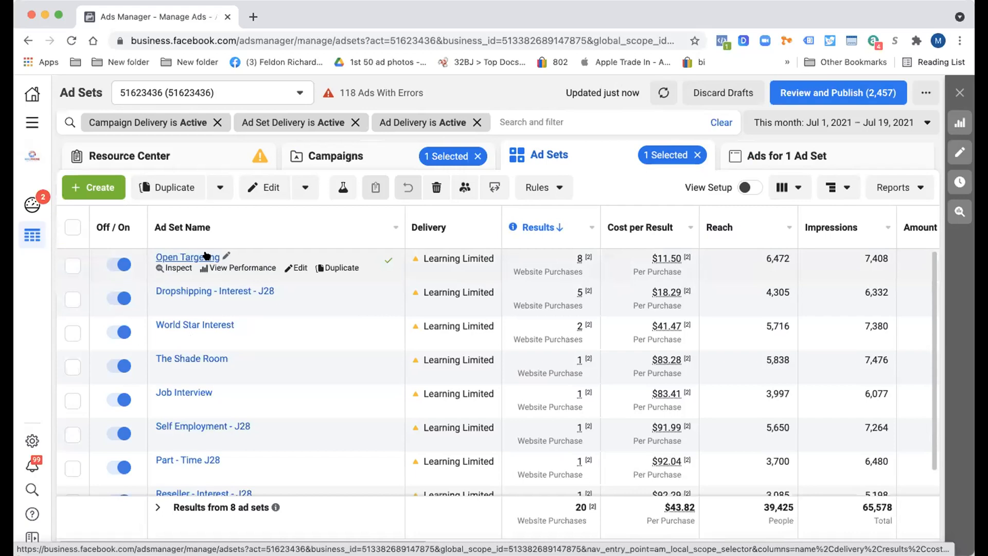
mouse_move(276, 272)
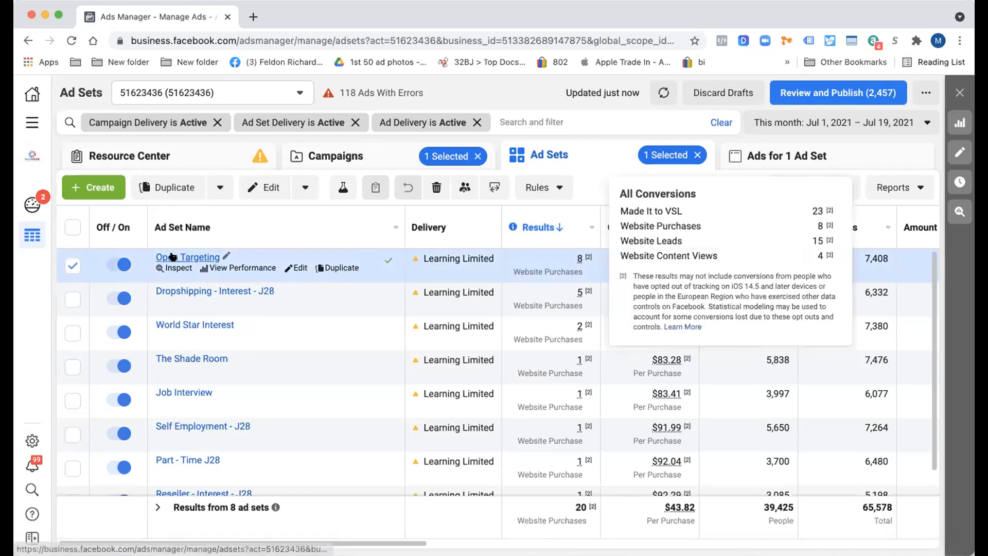
click(787, 156)
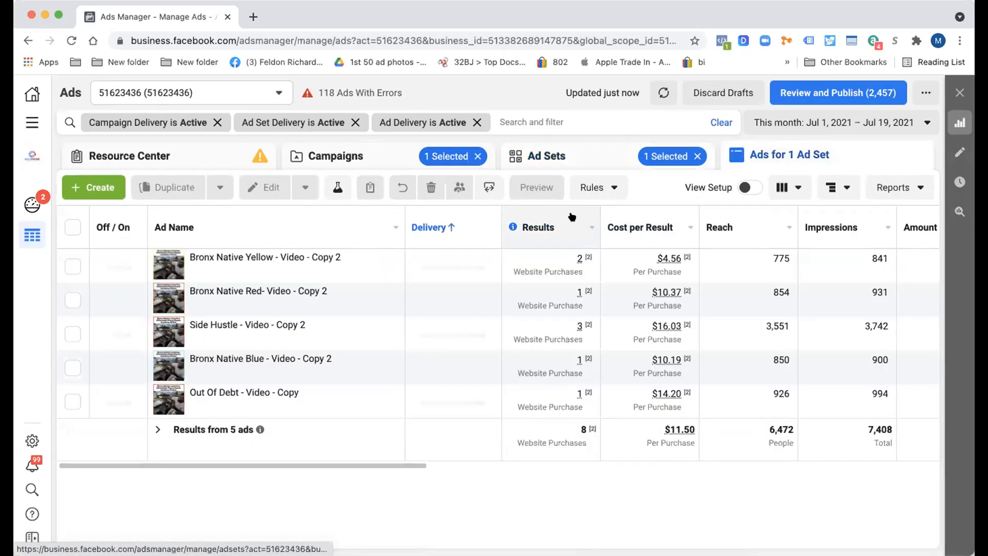
click(72, 265)
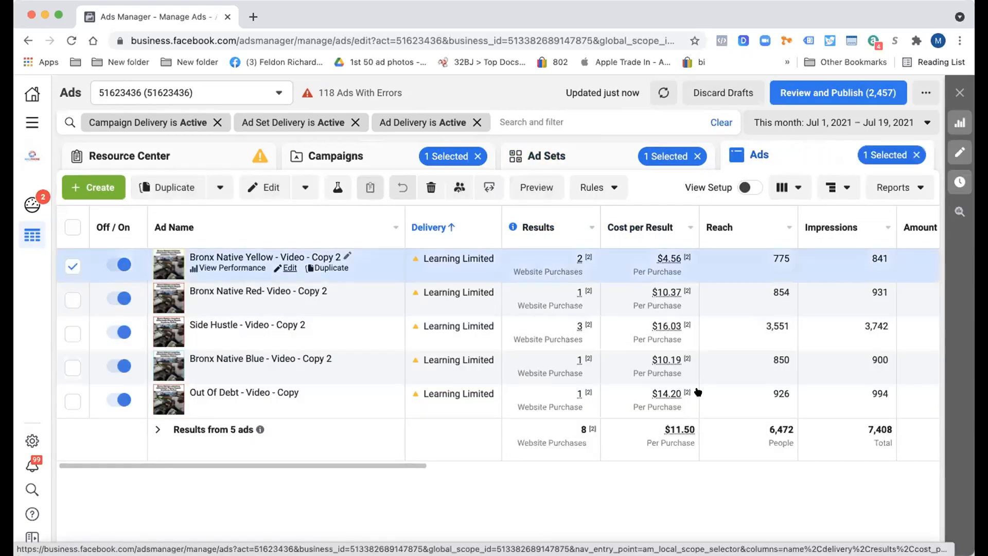
Review Bronx Native Yellow's tracking values in Build a URL Parameter, then return to the ads list
click(286, 268)
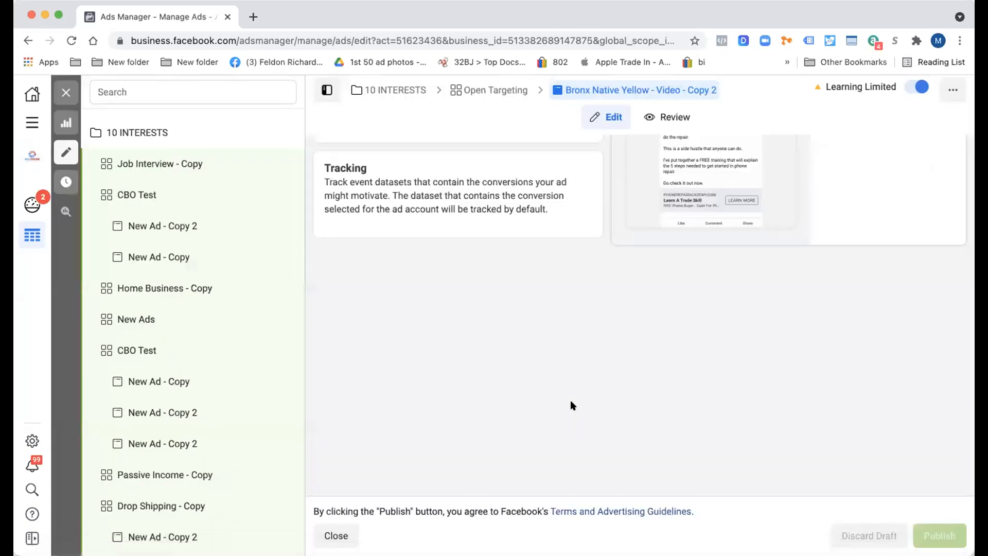
scroll(up, 3)
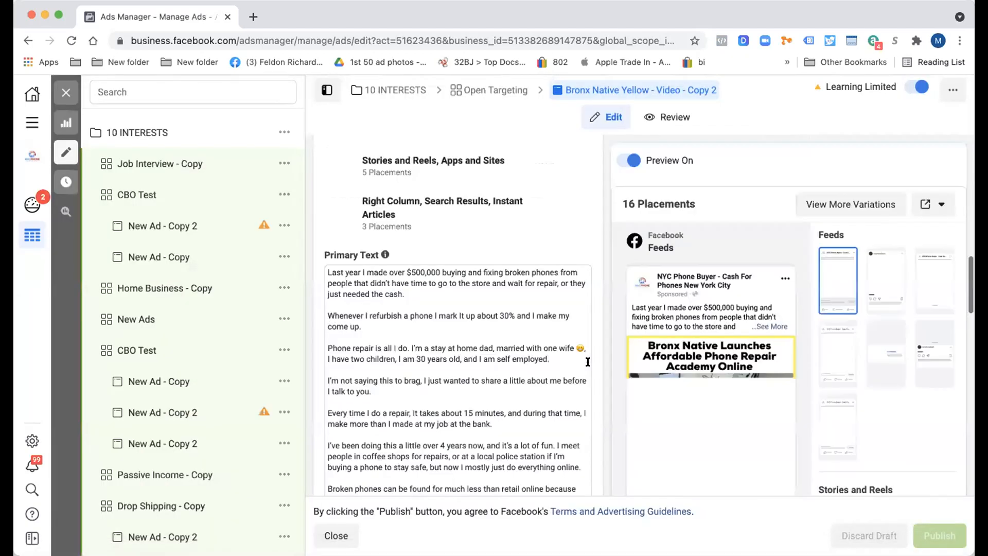
scroll(down, 3)
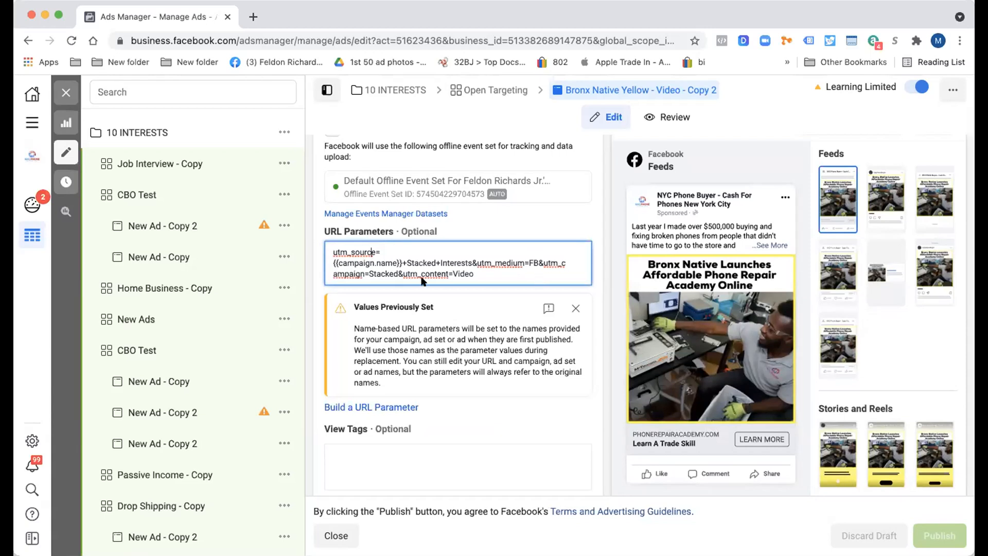
mouse_move(397, 298)
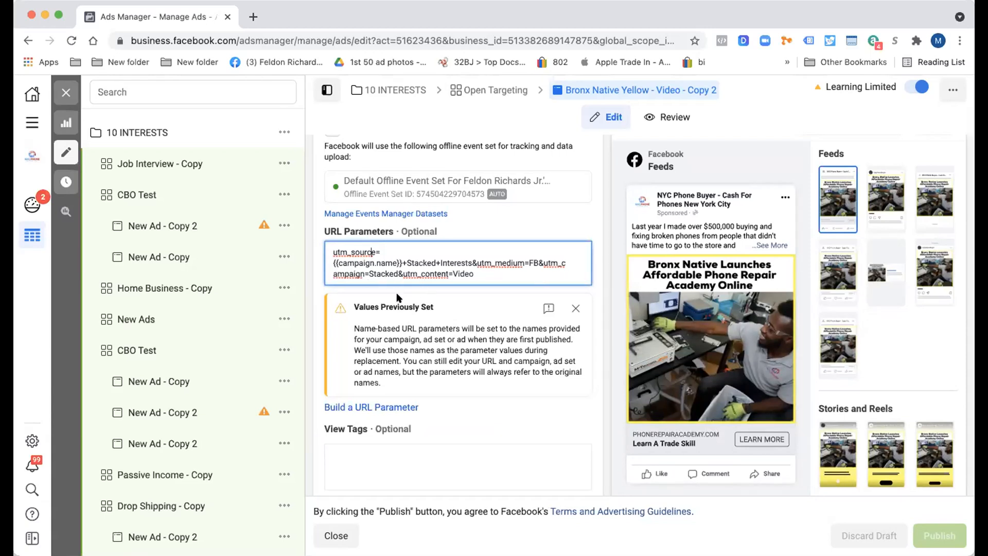
click(370, 408)
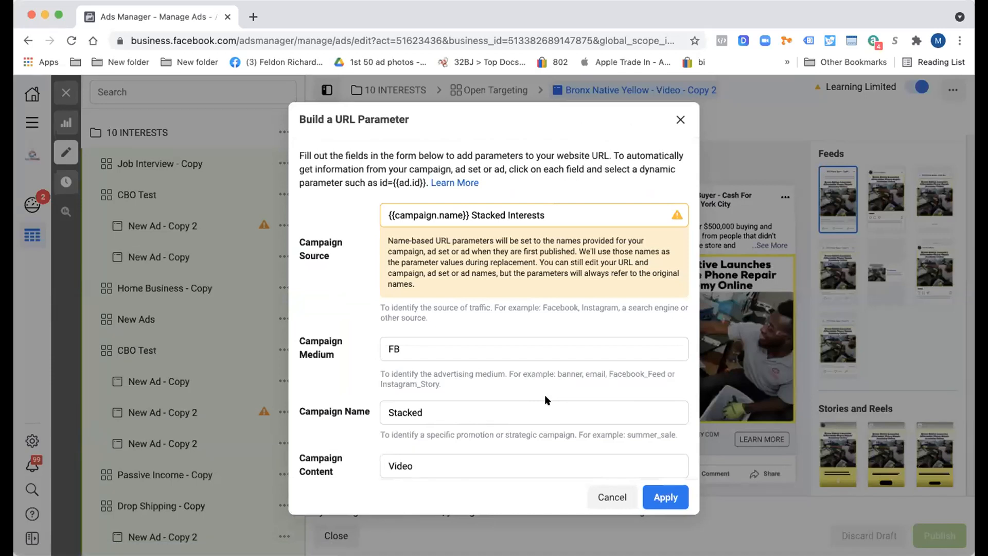
scroll(down, 3)
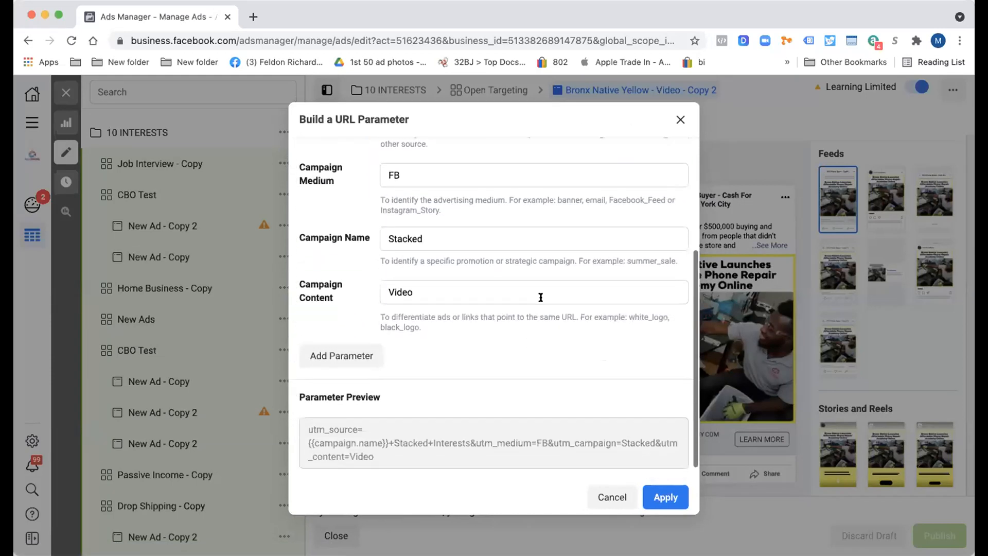
click(665, 497)
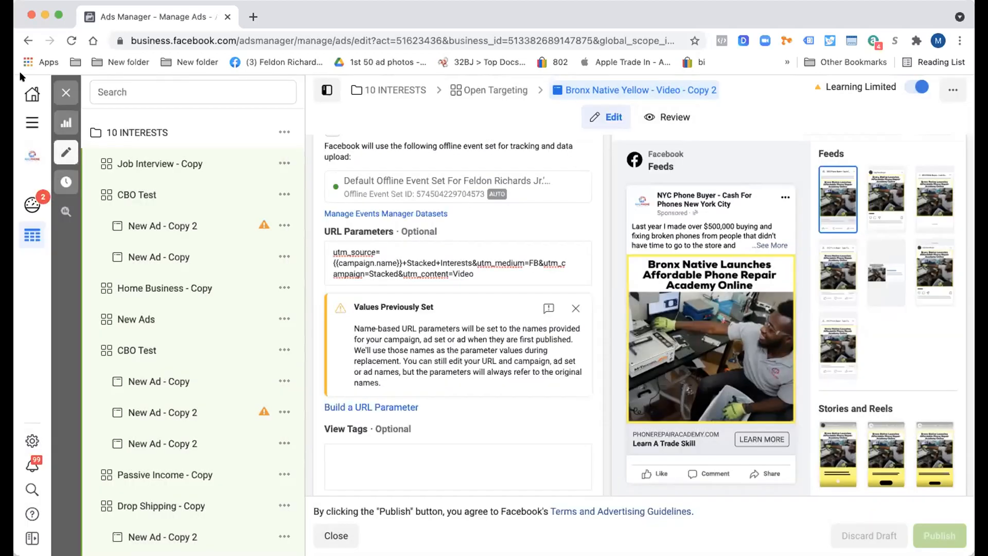
click(335, 535)
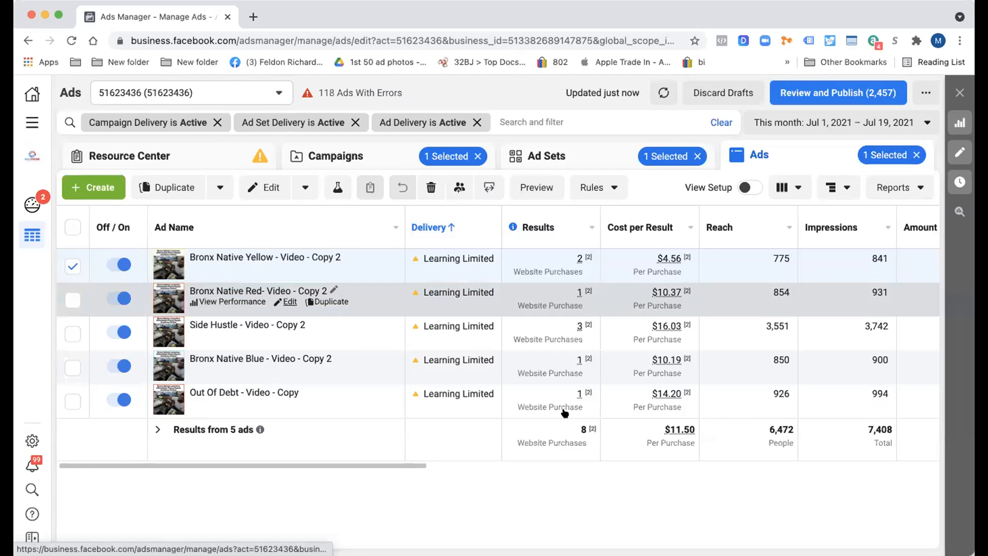
Check Bronx Native Red Copy 2's URL parameters (FB, Stacked, Video) and return to the ad sets list
click(290, 301)
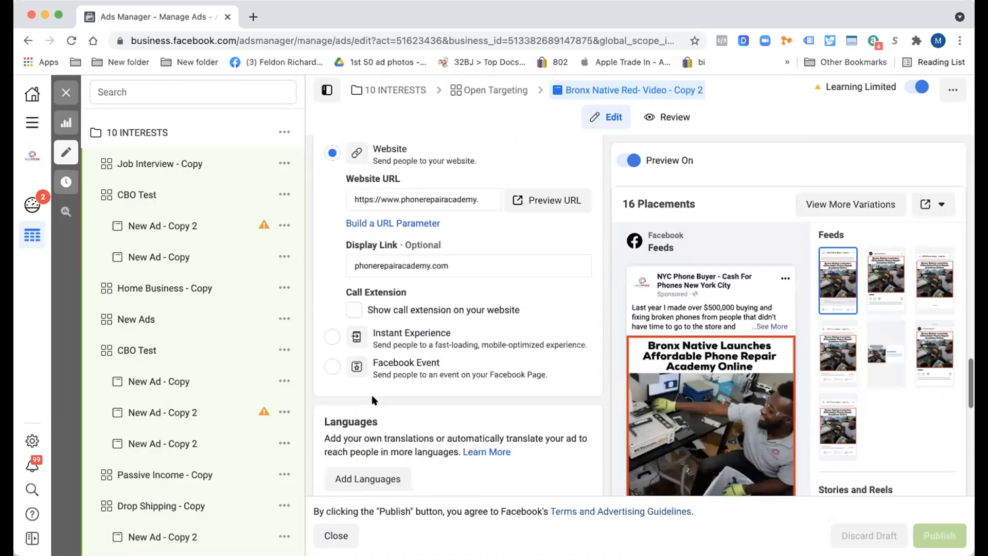
scroll(down, 3)
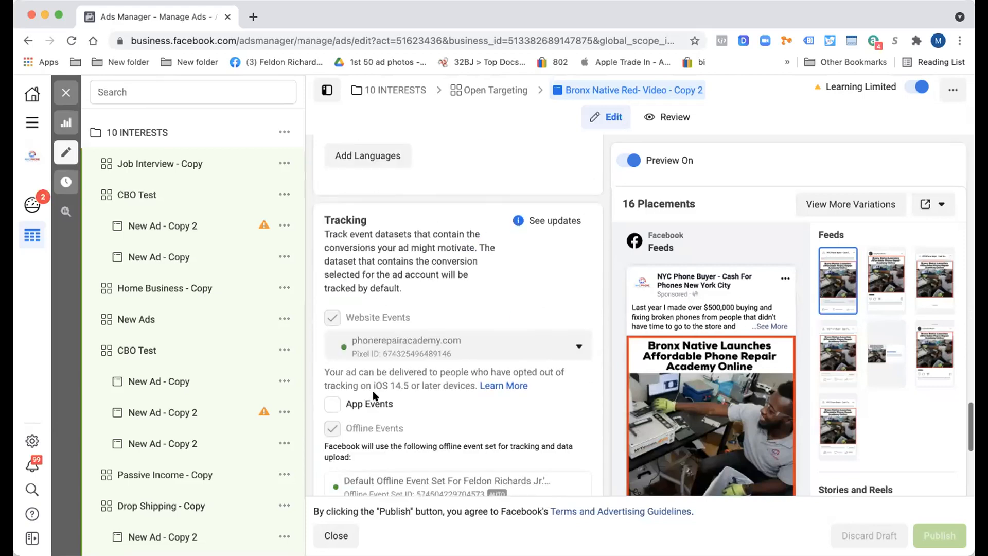
scroll(down, 3)
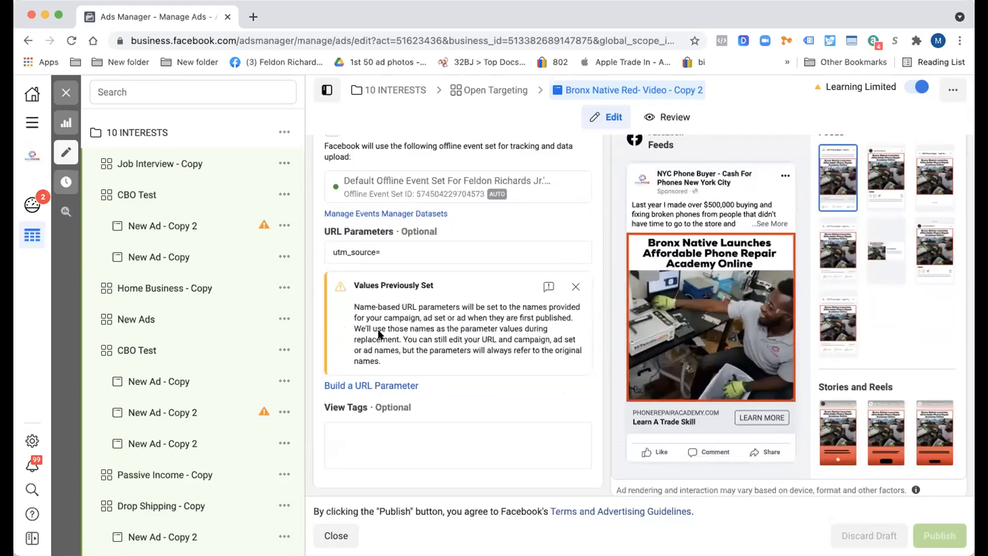
click(372, 385)
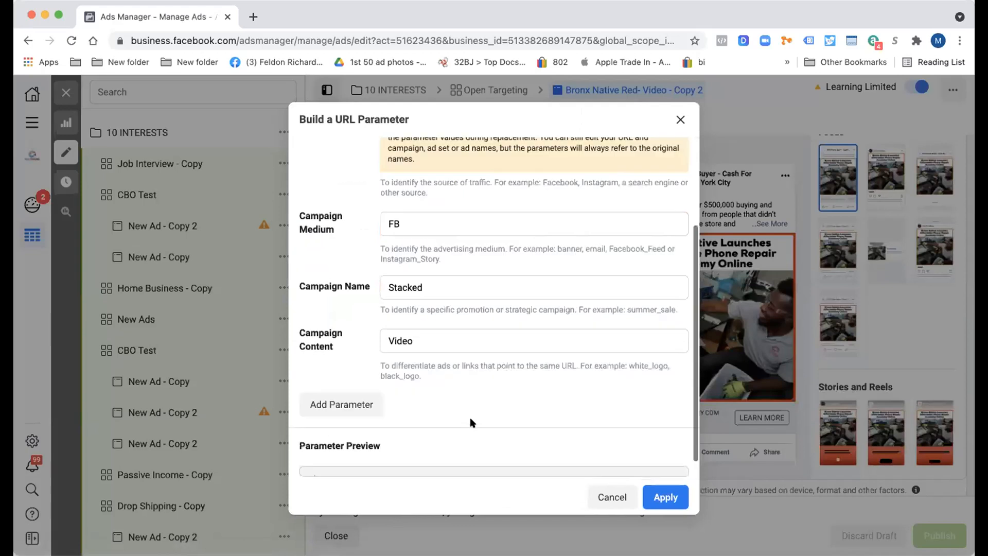
click(665, 497)
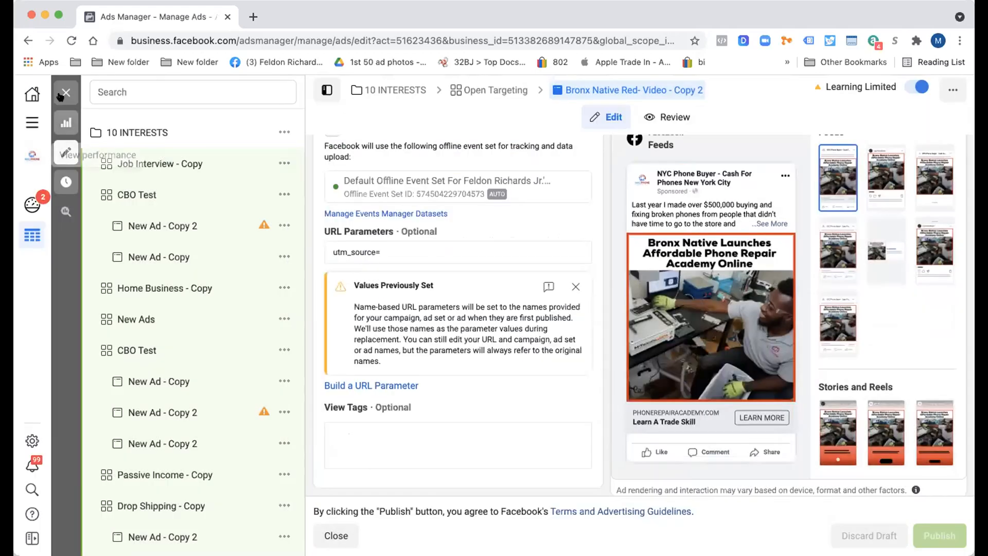
click(336, 535)
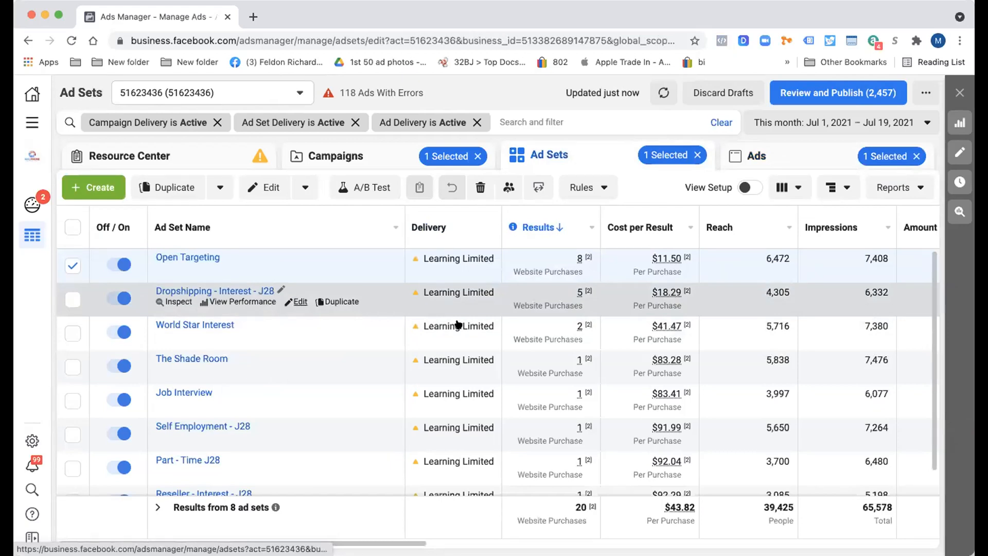
Review the Dropshipping - Interest - J28 ad set's drop-shipping targeting and close its settings
click(300, 302)
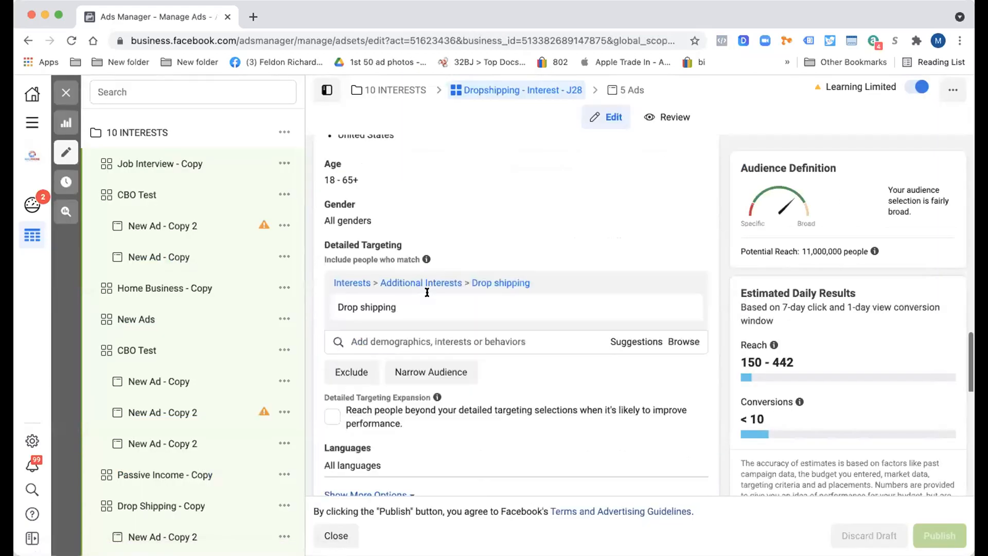
scroll(up, 3)
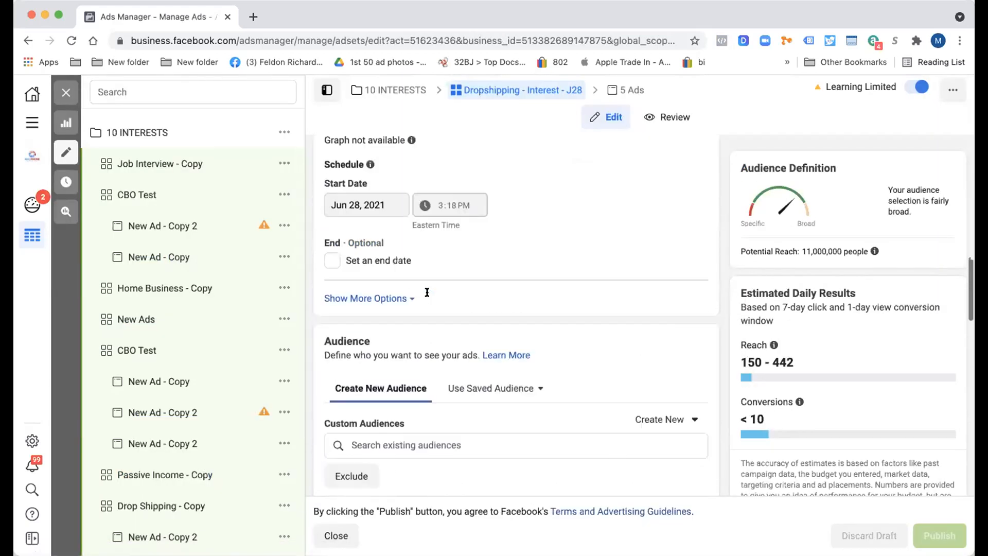
scroll(down, 3)
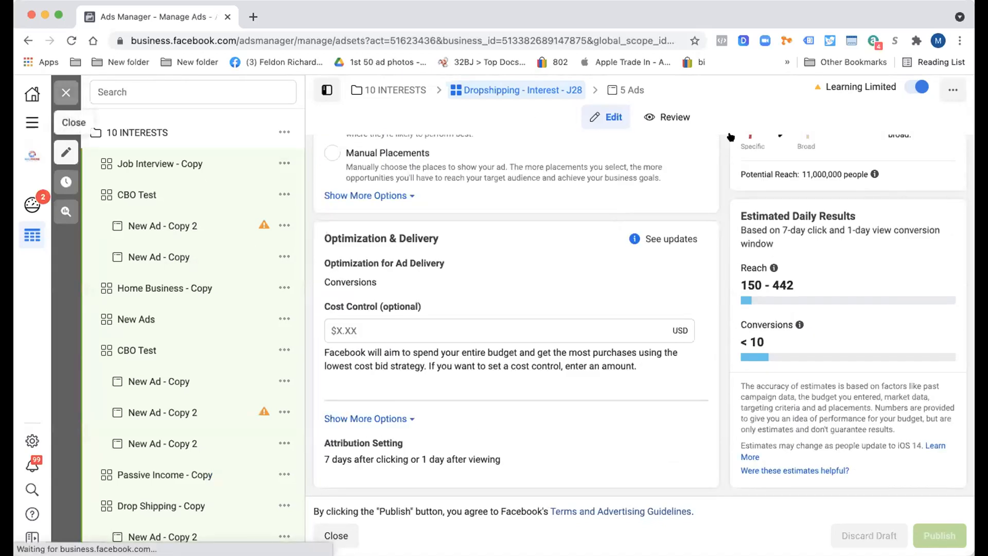
click(336, 536)
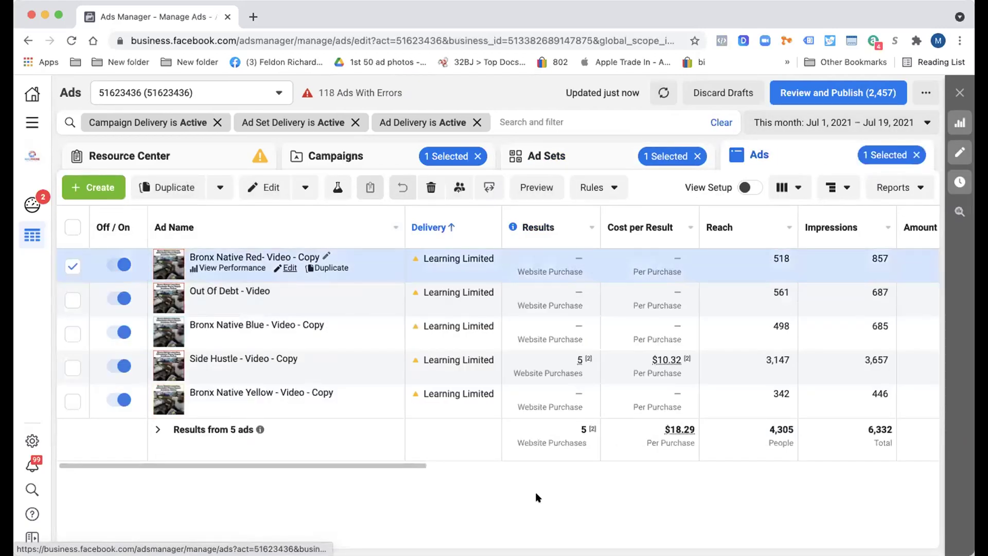
Inspect the Dropshipping ad set's Bronx Native Red video ad URL parameters and return to its ads
click(289, 267)
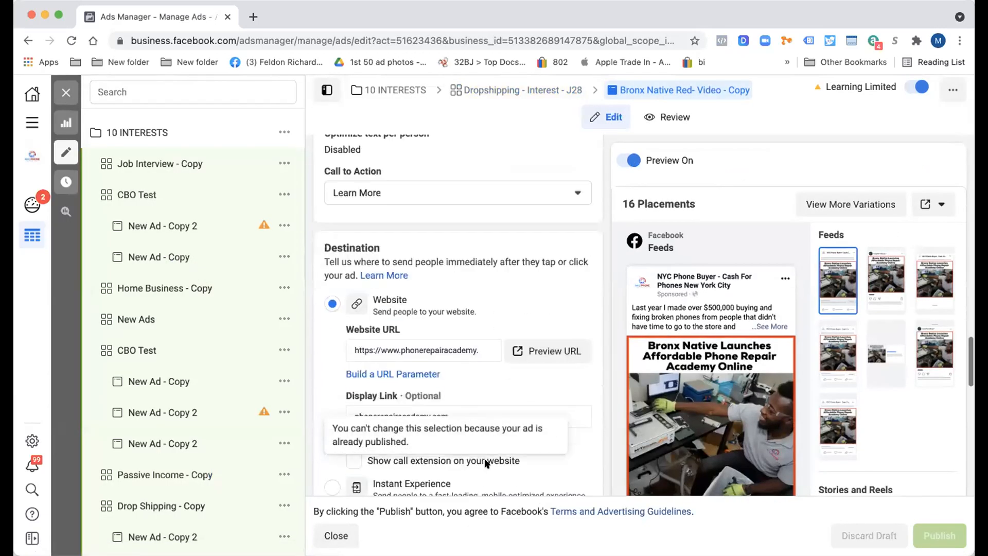
scroll(up, 3)
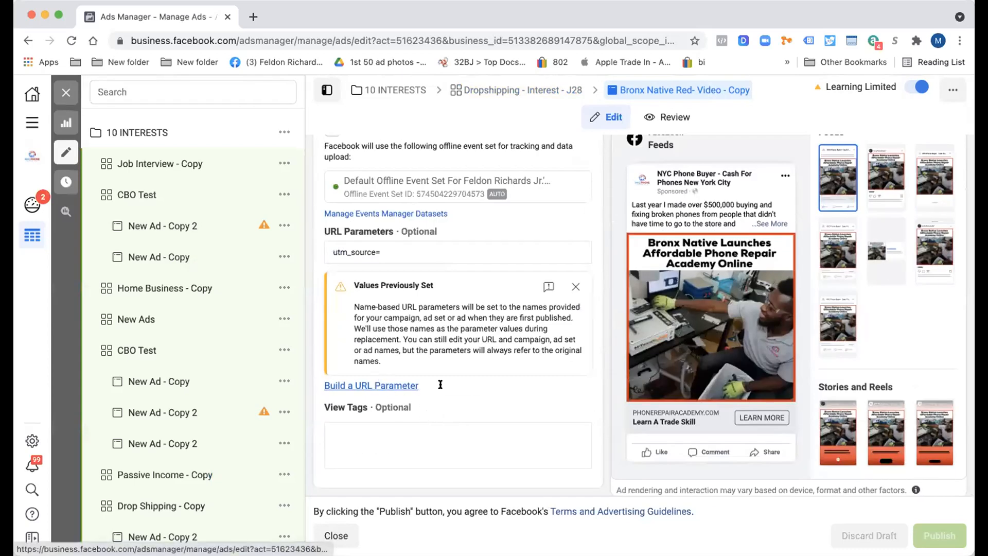
click(371, 385)
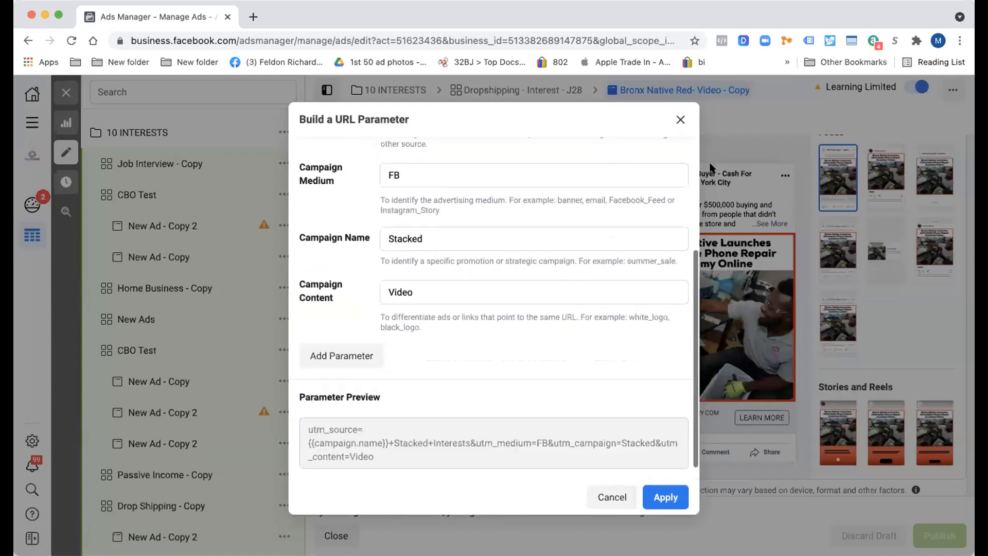
click(665, 497)
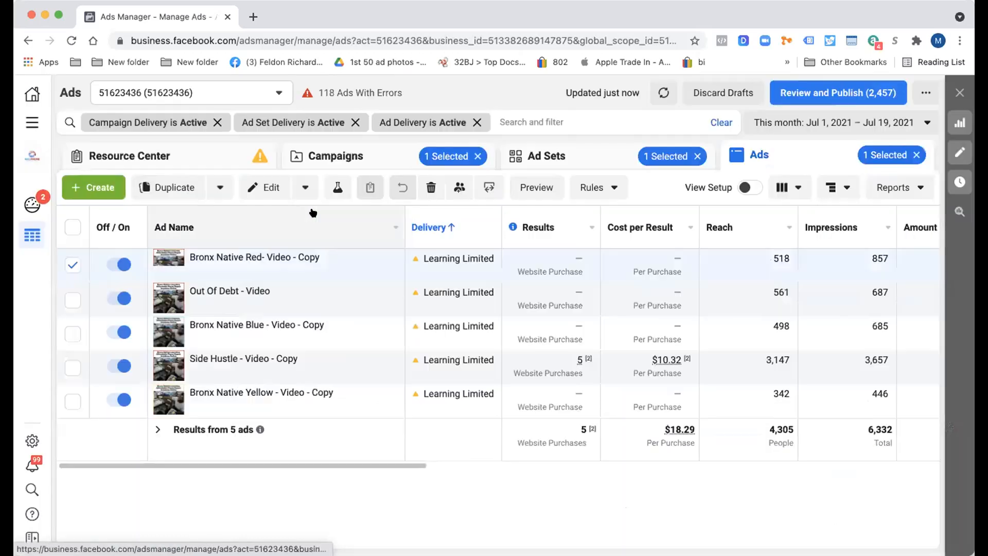
Turn off the four checked non-Side Hustle ads in Dropshipping - Interest - J28 and publish the status change
click(72, 367)
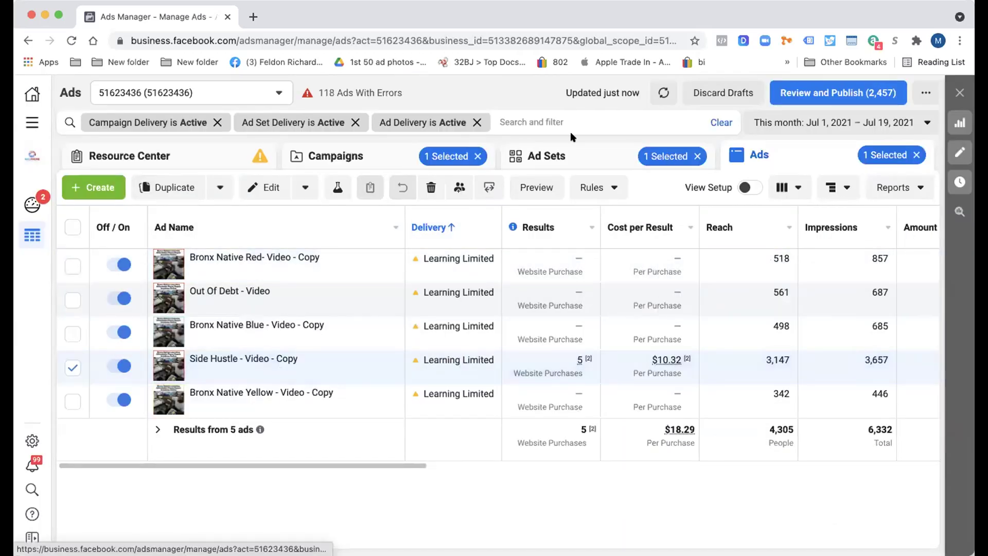
click(549, 155)
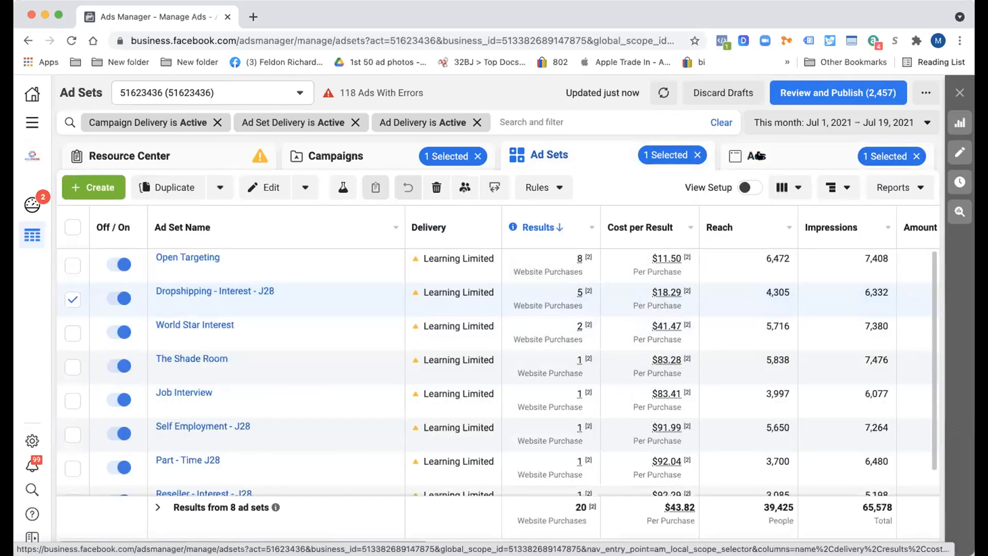
click(757, 155)
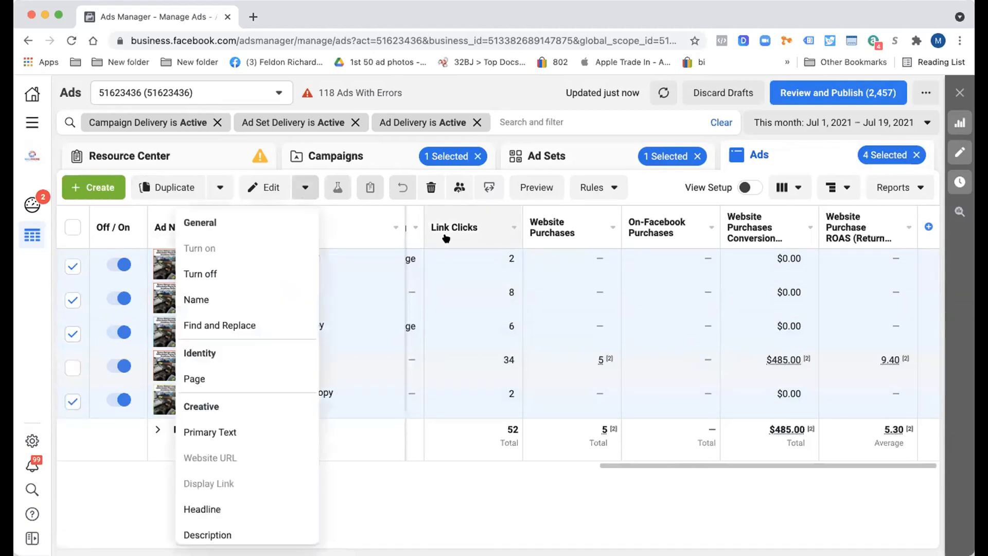
click(200, 274)
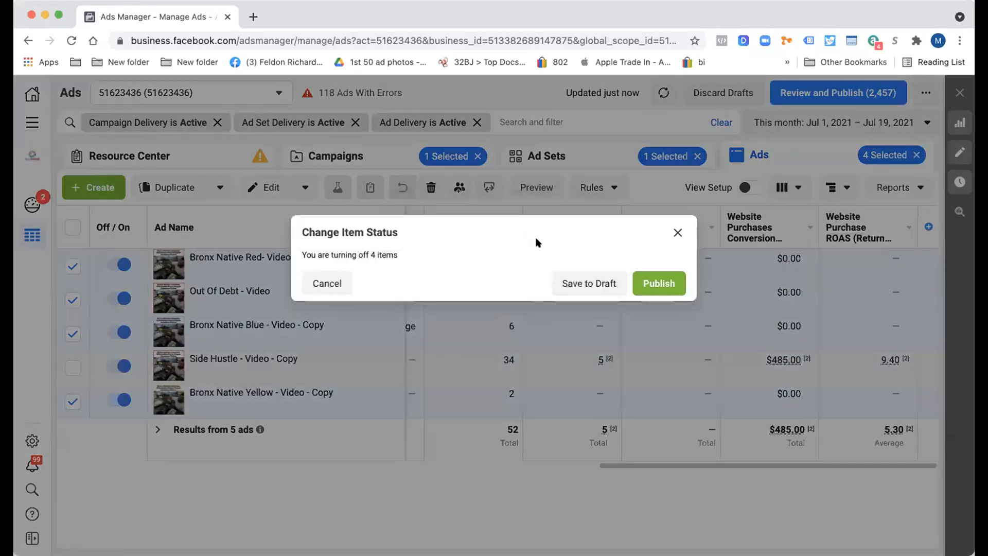
click(658, 283)
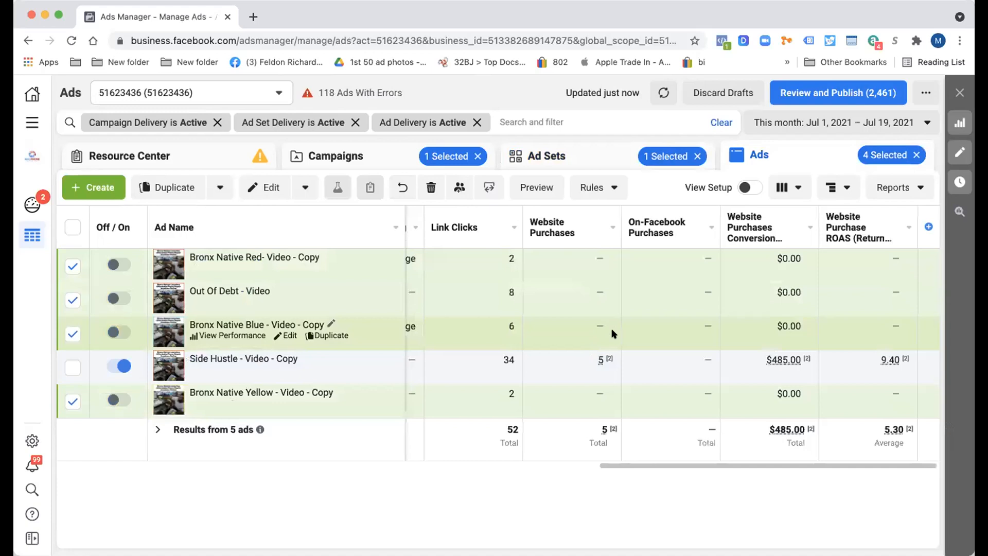
Select the World Star Interest ad set and inspect its performance breakdown (8 purchases at $11.50)
click(550, 155)
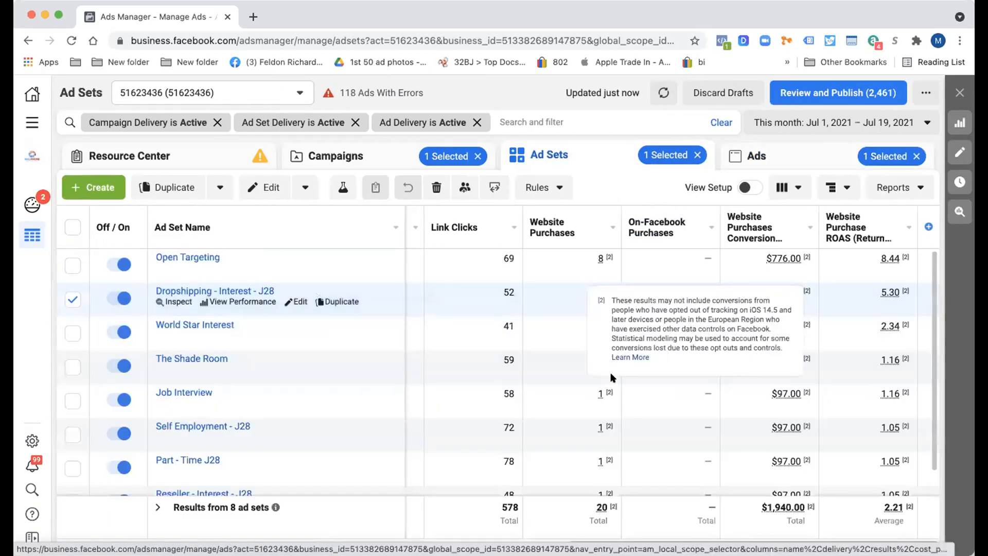
click(72, 332)
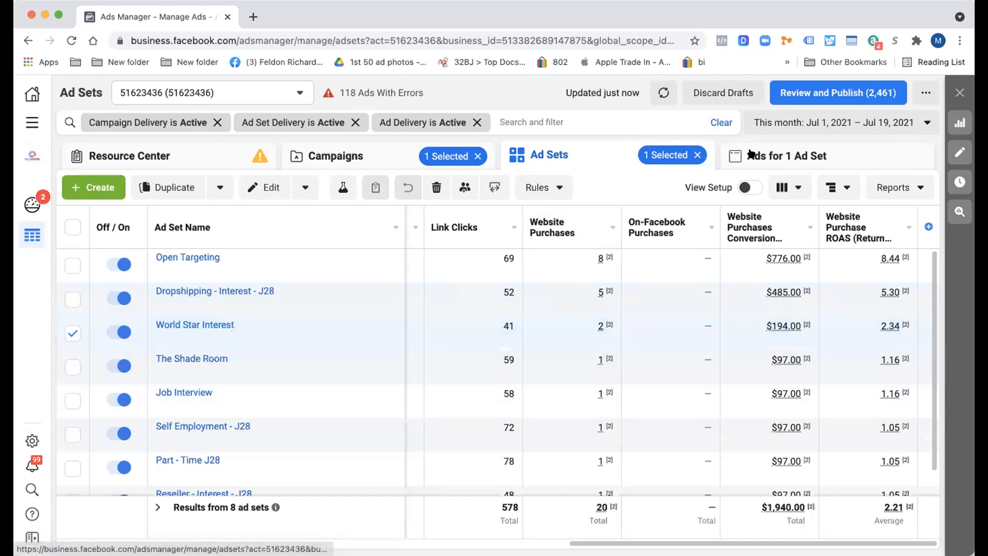
click(789, 156)
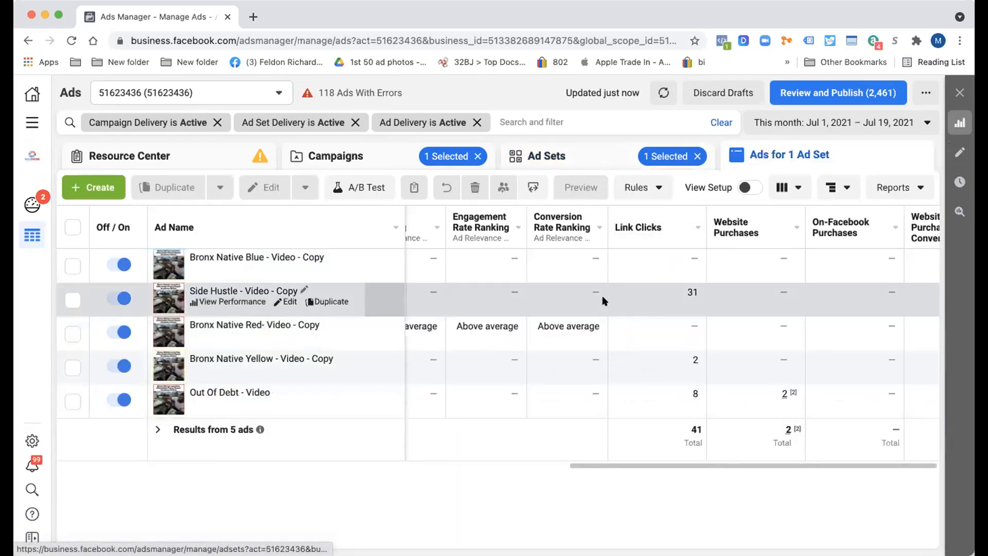
click(549, 156)
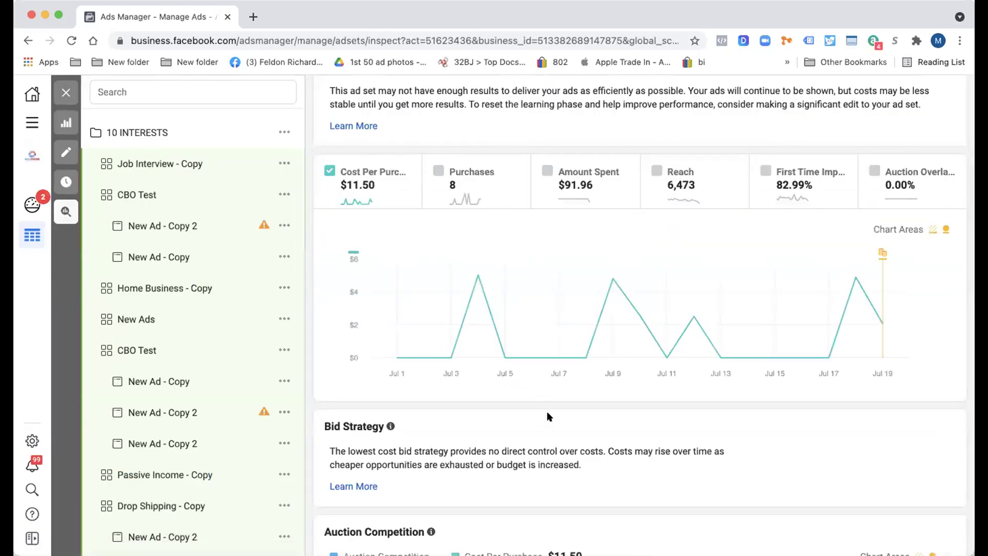
Scroll through the ad set's saturation, auction overlap and edit history charts, including the $5 to $10 budget change
scroll(down, 3)
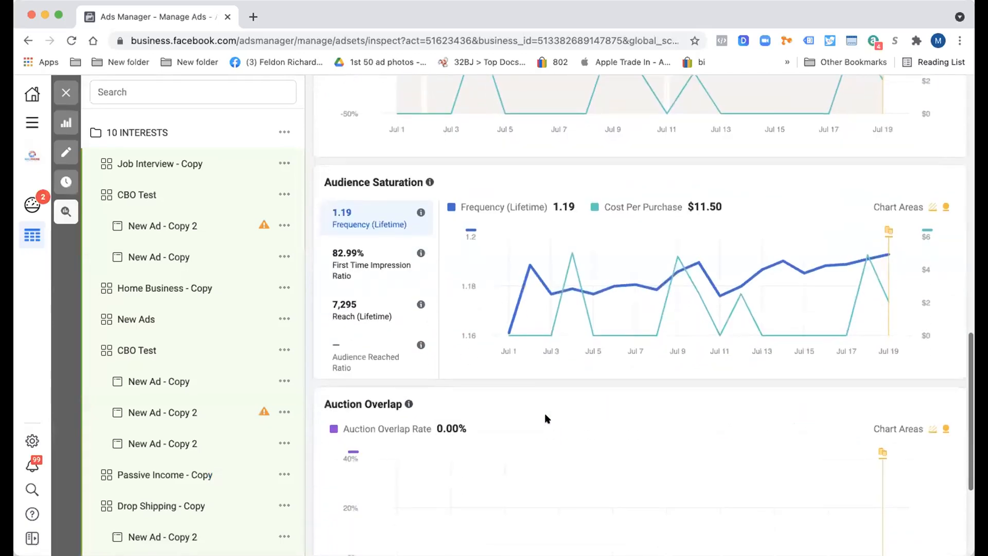
scroll(down, 3)
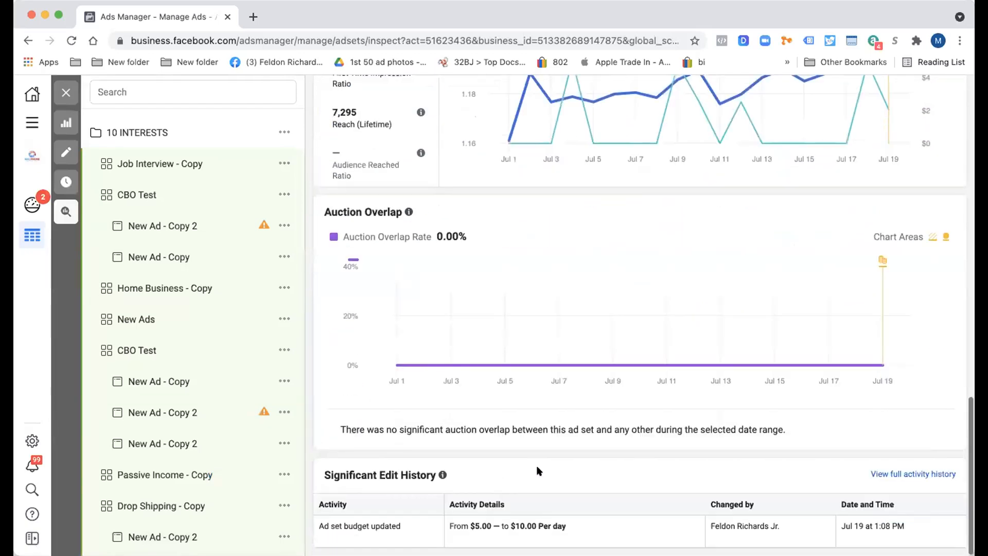
scroll(up, 3)
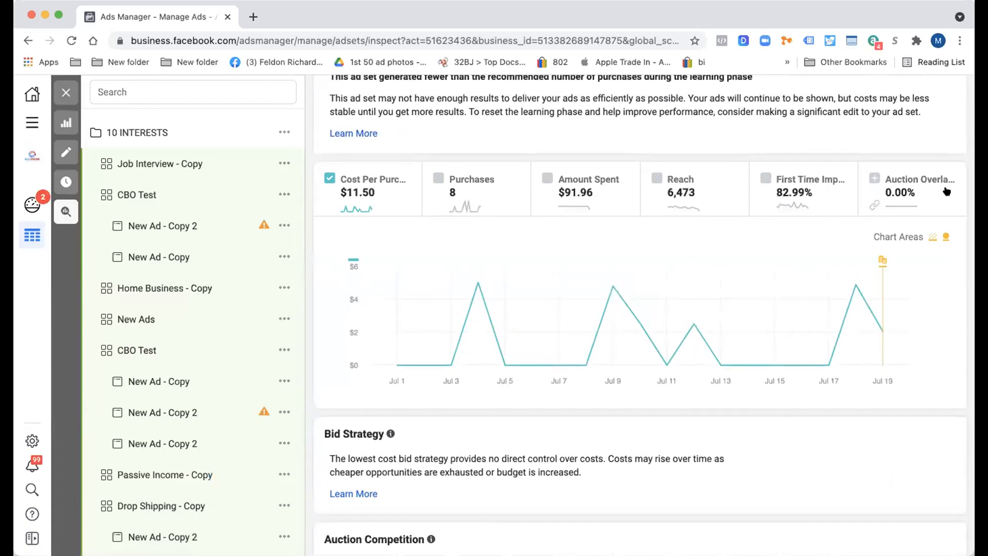
scroll(down, 3)
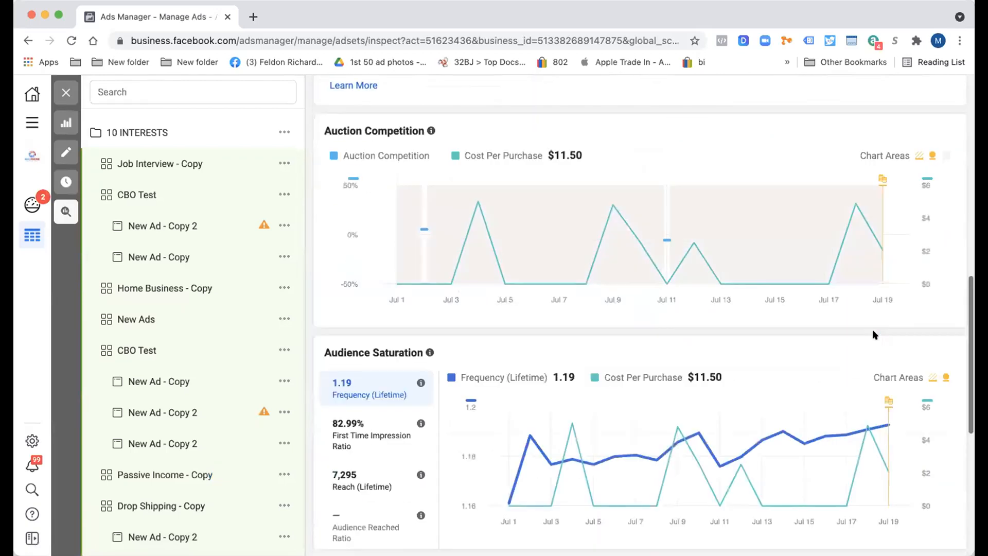
scroll(down, 3)
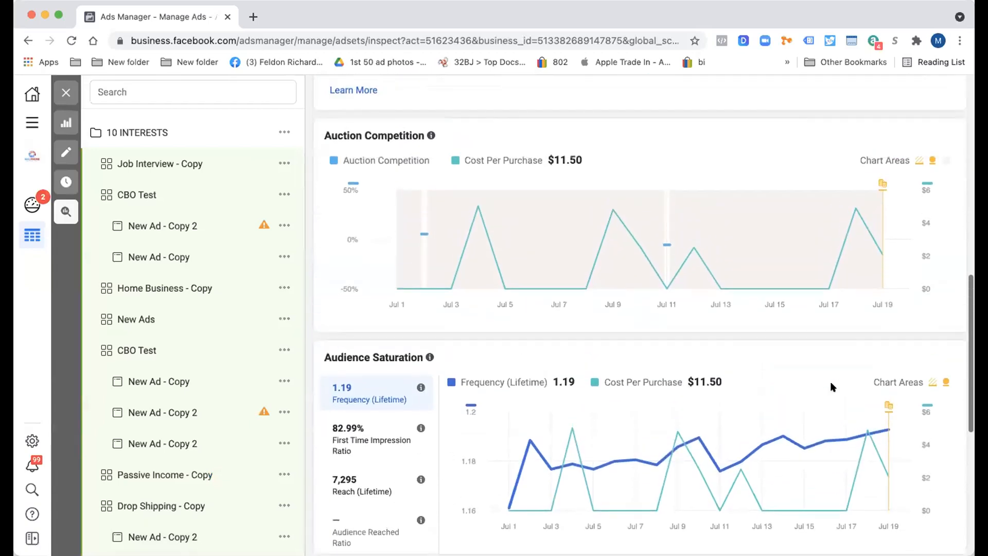
mouse_move(666, 249)
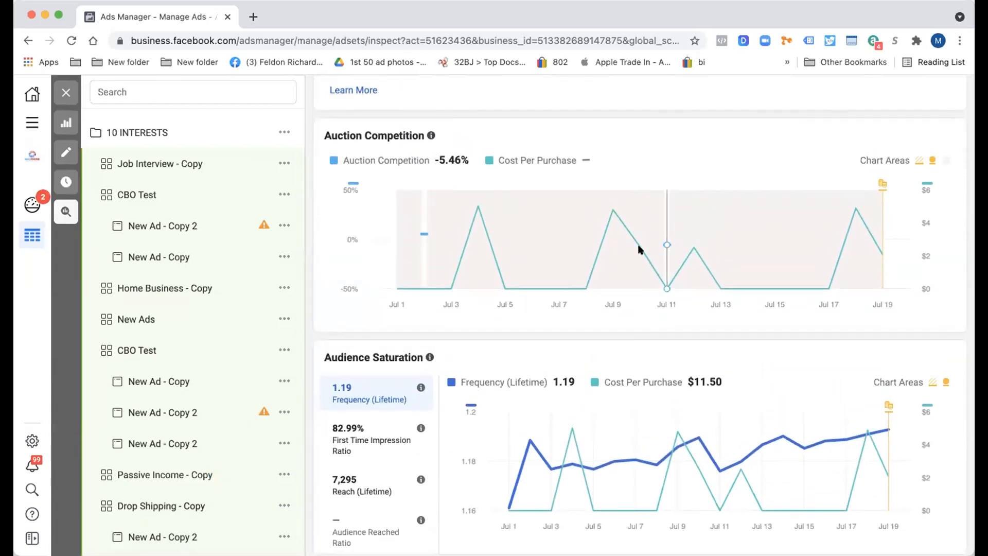
mouse_move(692, 248)
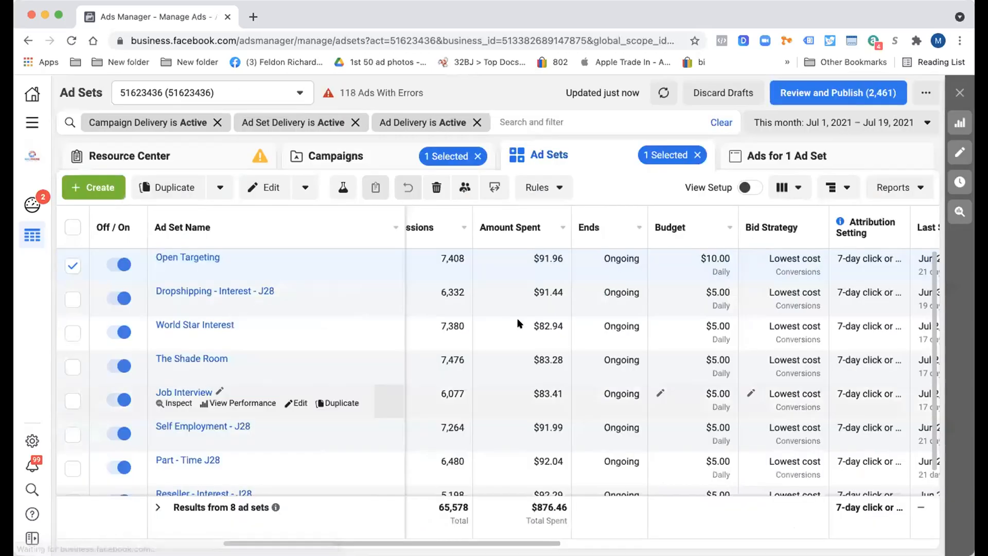
mouse_move(337, 229)
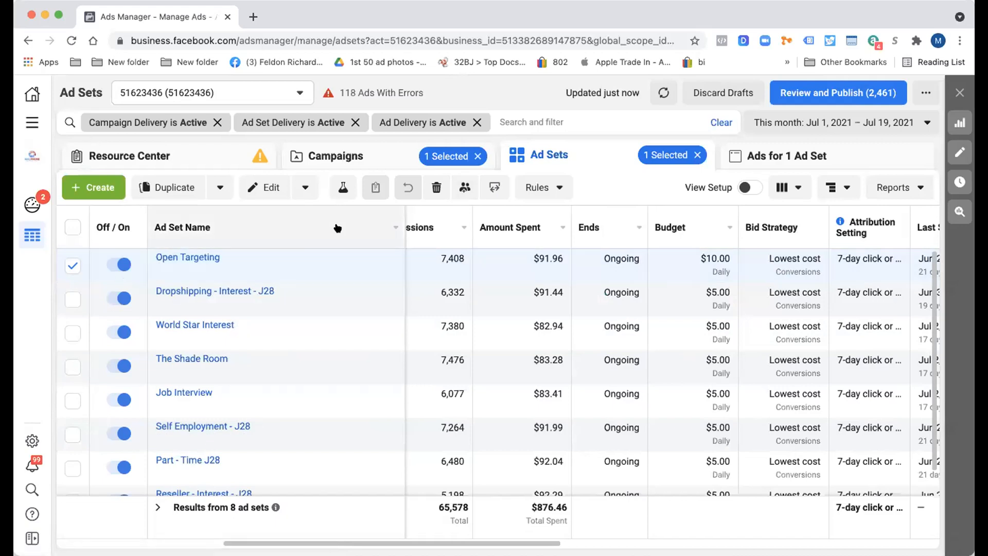
Duplicate the Open Targeting ad set as one copy in its original campaign
click(167, 188)
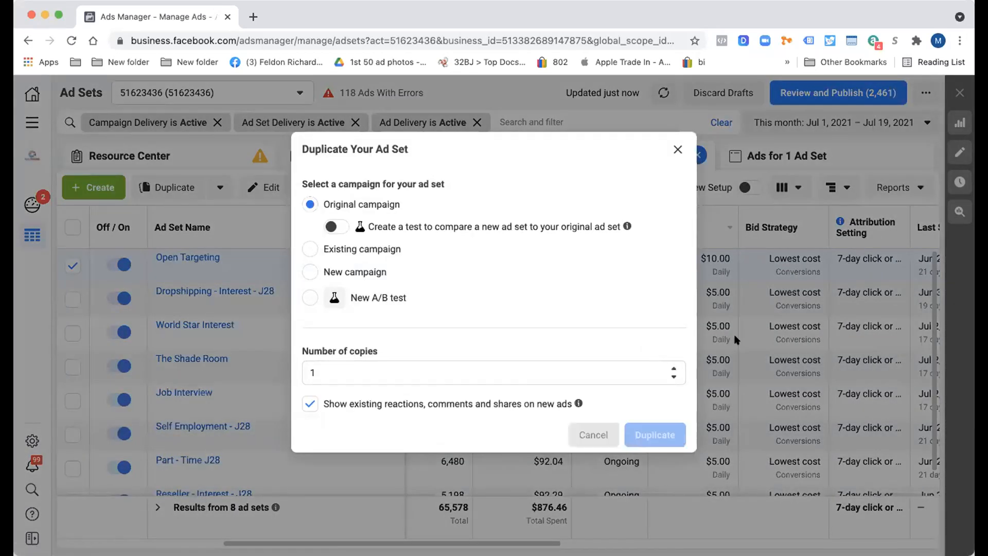
click(654, 434)
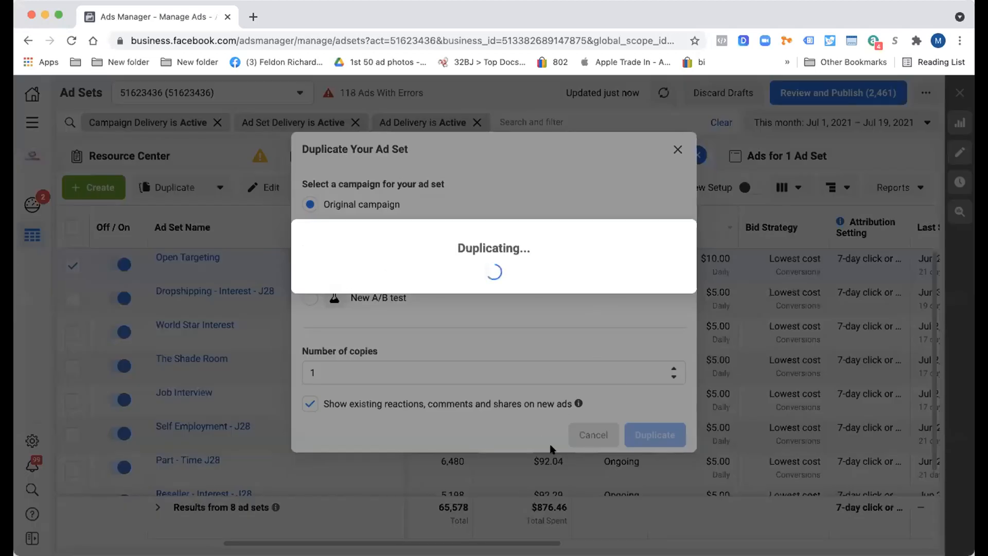
mouse_move(257, 439)
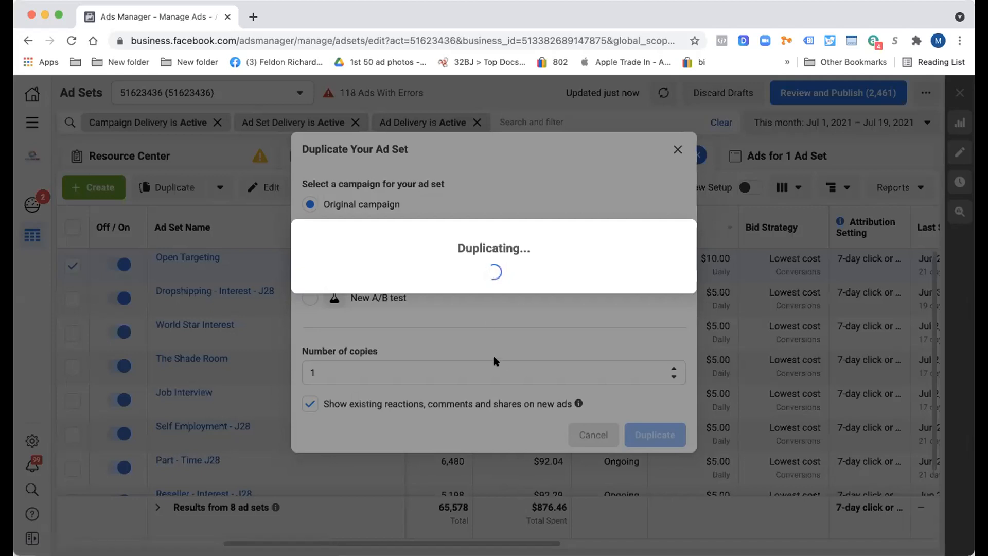
click(655, 434)
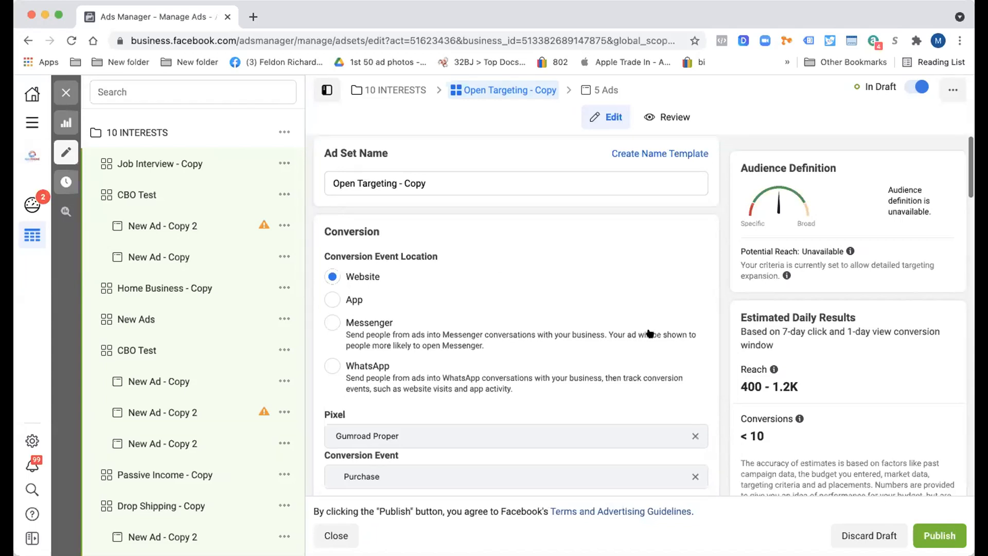
scroll(down, 3)
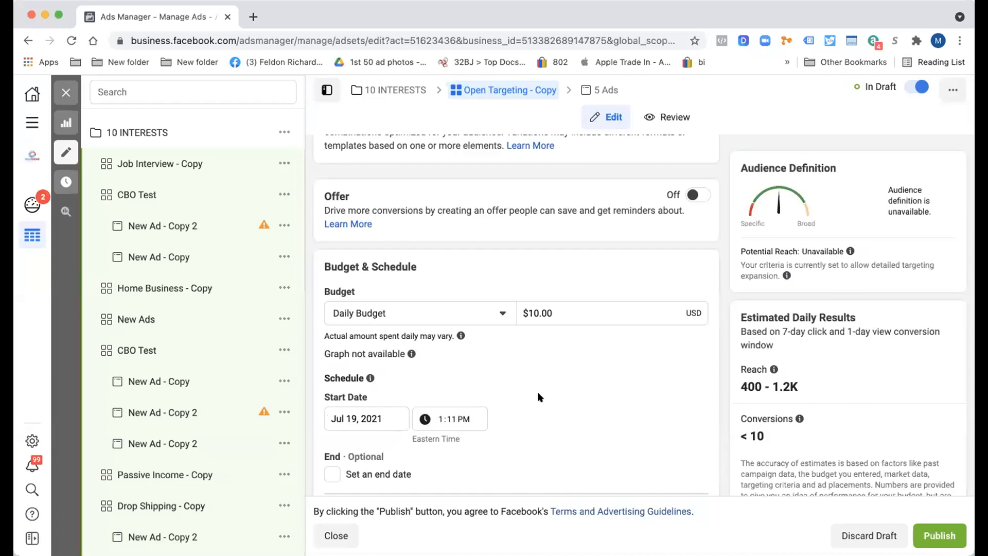
scroll(up, 3)
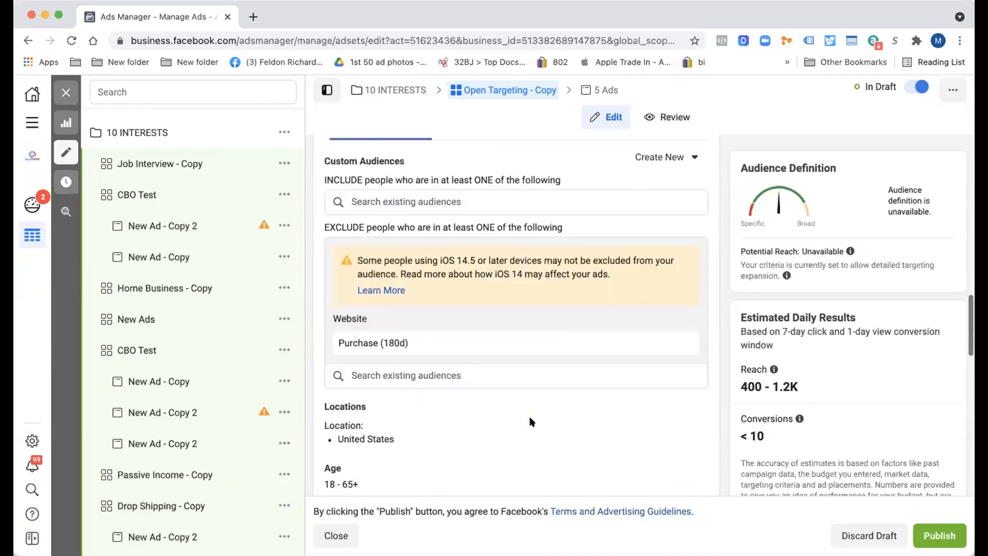
scroll(down, 3)
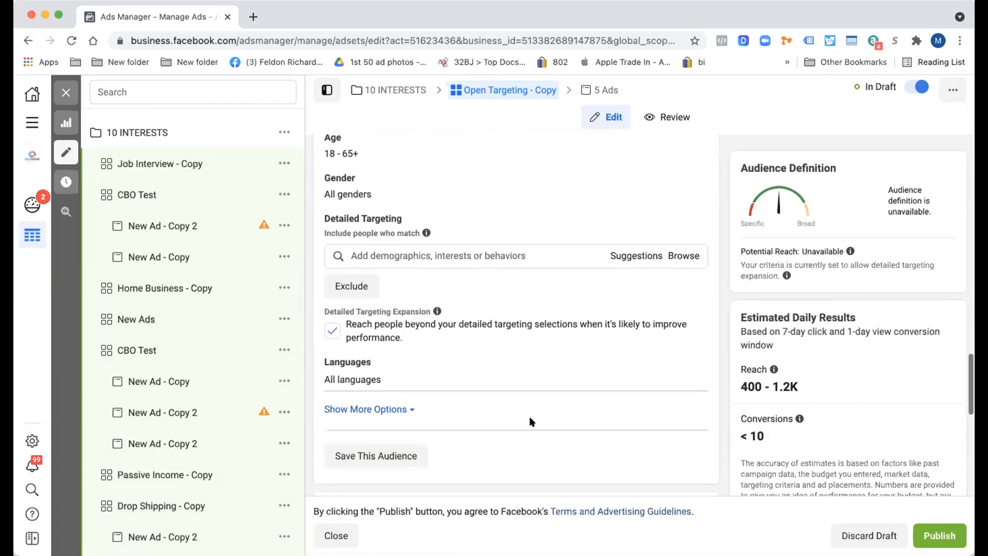
scroll(down, 3)
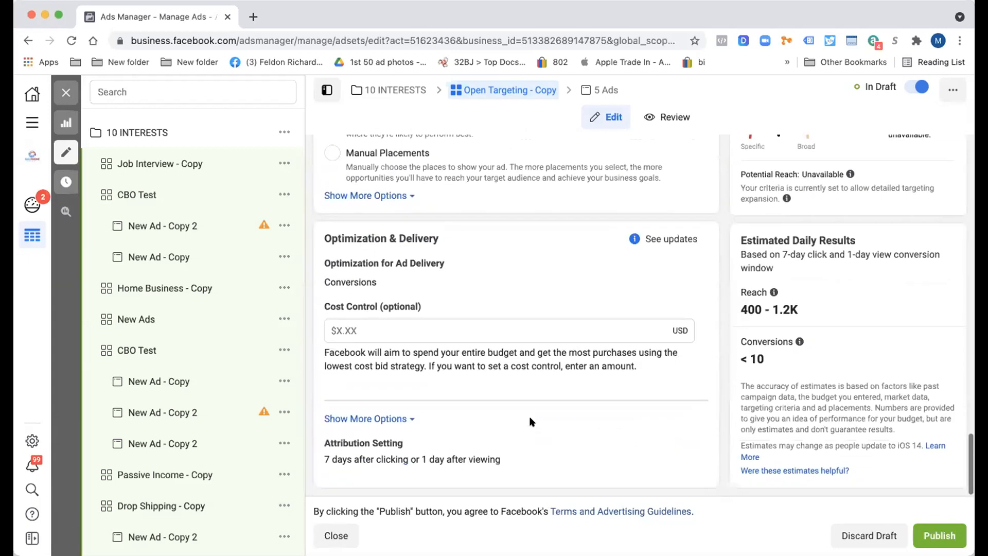
scroll(up, 3)
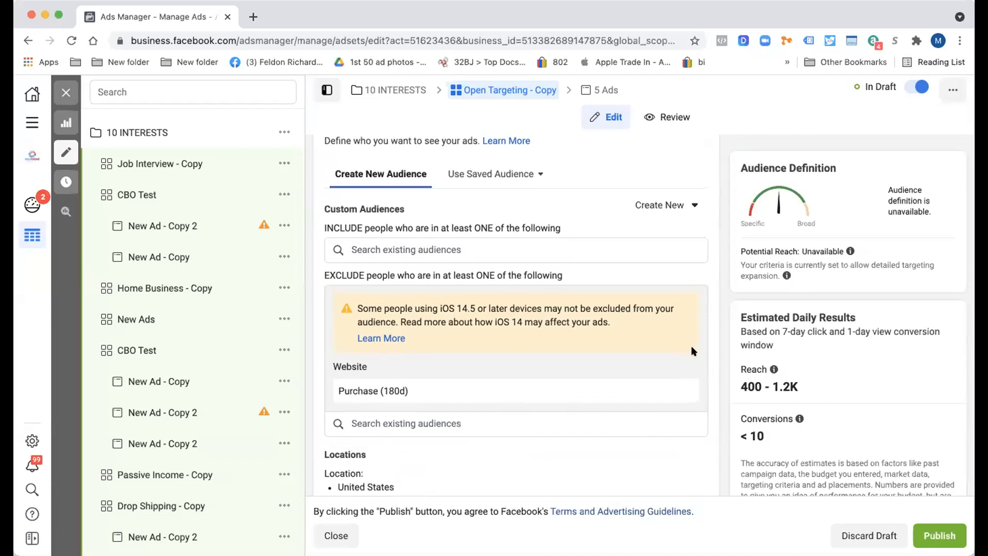
Start a new Video custom audience for 25% viewers and bring up the video chooser
click(667, 205)
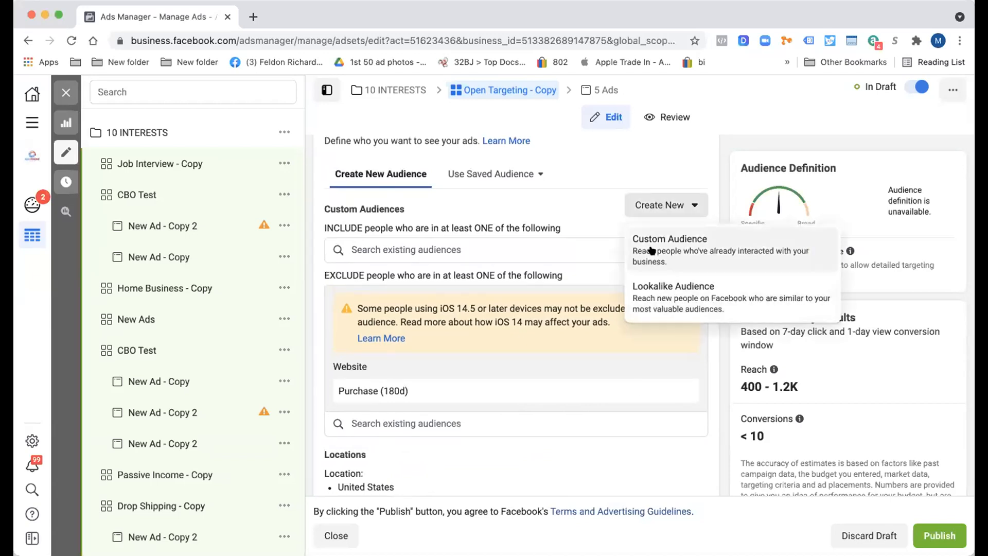
click(670, 238)
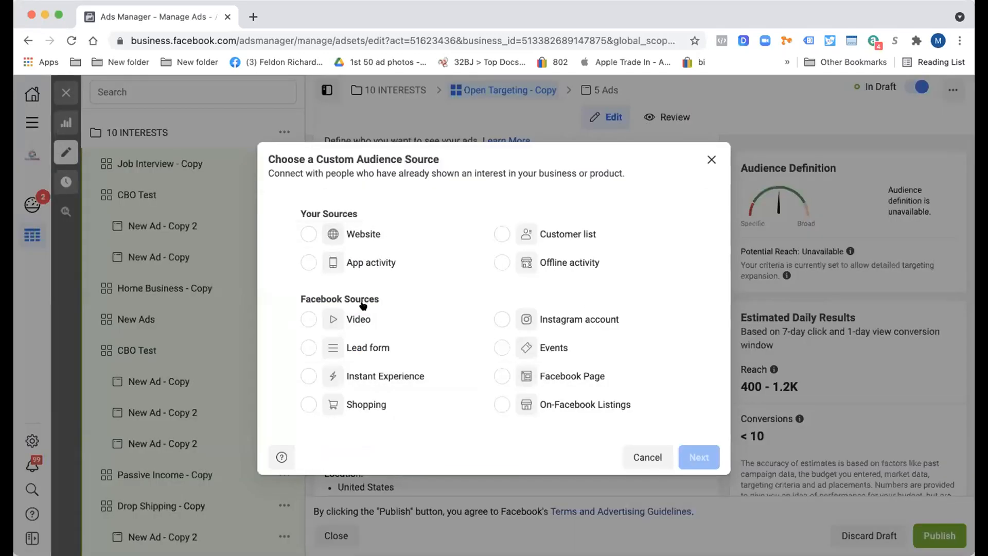
click(646, 457)
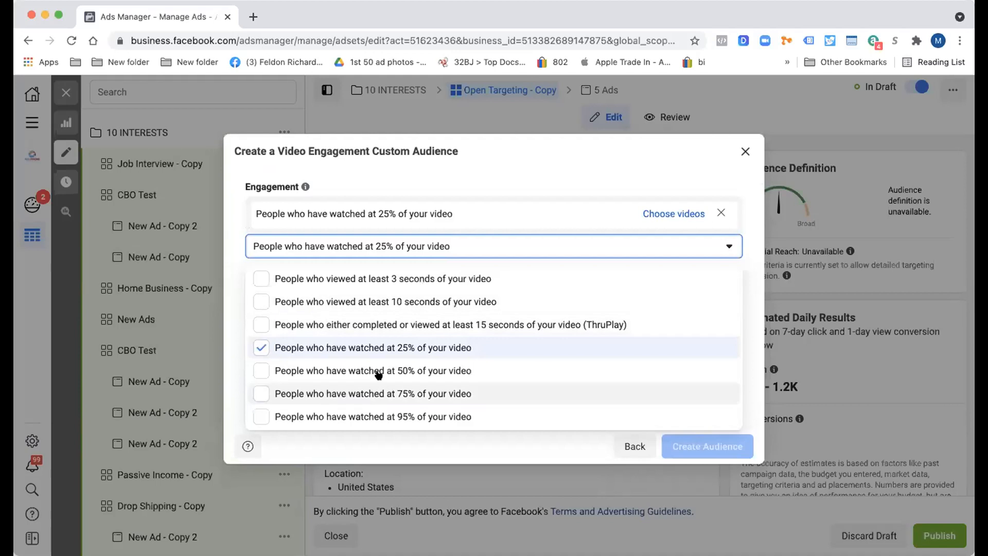
click(674, 215)
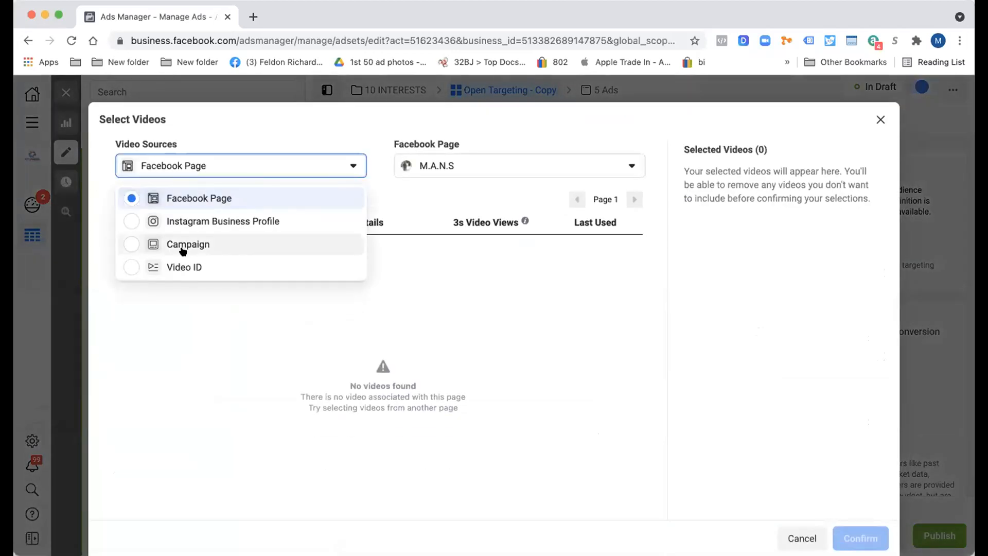
Keep Facebook Page as the source and choose the NYC Phone Buyer New York page
click(517, 165)
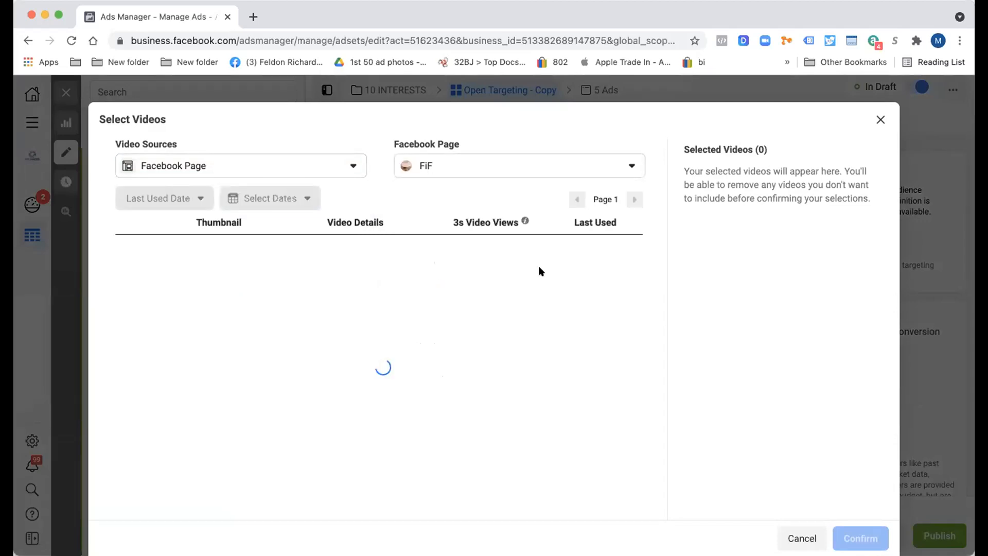
click(518, 165)
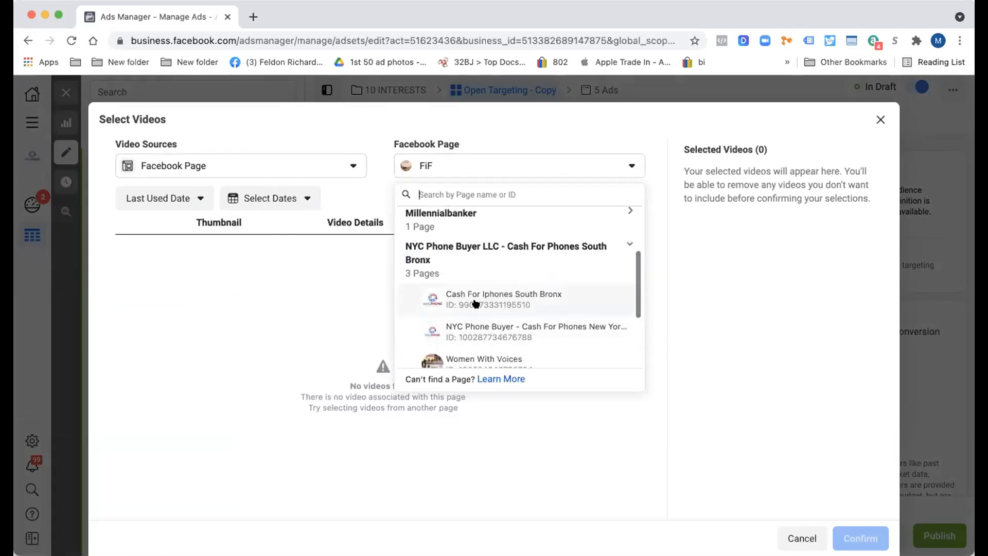
click(536, 332)
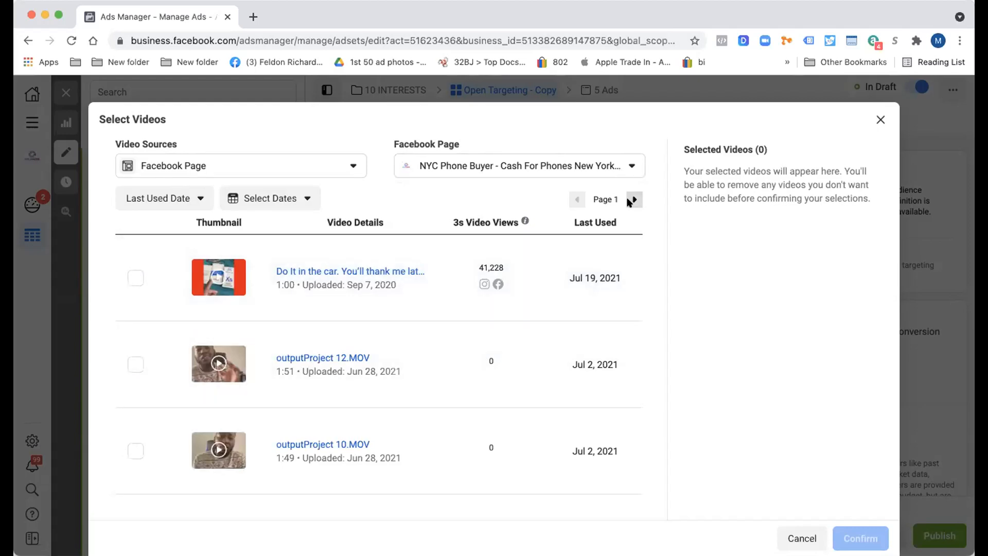
Browse pages 1 and 2 of the page's uploaded videos and their 3-second view counts
scroll(down, 3)
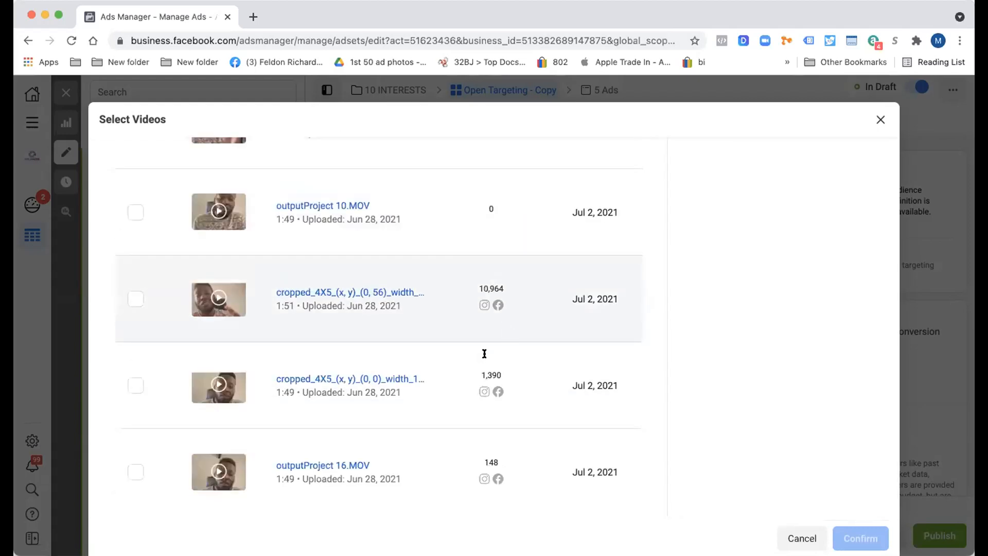
click(634, 199)
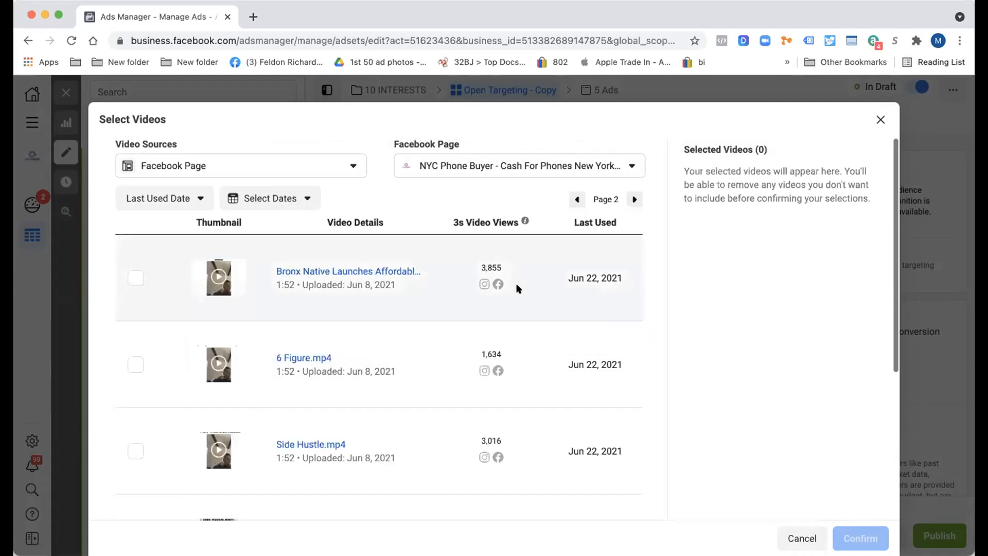
scroll(down, 3)
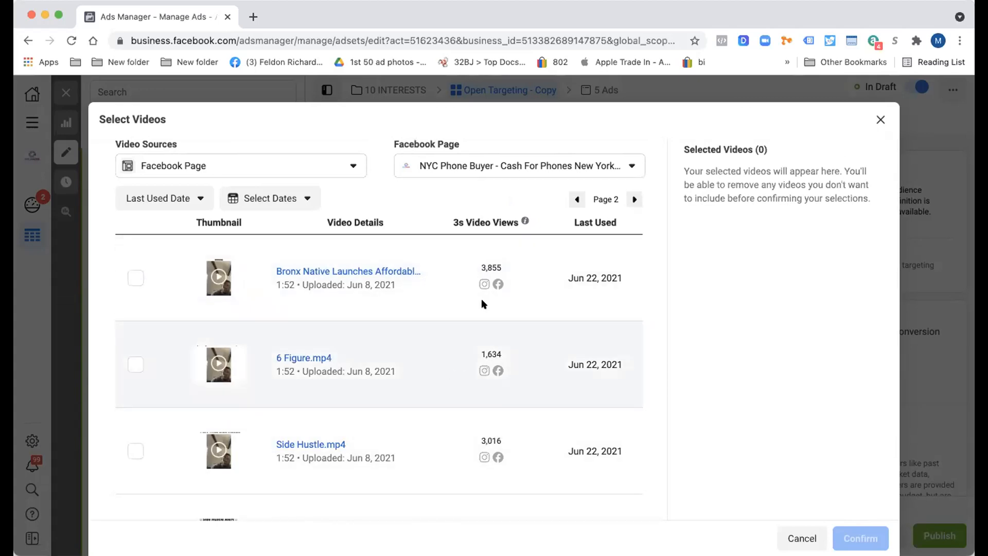
click(577, 199)
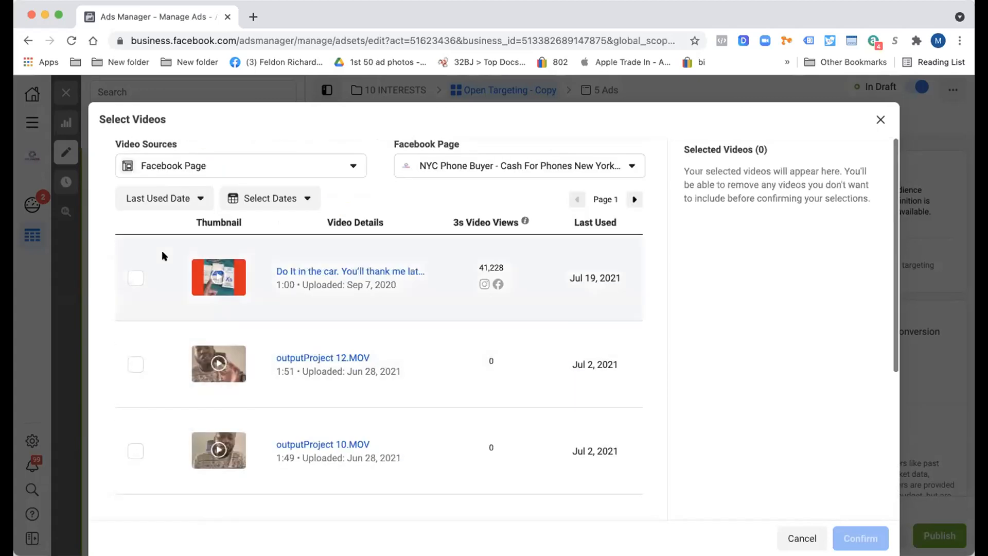
mouse_move(227, 273)
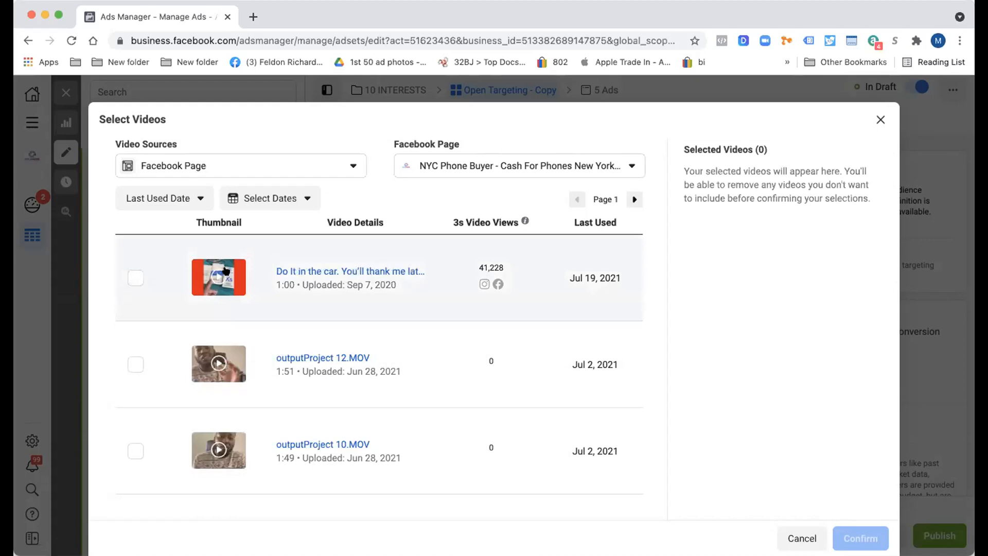
scroll(down, 3)
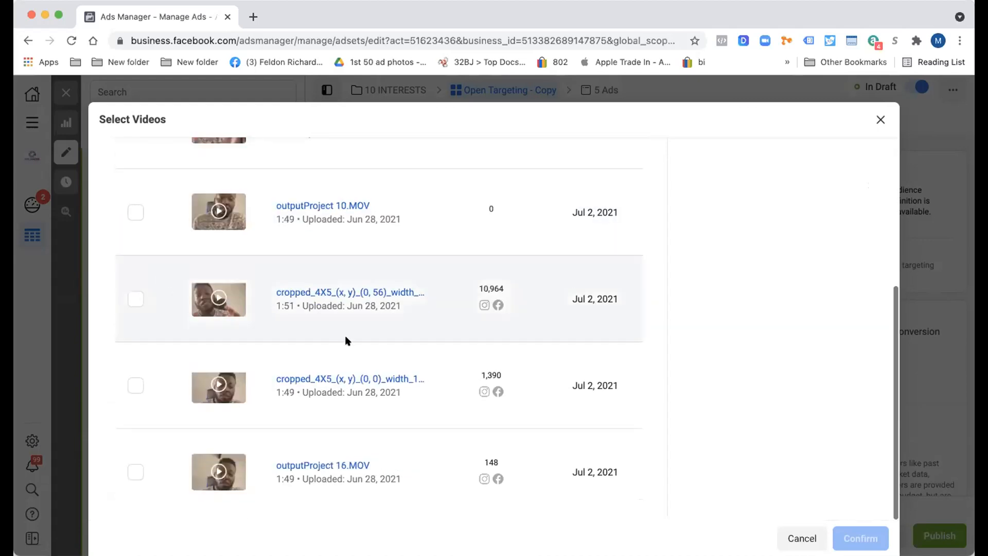
scroll(up, 3)
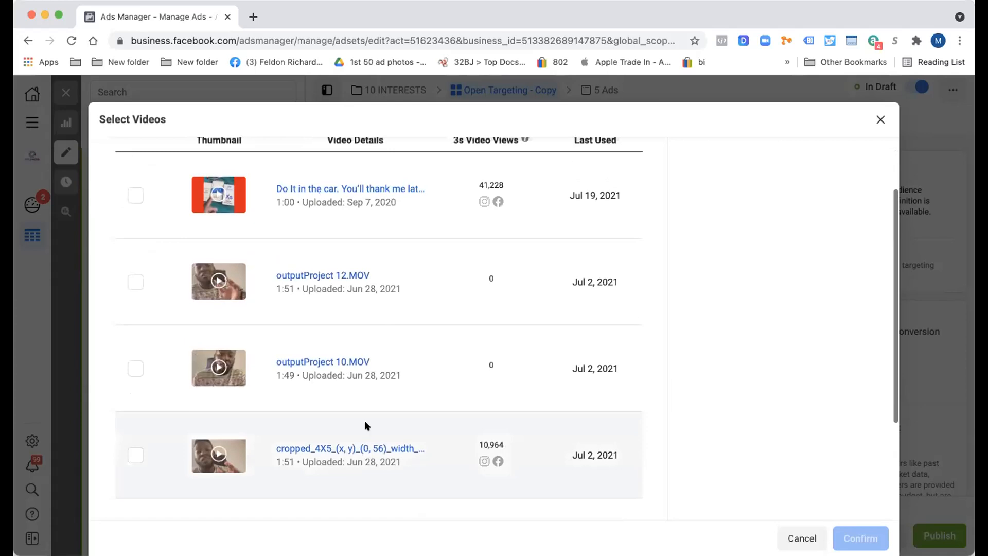
scroll(down, 3)
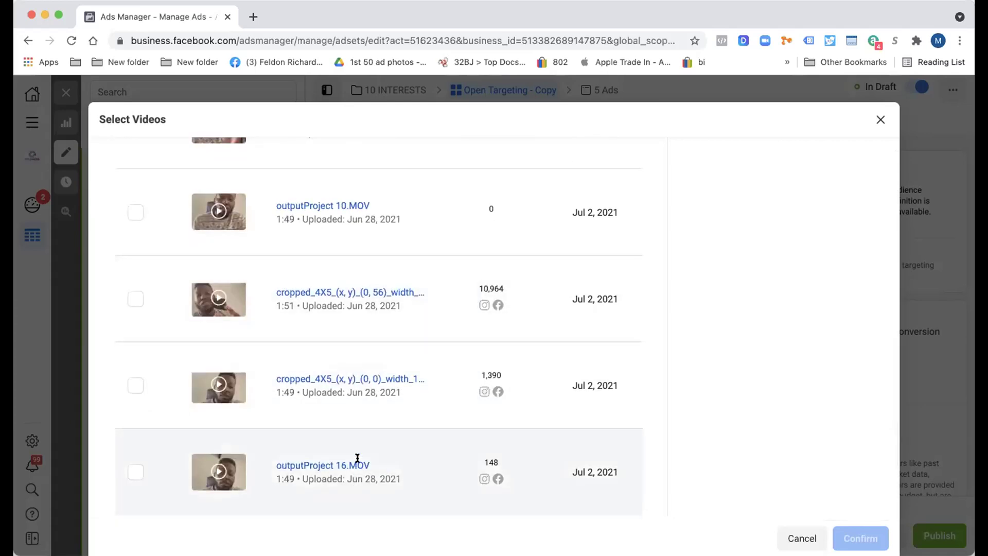
scroll(up, 3)
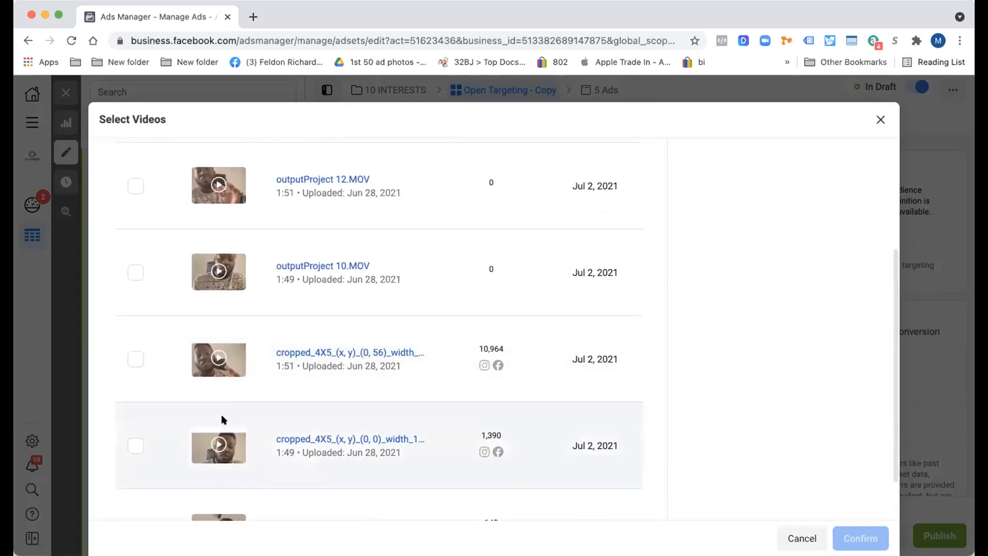
Select the two cropped videos, confirm them, and keep the 25% watched engagement condition
click(135, 358)
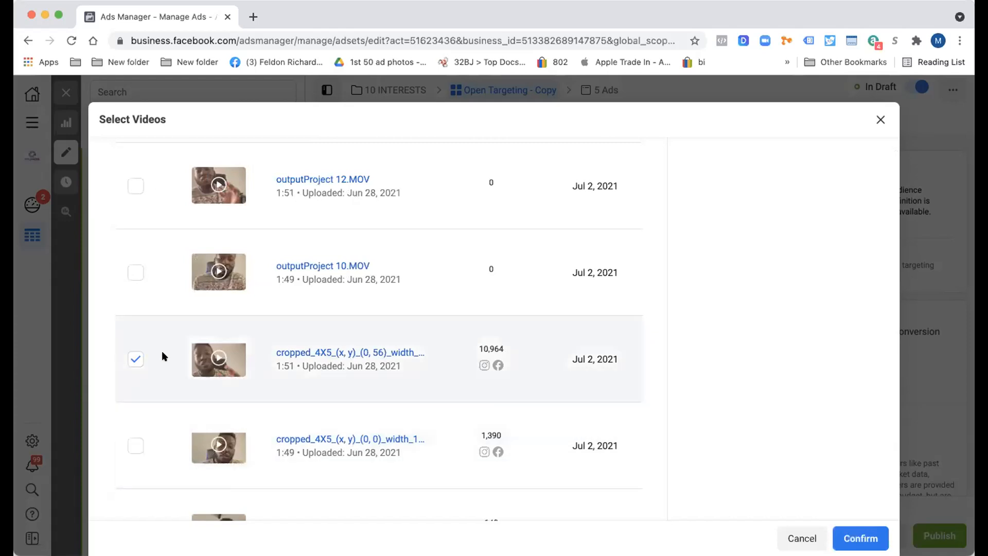
scroll(up, 3)
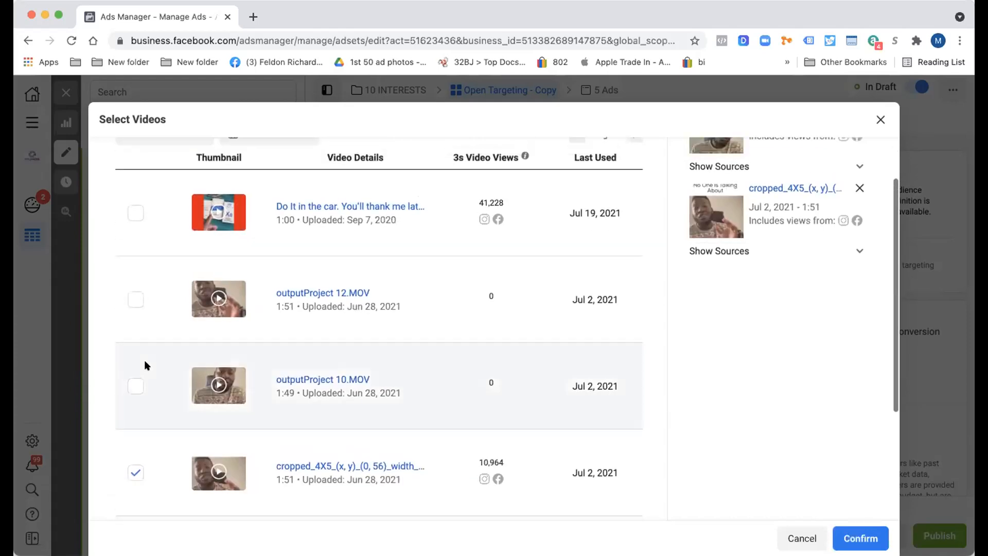
scroll(down, 3)
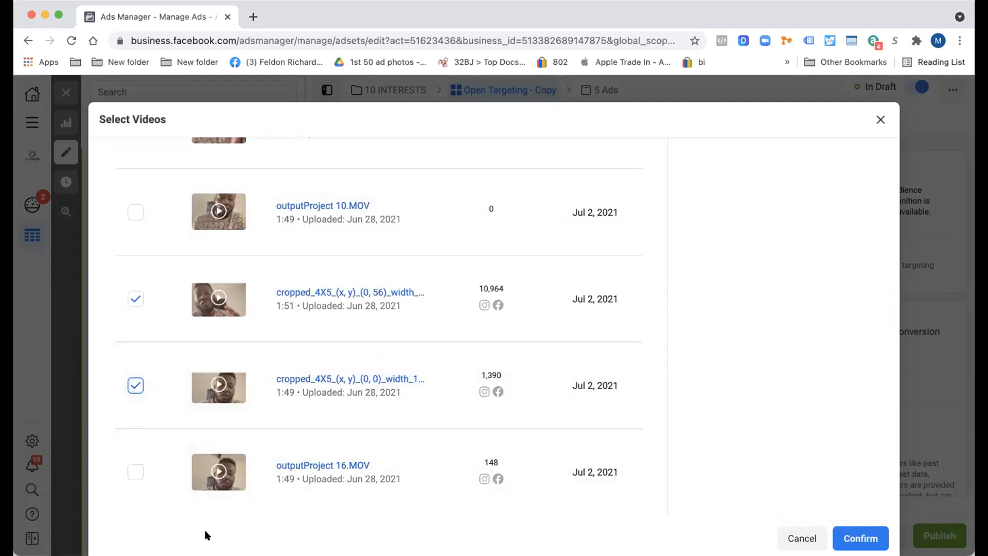
scroll(up, 3)
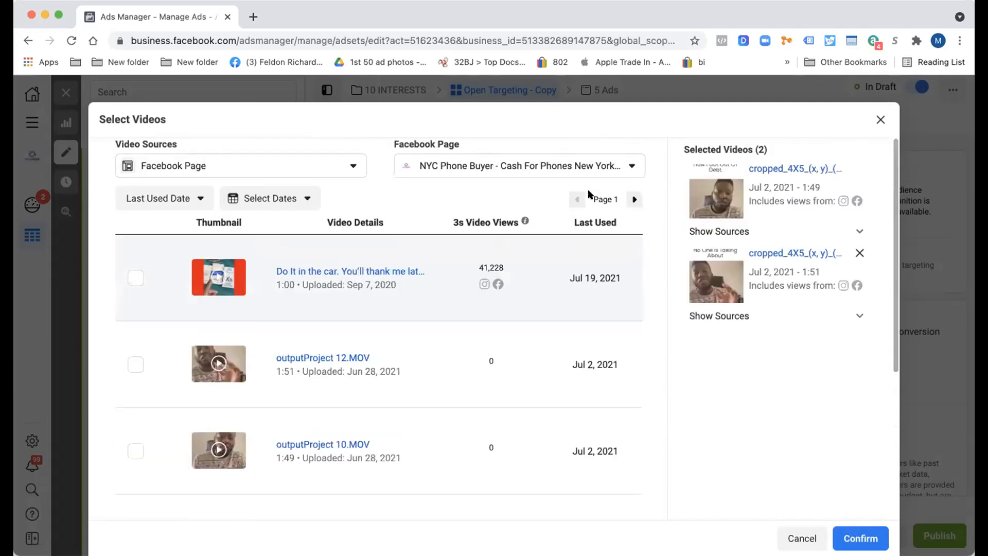
click(634, 198)
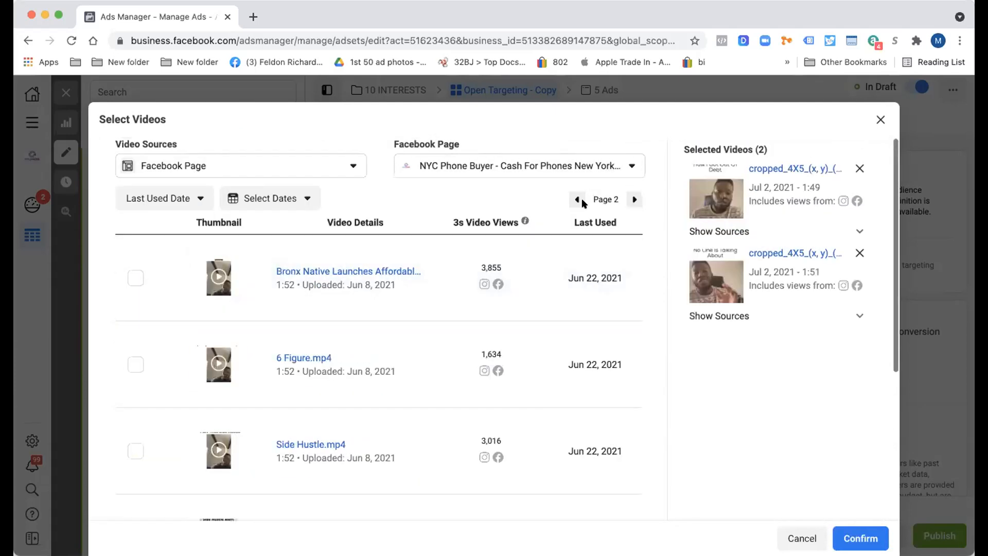
scroll(down, 3)
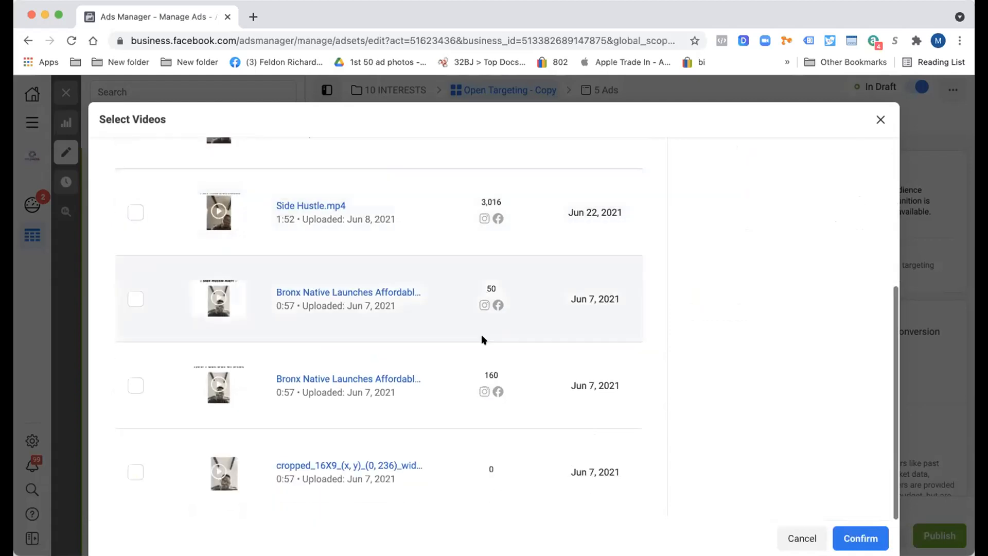
click(576, 199)
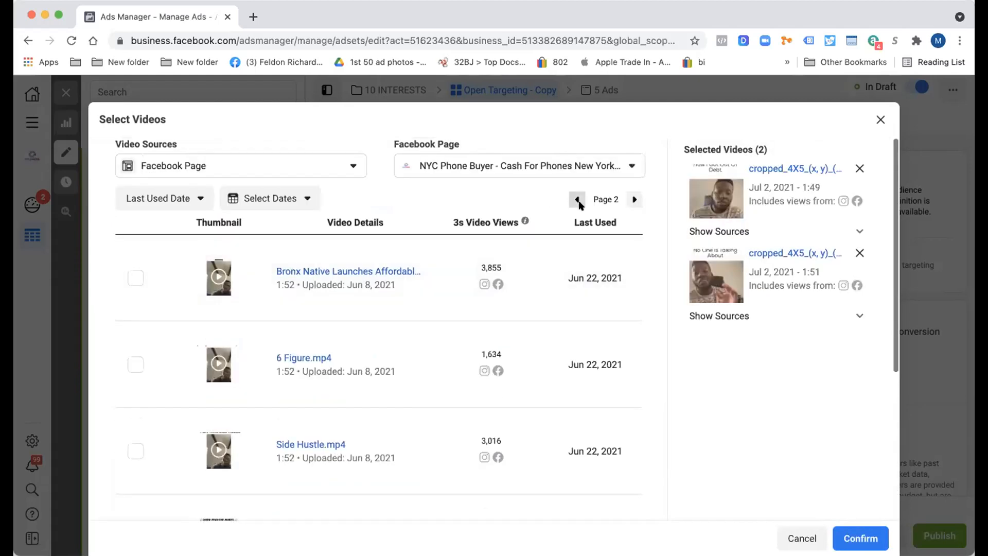
mouse_move(577, 202)
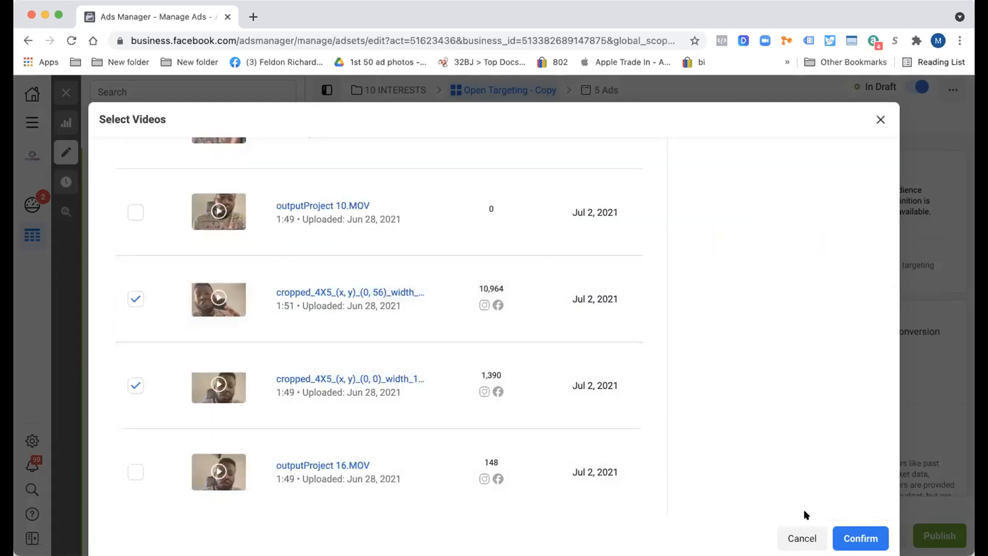
click(860, 538)
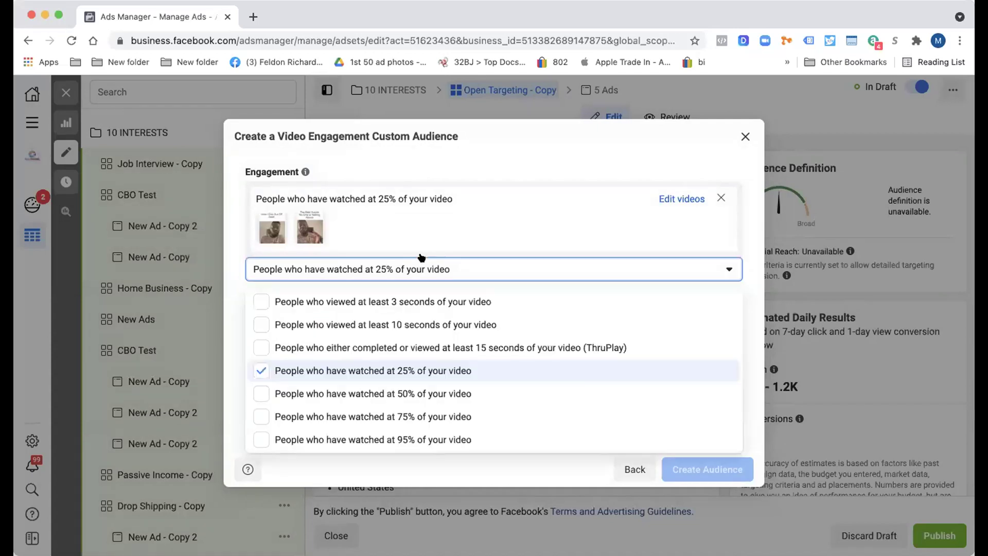
click(373, 371)
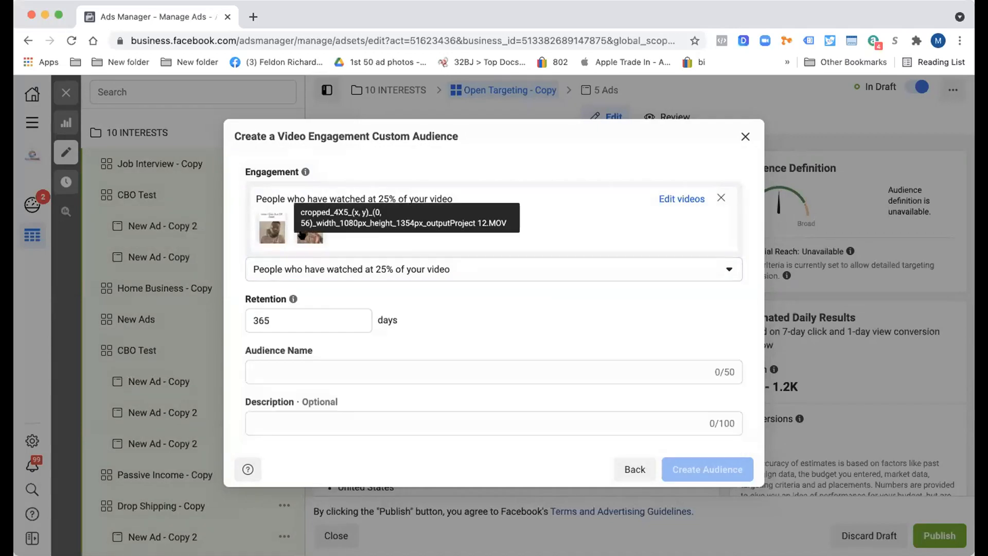
mouse_move(342, 297)
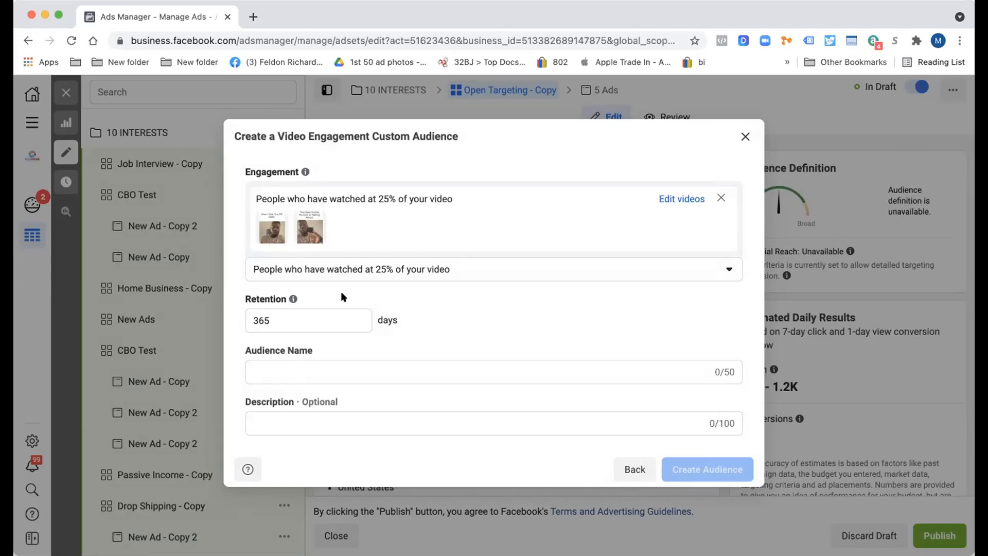
mouse_move(120, 29)
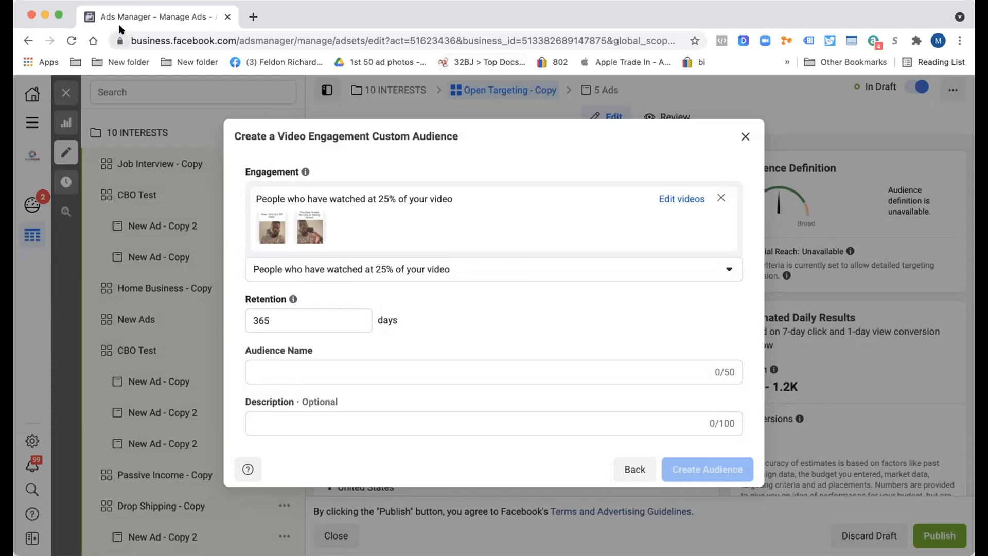
Duplicate the Ads Manager page into a second window
right_click(155, 17)
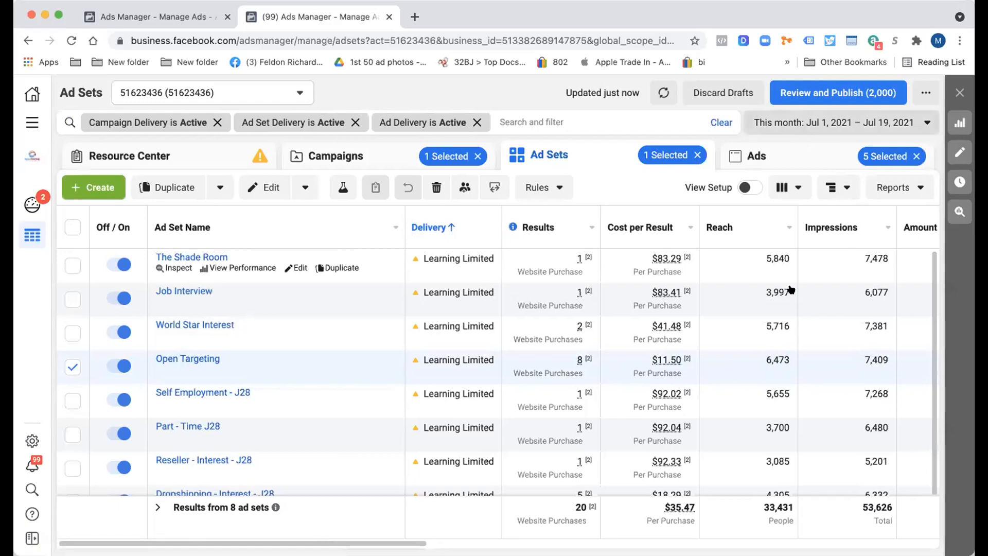
mouse_move(585, 493)
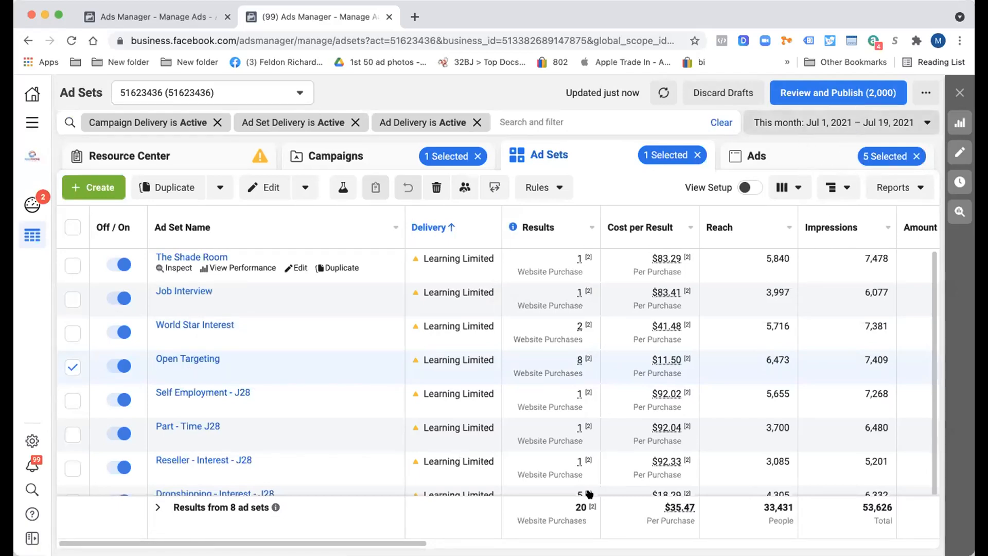
Switch the ad sets table to the Engagement column preset and scroll across its metrics
click(841, 122)
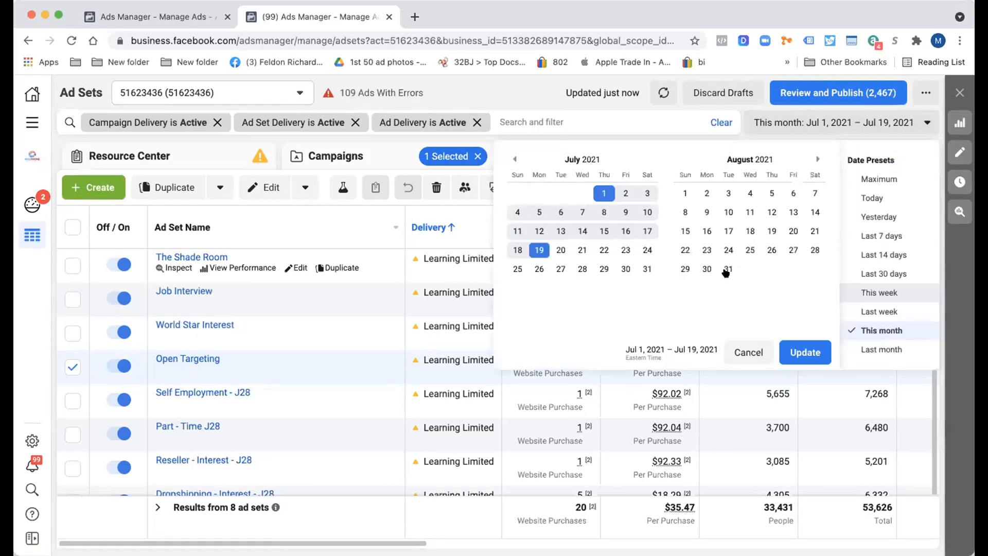
mouse_move(679, 249)
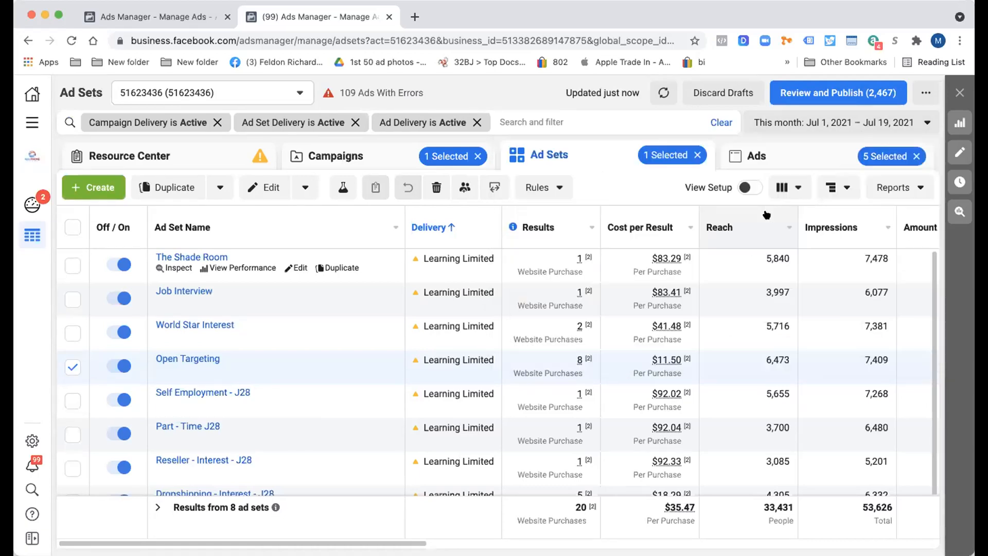
click(784, 188)
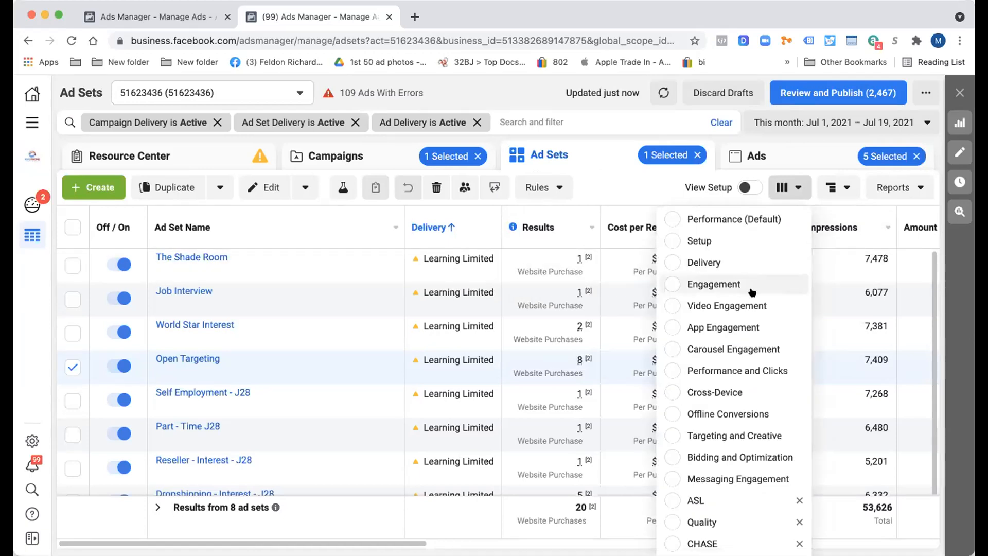
click(726, 306)
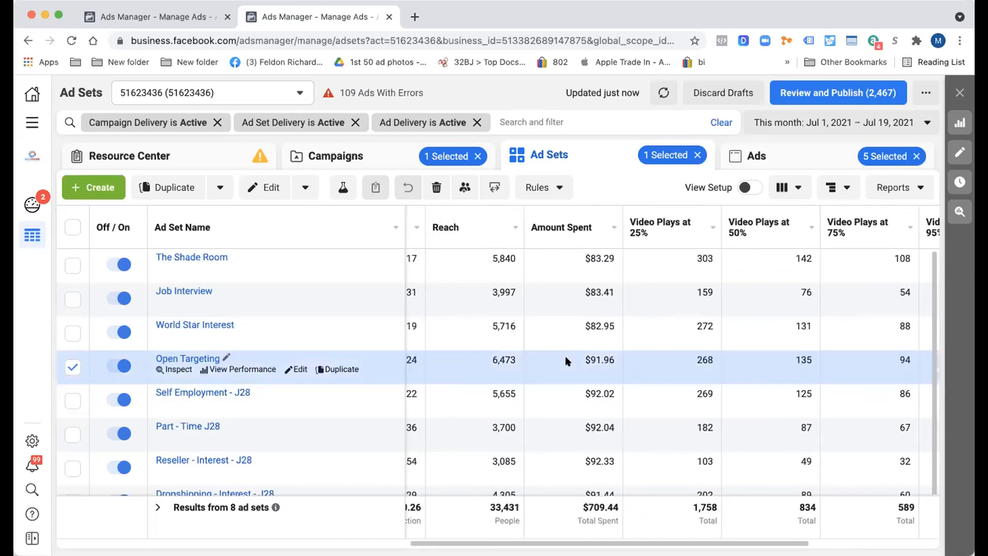
scroll(right, 3)
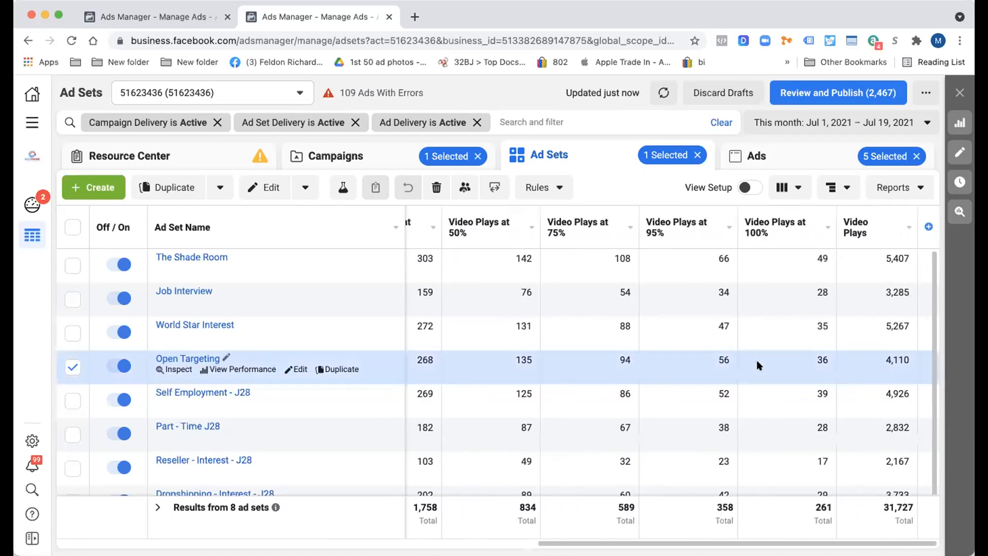
click(785, 187)
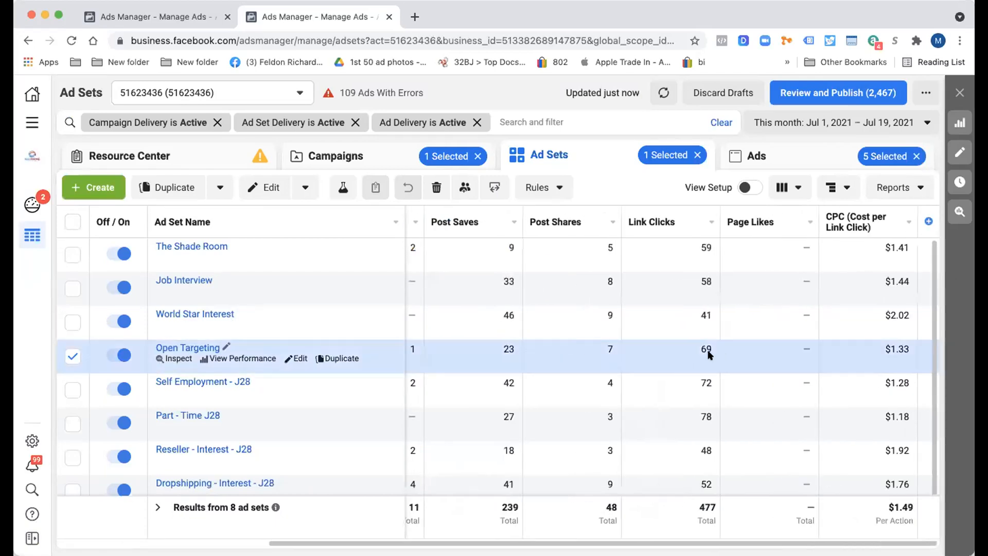
mouse_move(817, 122)
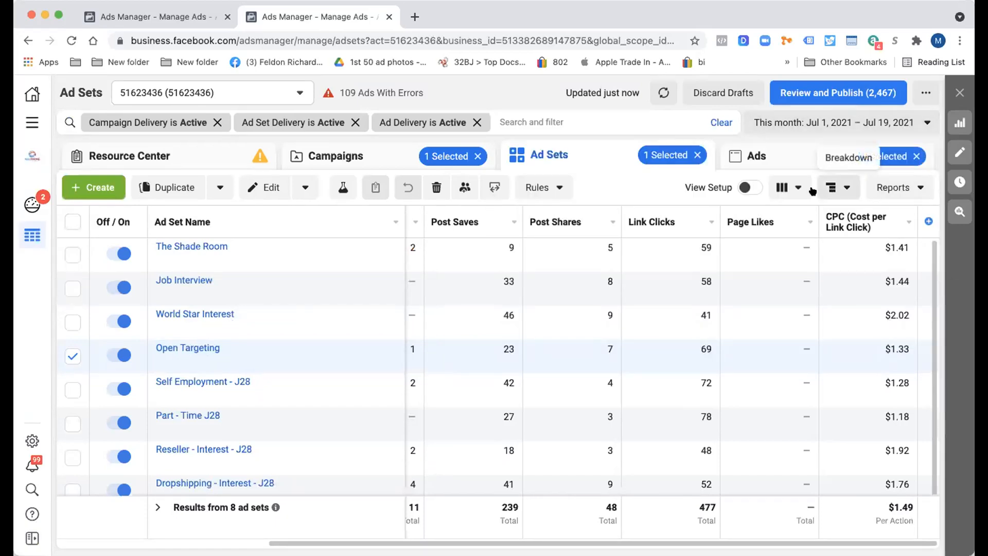
click(785, 188)
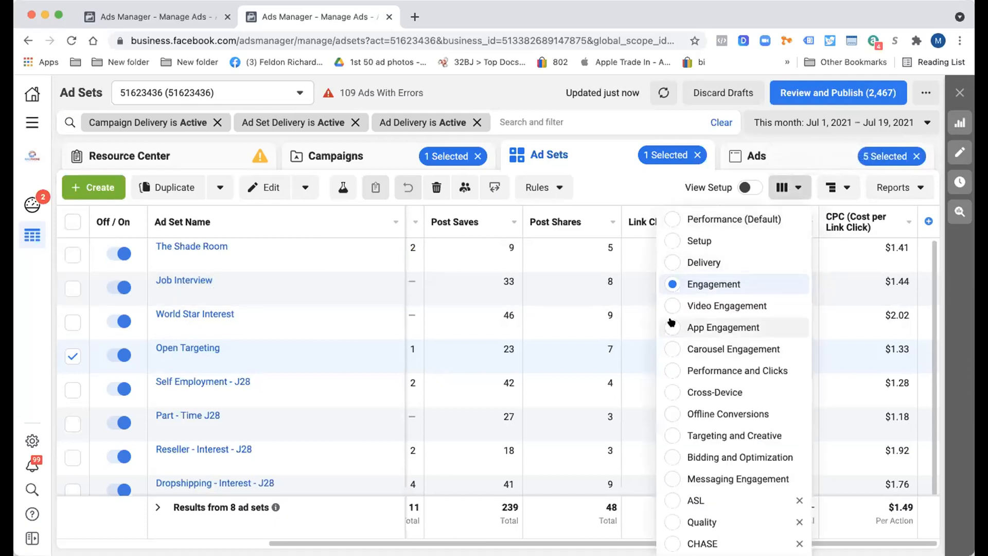
mouse_move(813, 133)
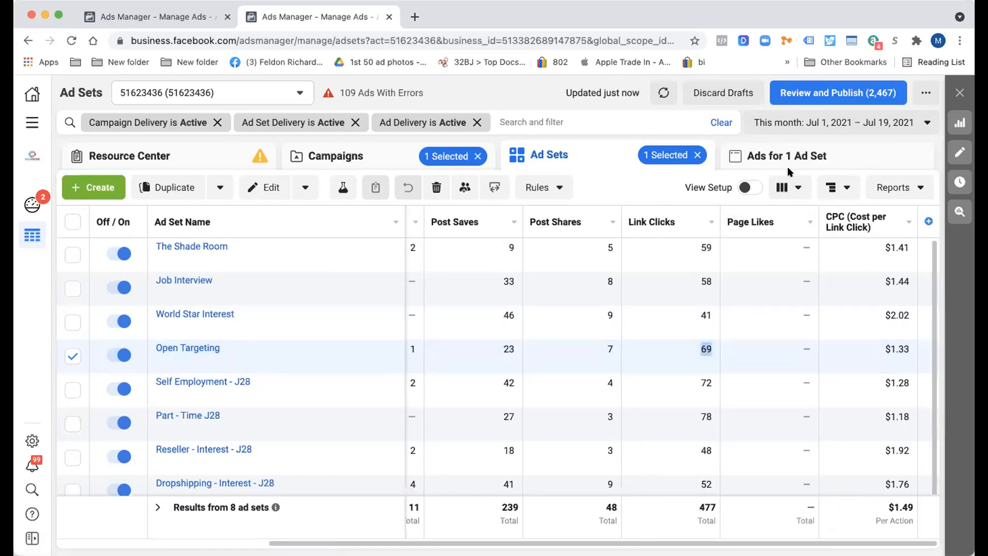
Switch to the Video Engagement preset showing 25%–100% video play counts for the ad sets
click(785, 187)
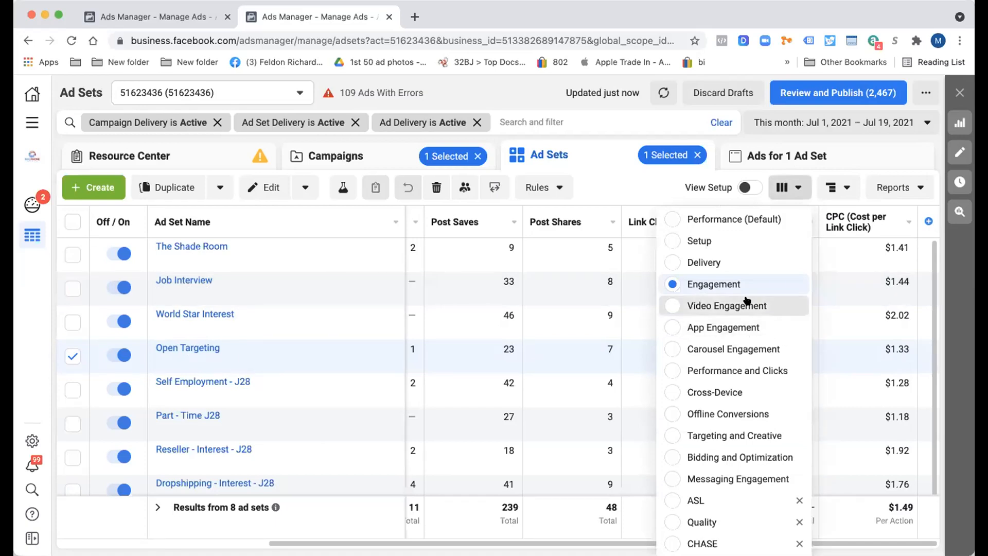
click(731, 305)
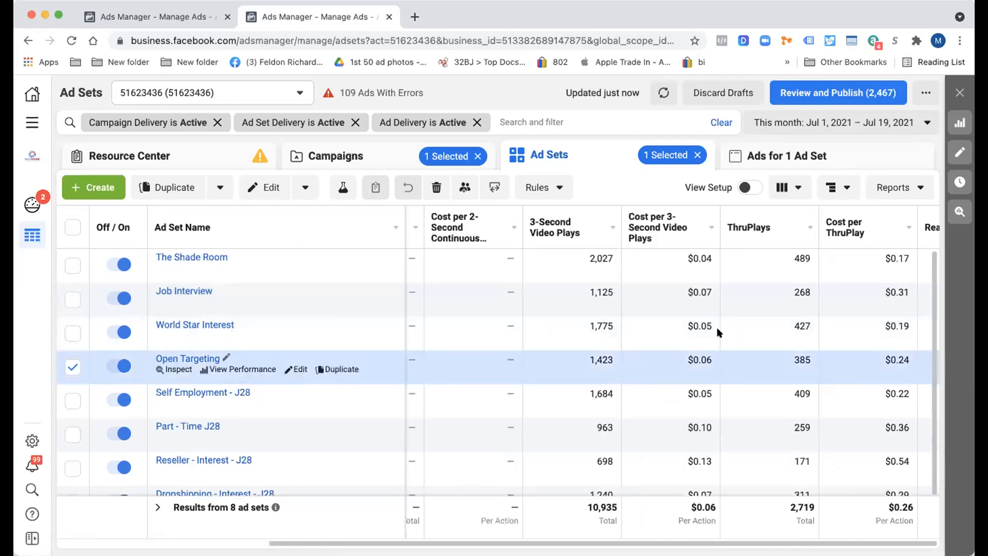
scroll(left, 3)
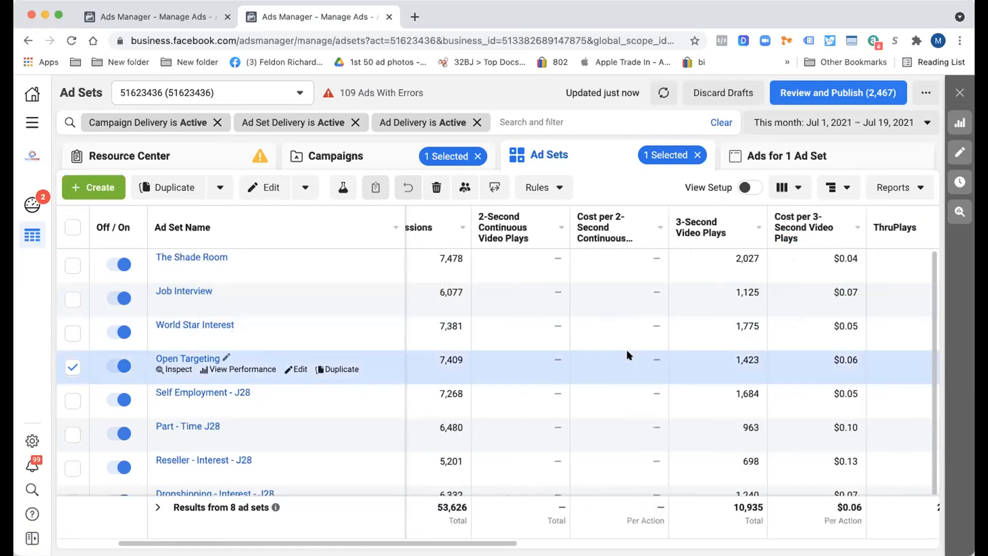
scroll(right, 3)
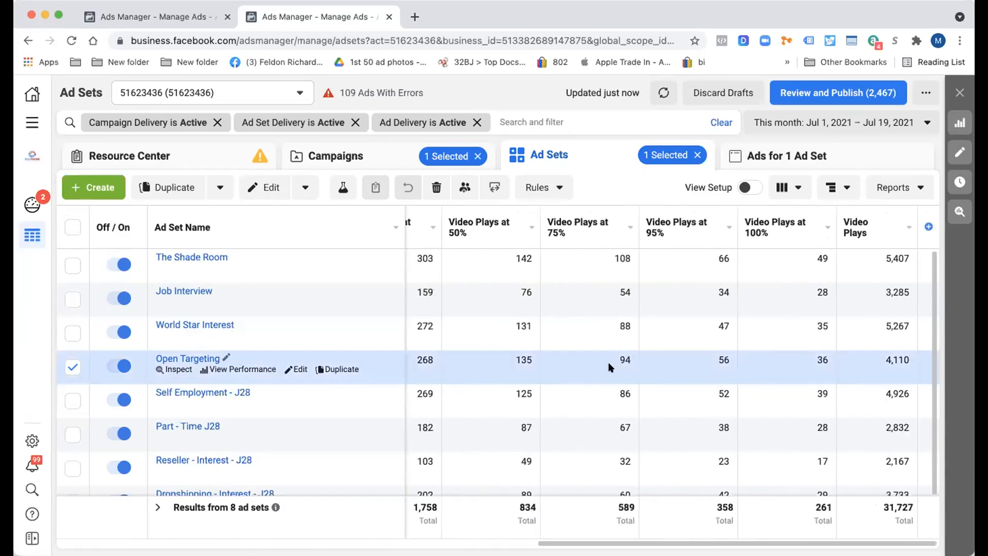
mouse_move(742, 357)
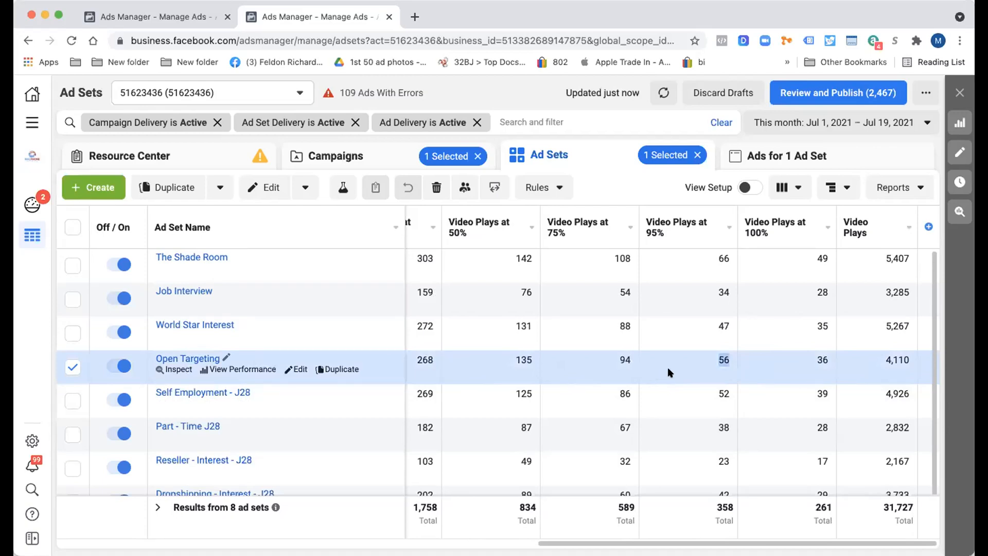
mouse_move(643, 358)
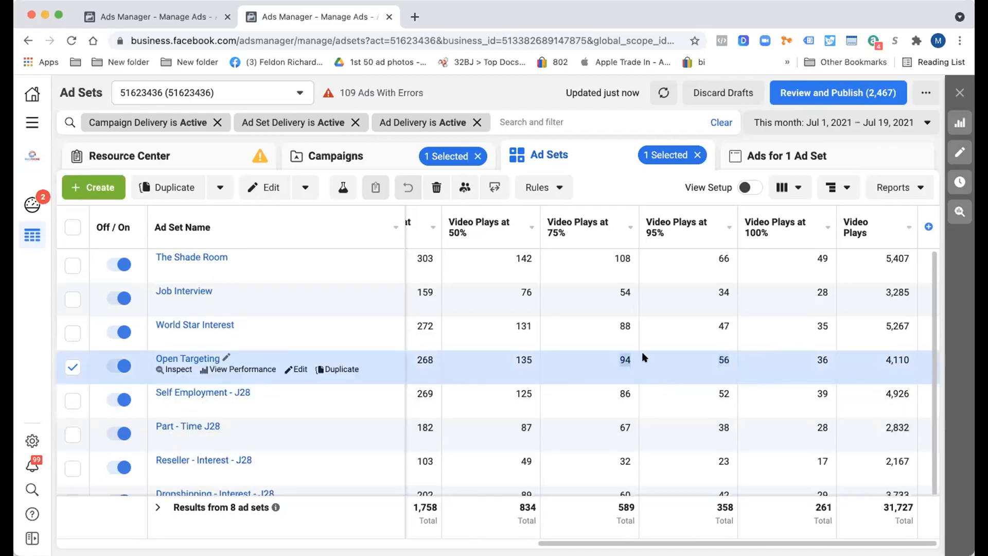
mouse_move(607, 379)
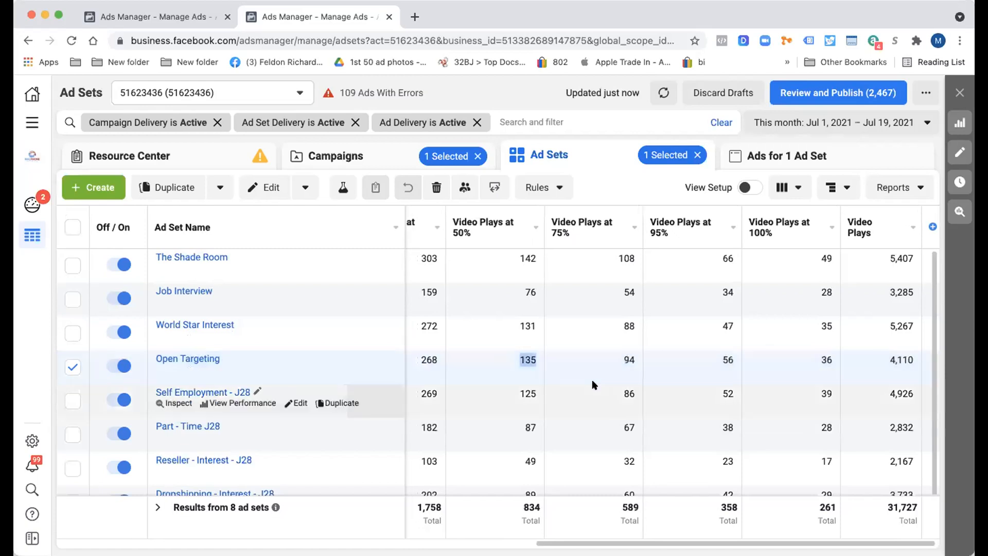
scroll(left, 3)
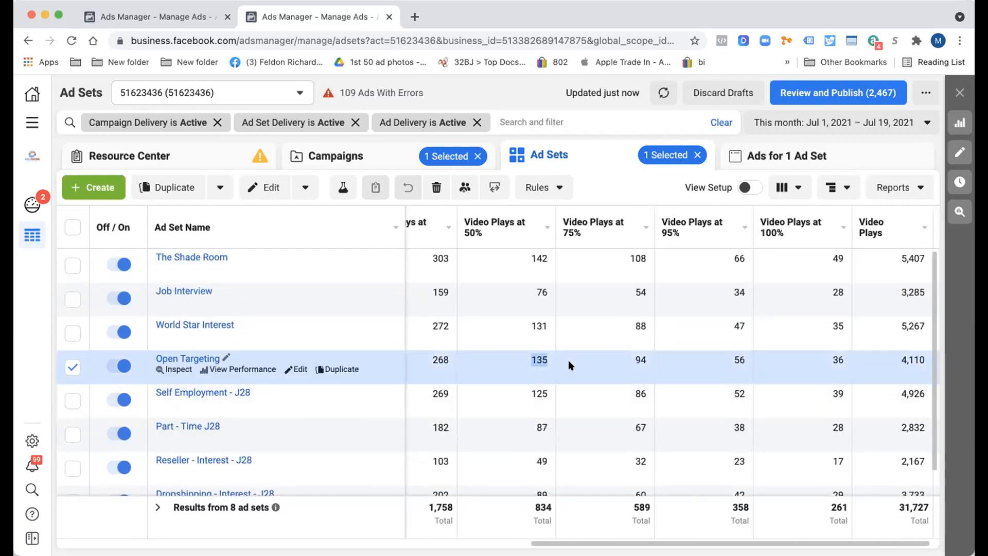
mouse_move(526, 386)
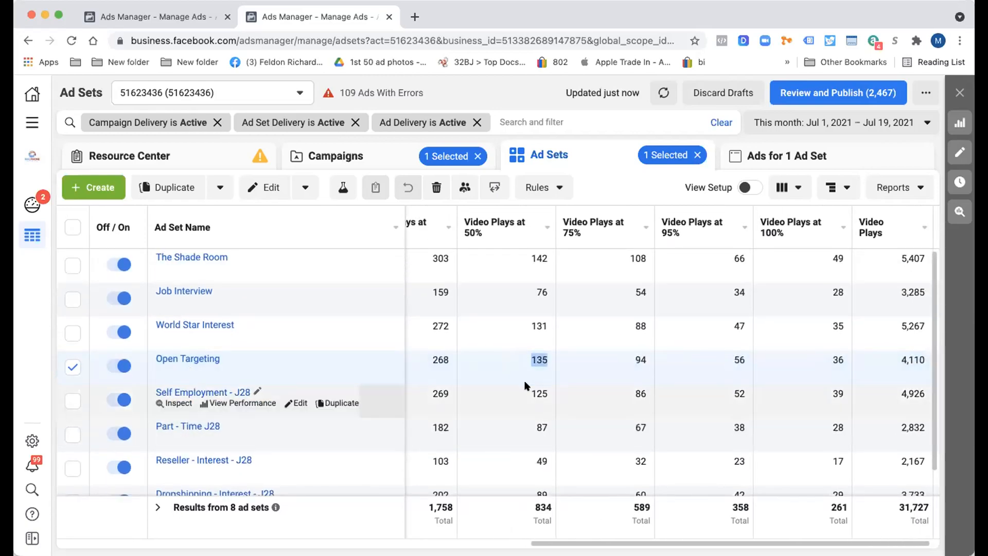
mouse_move(749, 156)
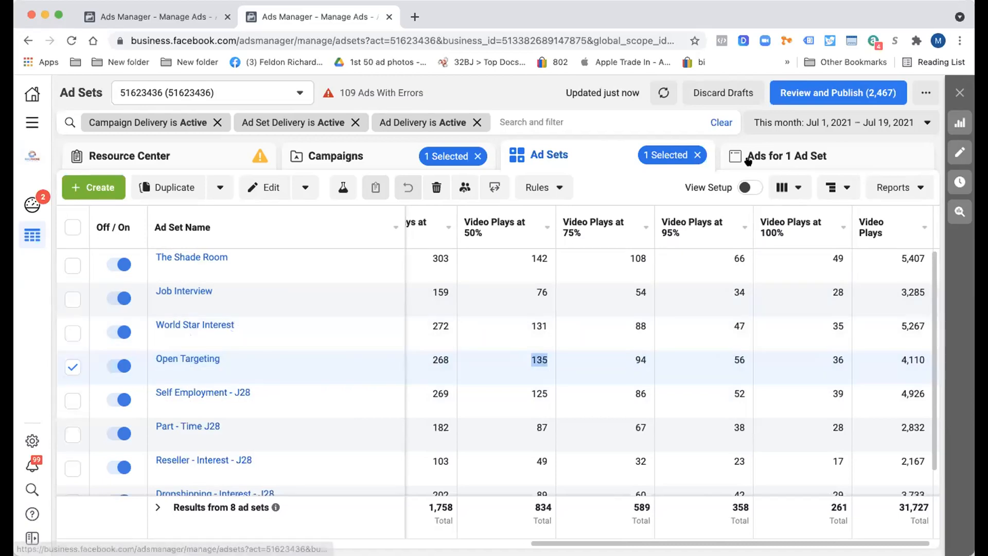
View the five ads inside the Open Targeting ad set
click(787, 155)
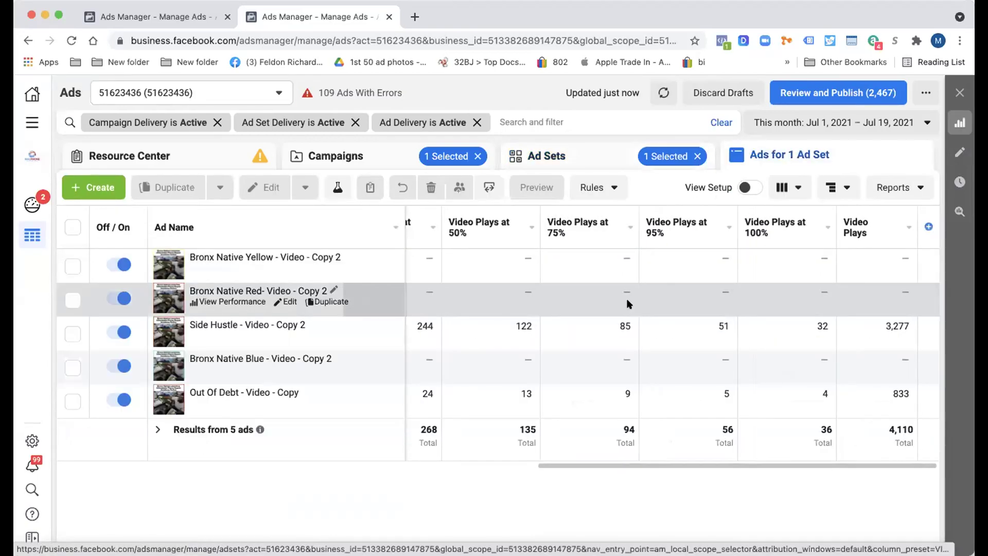
scroll(left, 3)
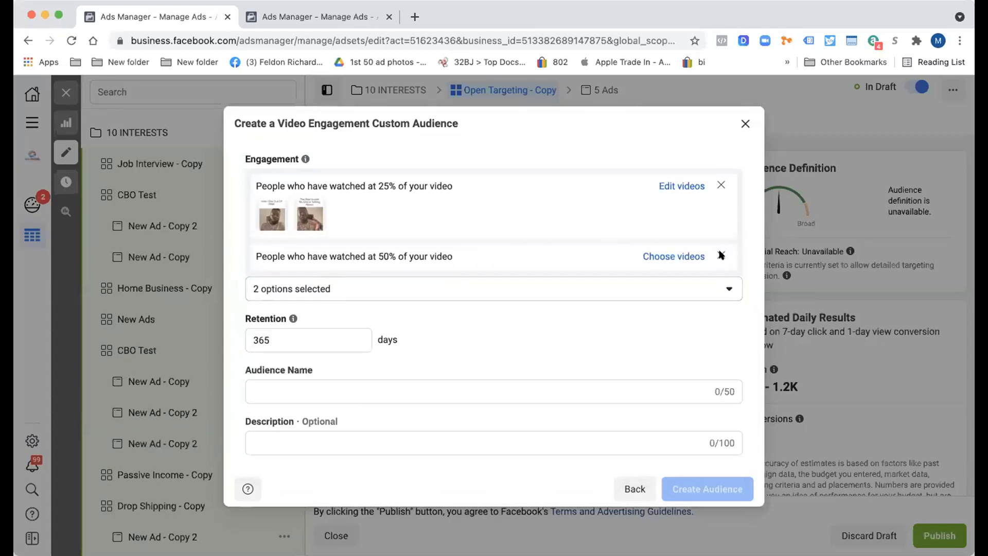
Choose three videos for the 50% watched condition and remove the 25% option
click(674, 257)
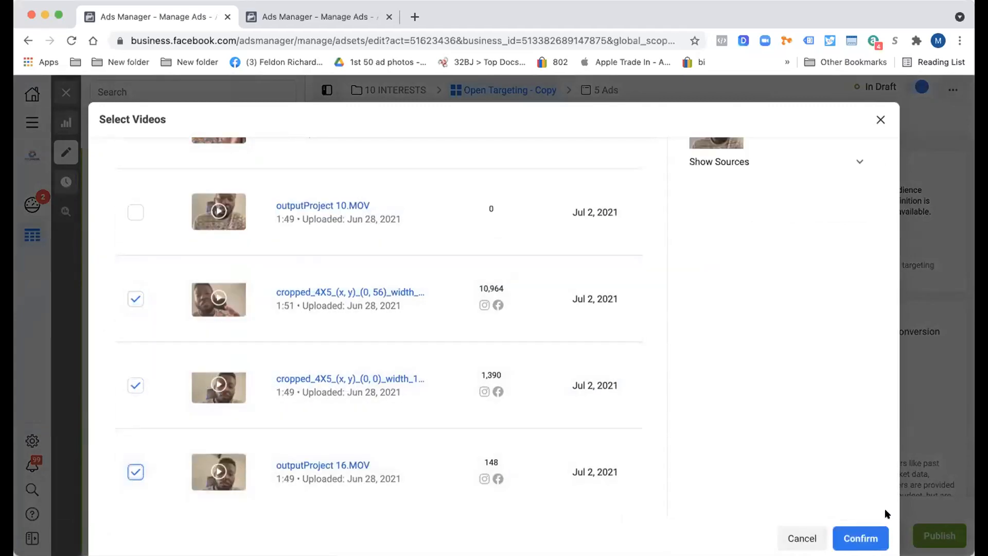
click(861, 538)
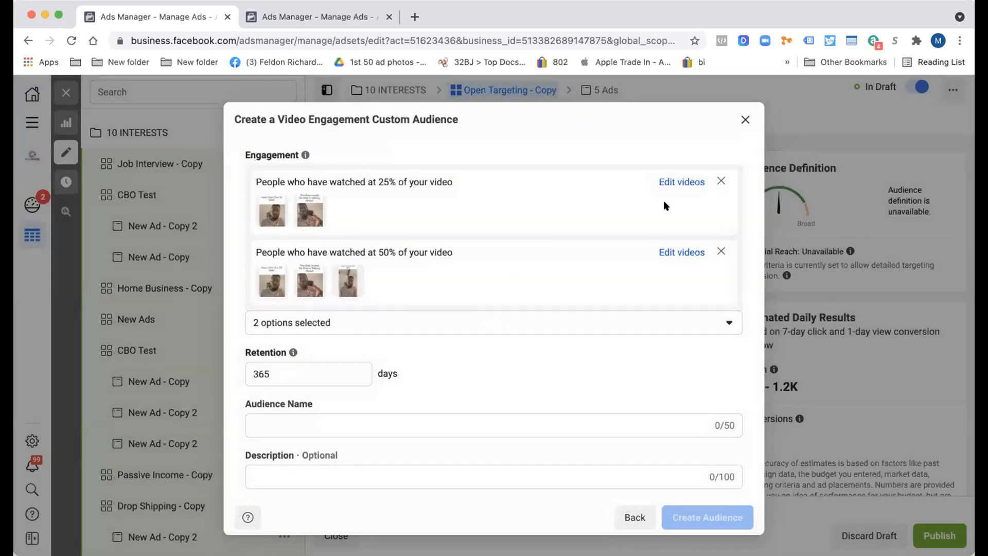
click(721, 182)
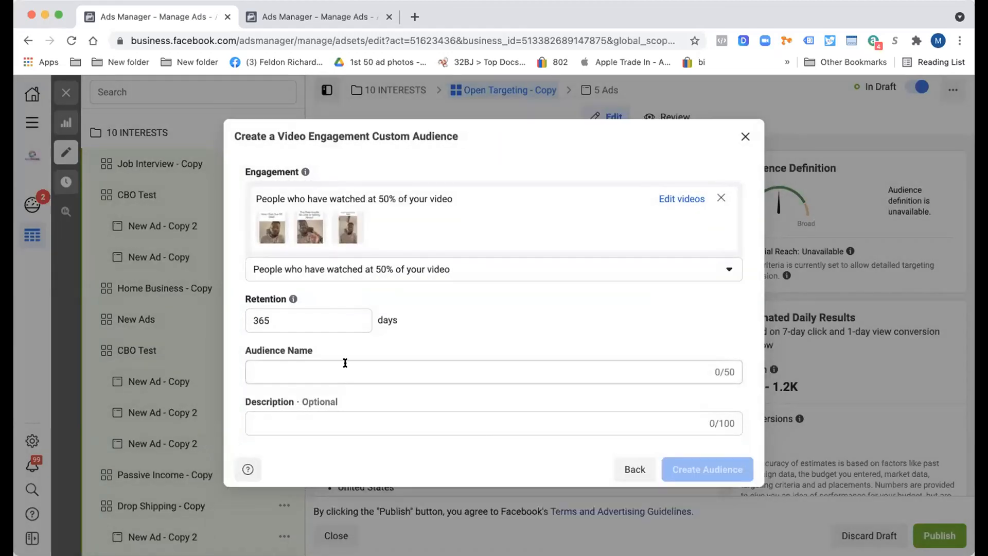
Name the audience '50% Video Views (365d)' and create it
text(50% Video Vie)
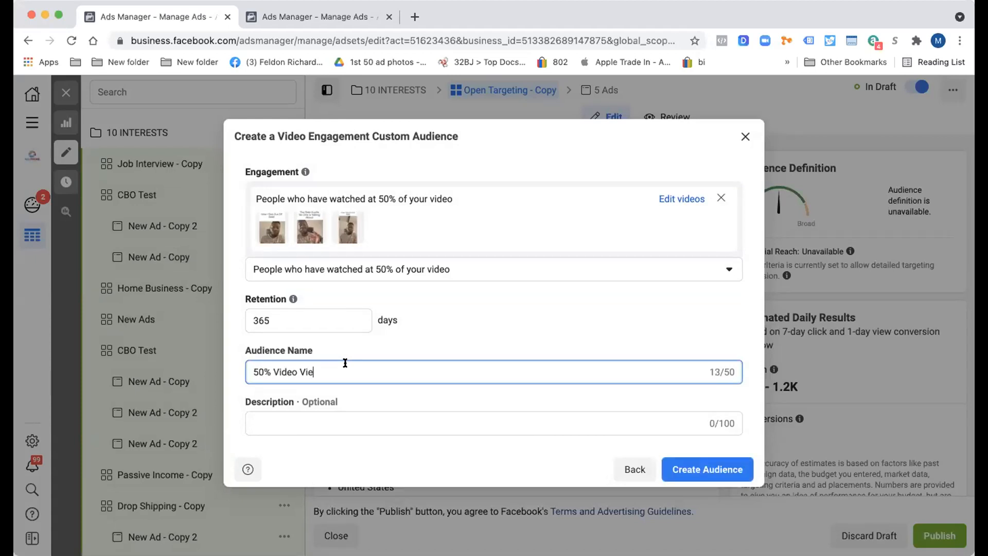
text(ws)
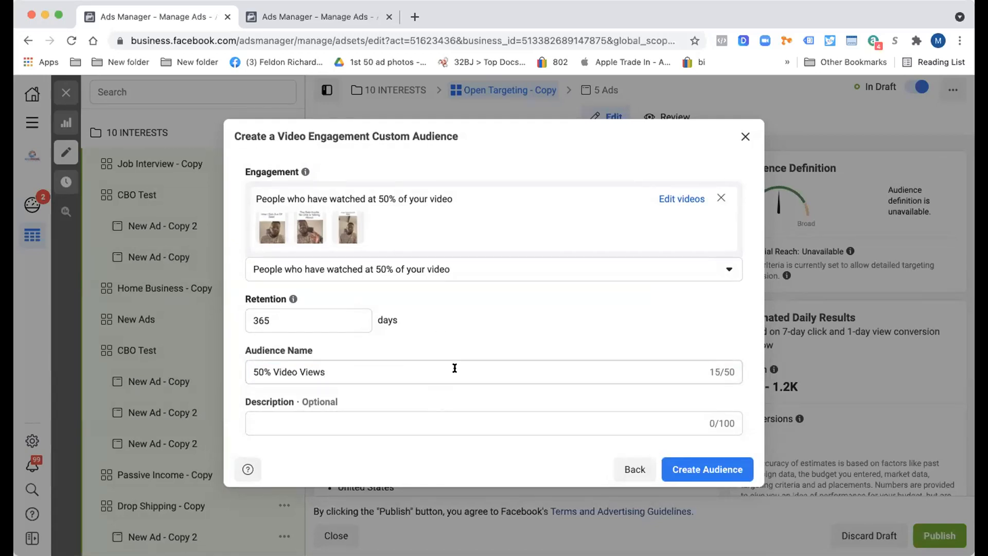
mouse_move(516, 411)
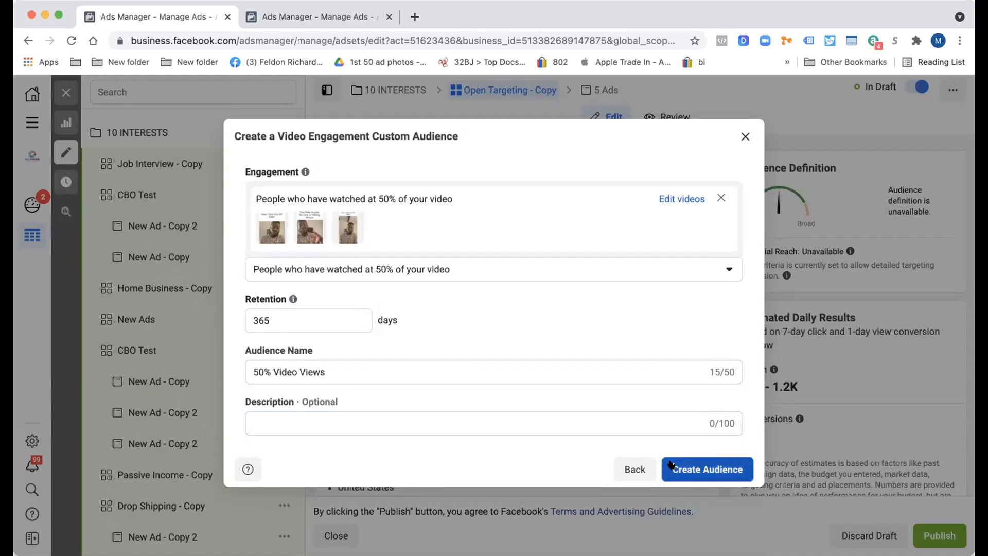
click(421, 372)
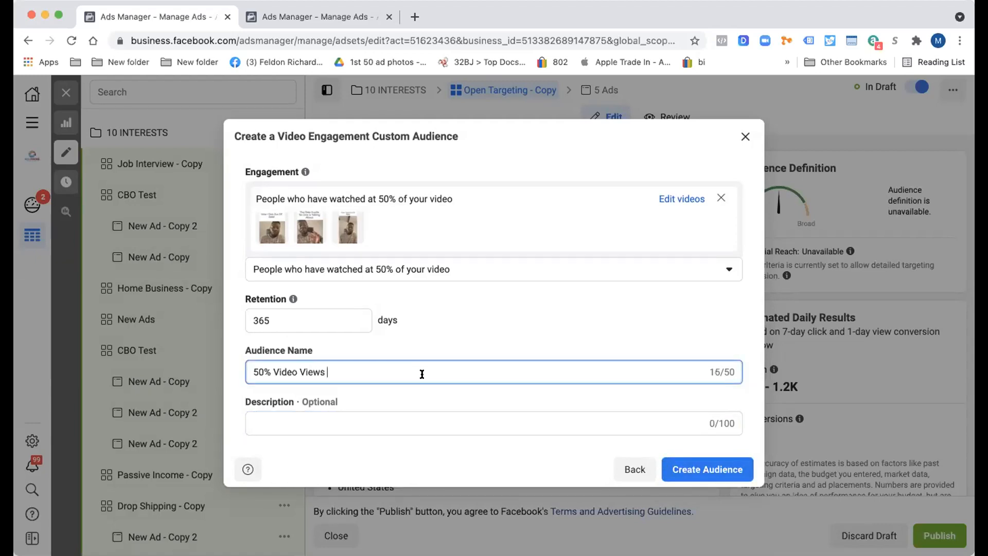
text((365d)
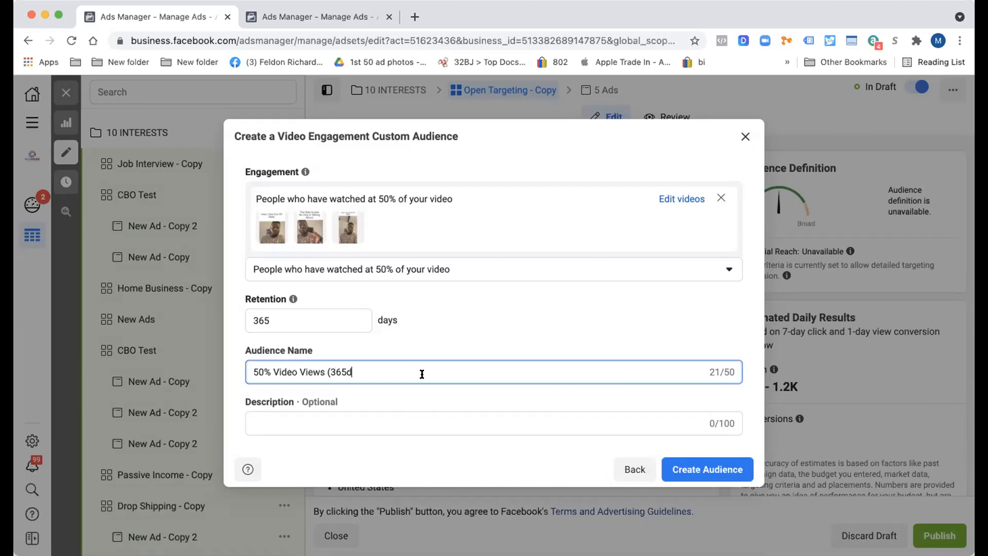
click(707, 470)
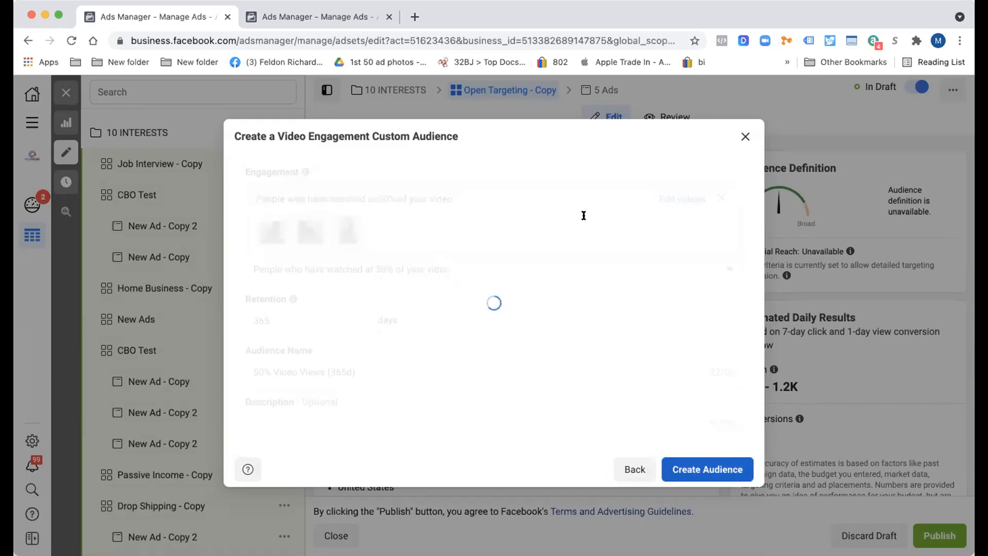
Create a 1% lookalike of the 50% Video Views (365d) audience located in United States
click(706, 470)
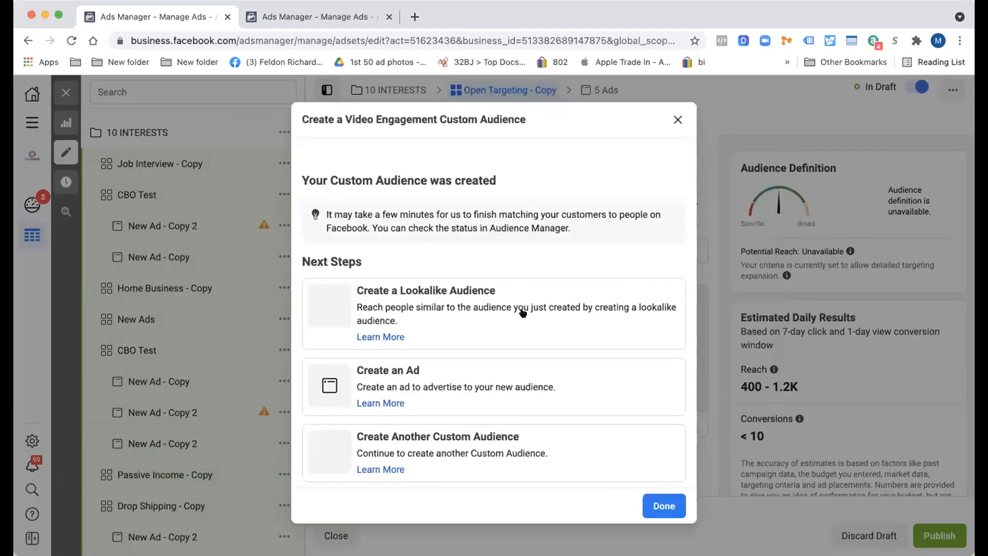
click(425, 290)
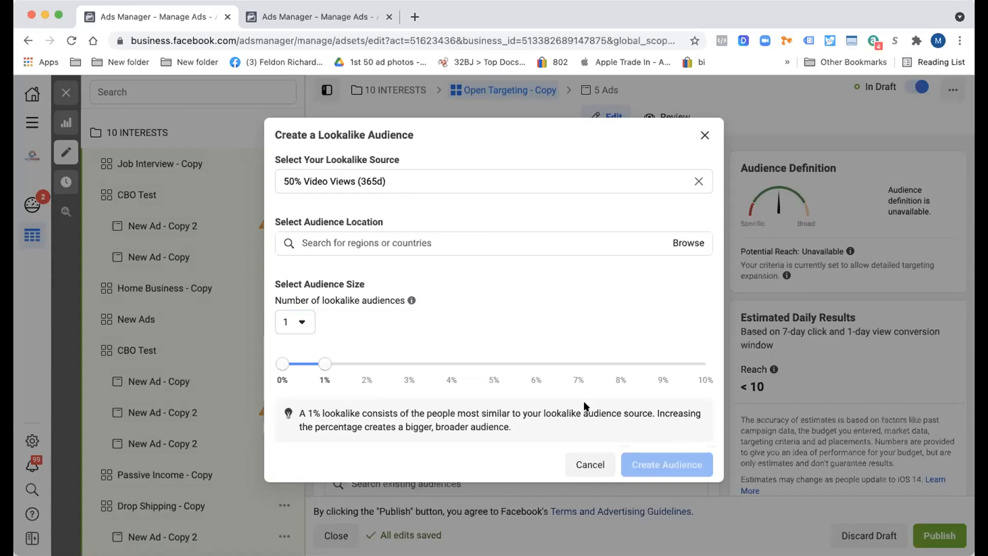
text(uni)
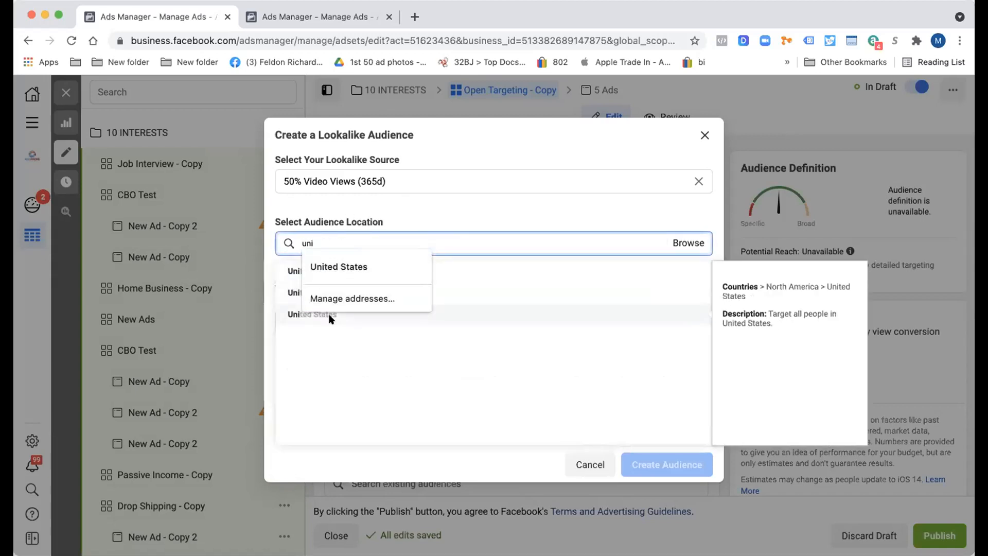
click(339, 267)
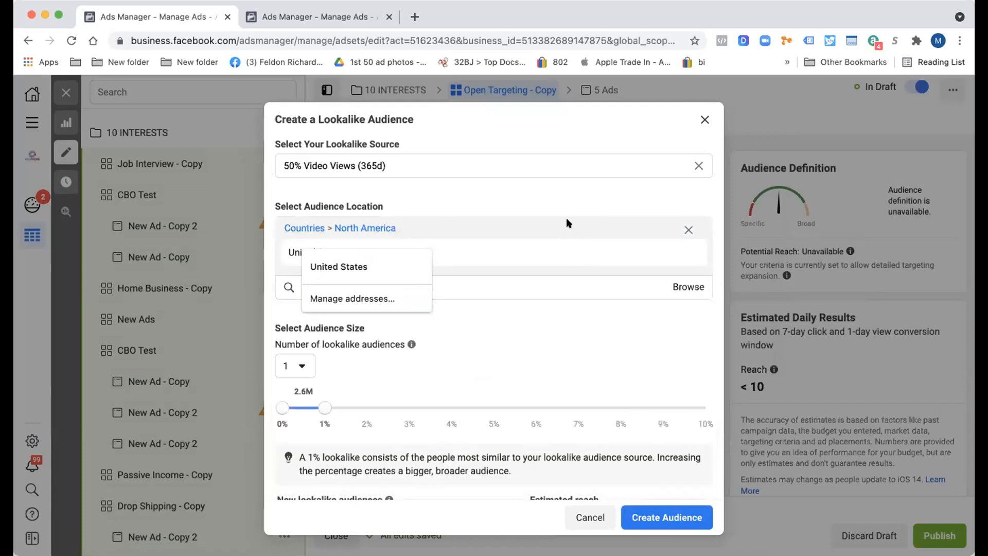
click(666, 517)
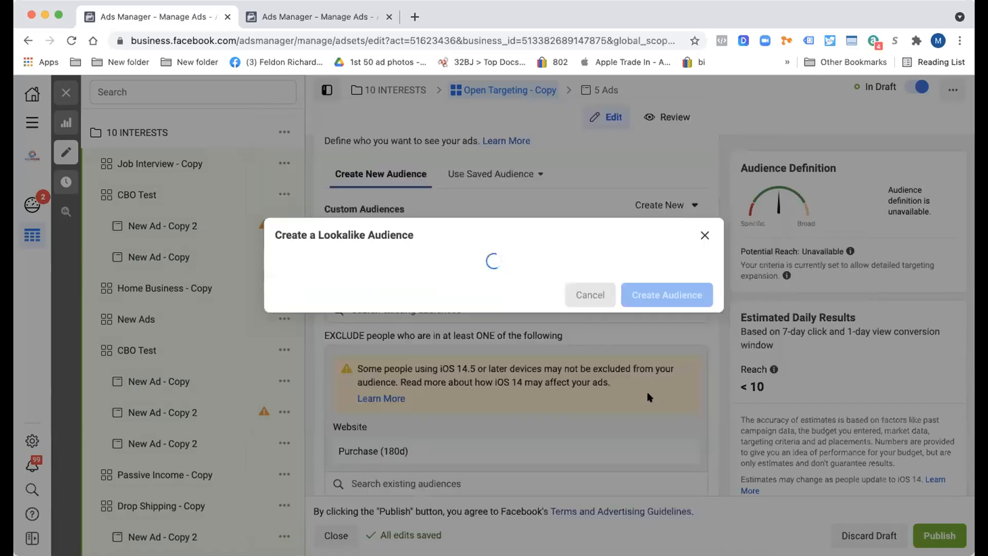
Remove the 50% Video Views and old lookalike audiences from the copied ad set's targeting
click(589, 295)
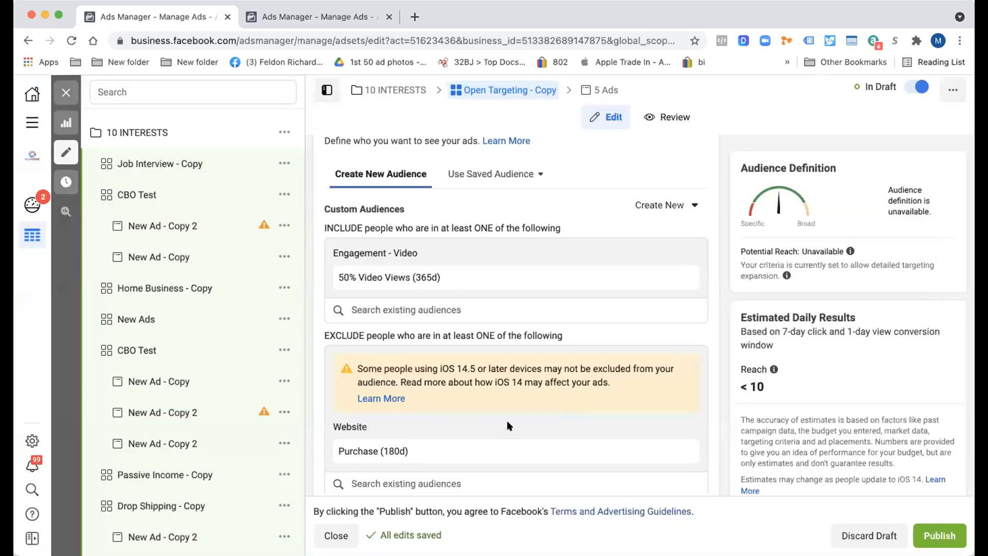
scroll(down, 3)
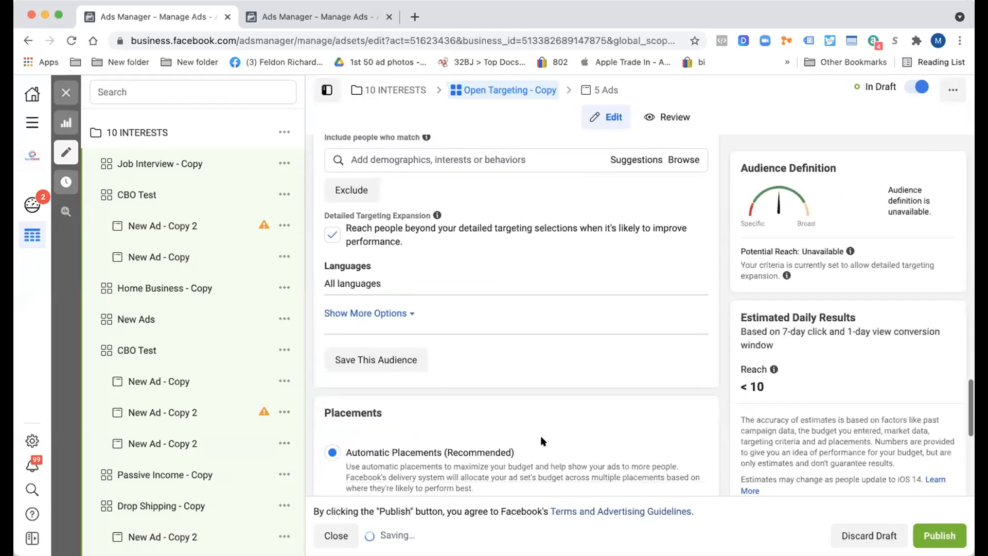
scroll(up, 3)
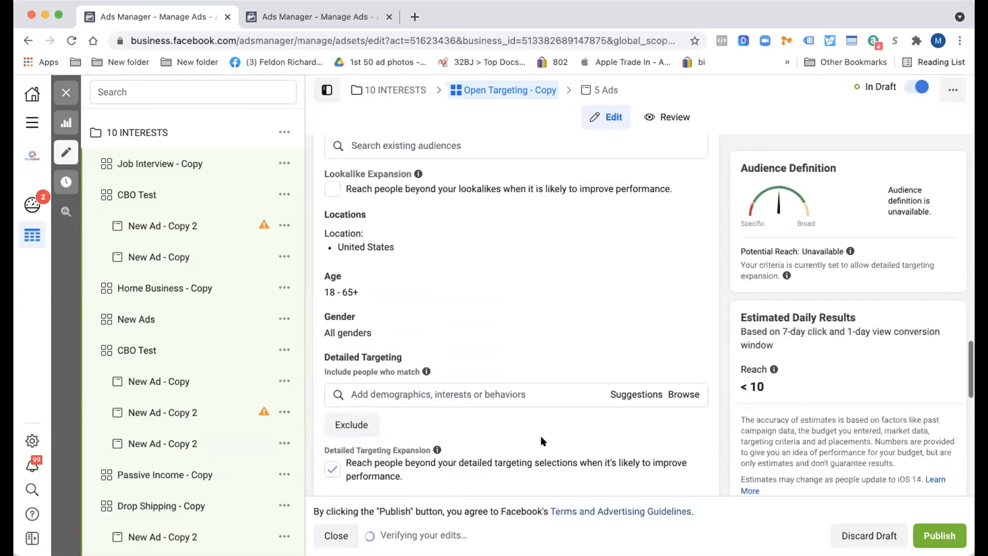
scroll(up, 3)
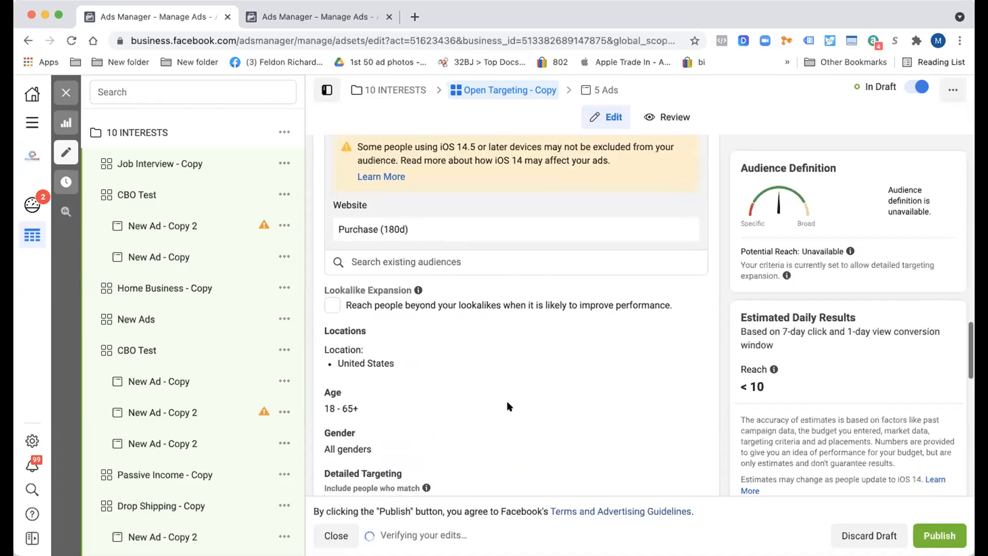
scroll(up, 3)
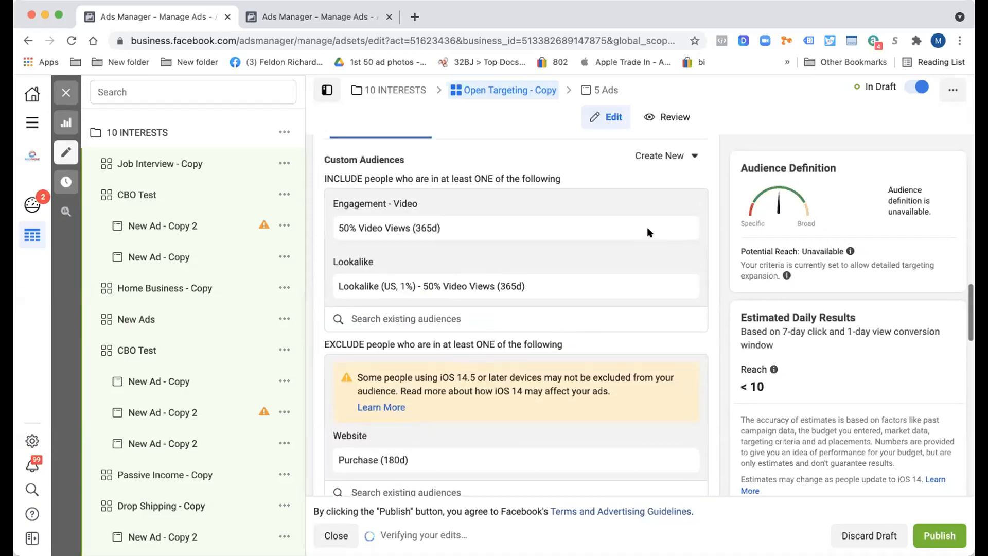
mouse_move(523, 245)
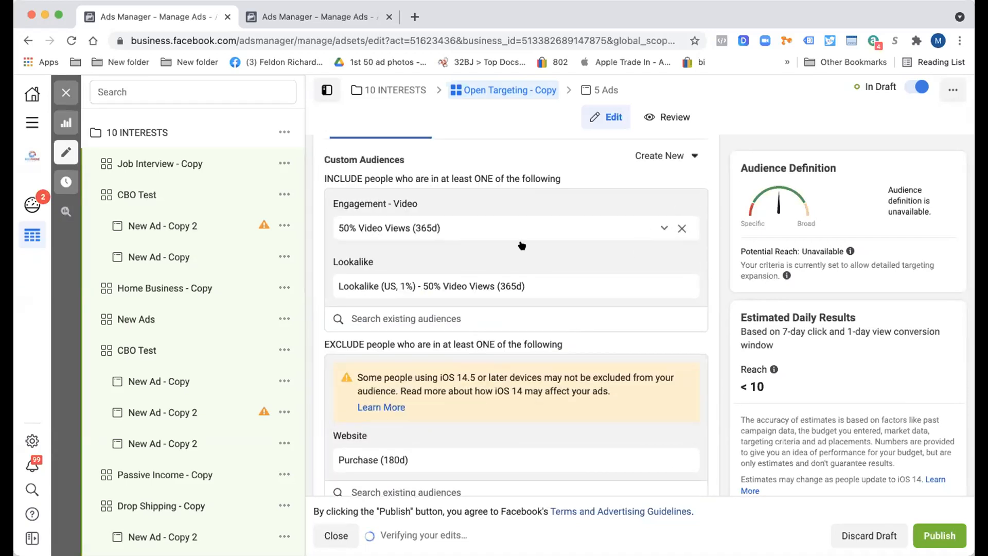
click(681, 229)
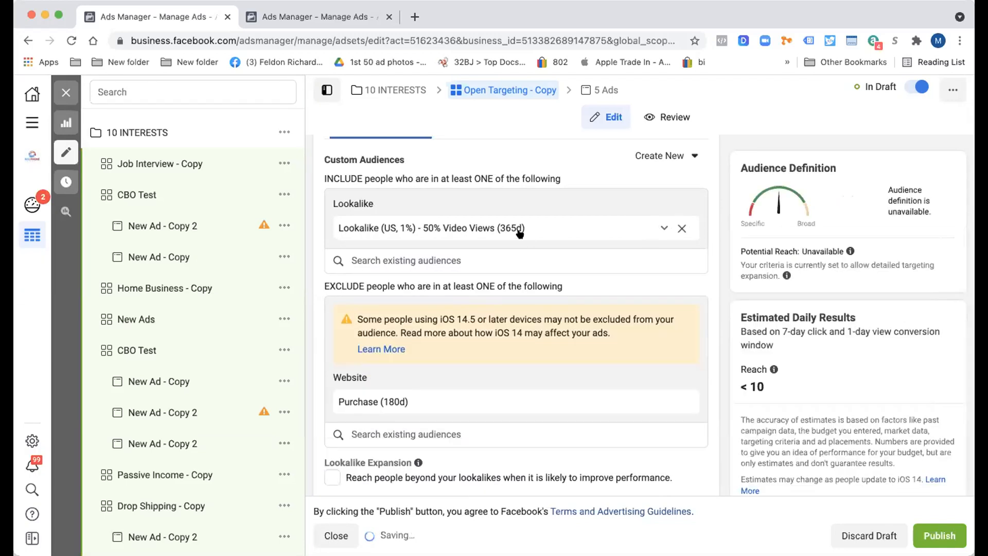
click(682, 229)
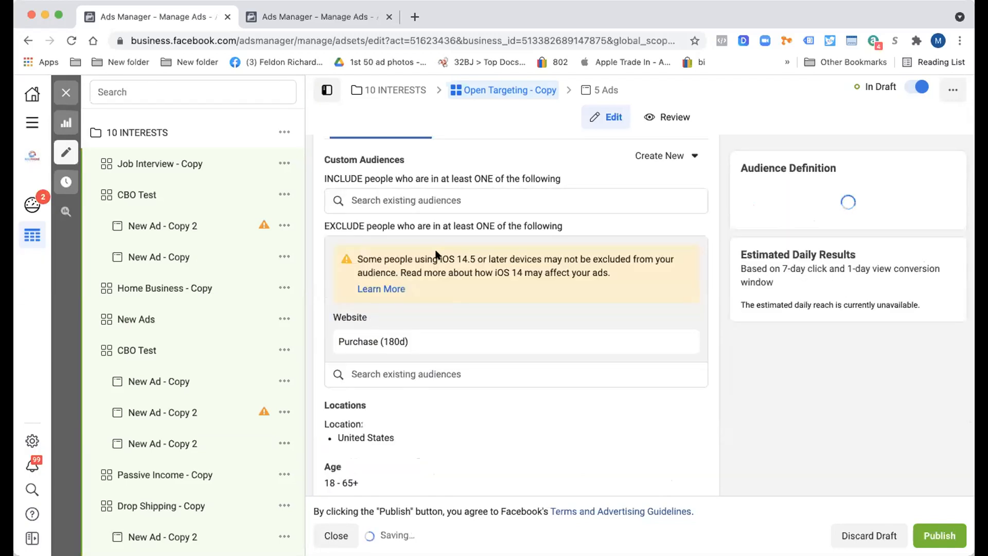
Include only the Lookalike (US, 1%) - 50% Video Views (365d) audience in the ad set
text(look)
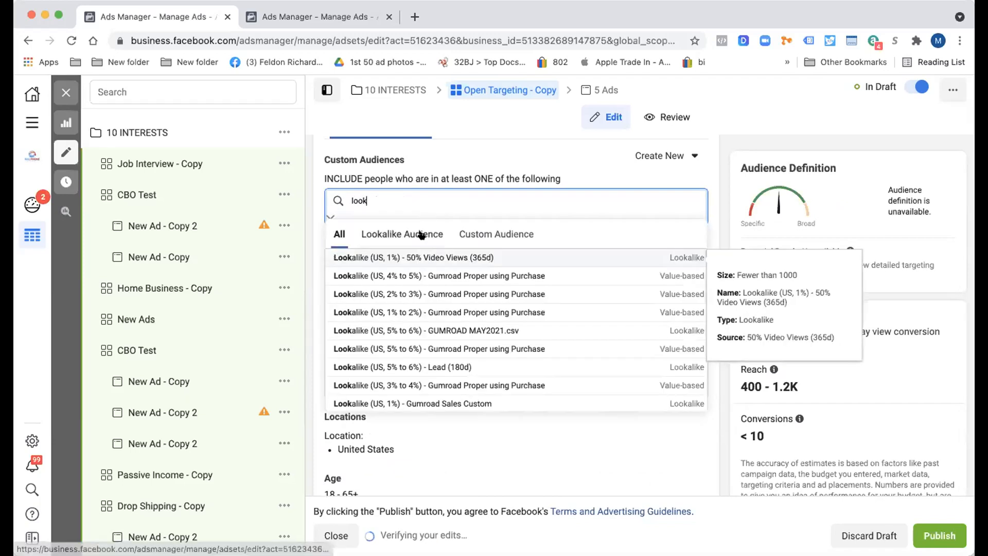
mouse_move(432, 226)
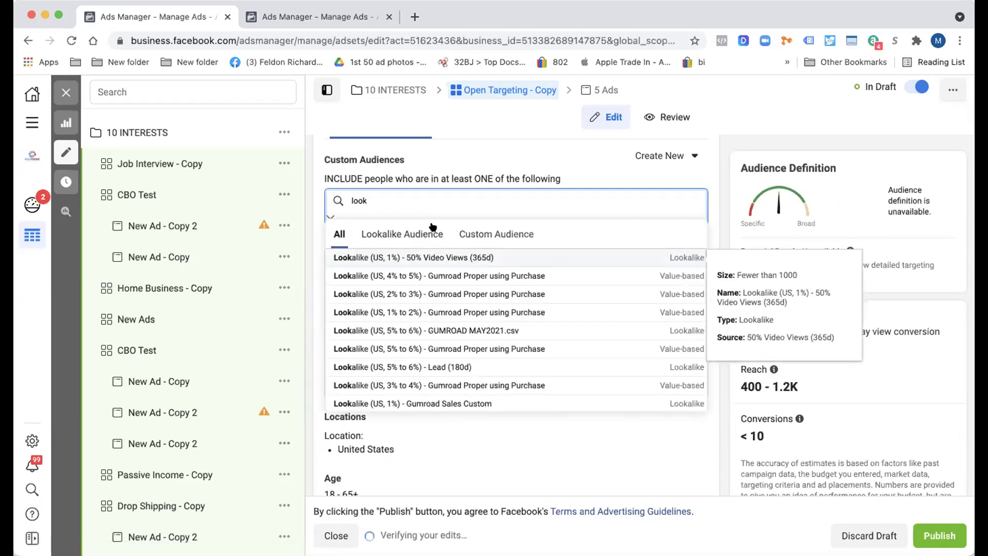
click(414, 258)
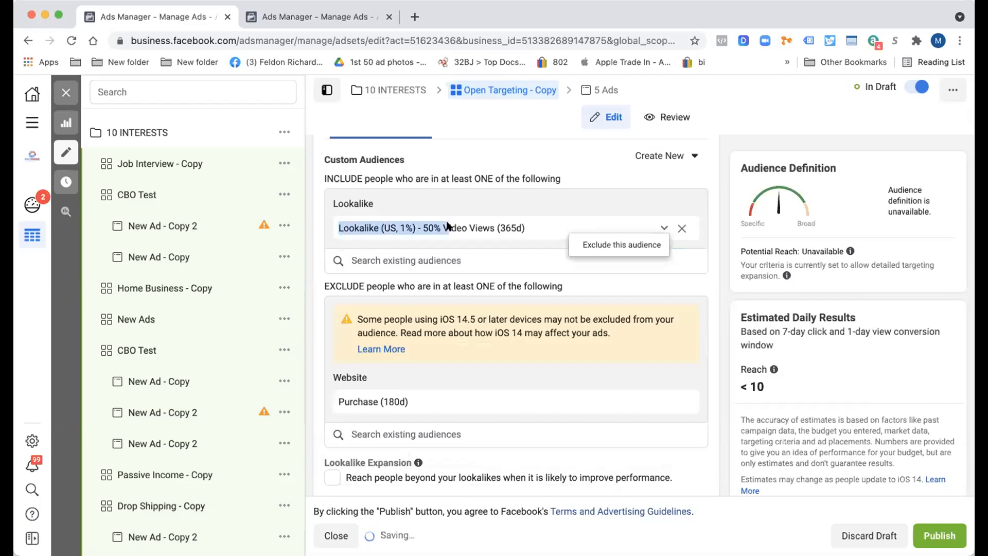
scroll(up, 3)
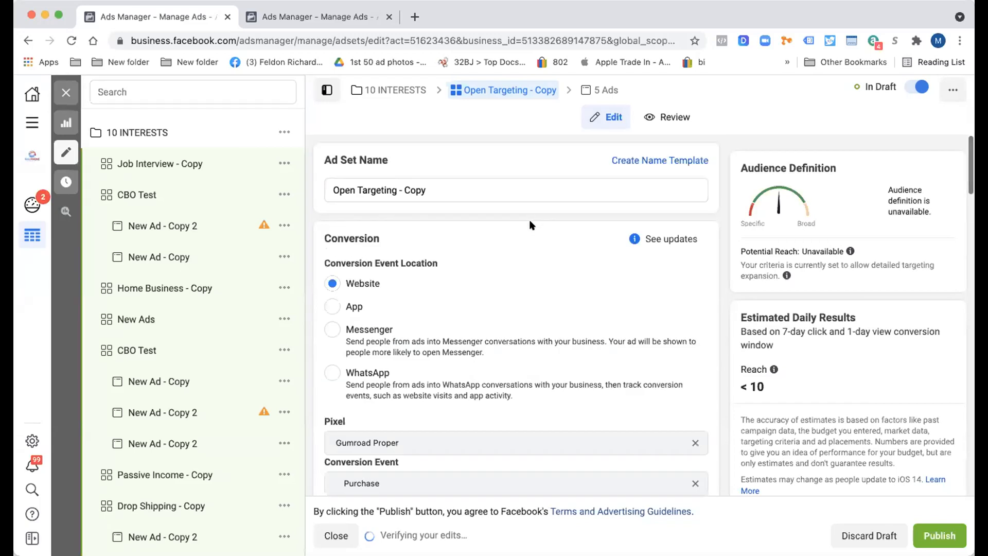
Rename the ad set to 'Lookalike (US, 1%) - 50% Video Views (365d)' and return to the ad sets table
click(516, 189)
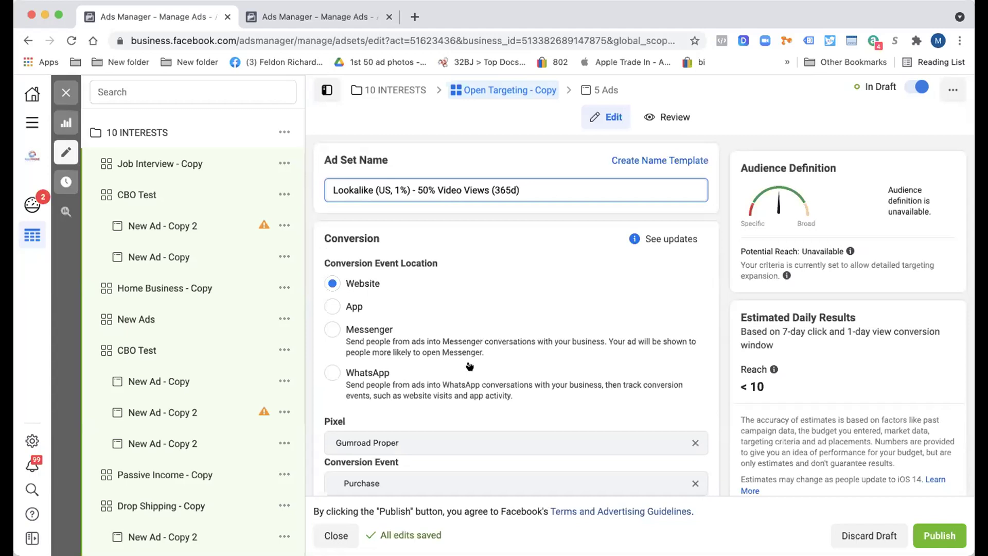
scroll(down, 3)
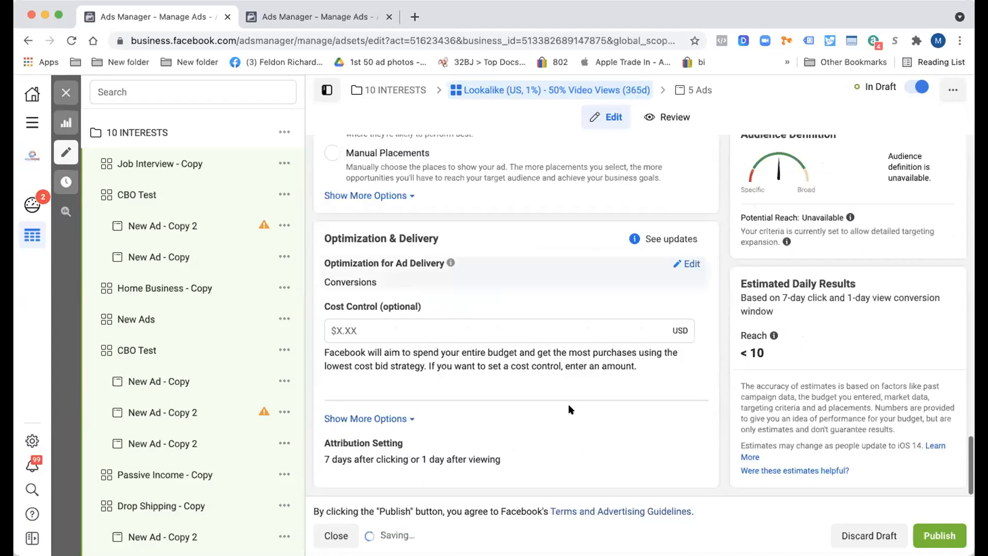
mouse_move(66, 92)
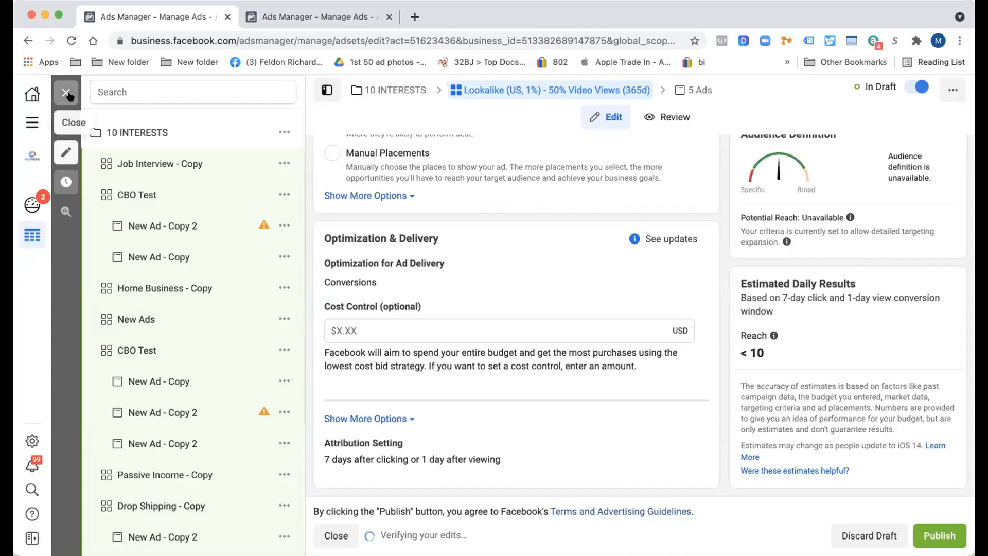
click(336, 535)
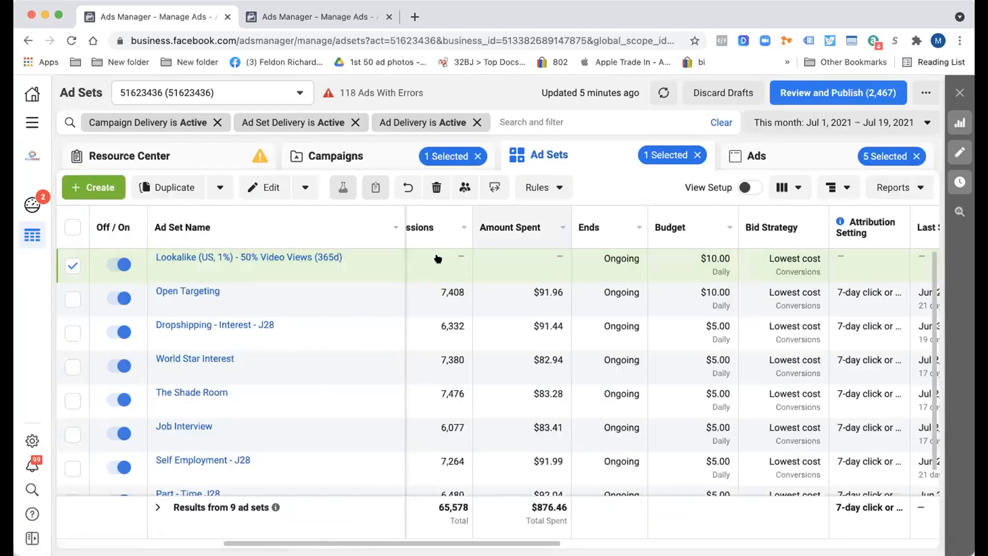
click(249, 257)
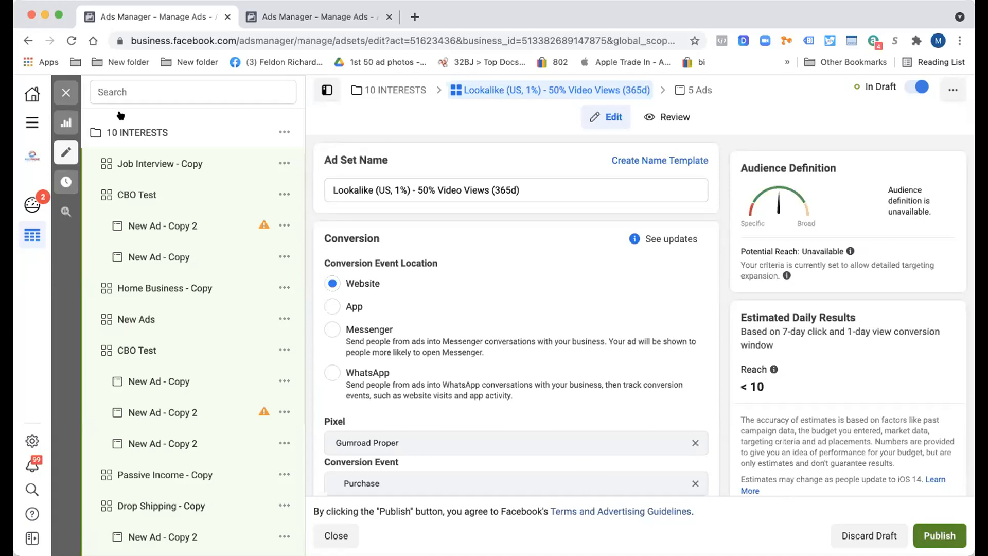
click(939, 536)
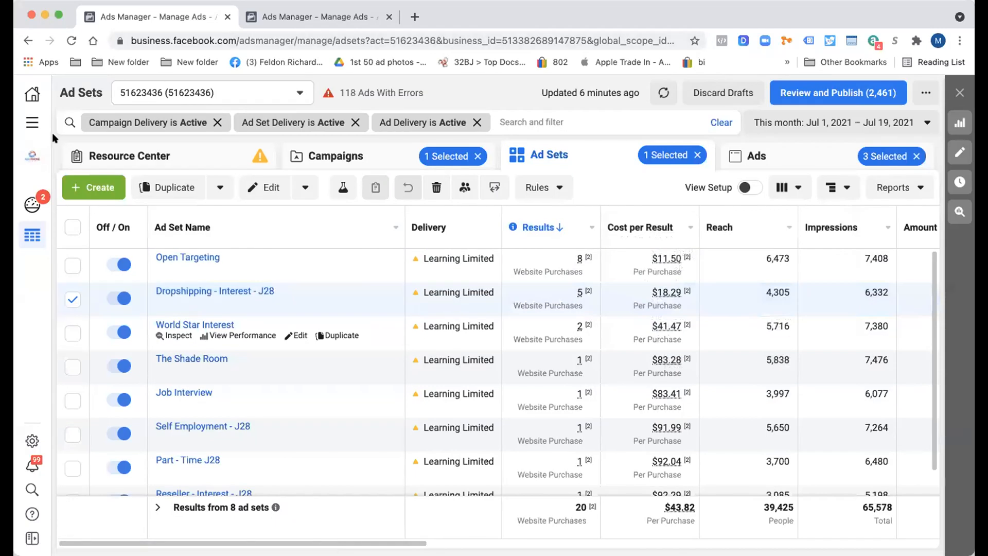
Navigate from All Tools under Analyze and Report to Facebook Insights for the business's pages
click(32, 122)
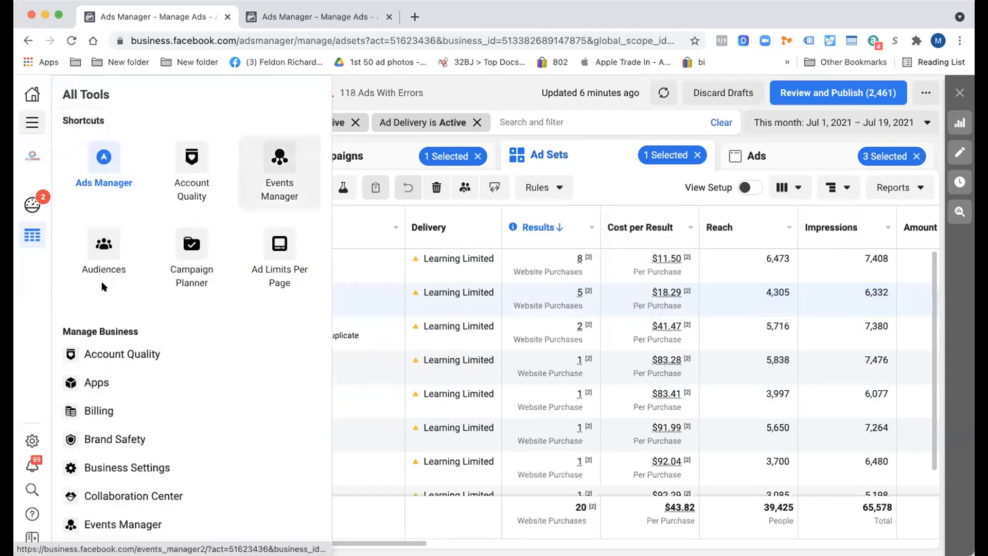
scroll(down, 3)
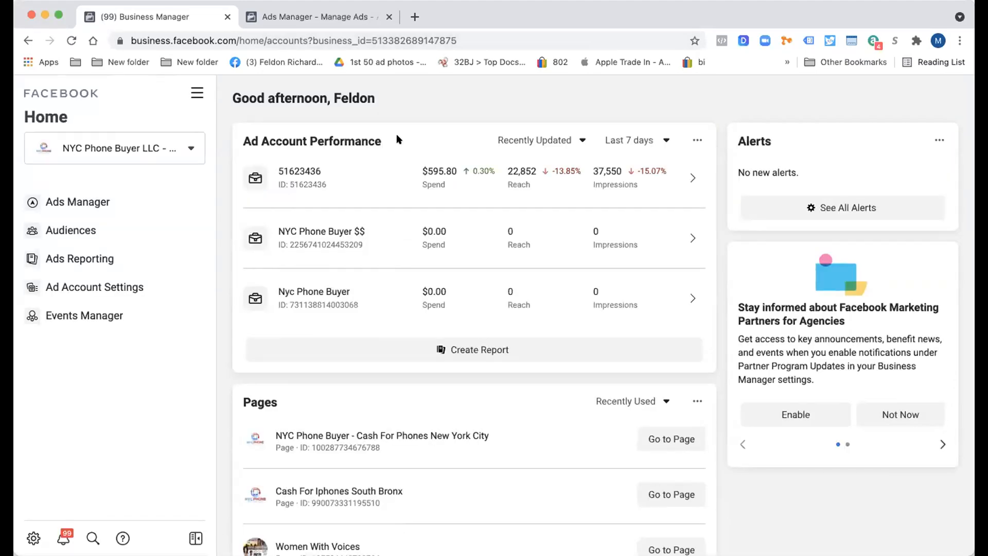
mouse_move(407, 84)
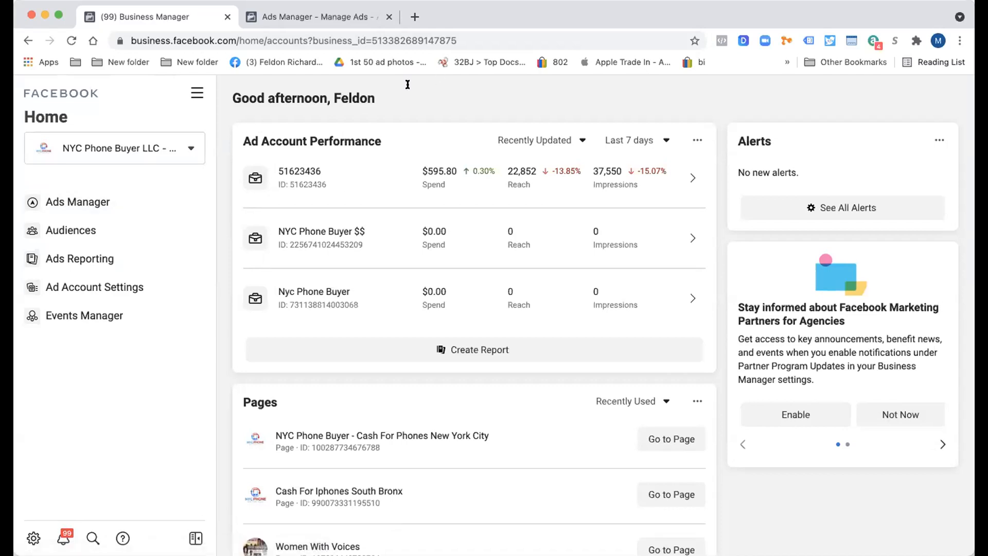
click(197, 94)
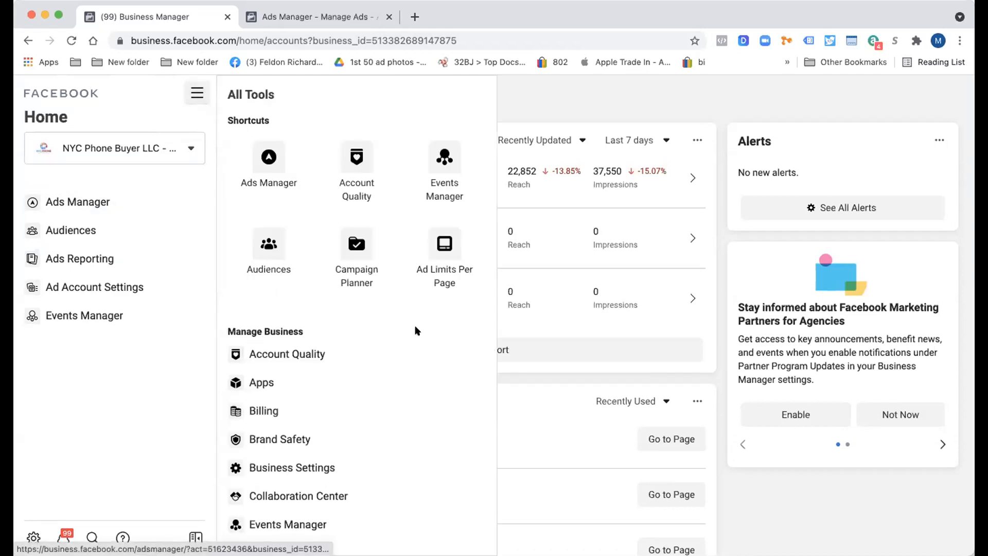
scroll(down, 3)
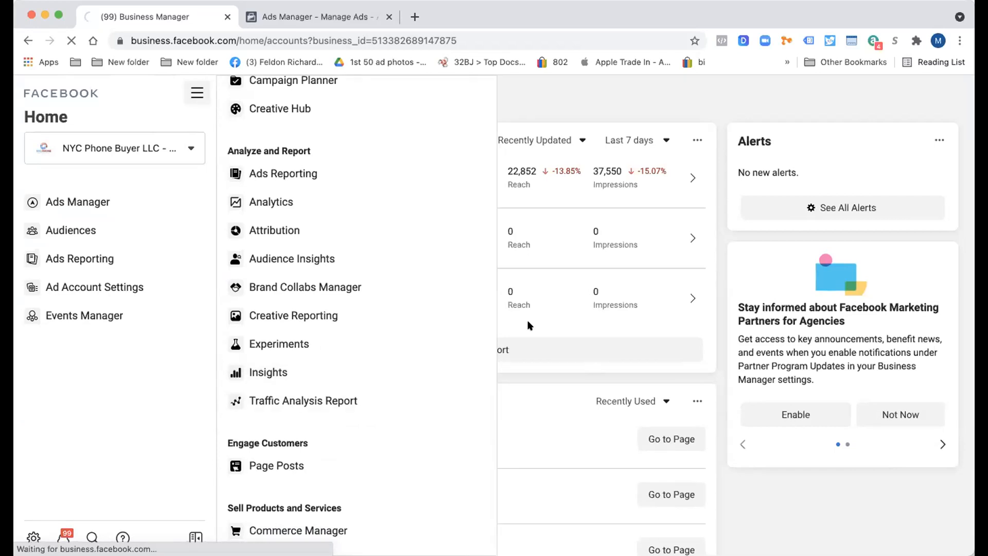
click(267, 372)
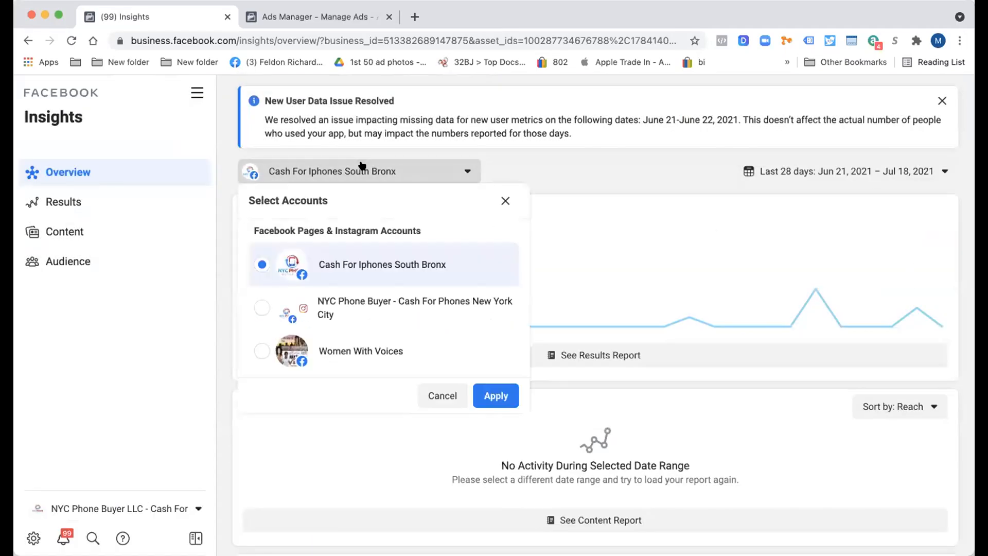
Switch Insights to the NYC Phone Buyer - Cash For Phones New York City page and view its Audience charts
click(263, 308)
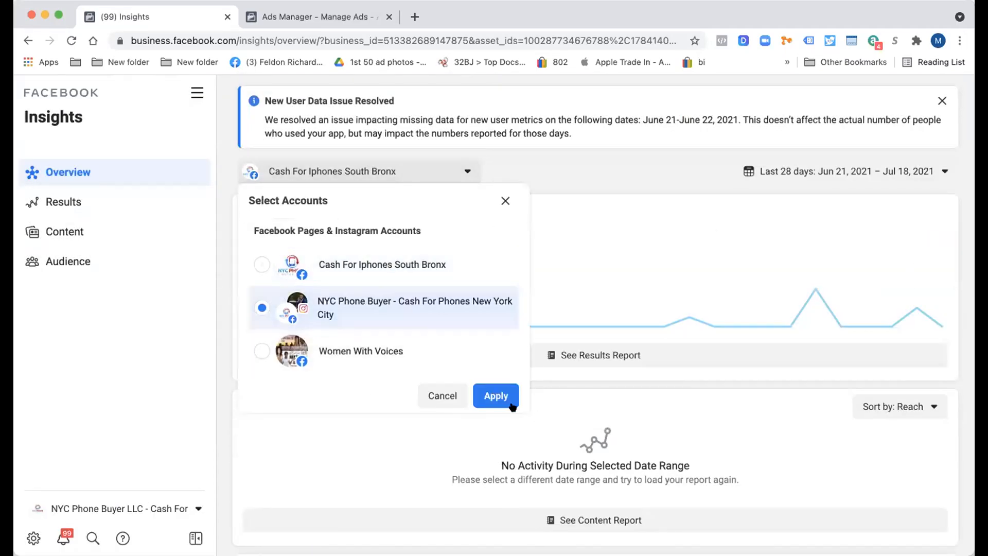
click(495, 395)
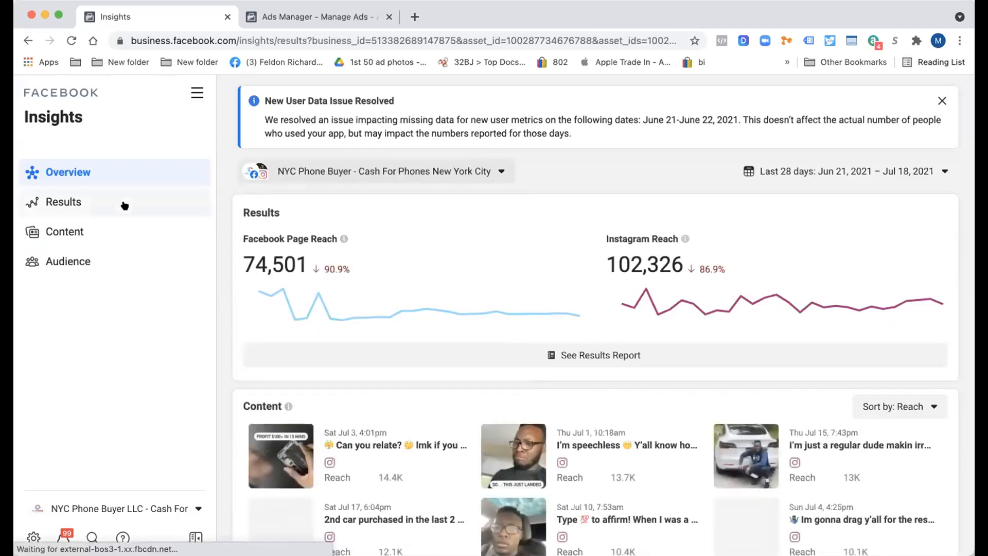
click(64, 232)
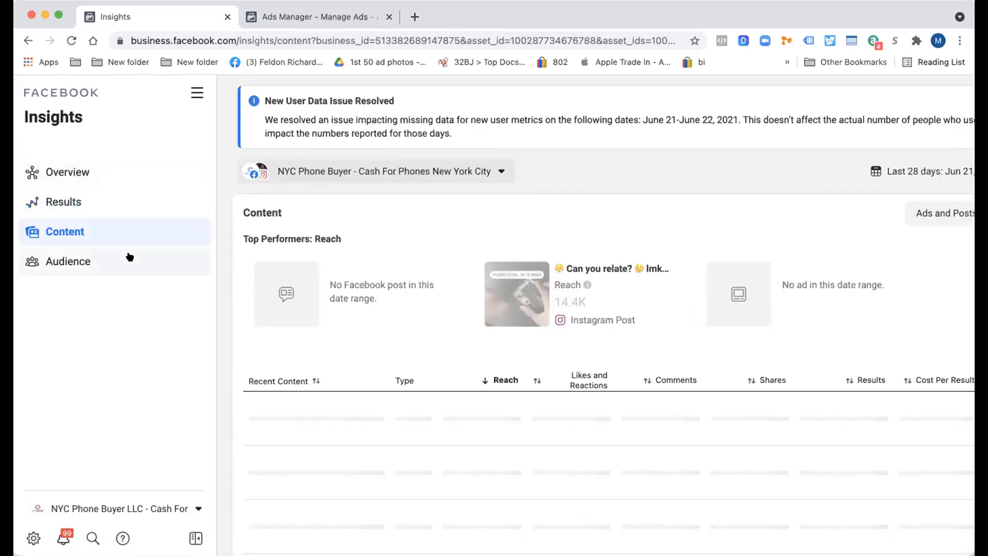
click(68, 260)
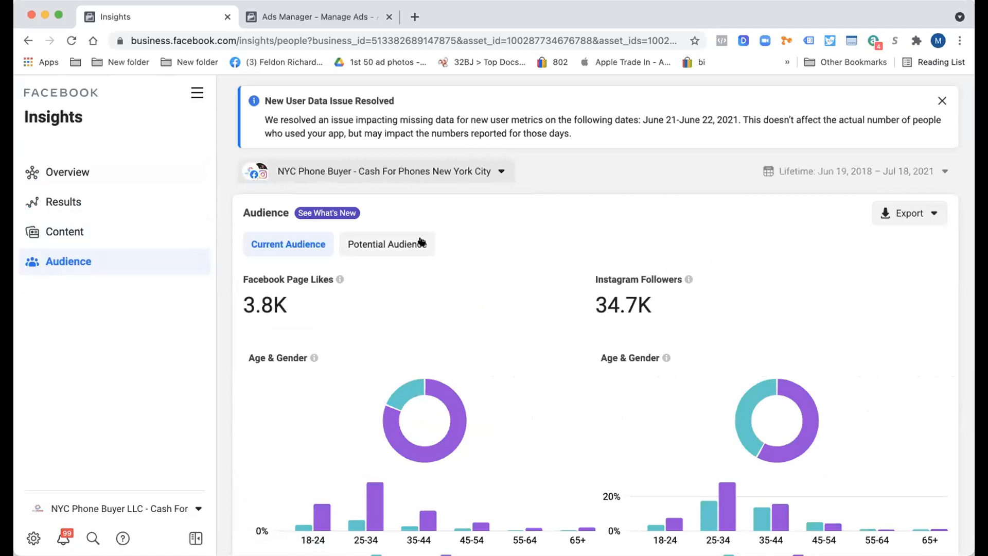
Review the age and gender charts and switch to the Potential Audience view
scroll(down, 3)
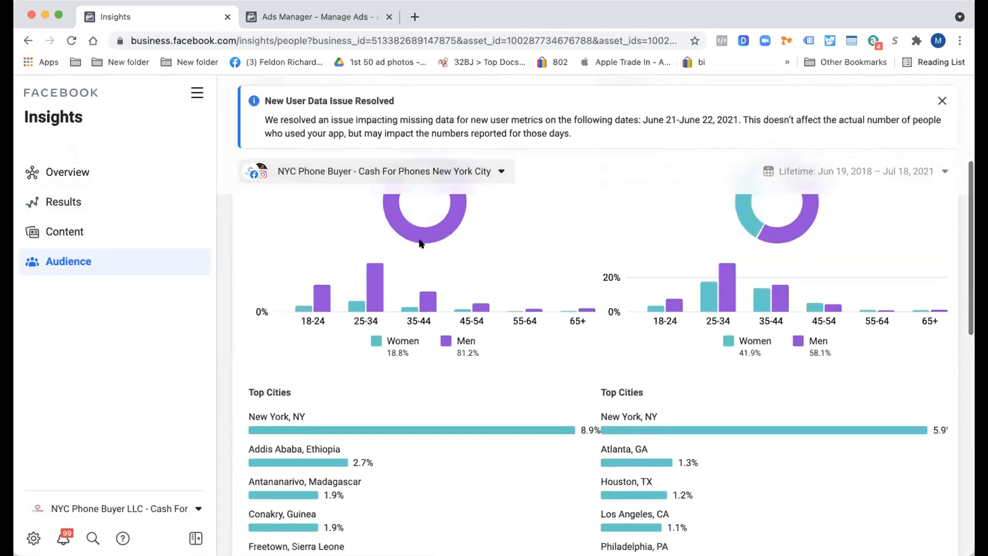
scroll(up, 3)
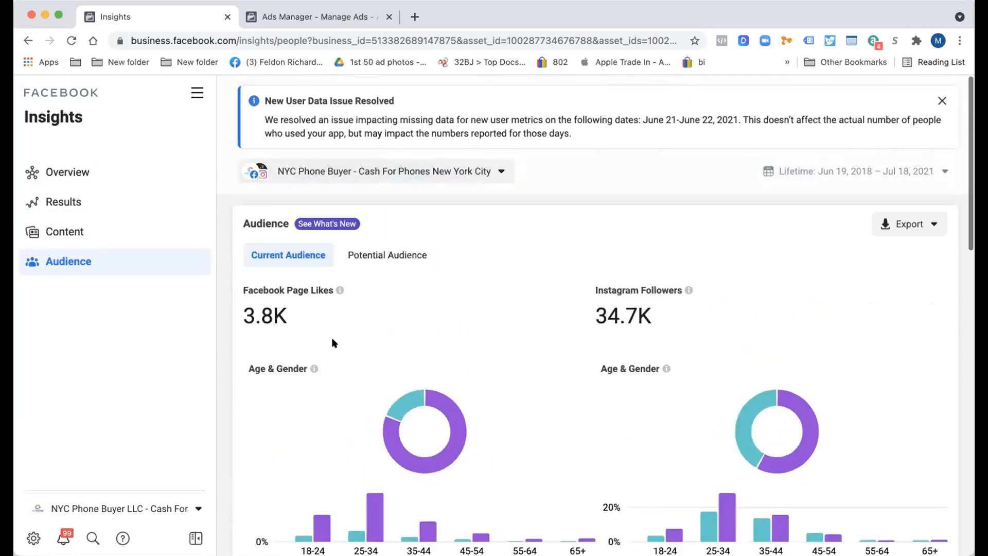
click(387, 254)
text(united)
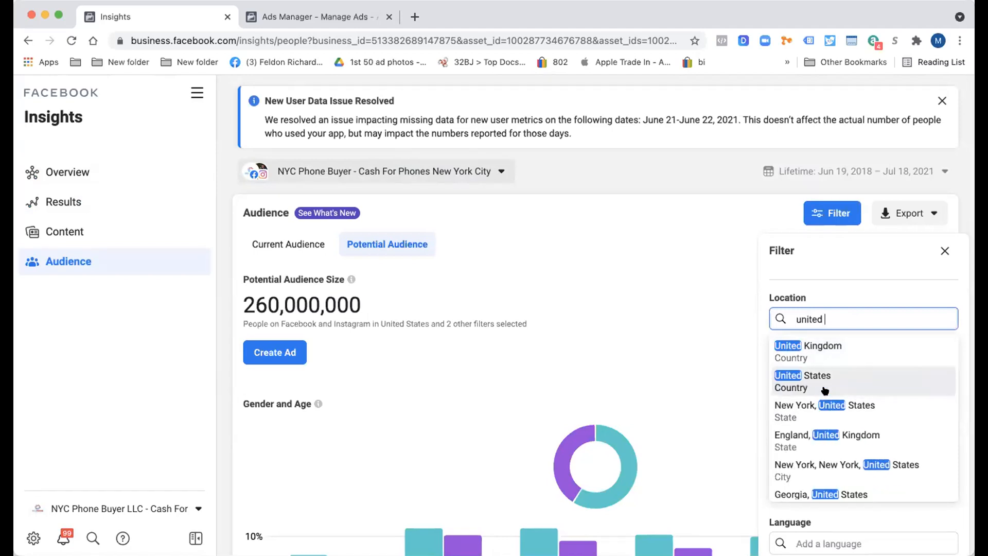
Filter the potential audience to United States location with Drop shipping interest, about 10,000,000 people
click(802, 374)
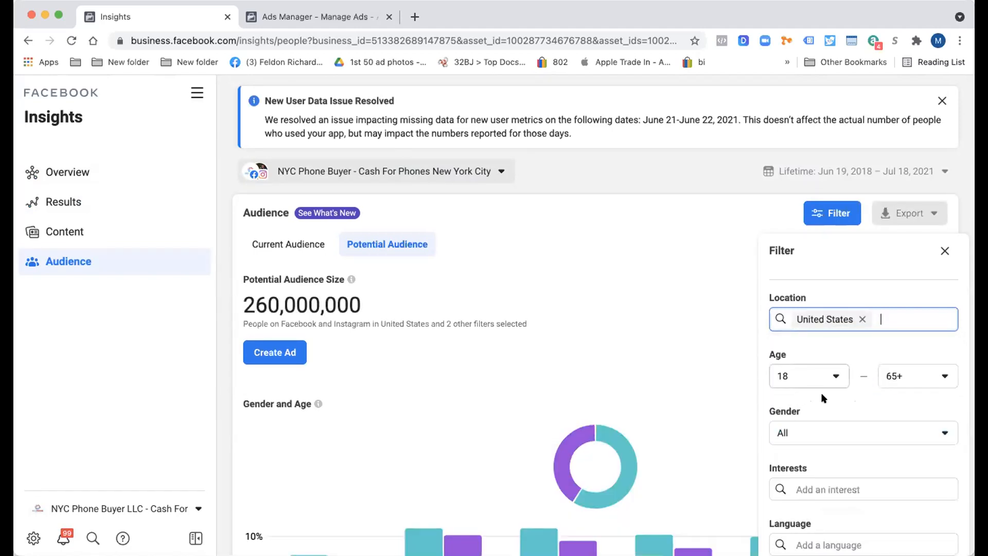
scroll(down, 3)
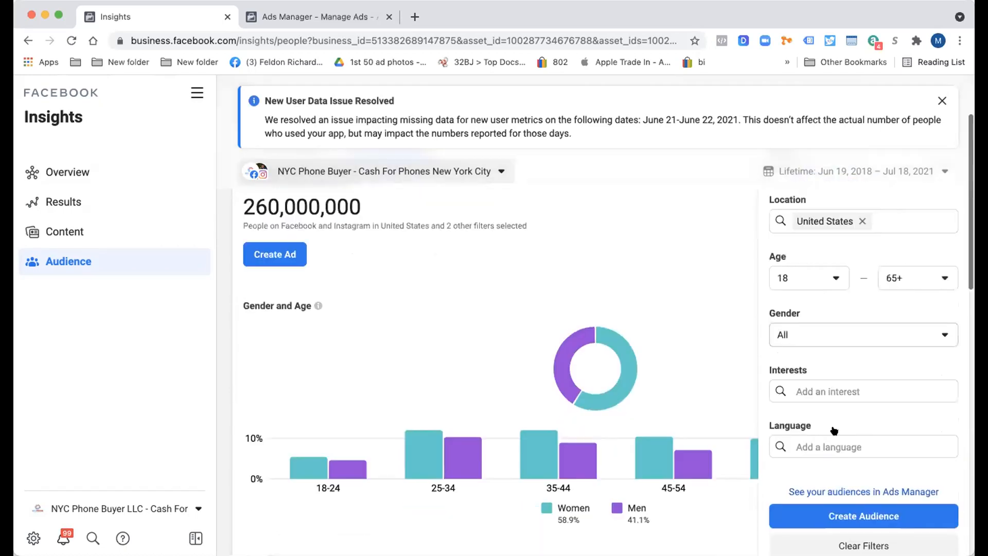
text(drop)
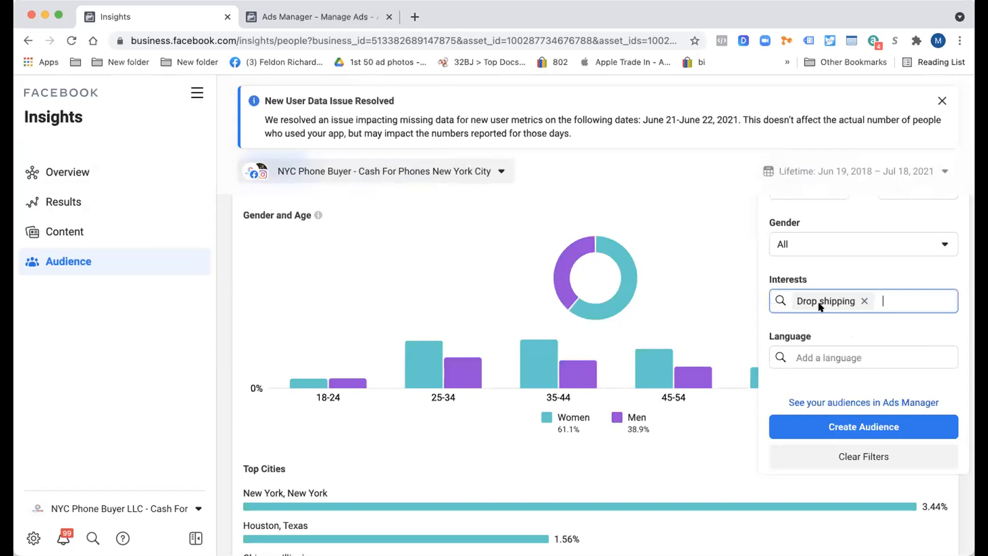
click(864, 357)
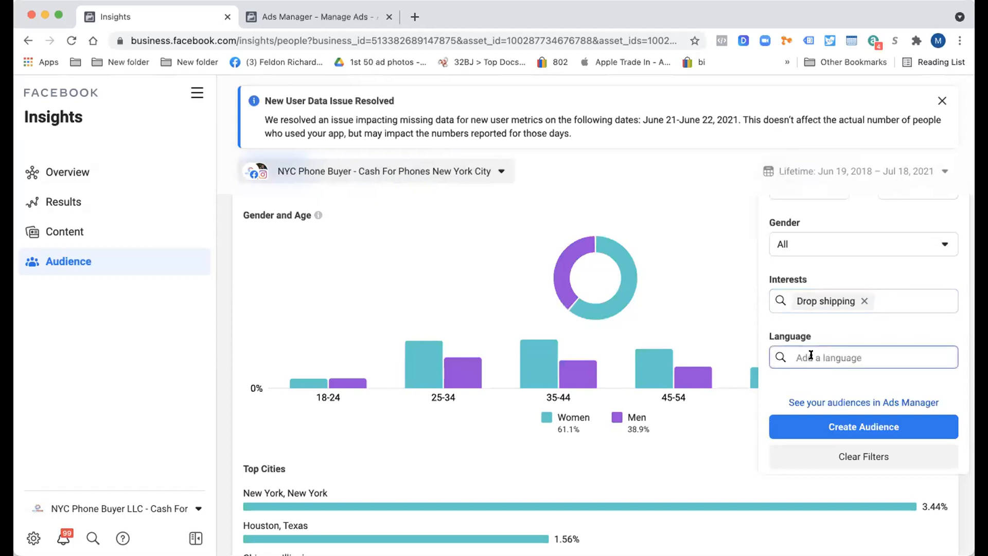
mouse_move(808, 368)
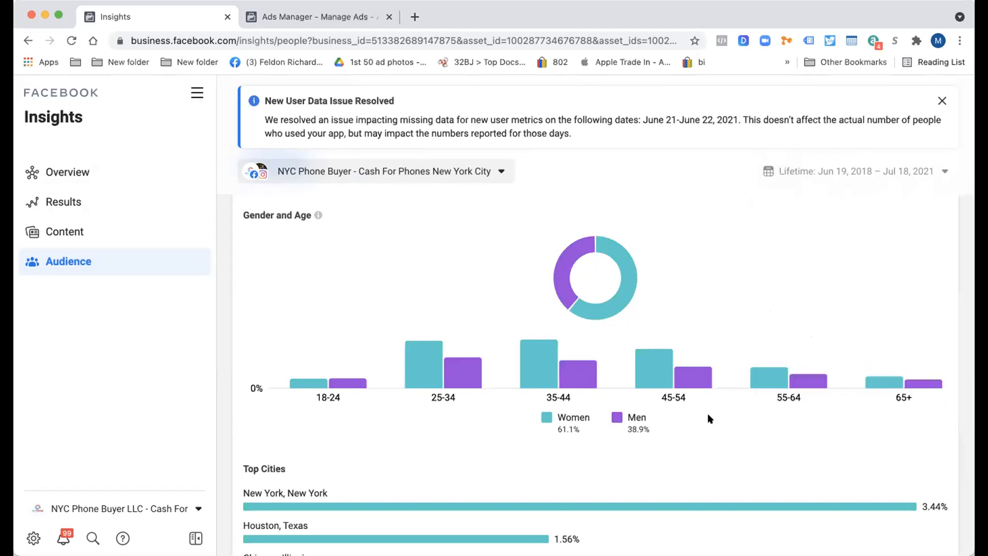
scroll(up, 3)
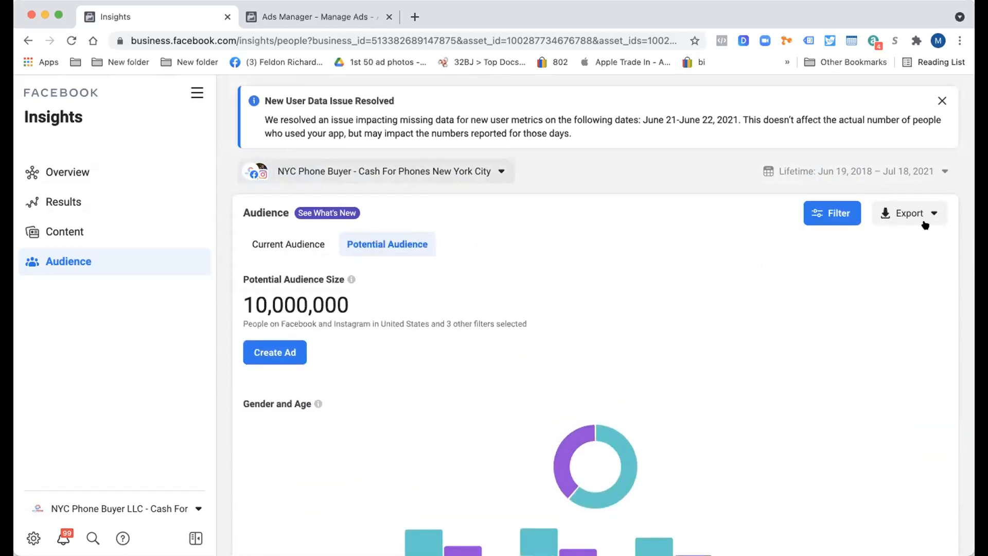
Review the Drop shipping audience's filters, top cities and top pages, then return to Ads Manager
click(832, 213)
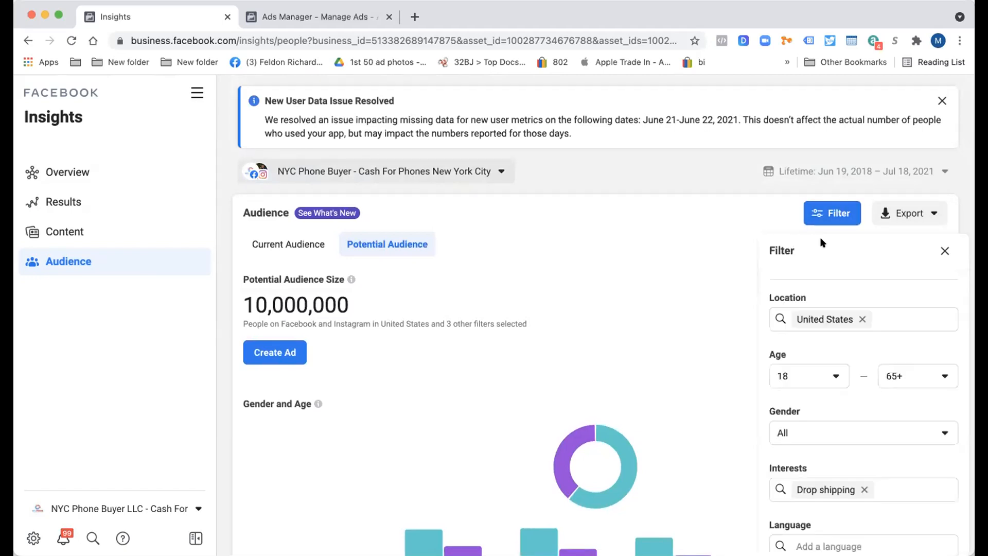
scroll(down, 3)
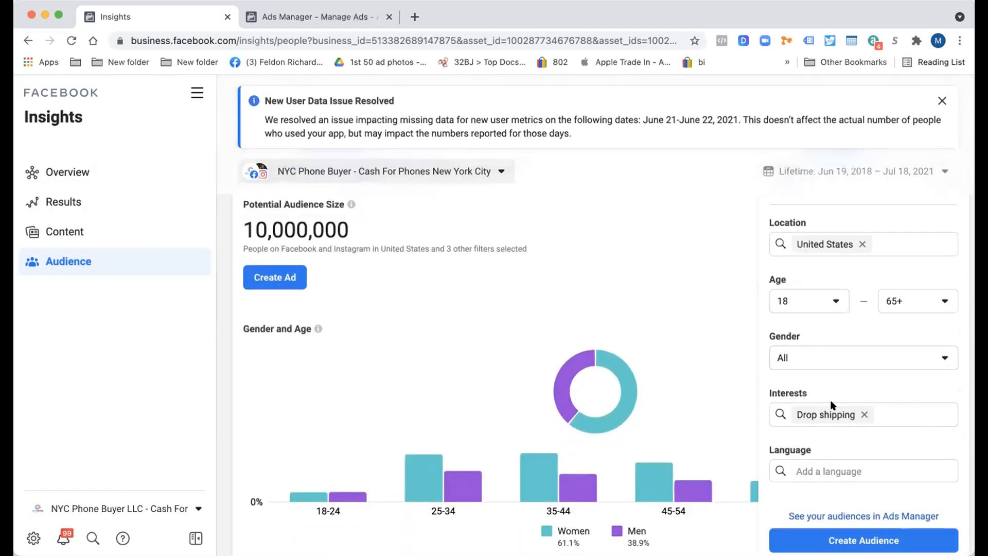
scroll(down, 3)
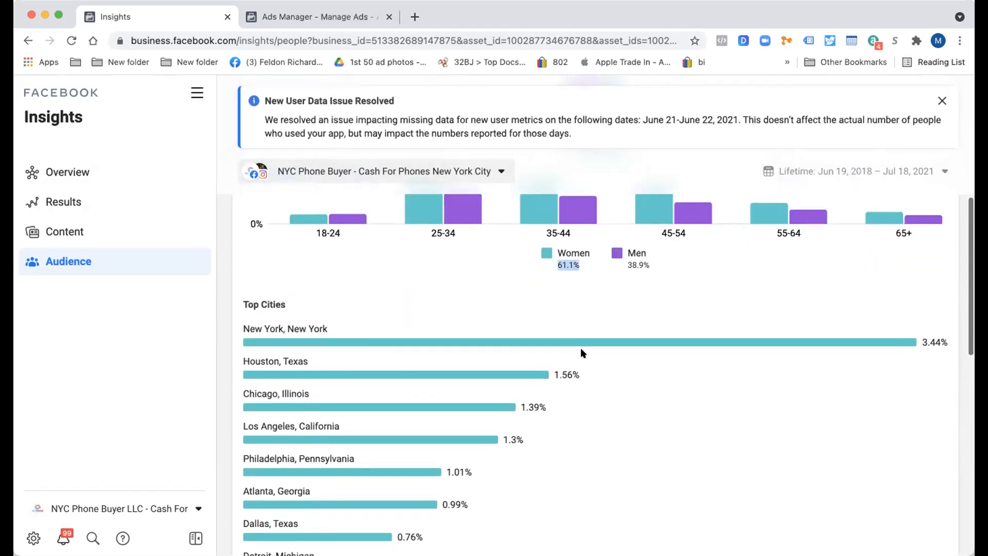
scroll(down, 3)
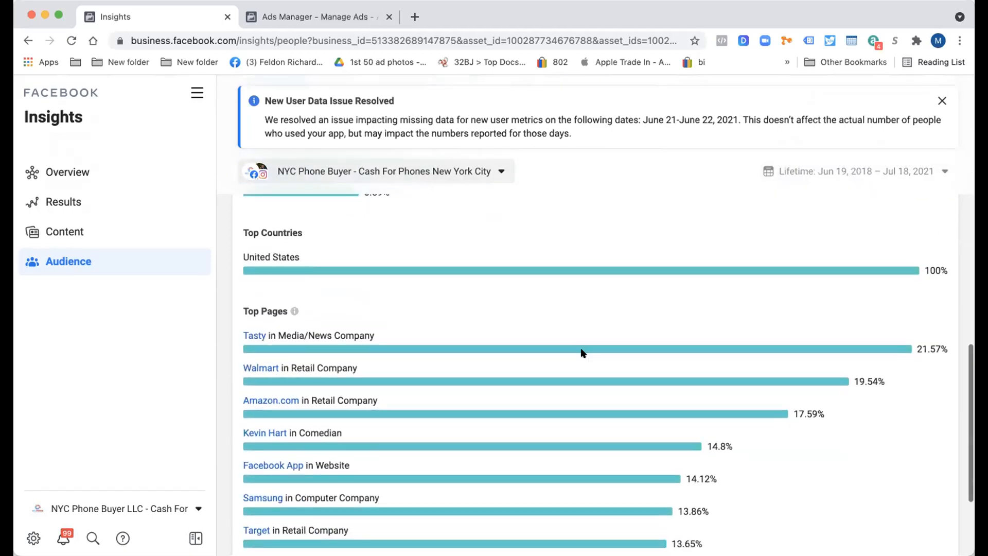
scroll(up, 3)
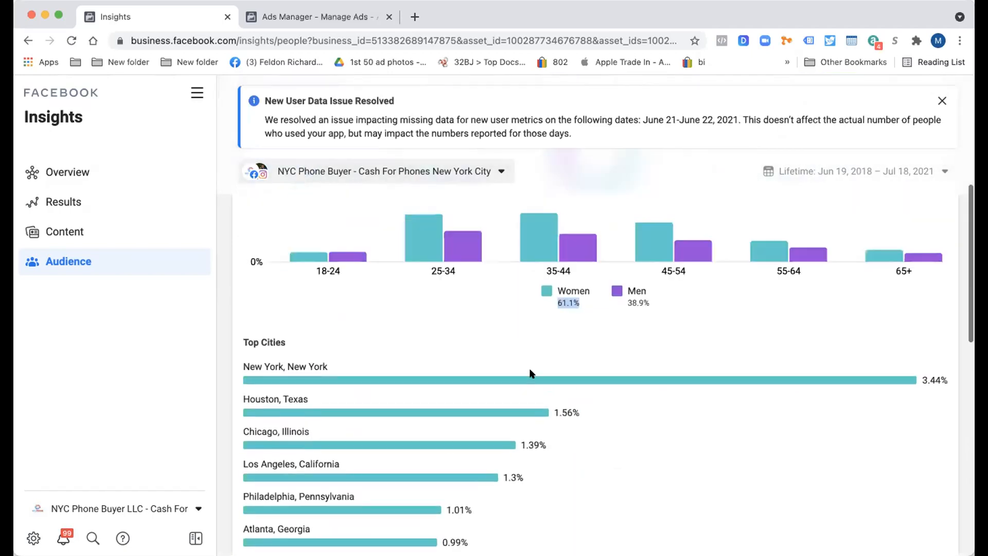
scroll(up, 3)
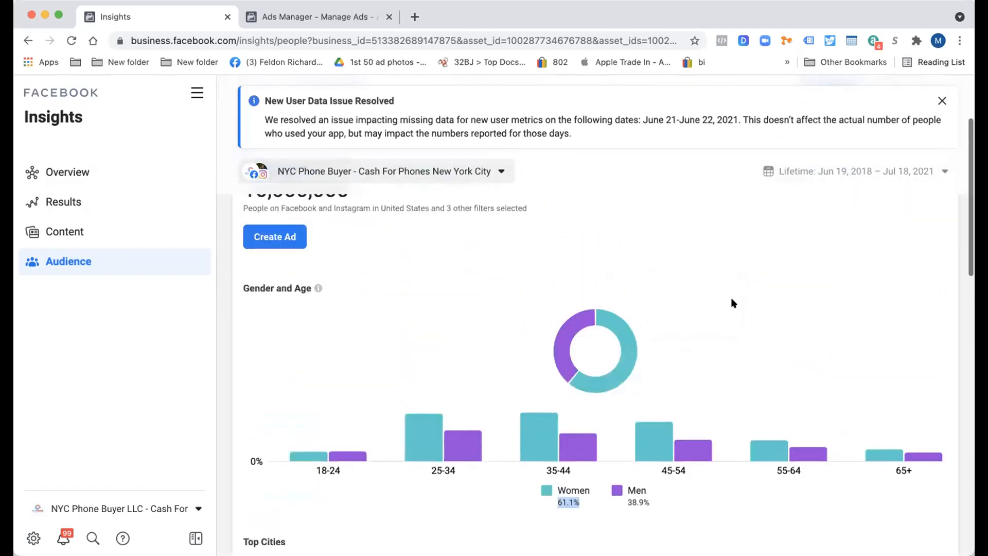
click(315, 17)
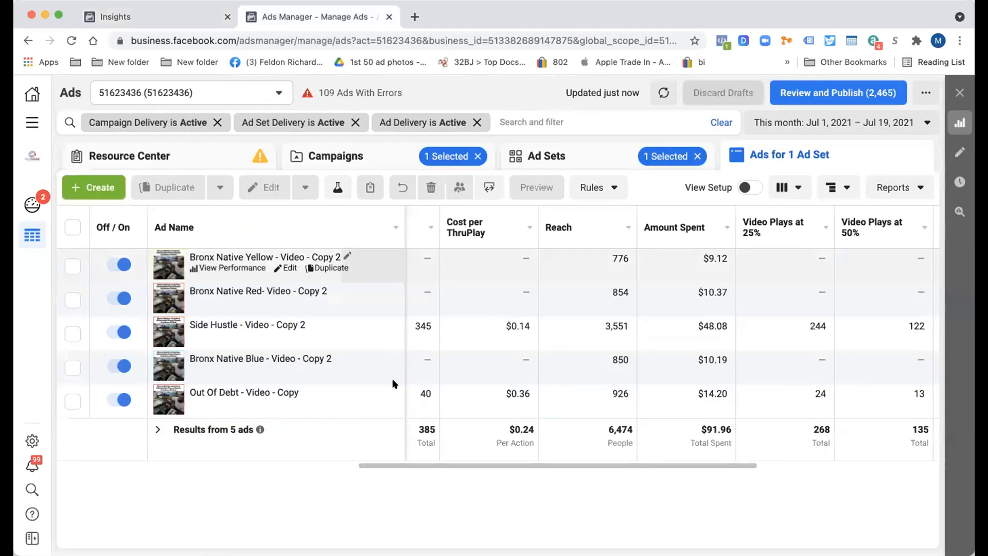
Return from the Open Targeting ads view to the full ad sets table
click(549, 155)
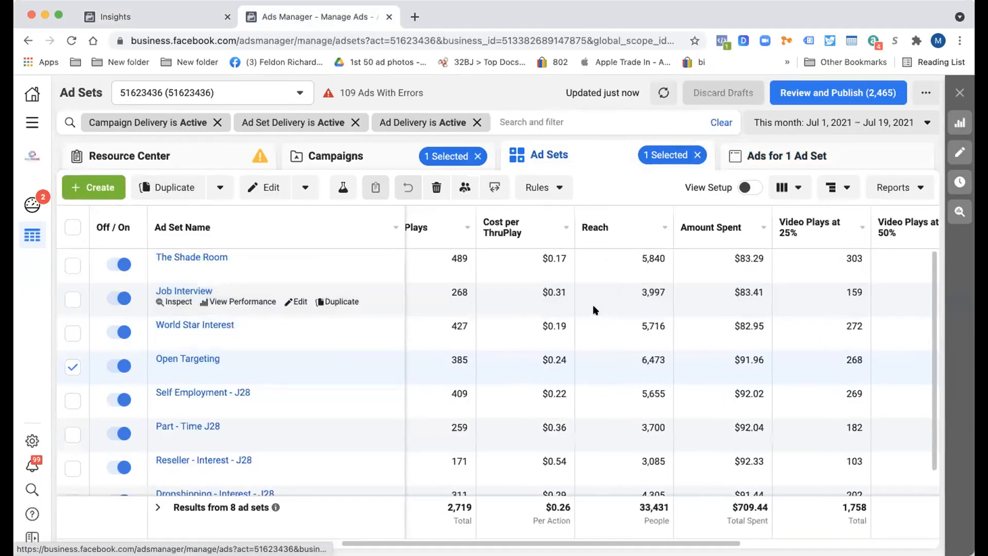
click(789, 187)
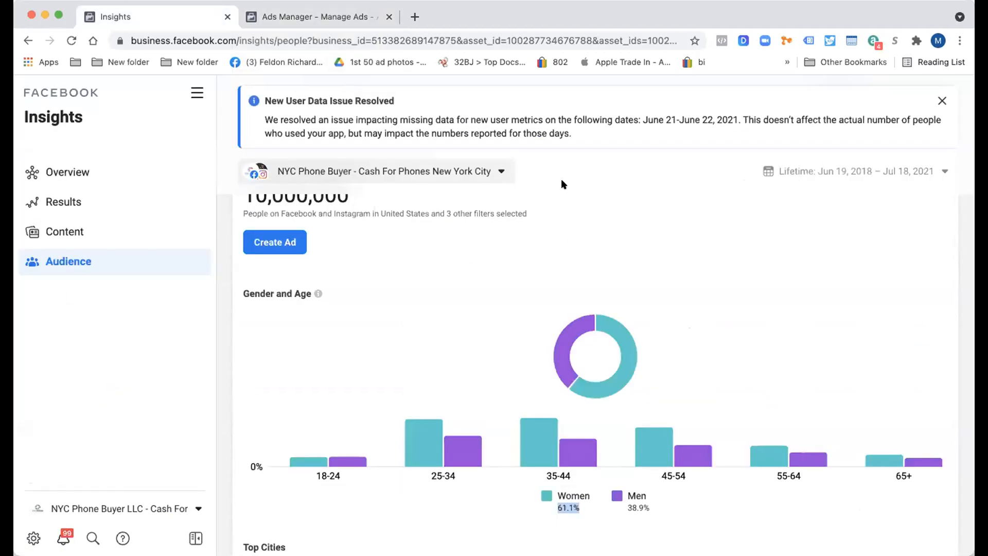
scroll(down, 3)
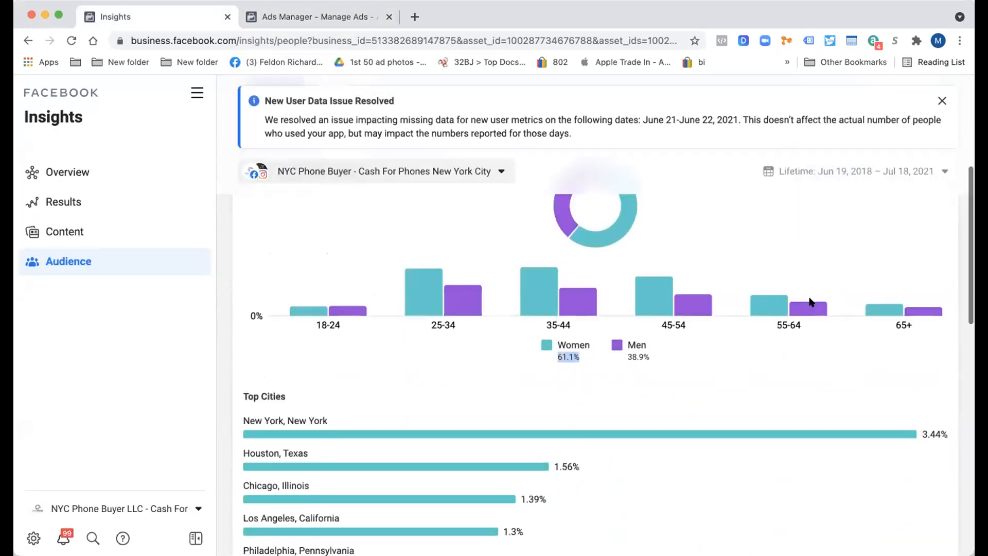
scroll(up, 3)
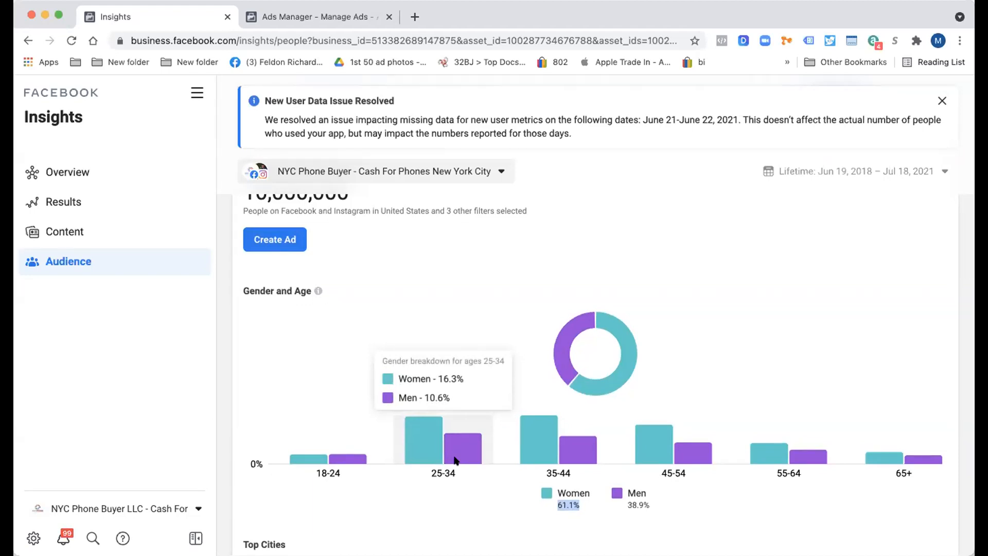
mouse_move(470, 444)
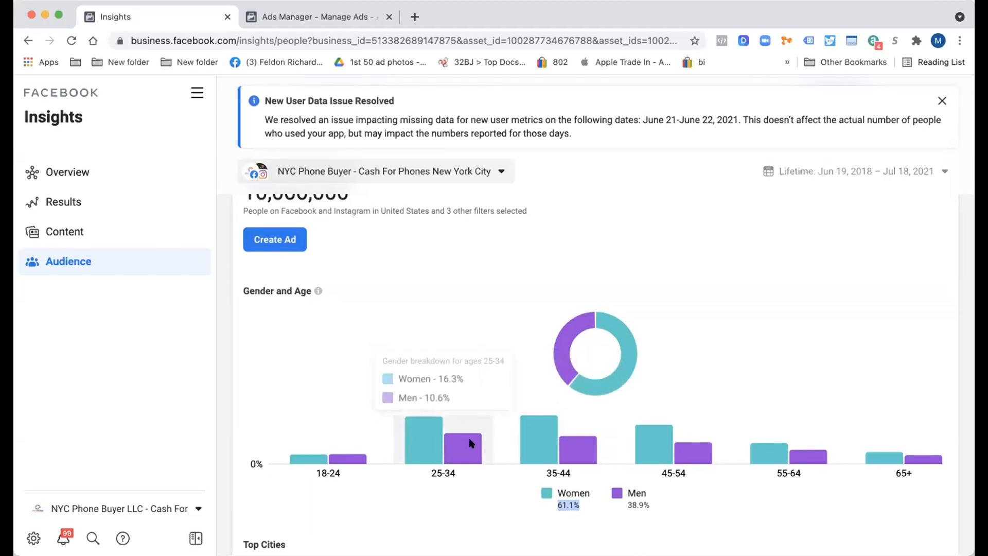
mouse_move(861, 217)
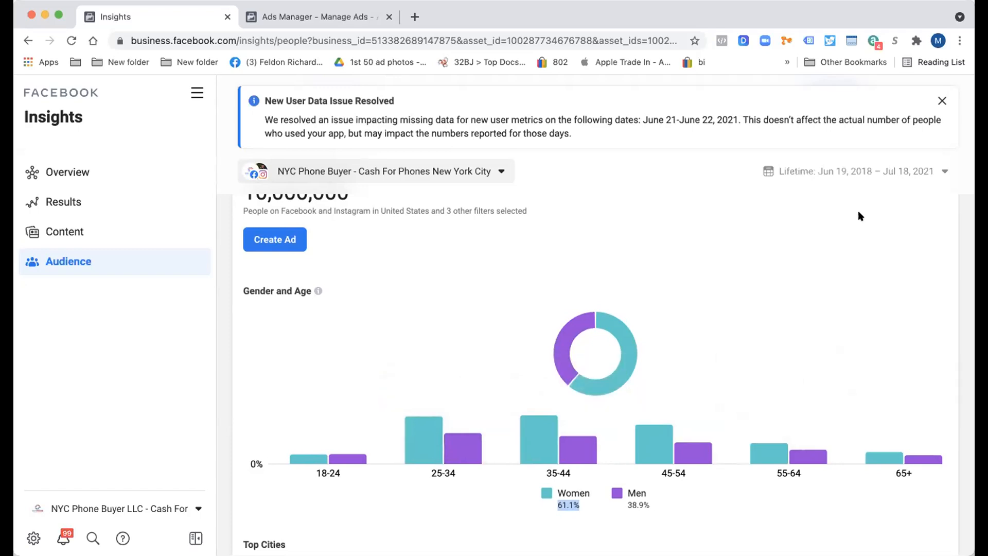
Set the potential audience interest to Job interview and review its 3,500,000-person age and gender chart
click(832, 213)
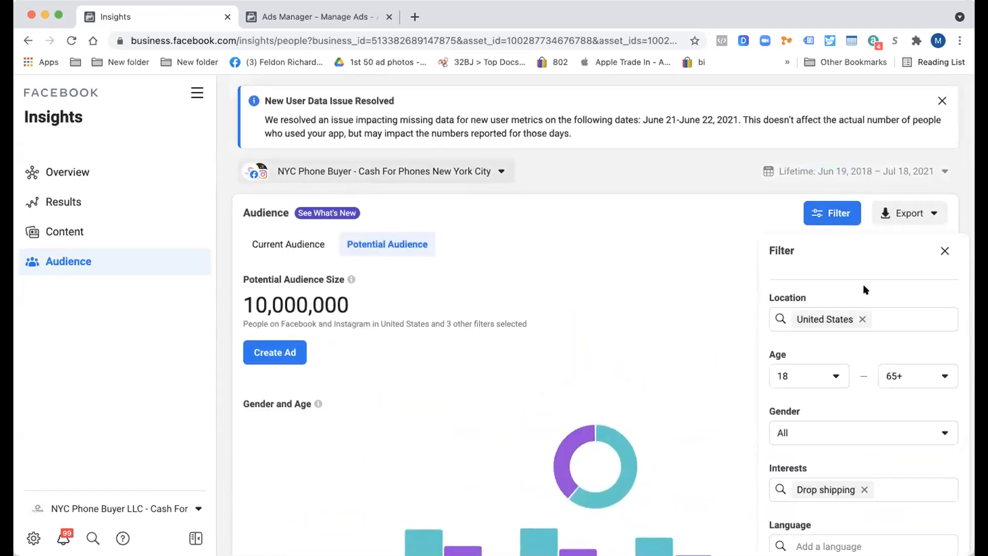
scroll(down, 3)
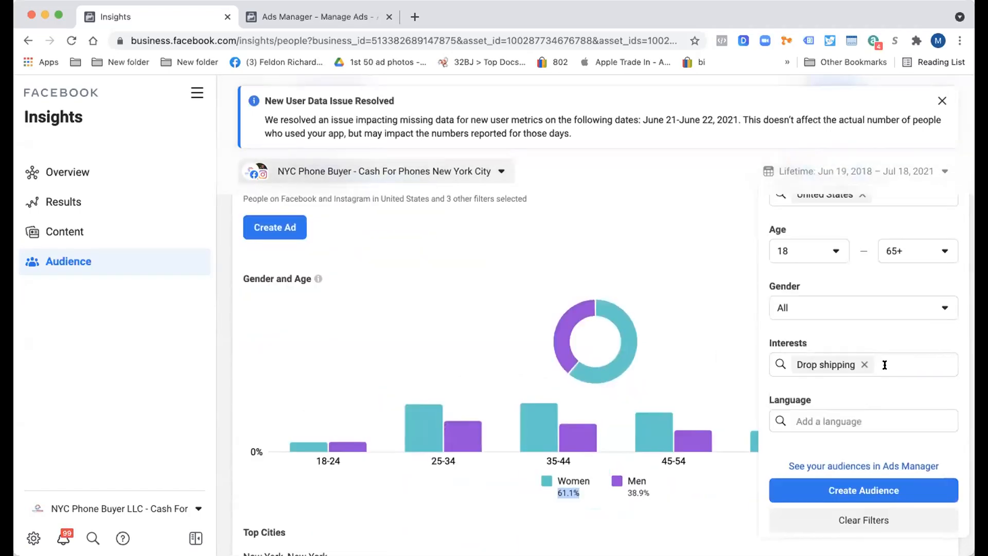
text(Job)
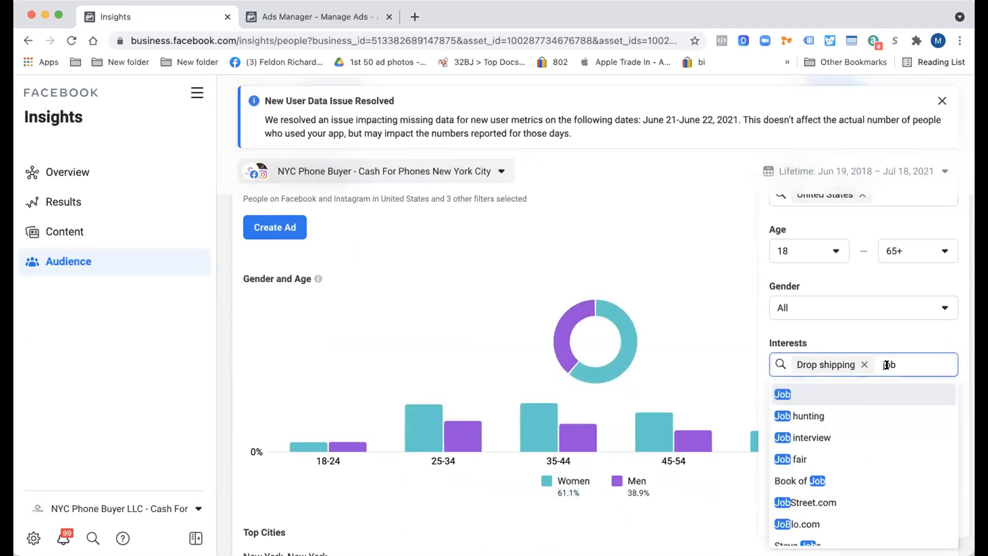
click(810, 438)
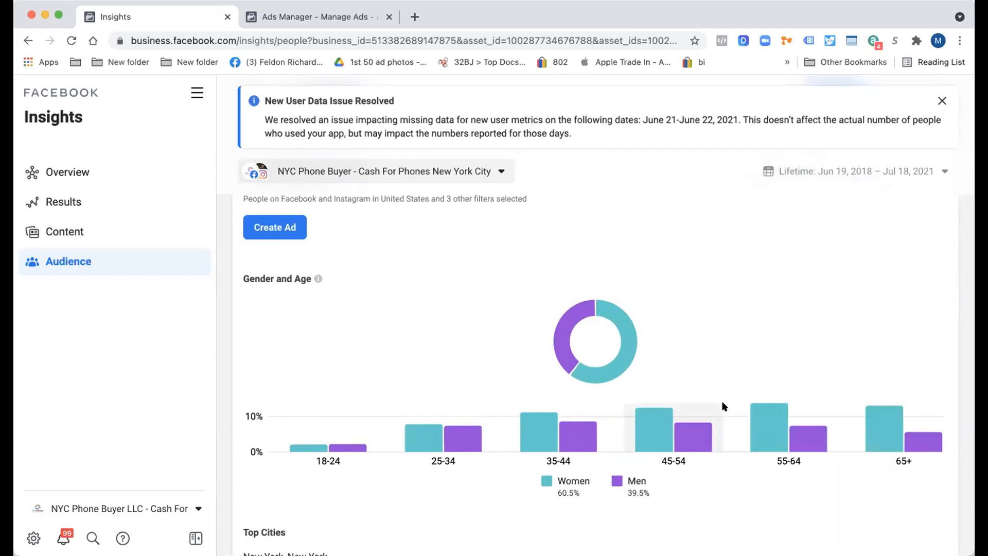
mouse_move(409, 418)
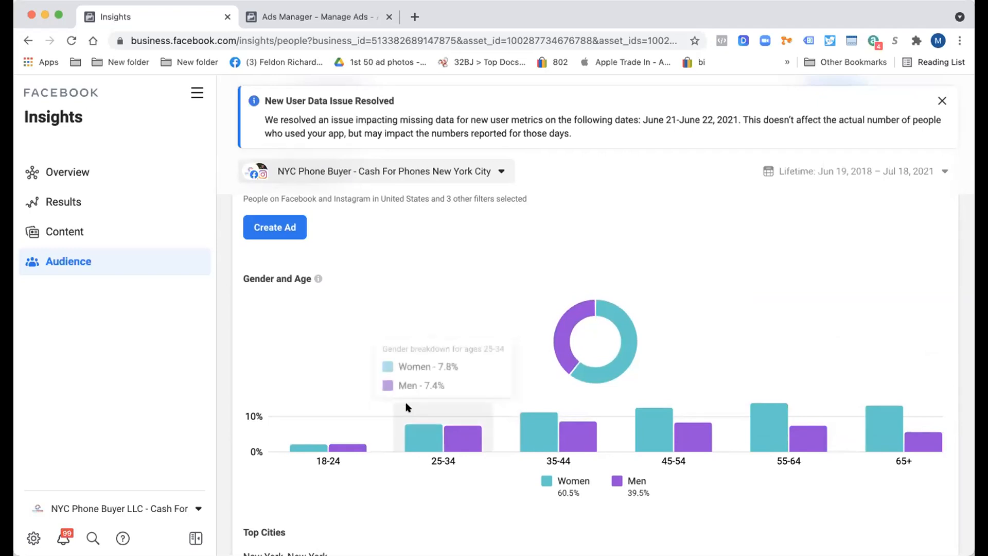
mouse_move(789, 428)
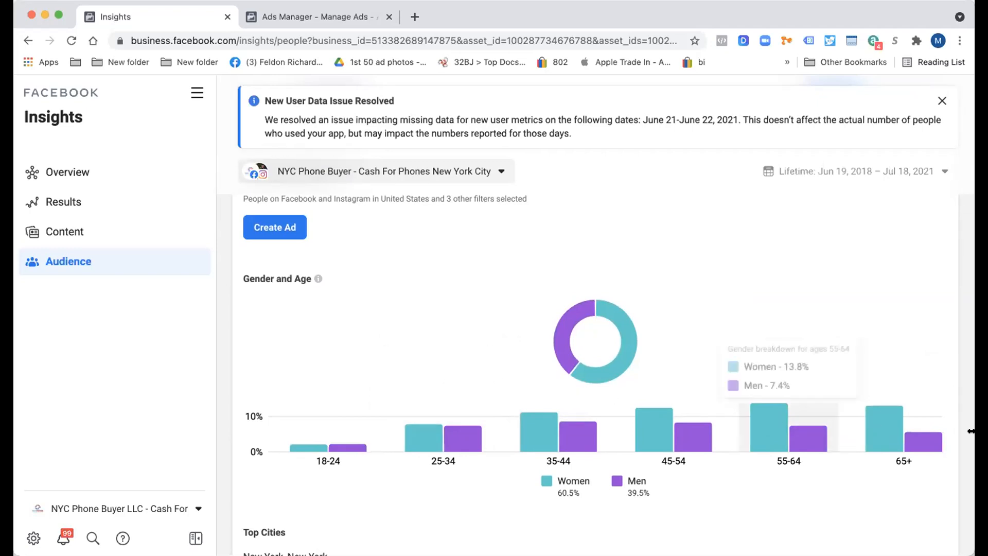
mouse_move(894, 406)
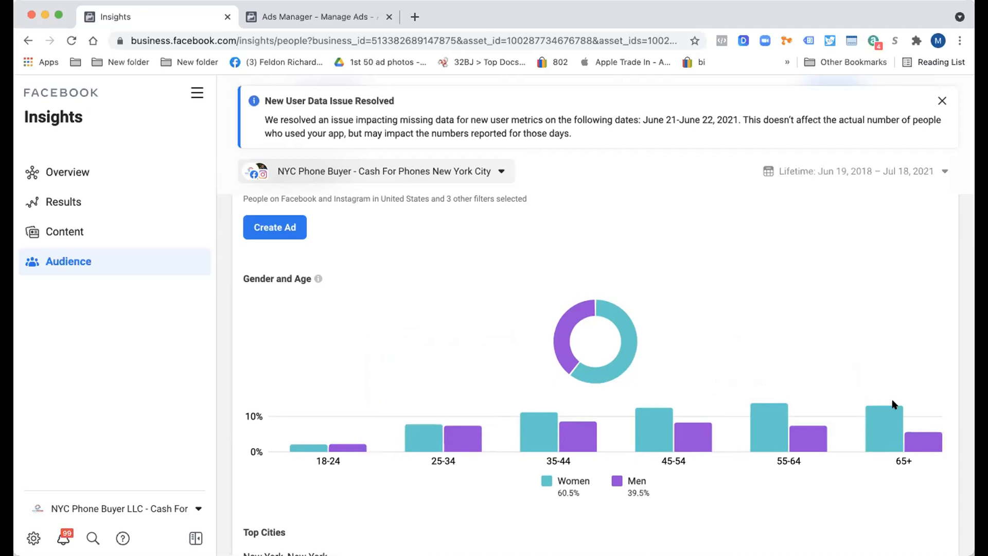
mouse_move(549, 507)
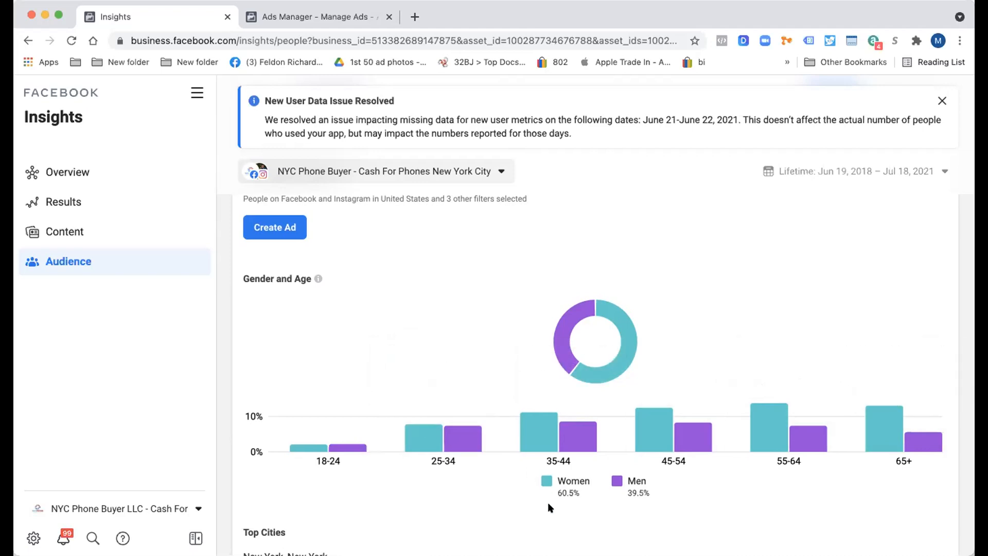
mouse_move(608, 505)
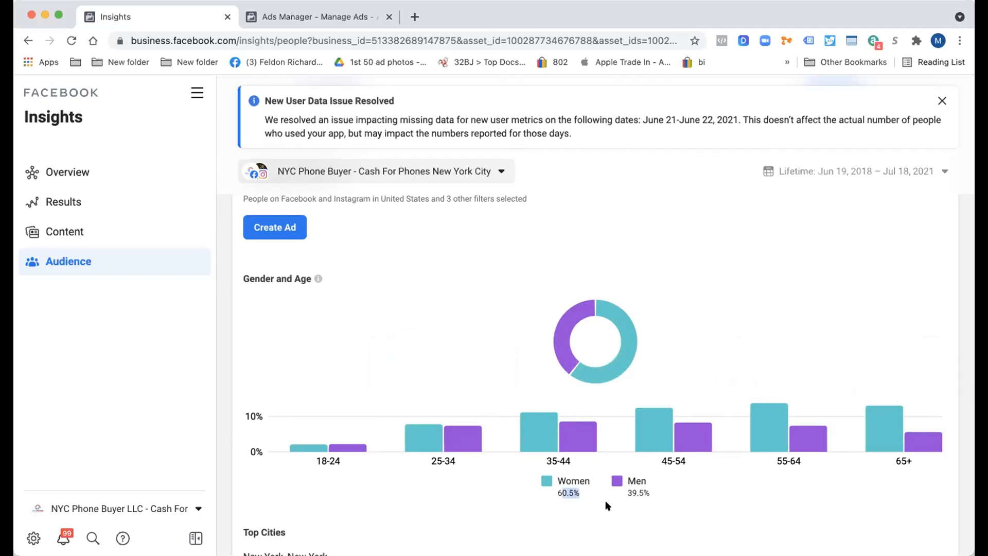
scroll(up, 3)
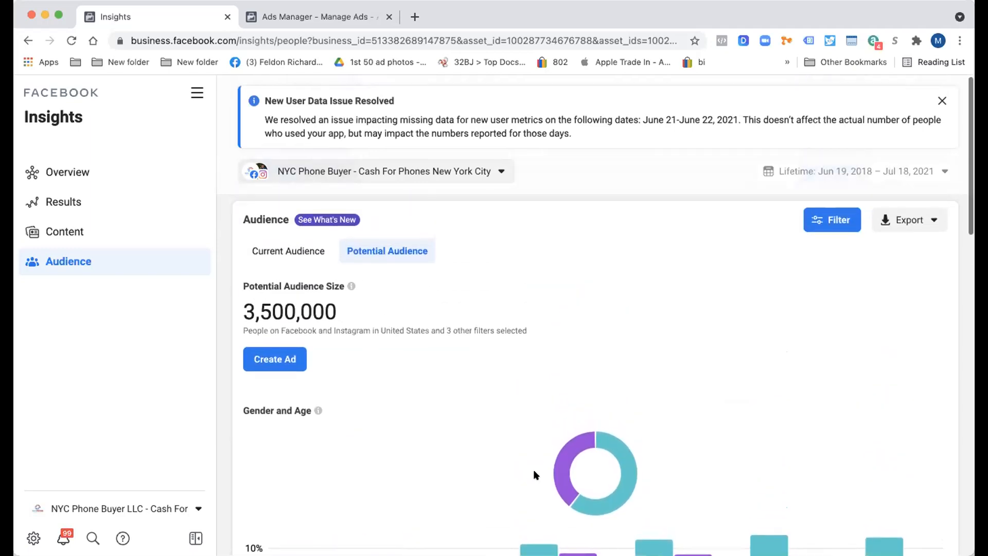
scroll(down, 3)
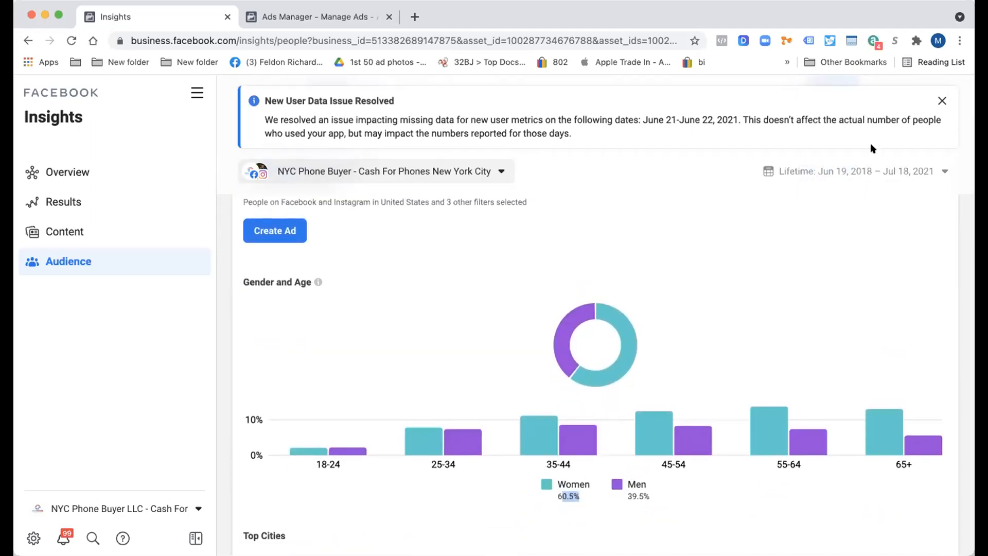
Switch the audience interest back to Drop shipping, then return to the ad sets in Ads Manager
click(832, 213)
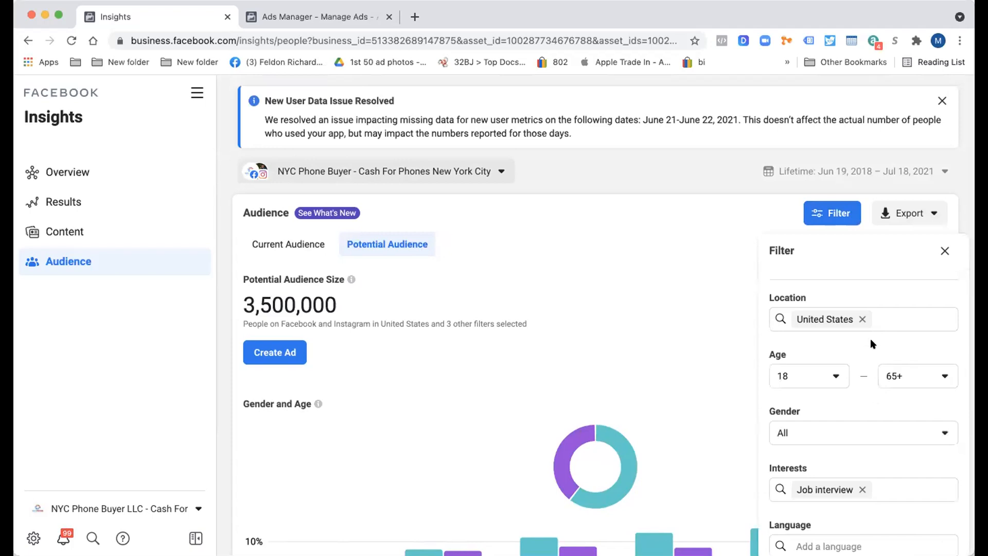
text(dro)
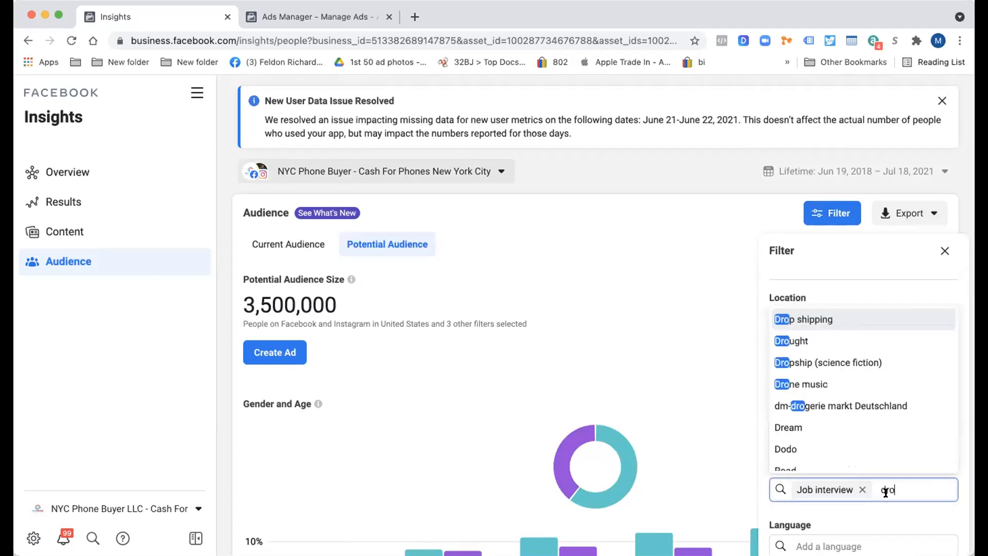
click(804, 319)
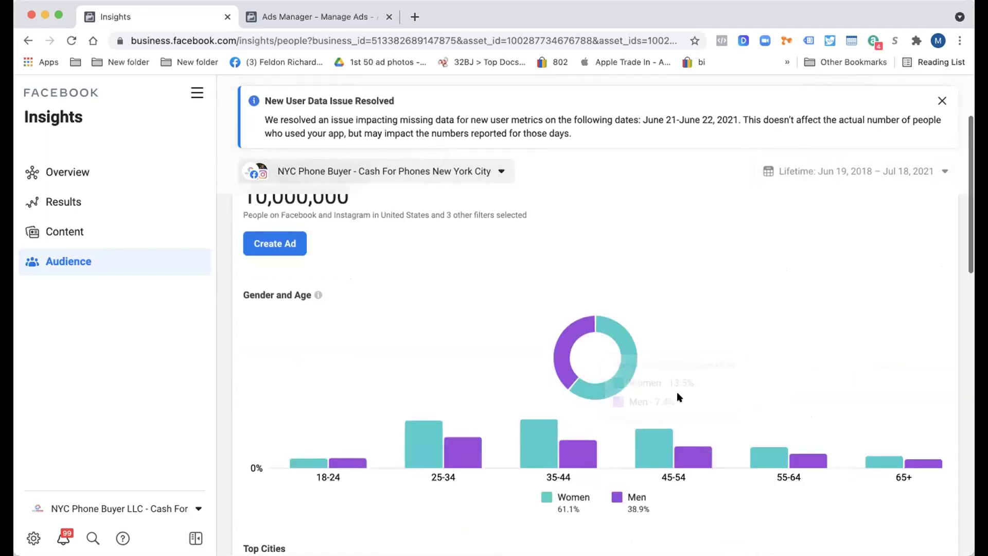
mouse_move(904, 460)
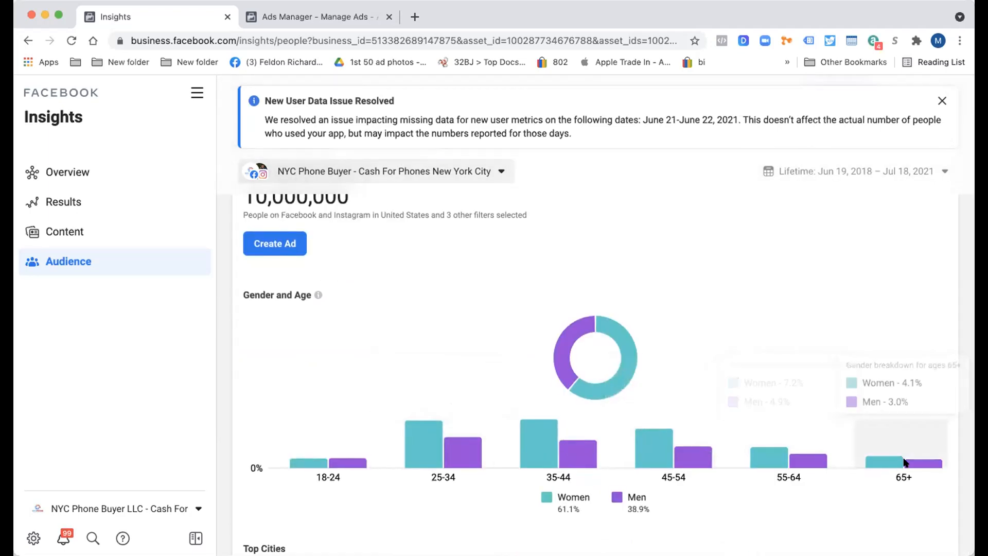
mouse_move(538, 520)
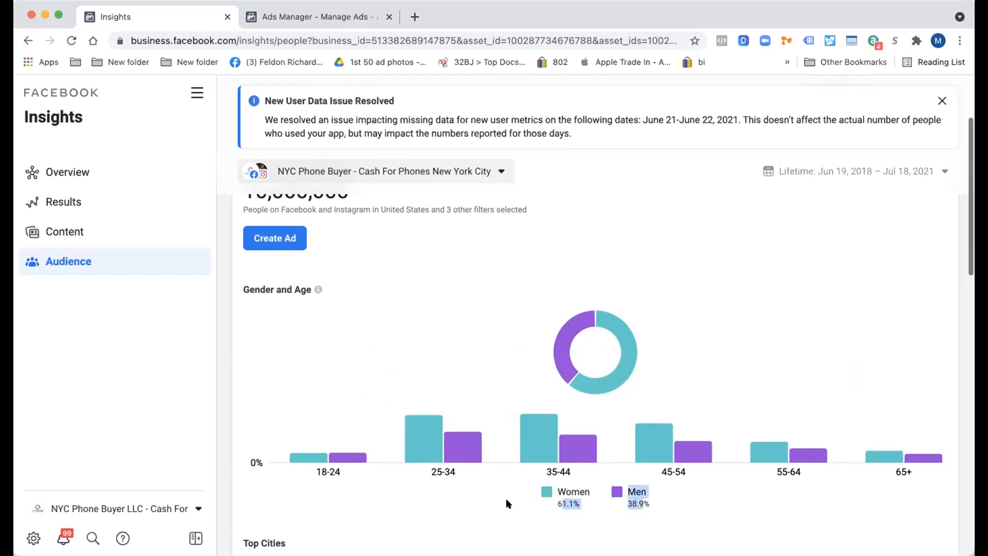
click(313, 16)
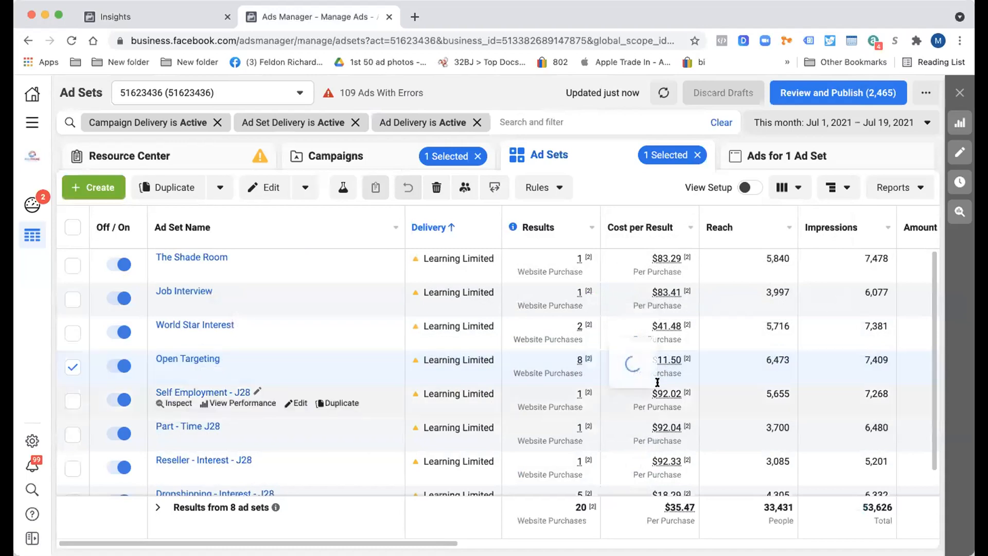
Apply the By Delivery > Age breakdown so each ad set shows results per age bracket
click(788, 155)
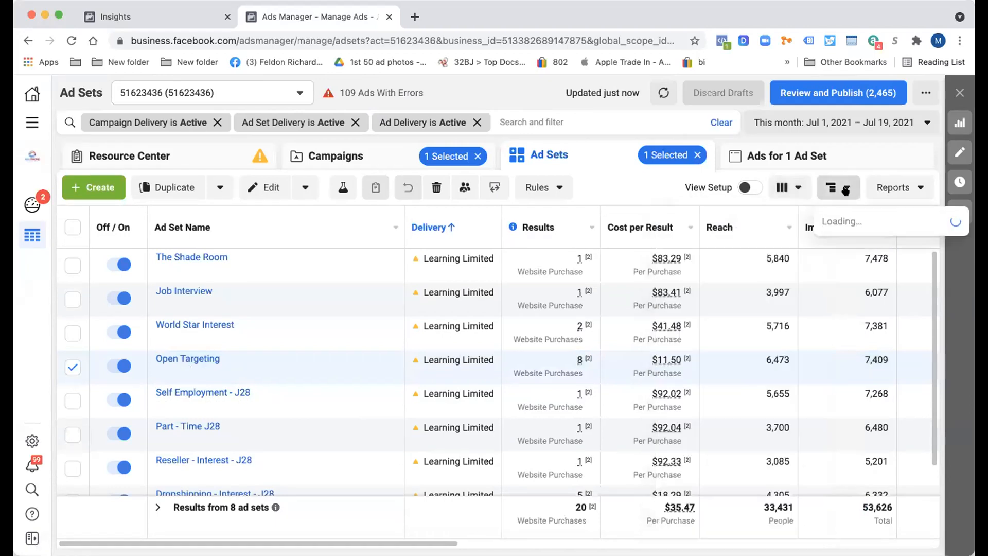
click(833, 187)
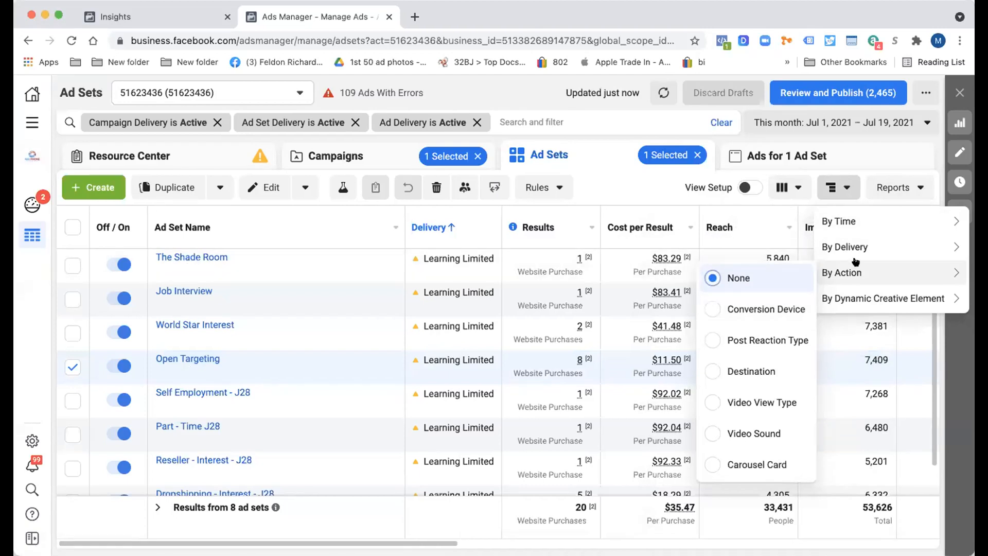
click(844, 246)
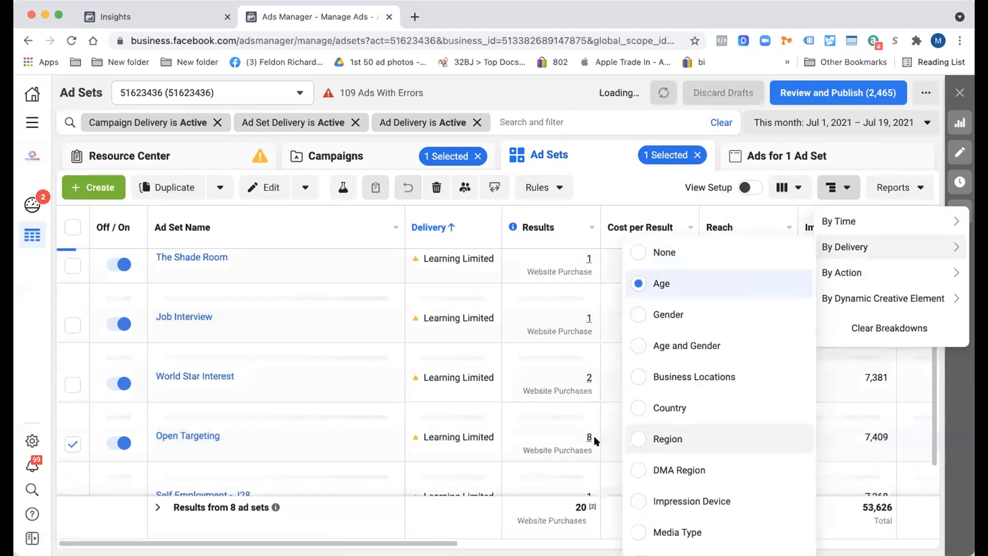
click(662, 283)
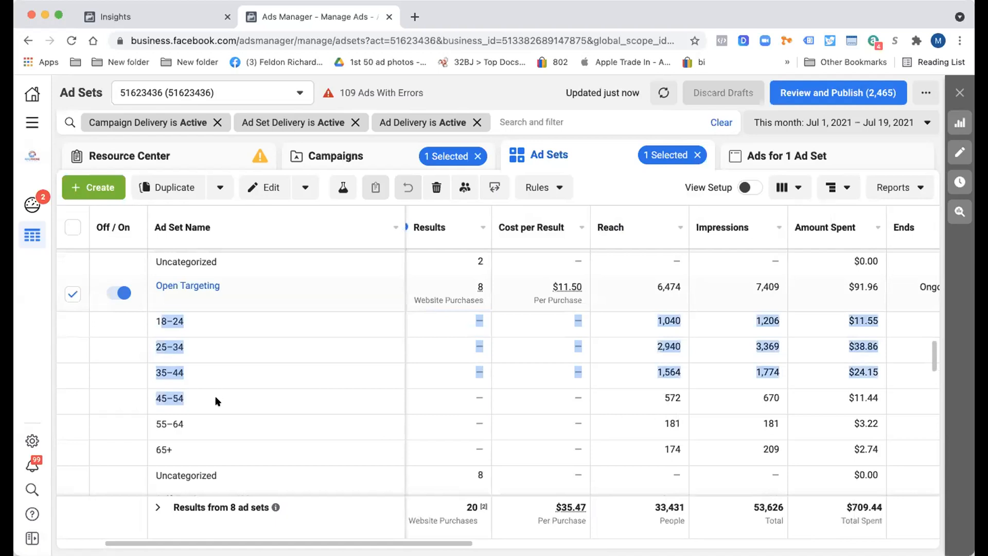
mouse_move(819, 323)
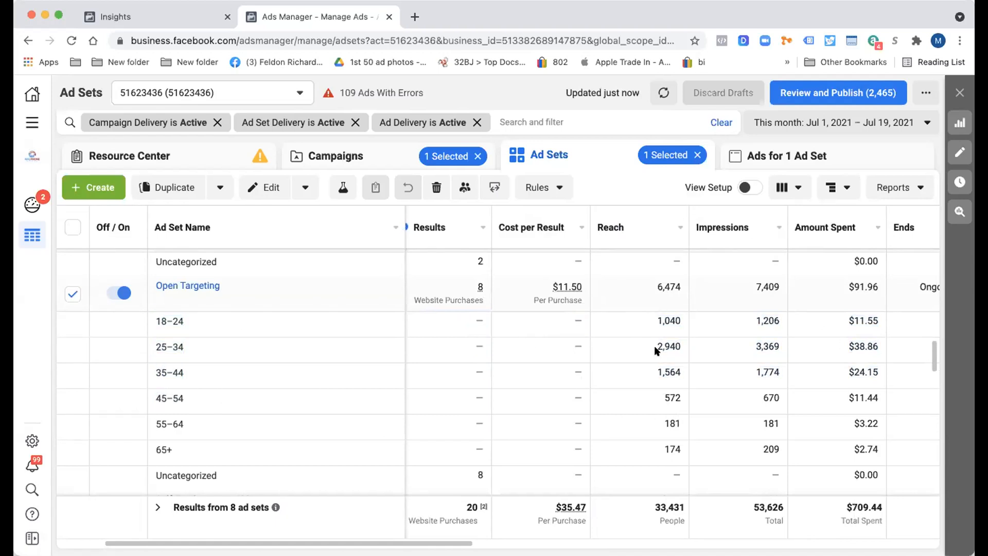
mouse_move(663, 481)
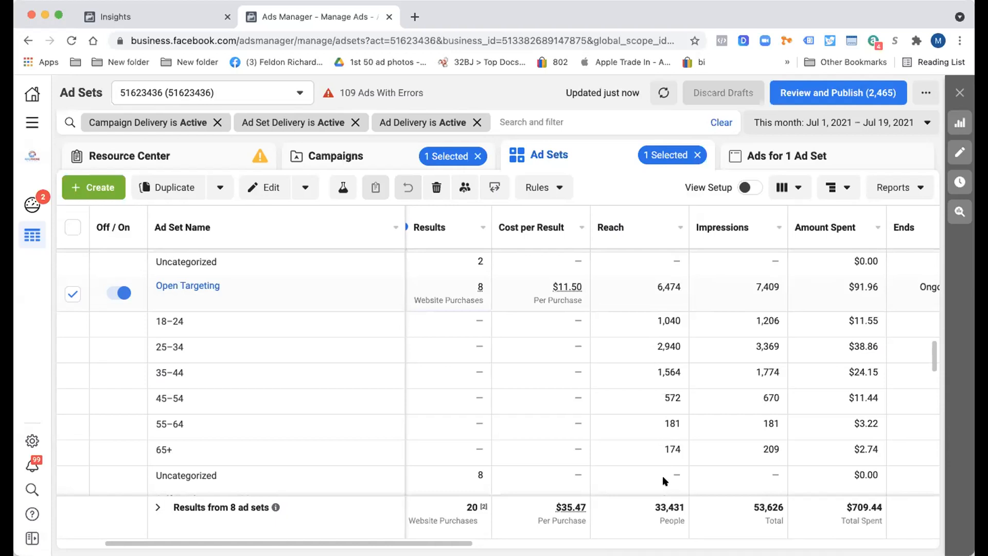
scroll(down, 3)
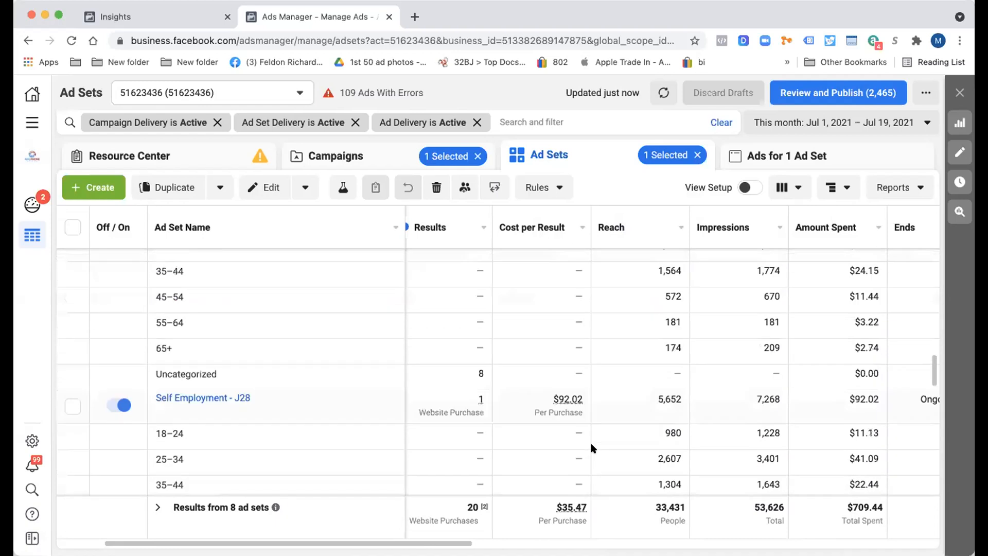
scroll(down, 3)
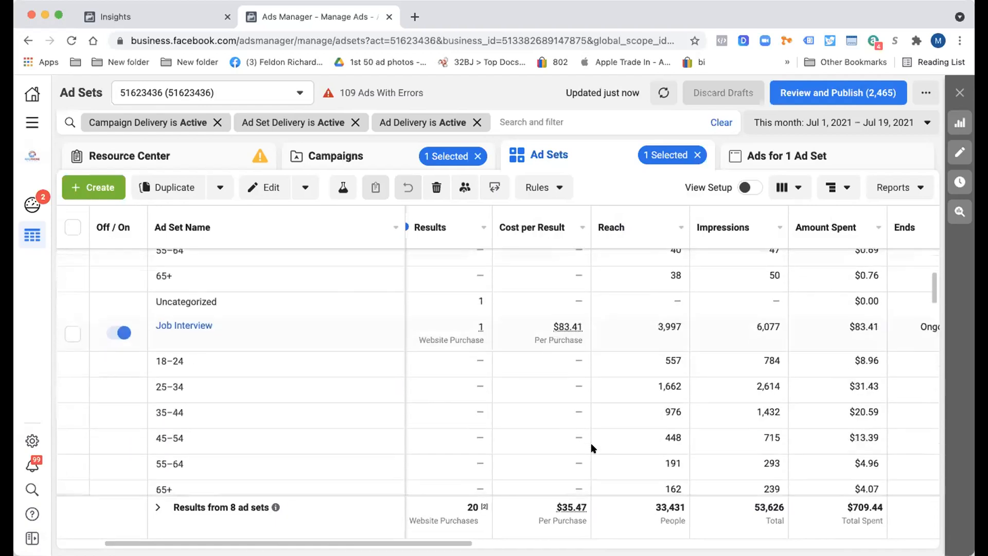
scroll(down, 3)
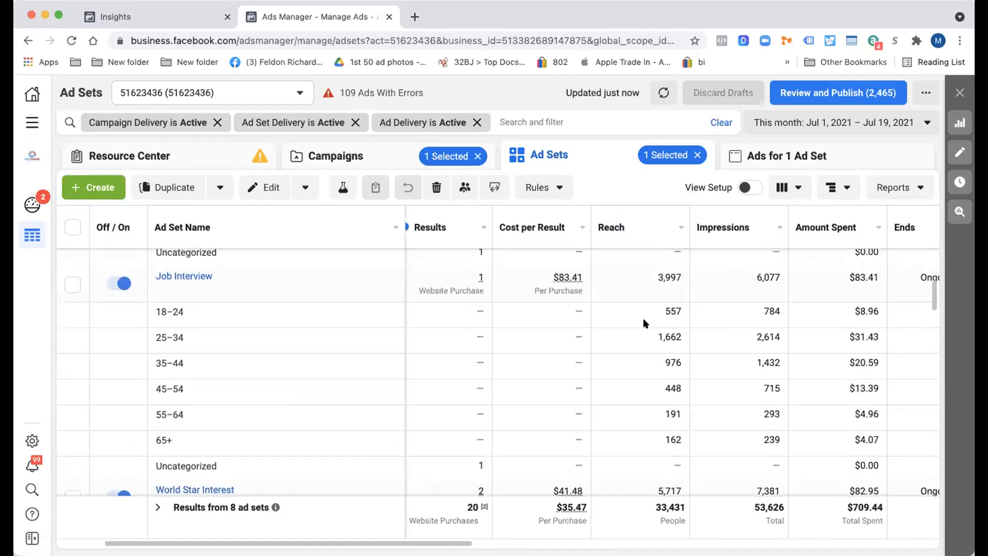
click(72, 285)
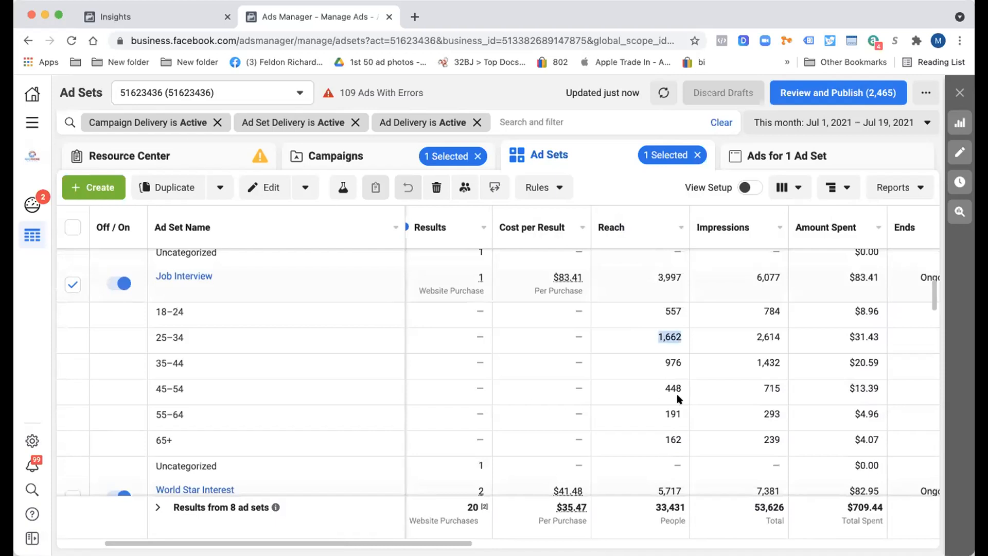
mouse_move(663, 303)
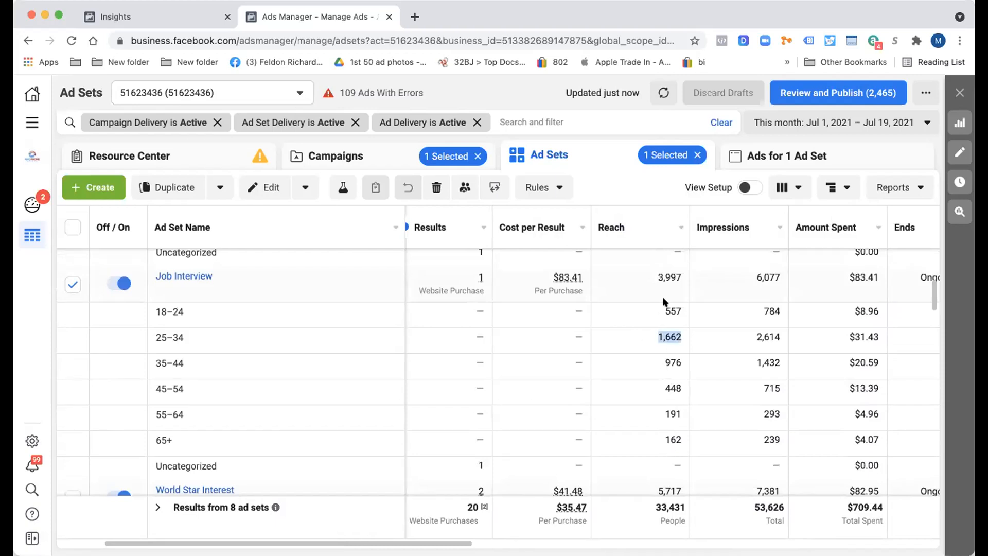
scroll(down, 3)
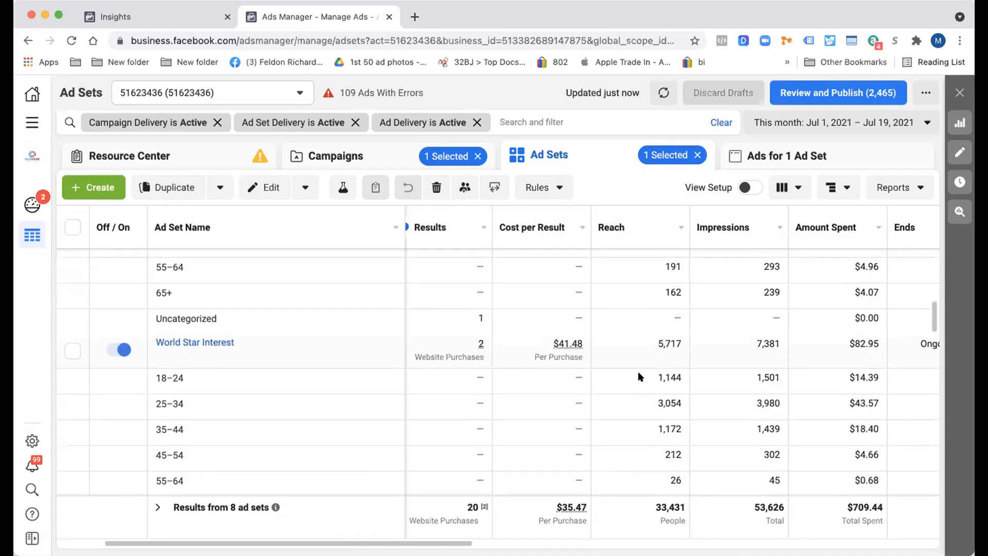
scroll(down, 3)
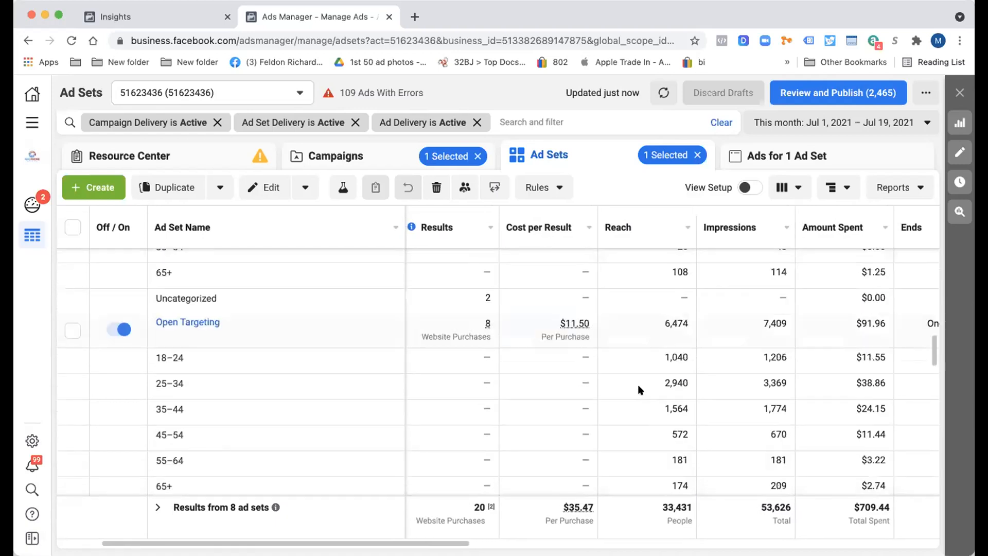
scroll(down, 3)
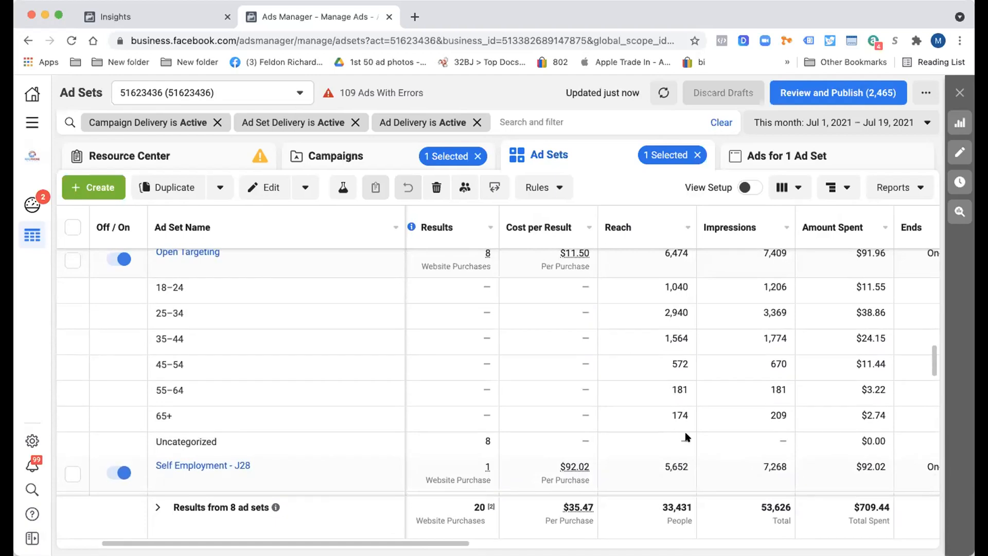
scroll(right, 3)
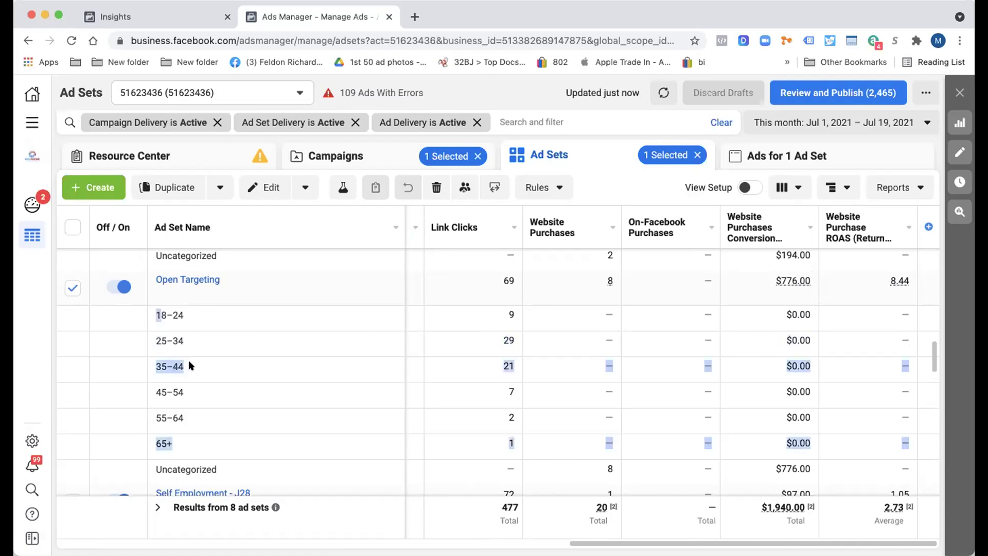
scroll(down, 3)
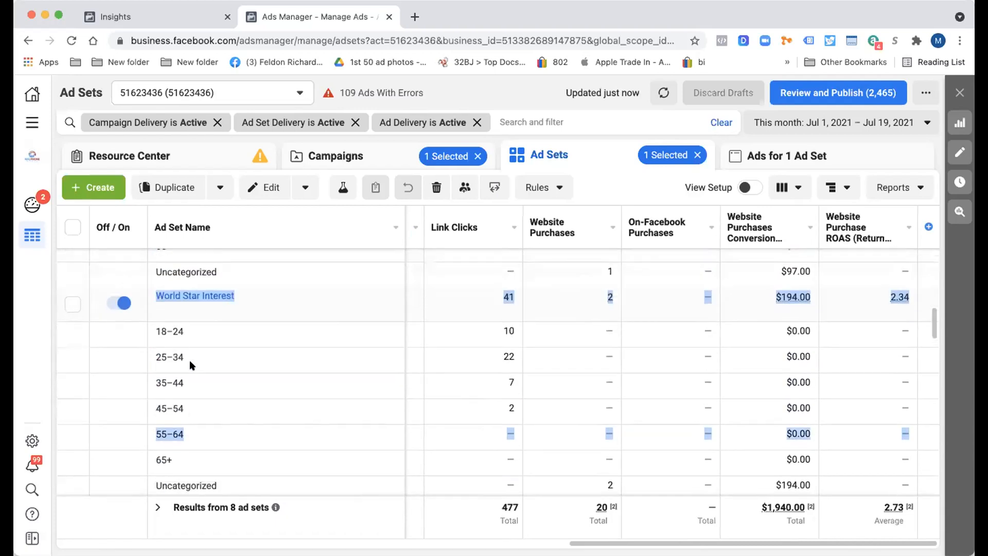
scroll(down, 3)
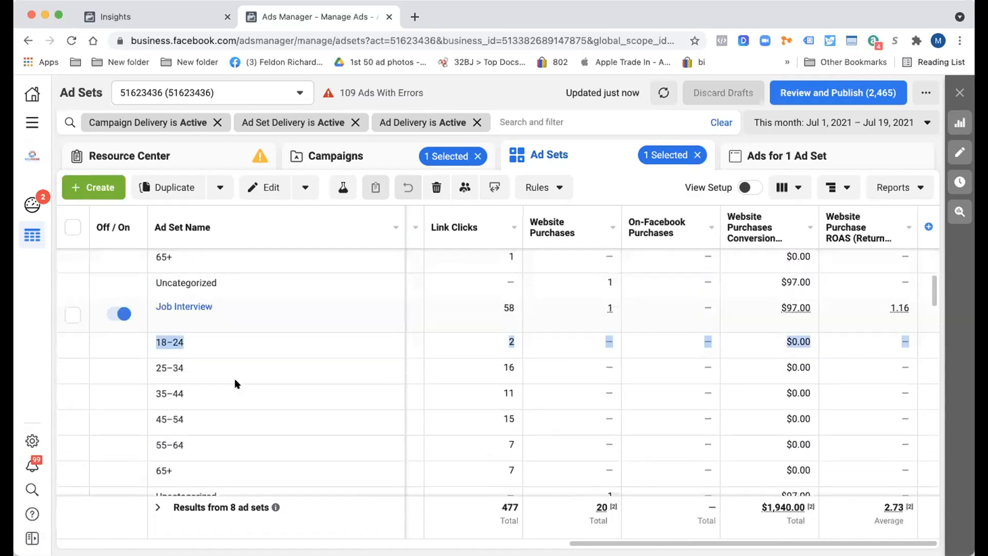
scroll(down, 3)
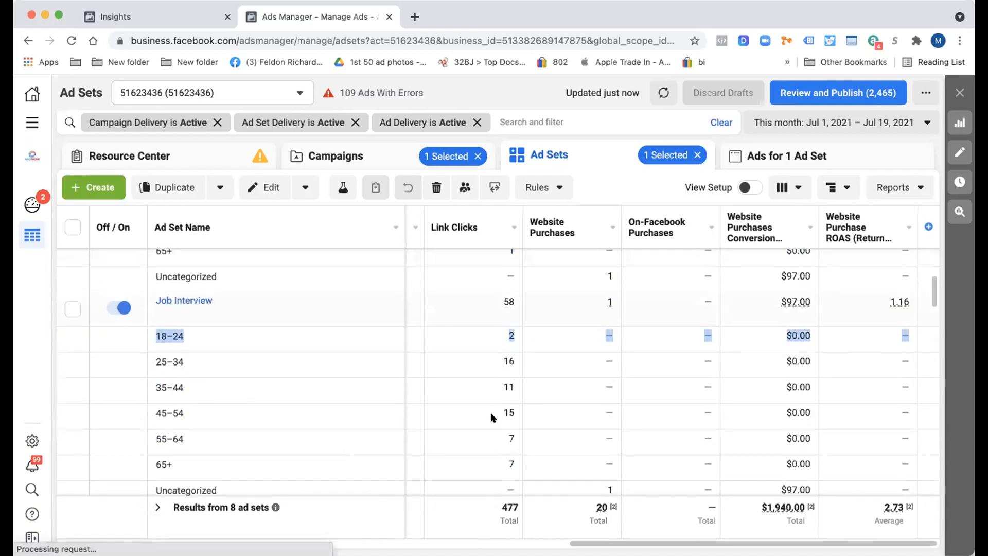
click(72, 307)
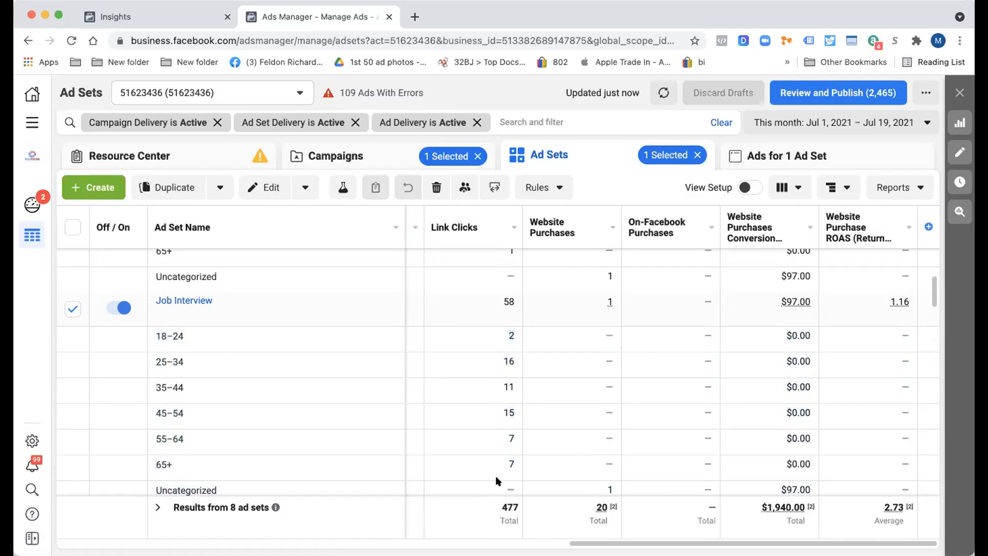
scroll(left, 3)
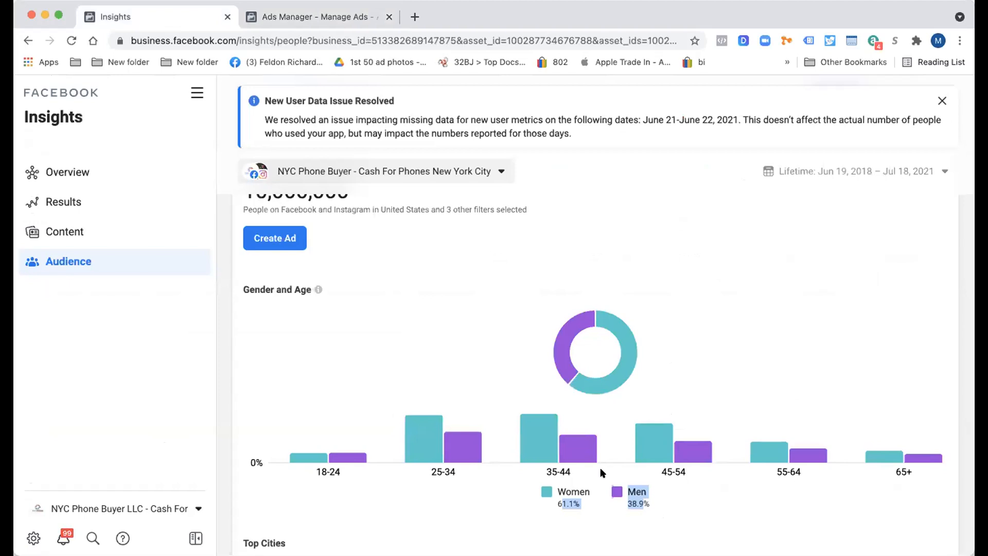
Review the gender and age chart and the ad sets age report before changing filters
scroll(down, 3)
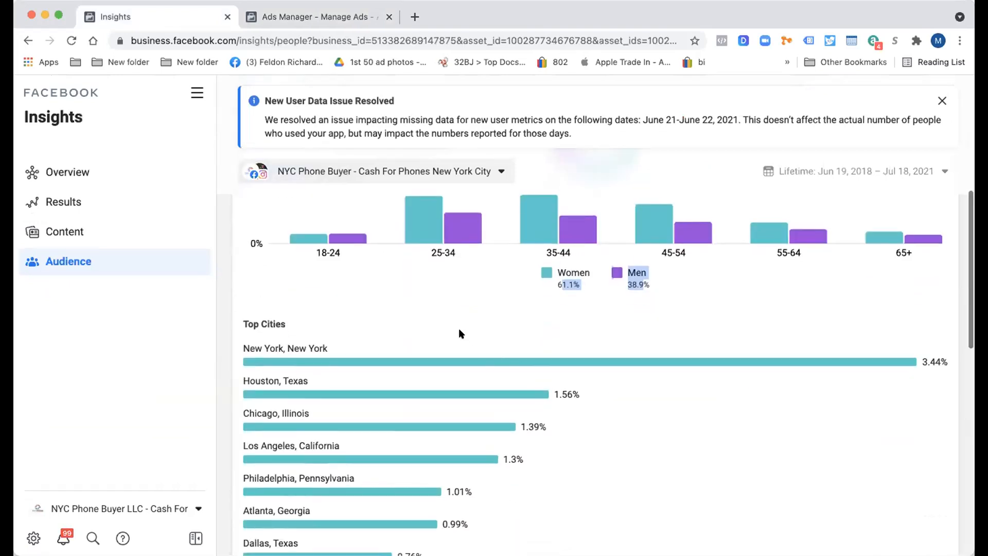
scroll(up, 3)
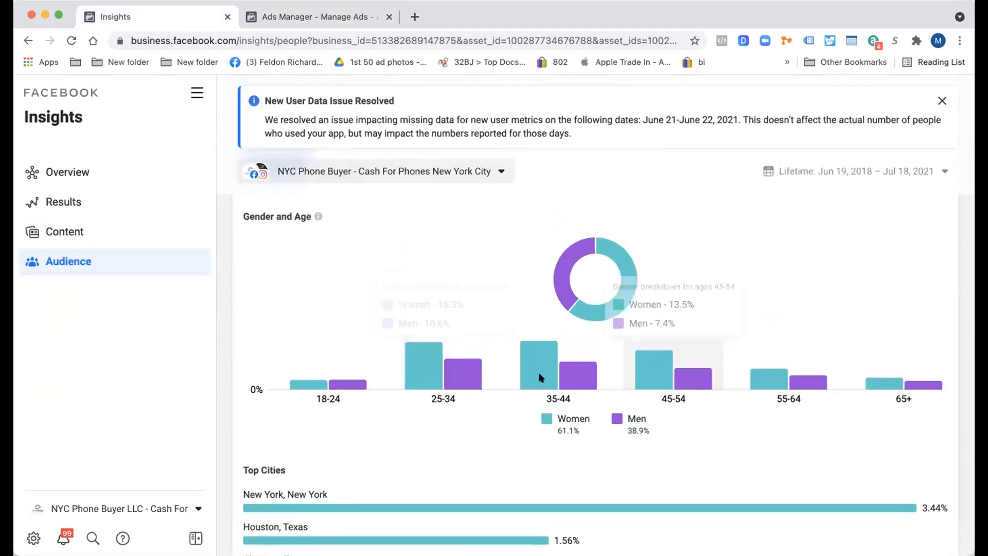
scroll(down, 3)
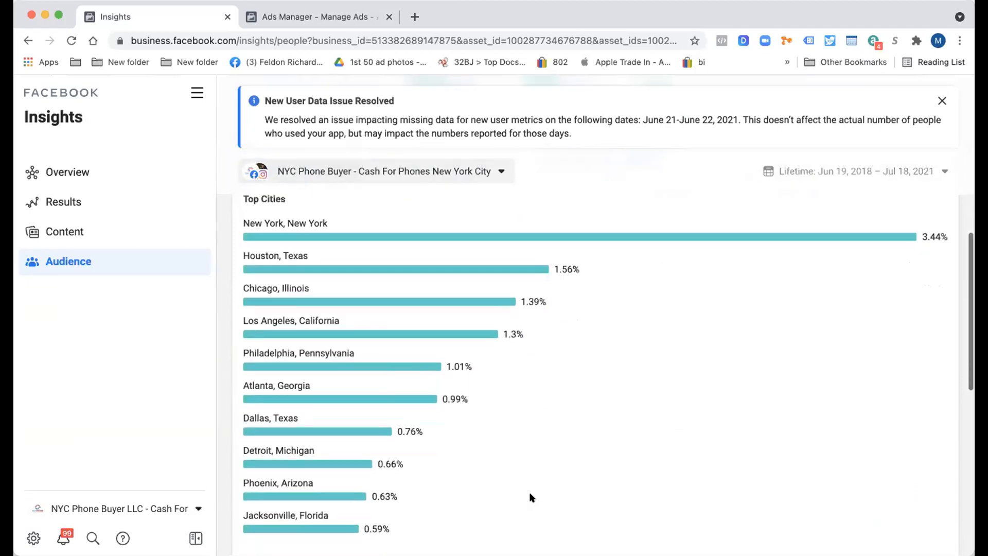
scroll(down, 3)
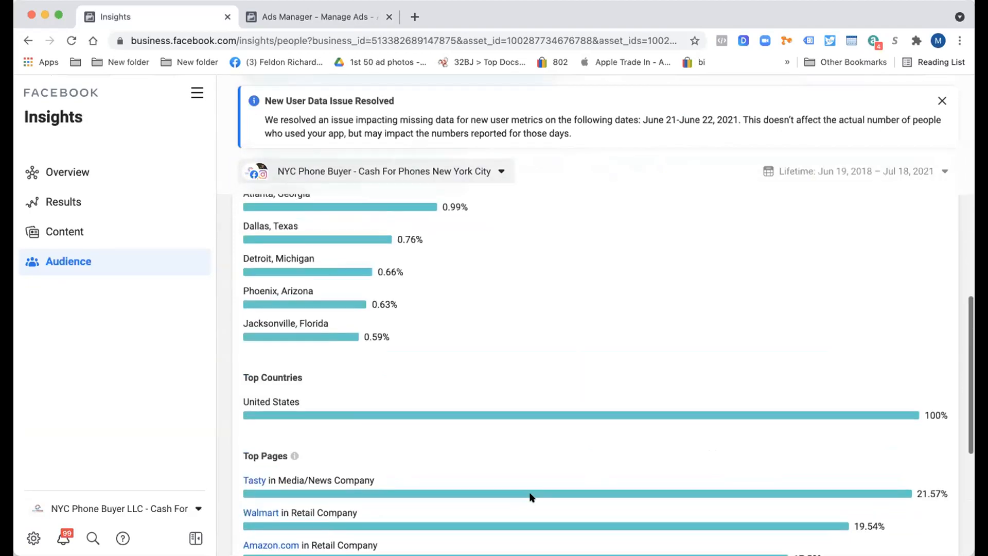
scroll(up, 3)
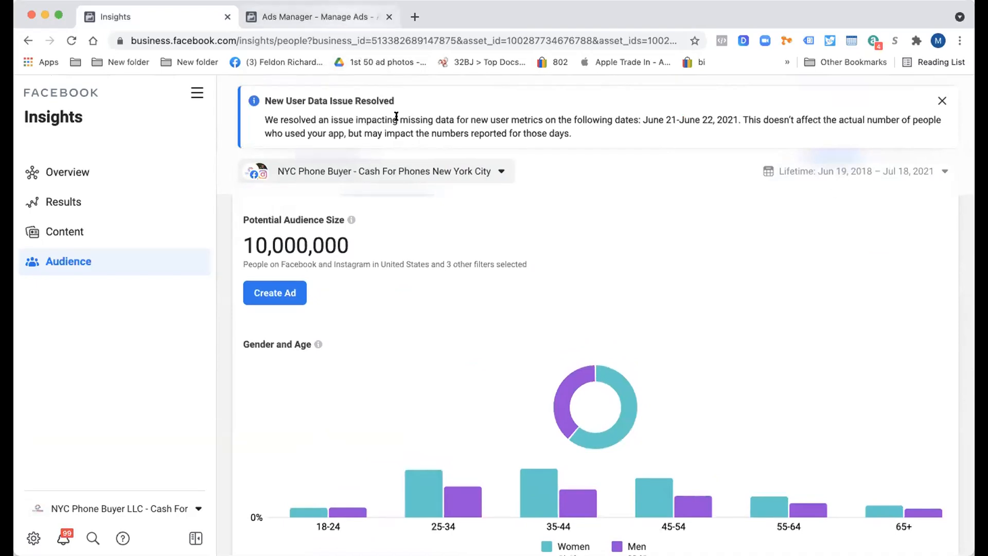
click(319, 16)
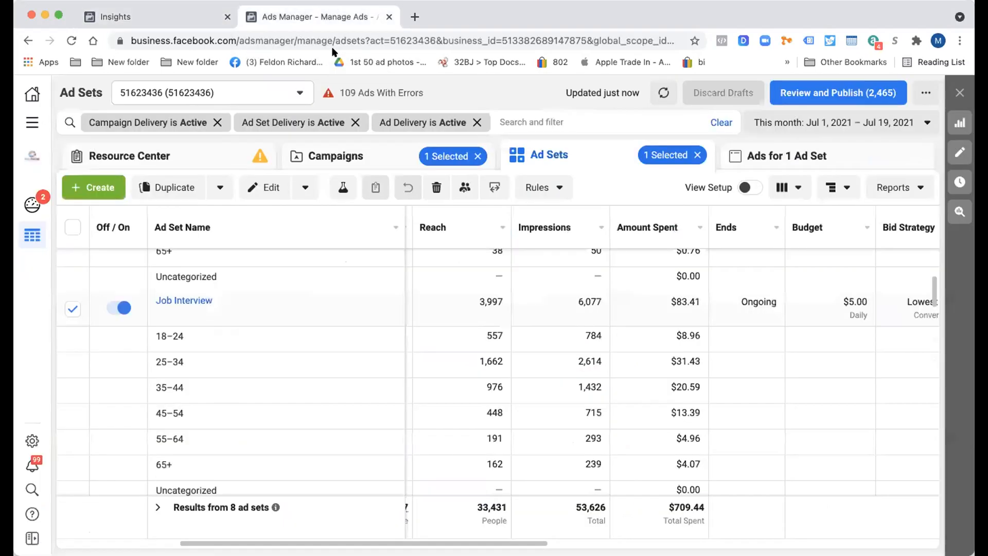
scroll(up, 3)
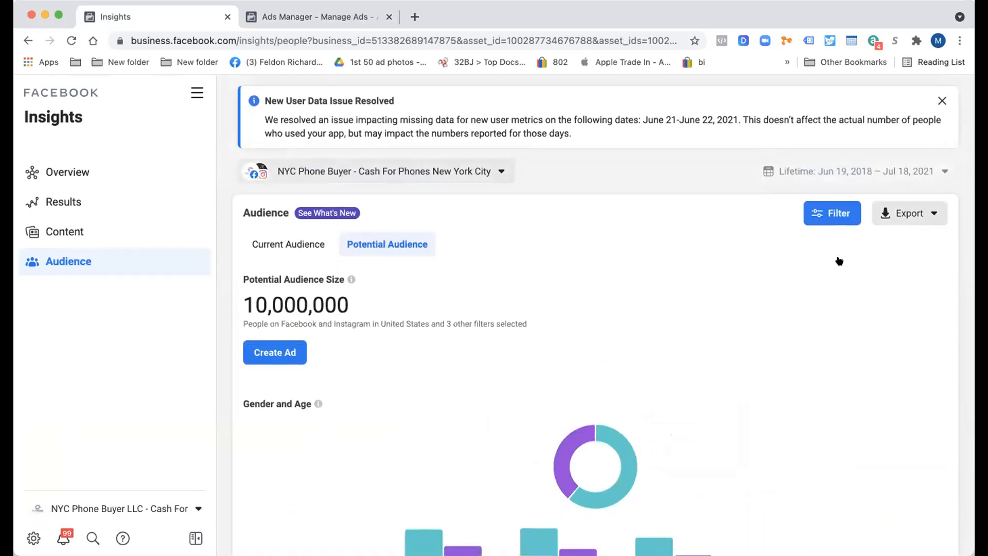
Replace the Drop shipping interest with Shopify, narrowing the potential audience to 7,700,000 people
click(832, 213)
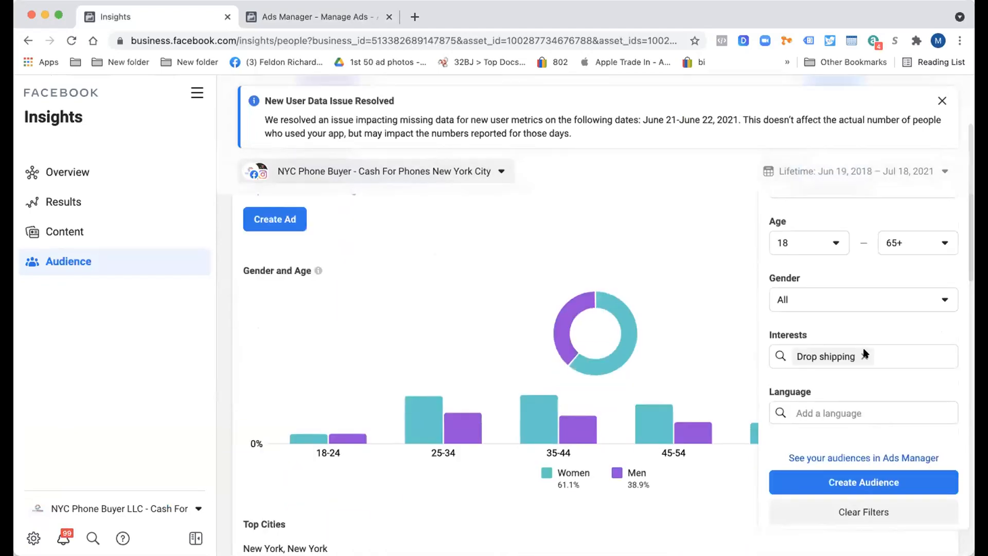
text(sh)
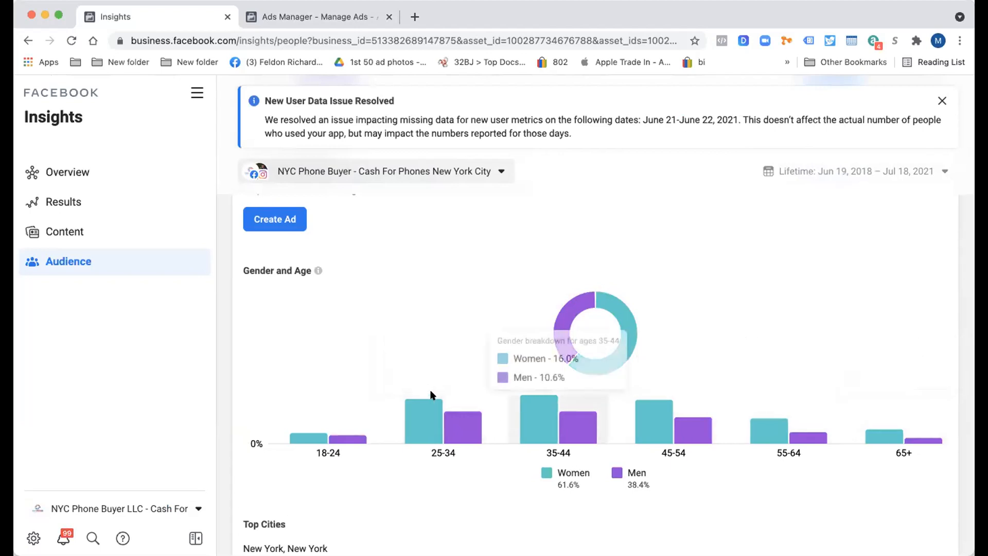
mouse_move(817, 172)
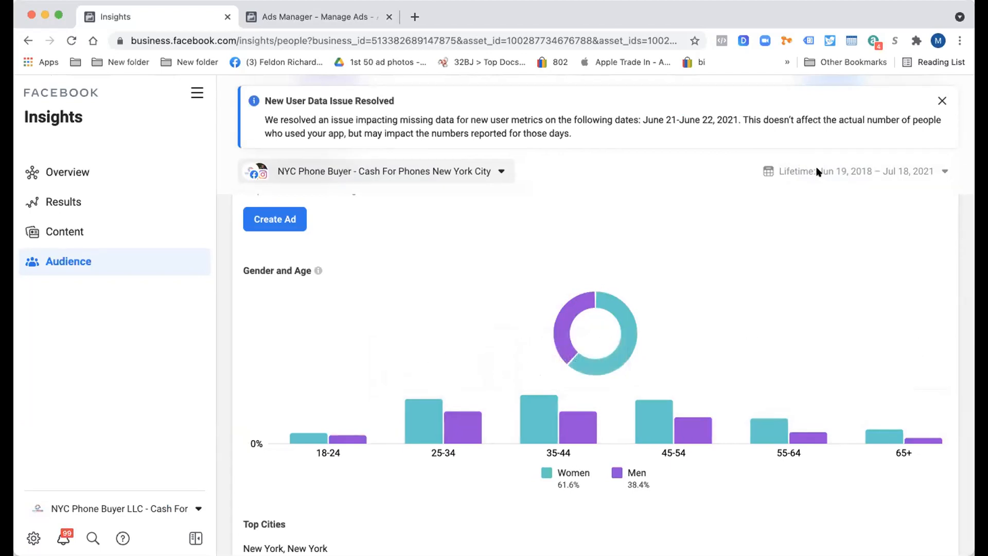
mouse_move(550, 503)
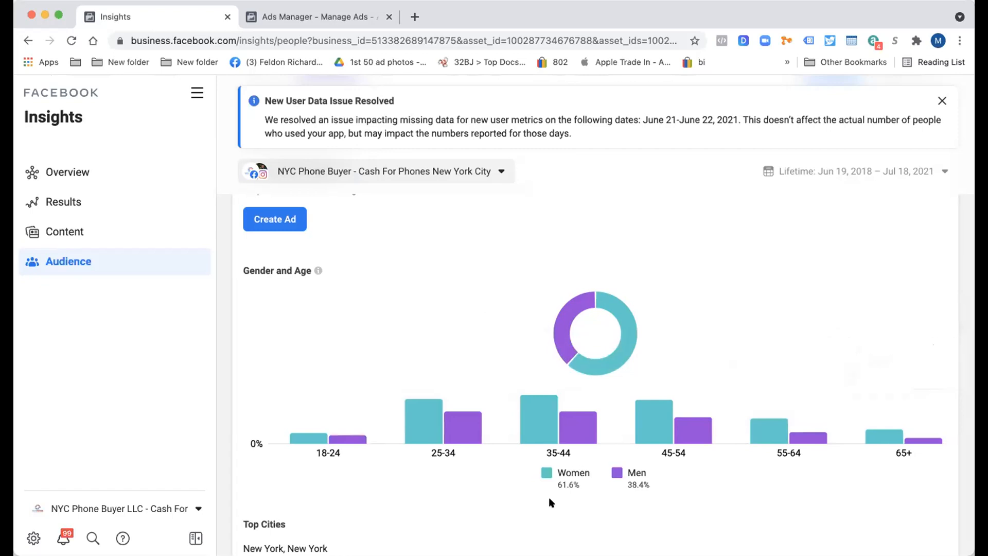
scroll(up, 3)
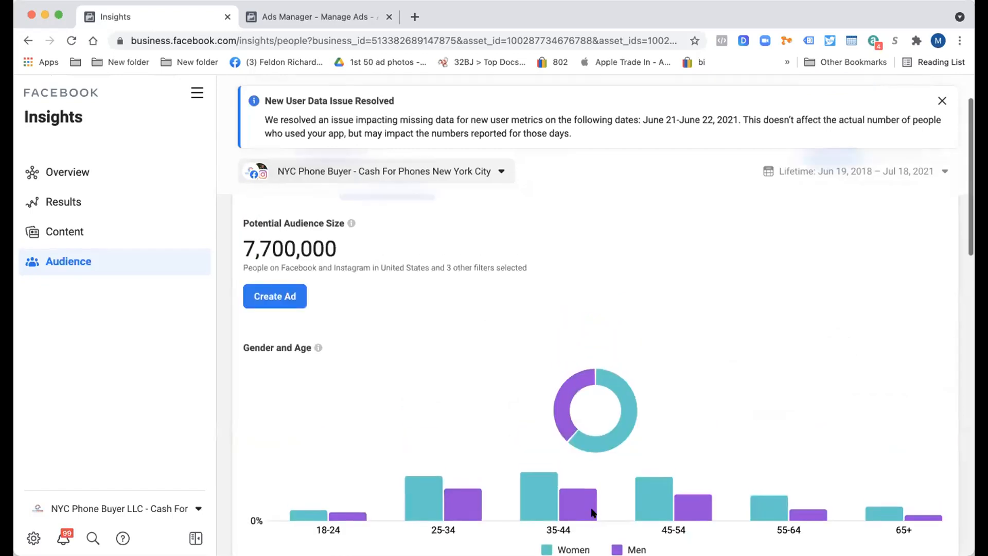
scroll(down, 3)
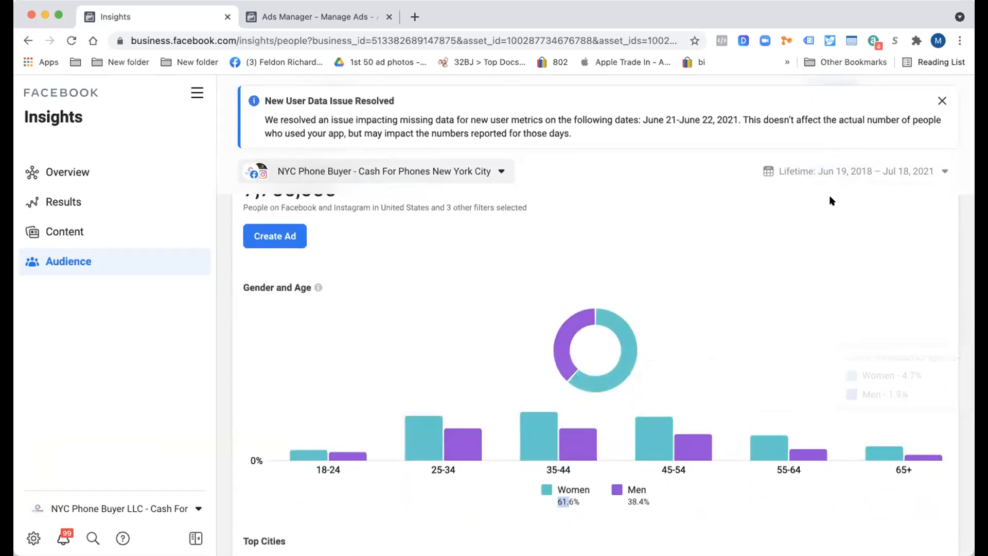
scroll(up, 3)
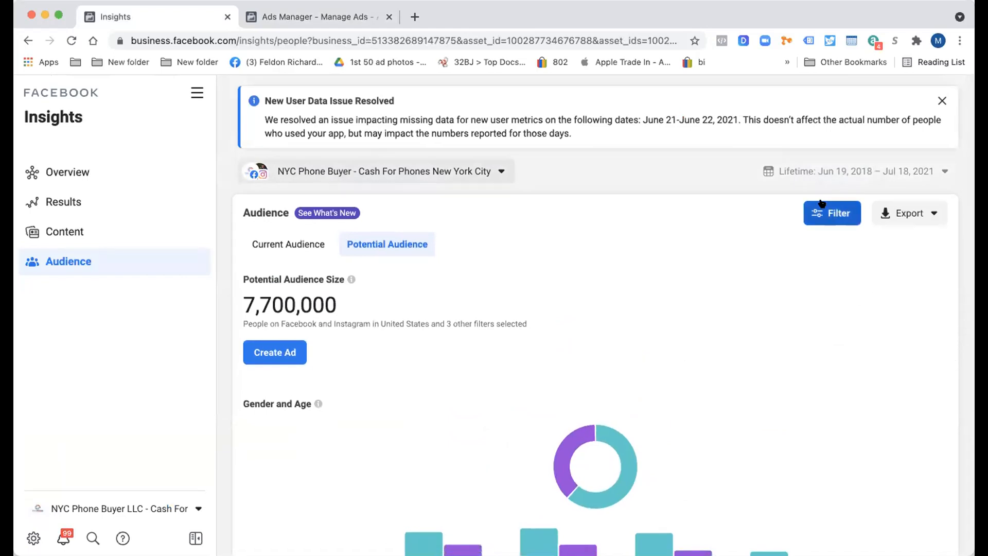
Add Drop shipping alongside Shopify, growing the US potential audience to about 16,000,000 people
click(832, 213)
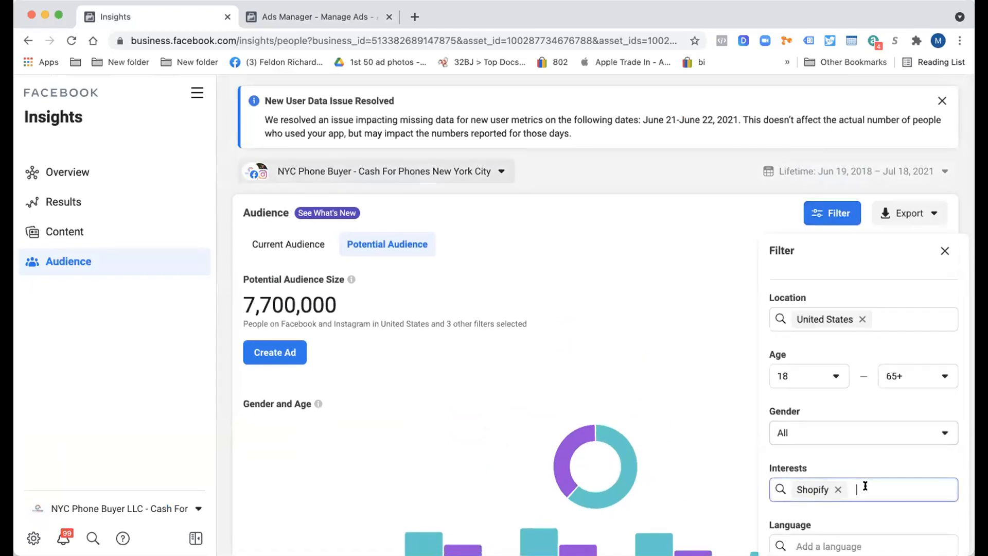
text(Drop shipping)
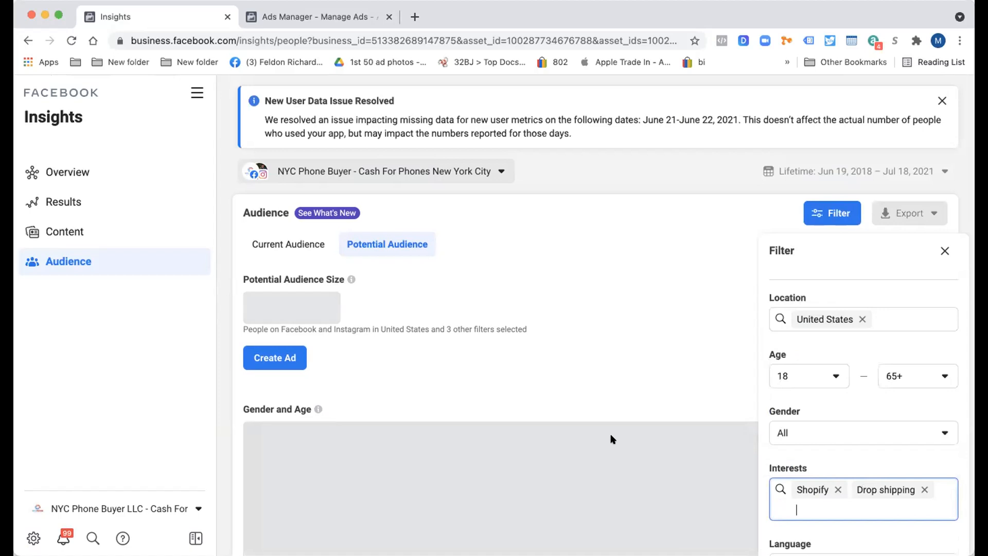
scroll(down, 3)
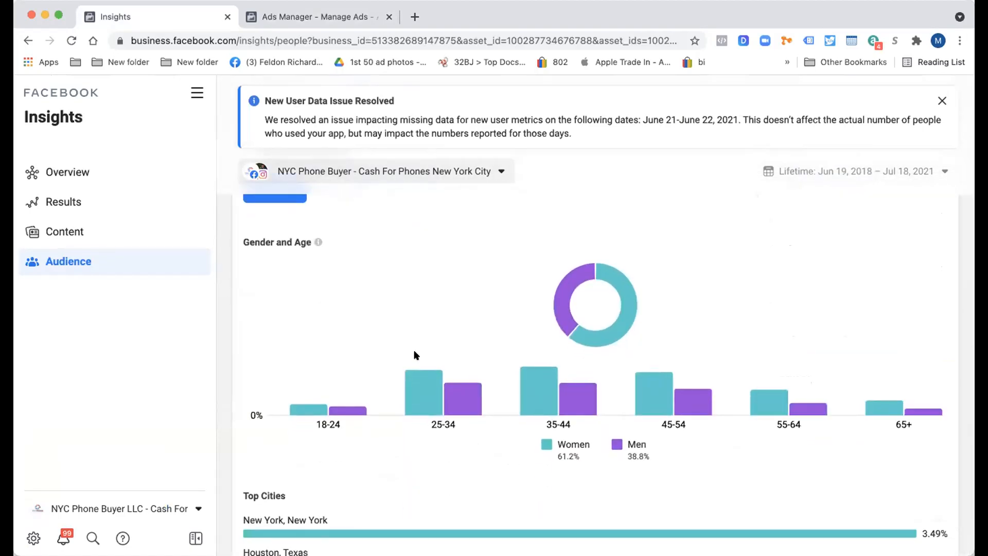
mouse_move(577, 455)
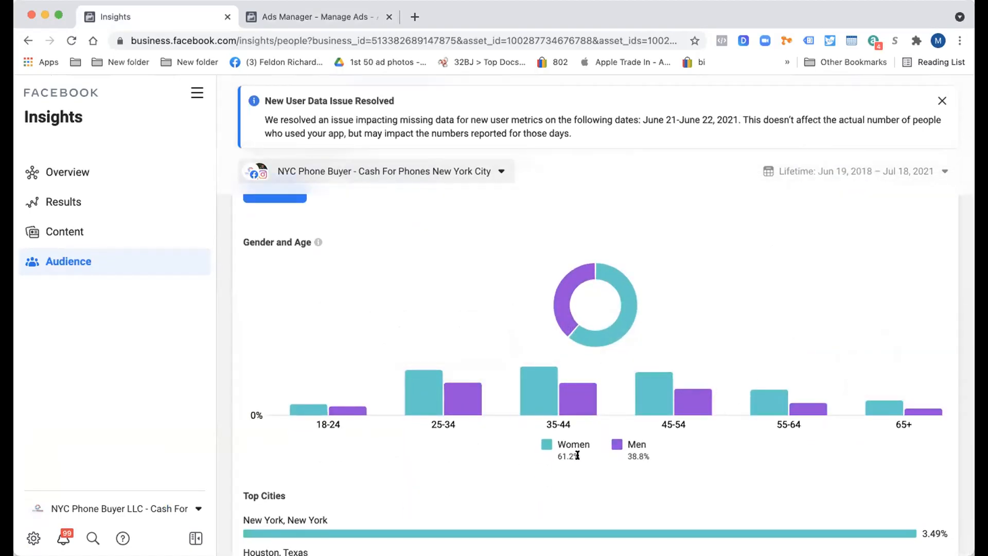
scroll(up, 3)
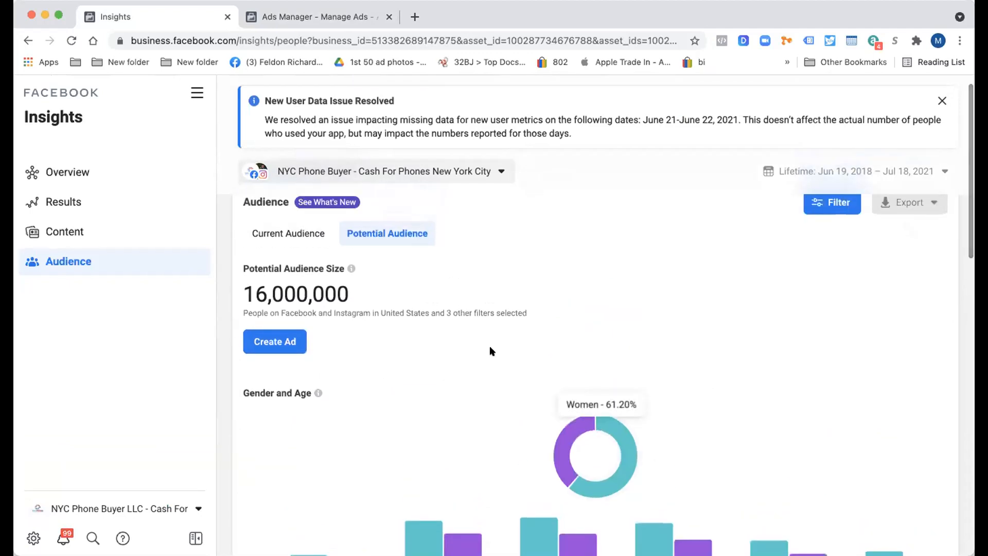
scroll(down, 3)
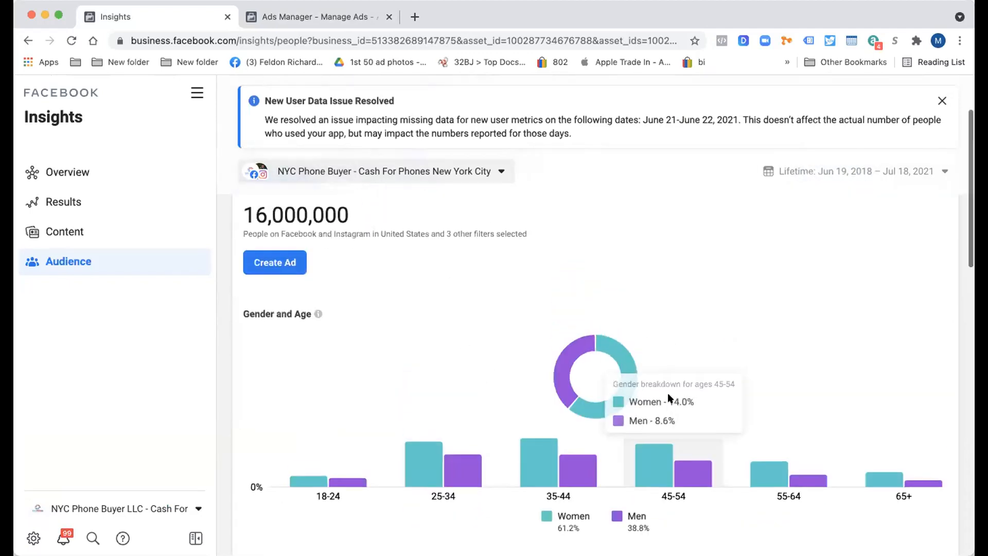
click(832, 213)
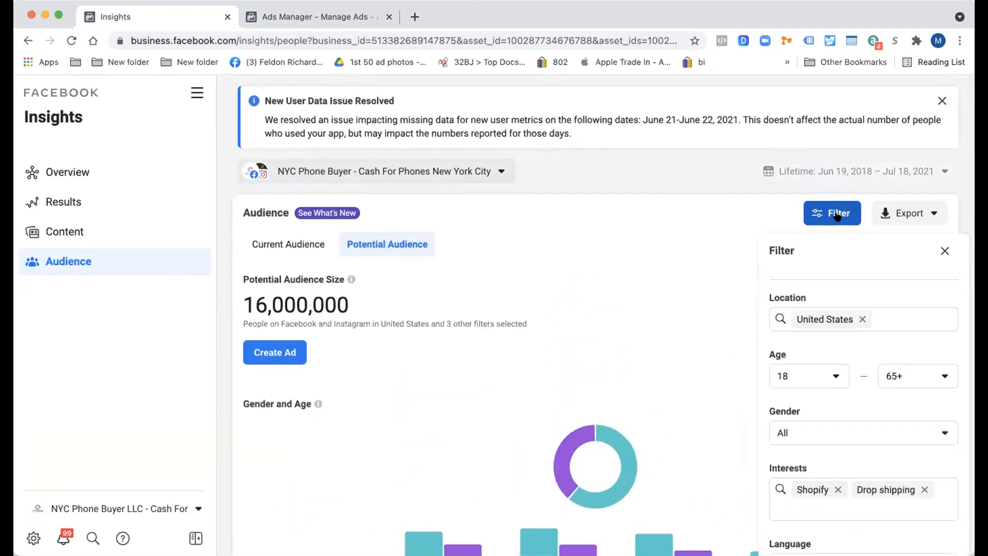
Clear the existing interests and filter the potential audience by the Job interview interest
click(838, 490)
text(h)
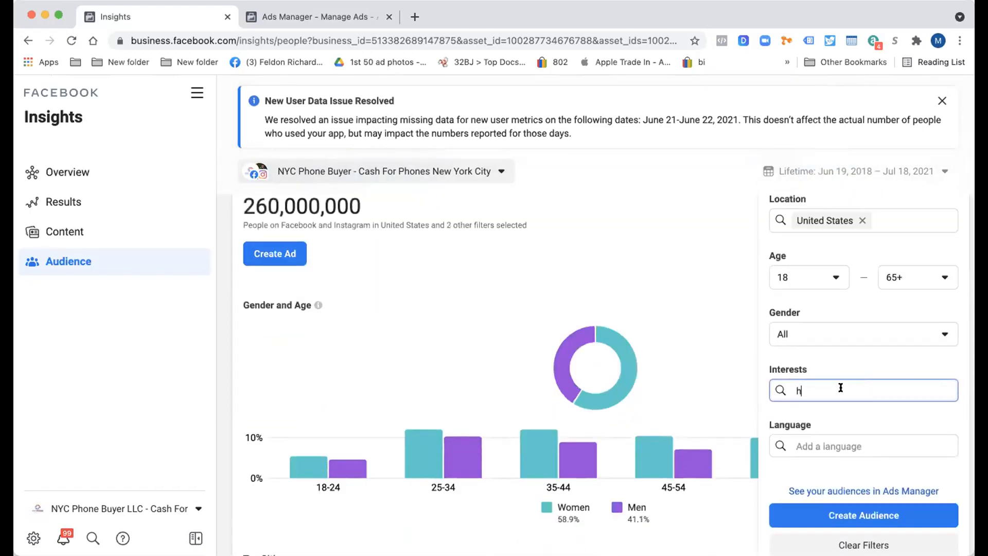
text(Job interview)
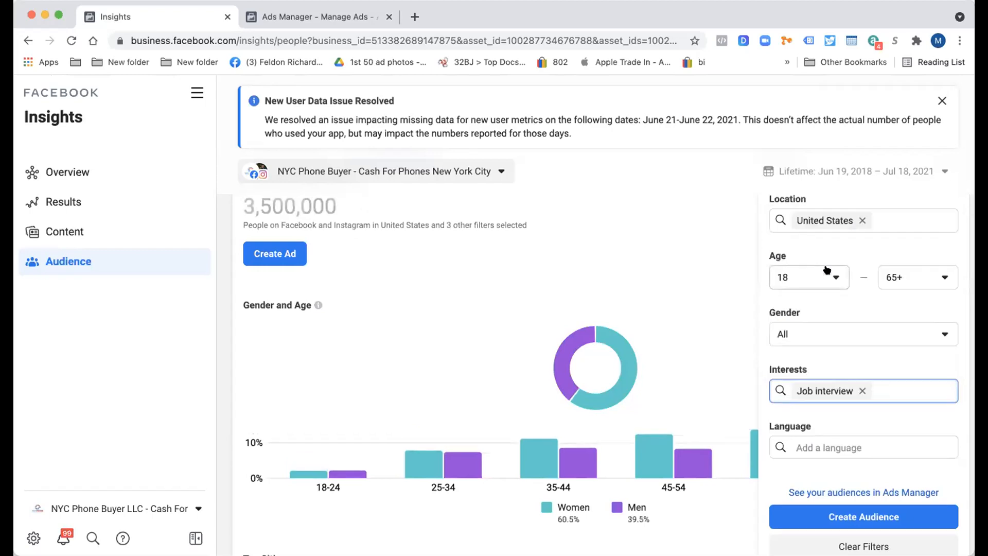
click(313, 17)
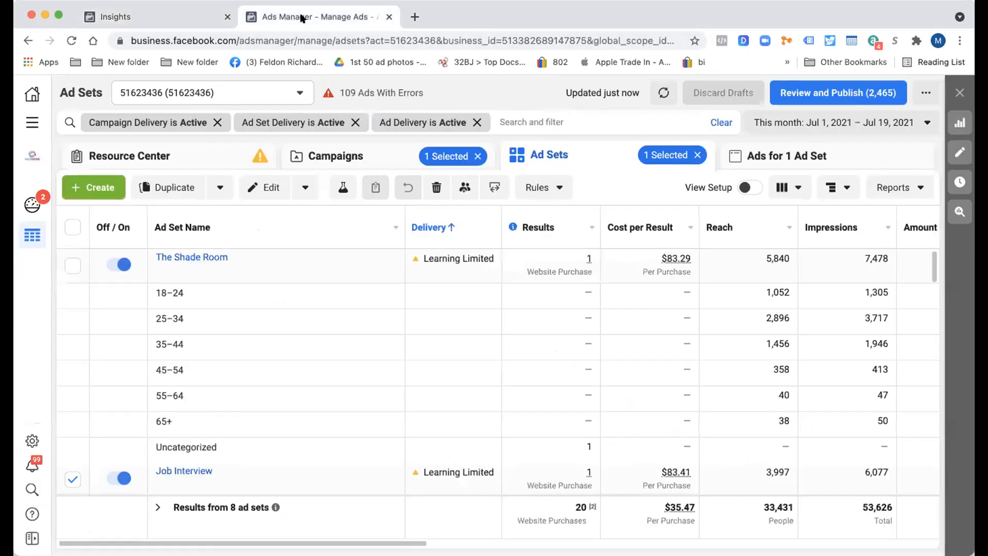
scroll(down, 3)
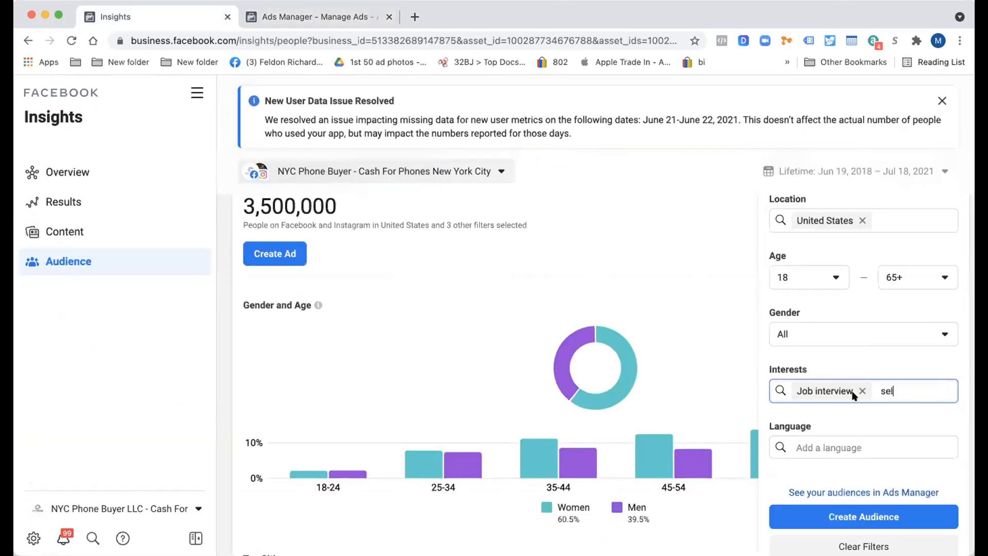
Briefly add Self-employment as an interest, remove it again, and check the Job interview age breakdown
text(f)
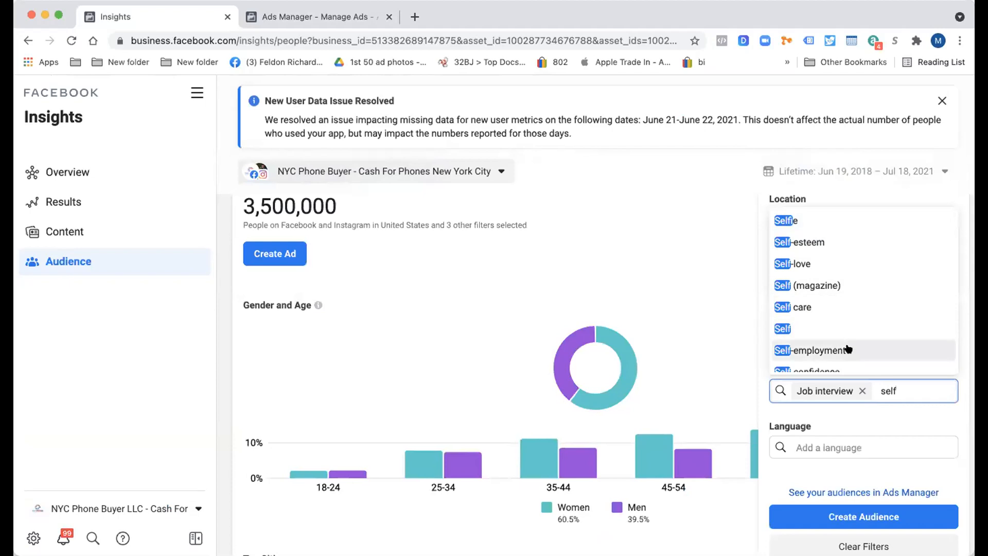
click(812, 351)
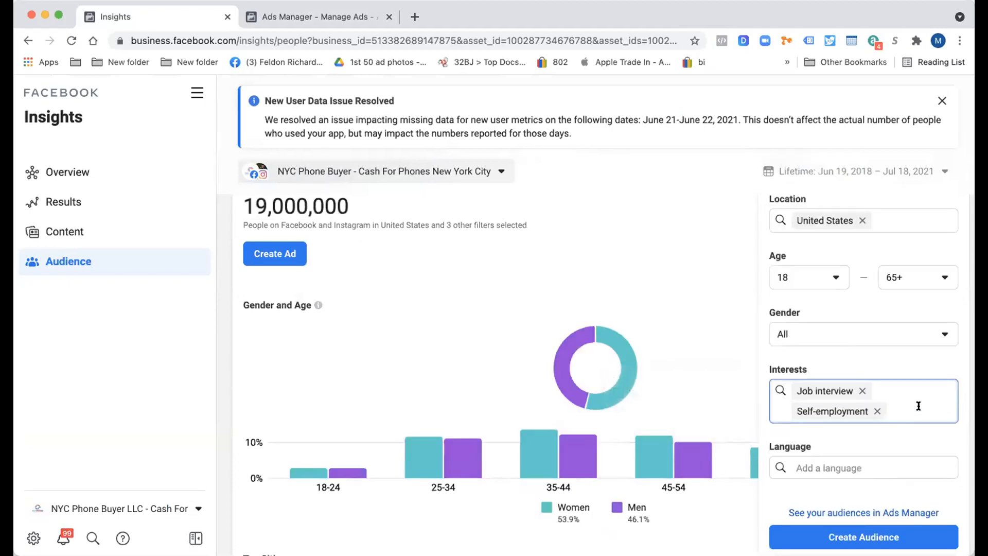
click(876, 411)
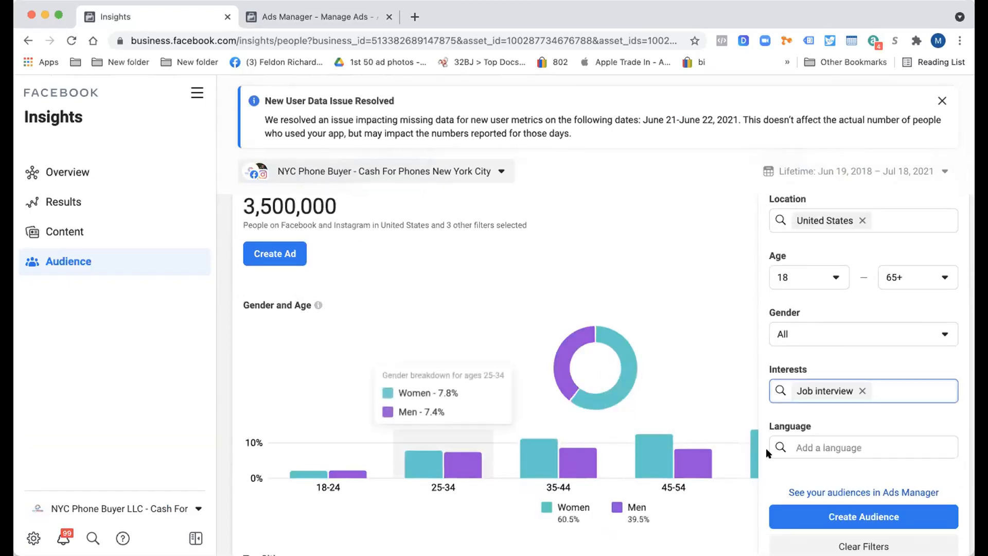
mouse_move(572, 473)
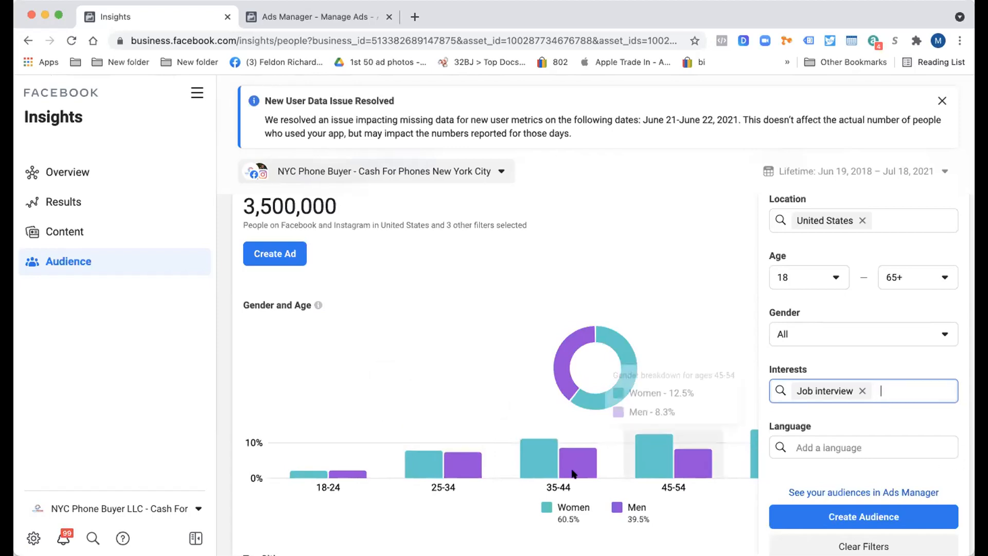
mouse_move(474, 431)
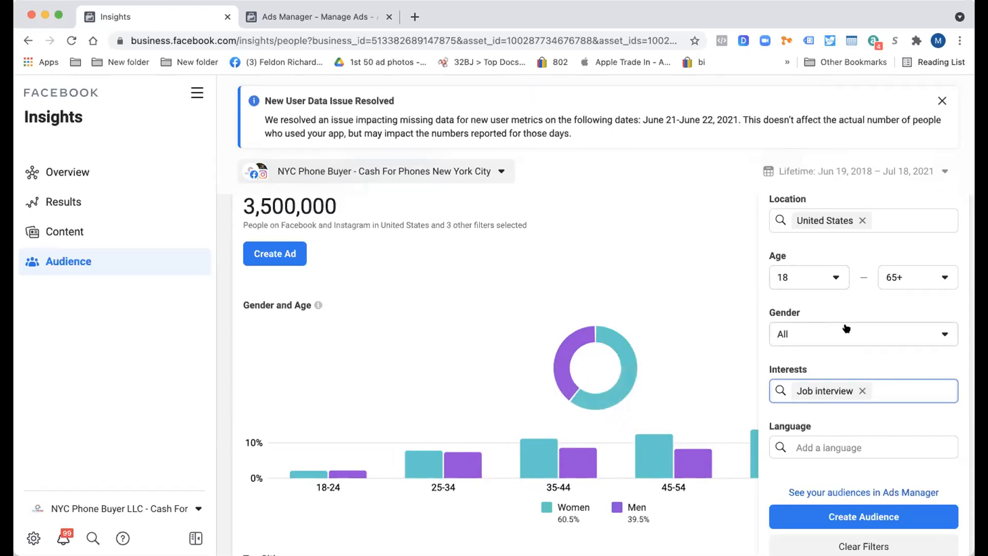
click(313, 16)
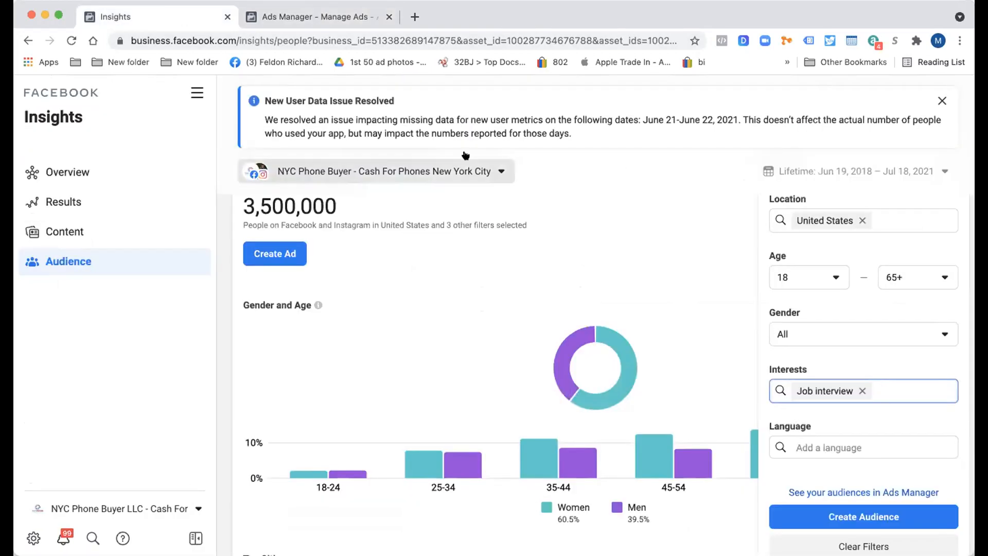
Remove the Job interview interest and start typing shopify in a new browser tab
click(863, 391)
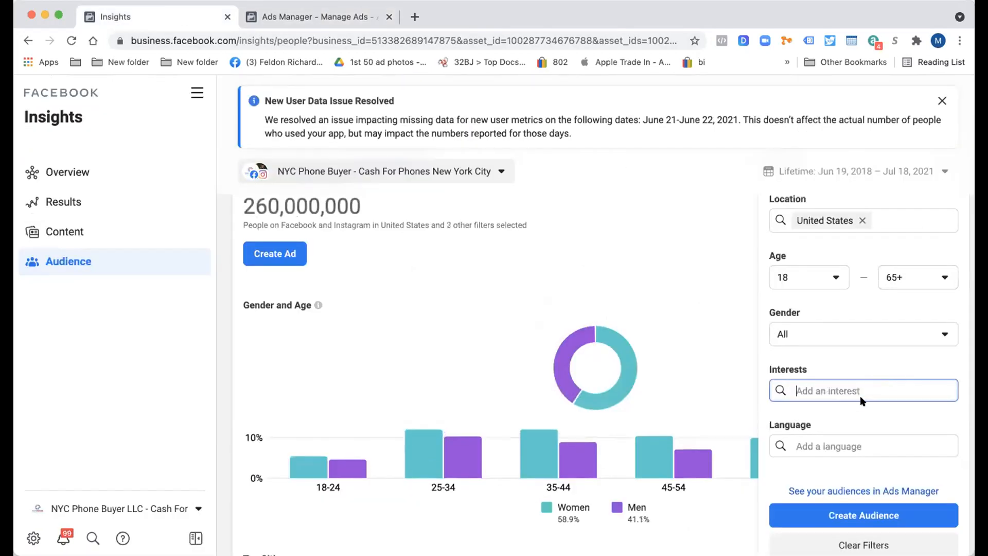
text(s)
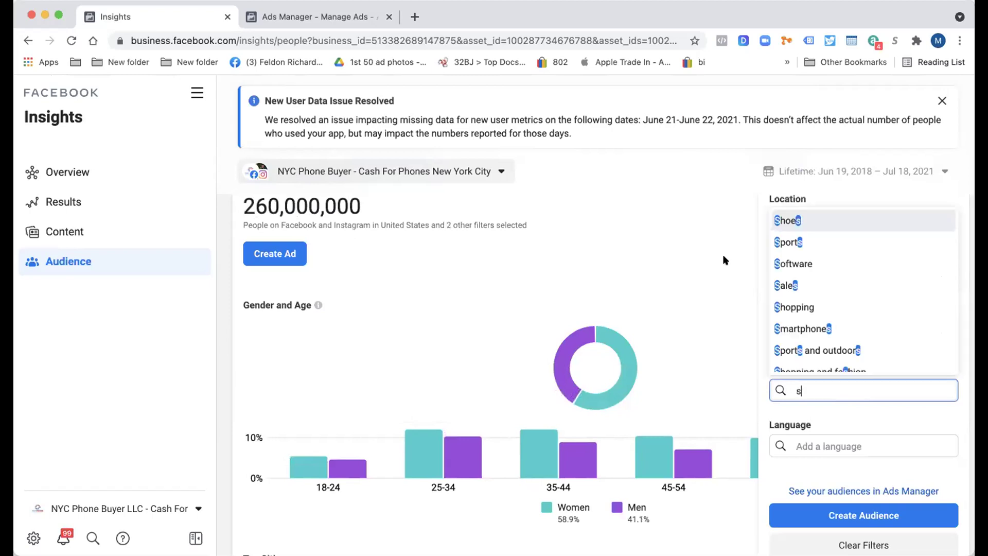
text(shopify)
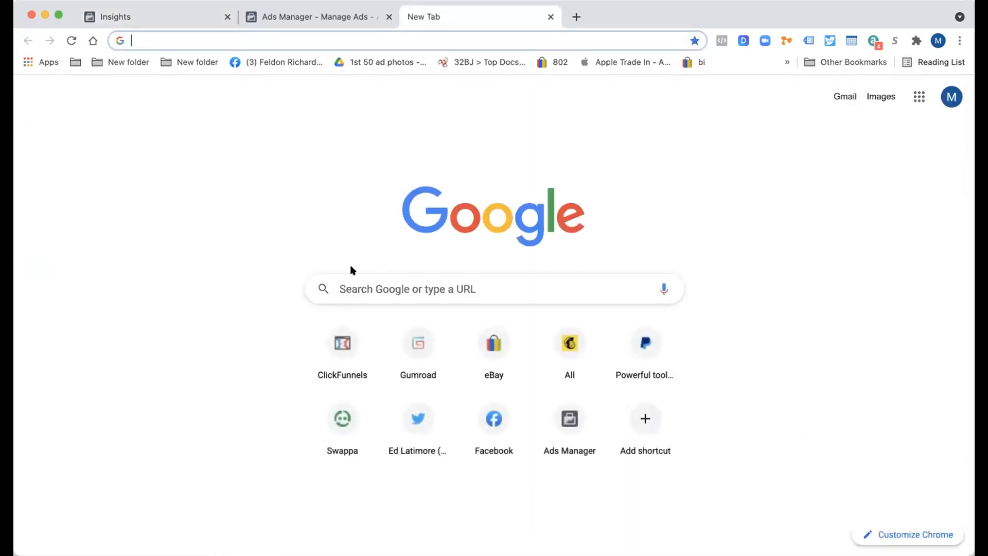
Search Google for 'shopify competitors' and review the featured list of alternatives like Wix and WooCommerce
text(shopify competitors)
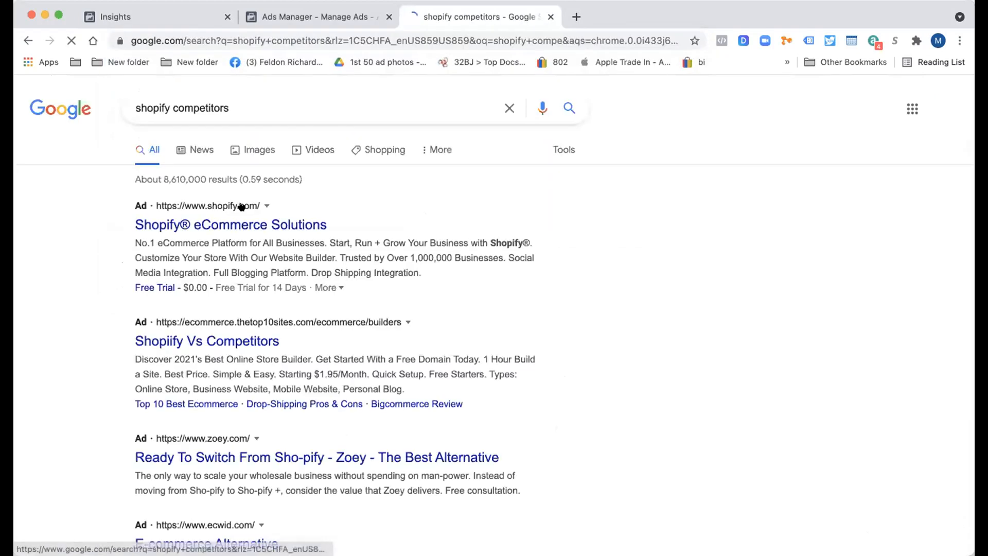
scroll(down, 3)
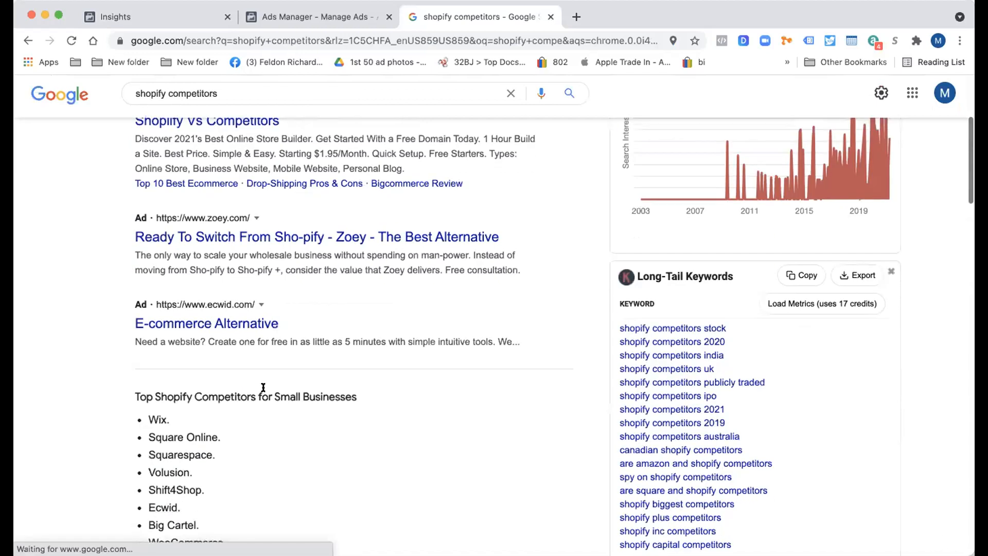
scroll(down, 3)
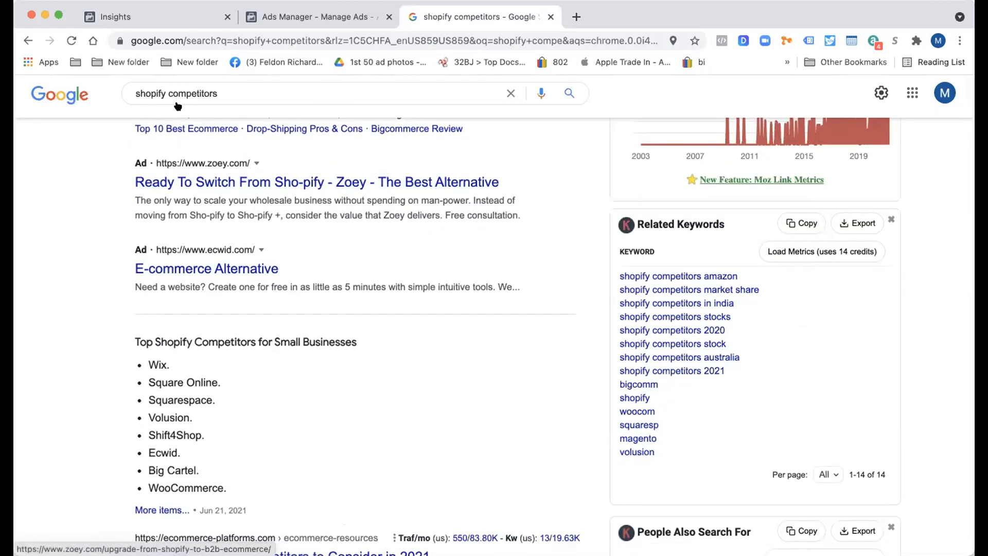
mouse_move(210, 442)
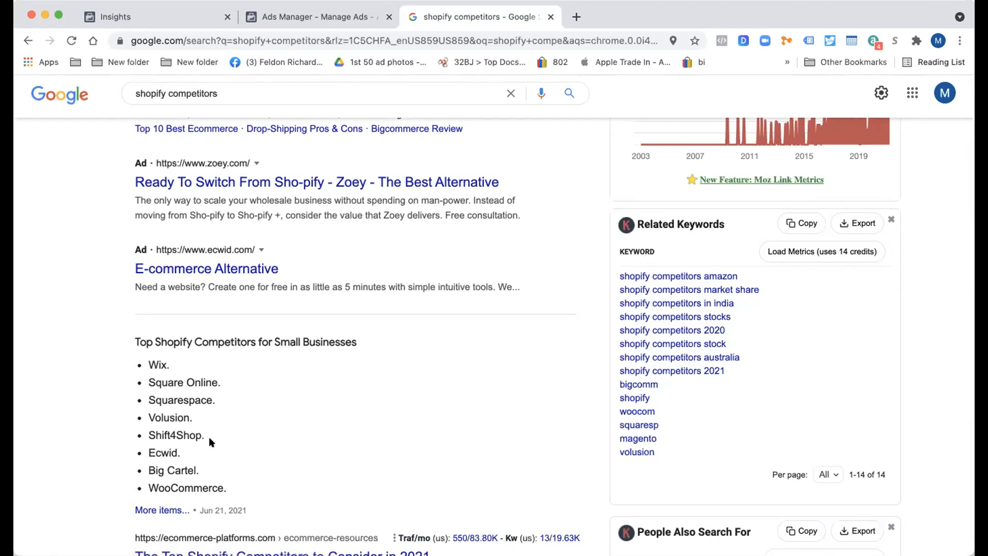
scroll(down, 3)
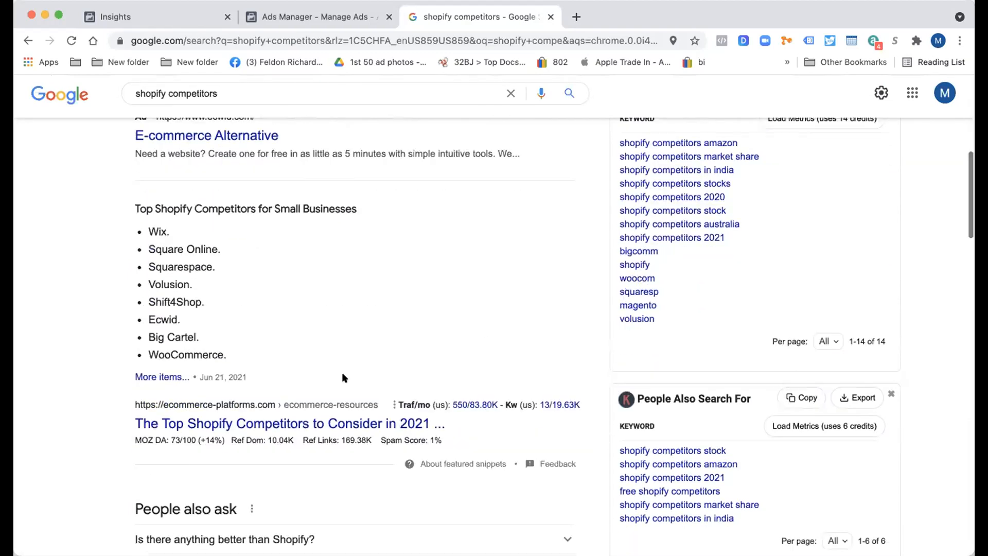
scroll(up, 3)
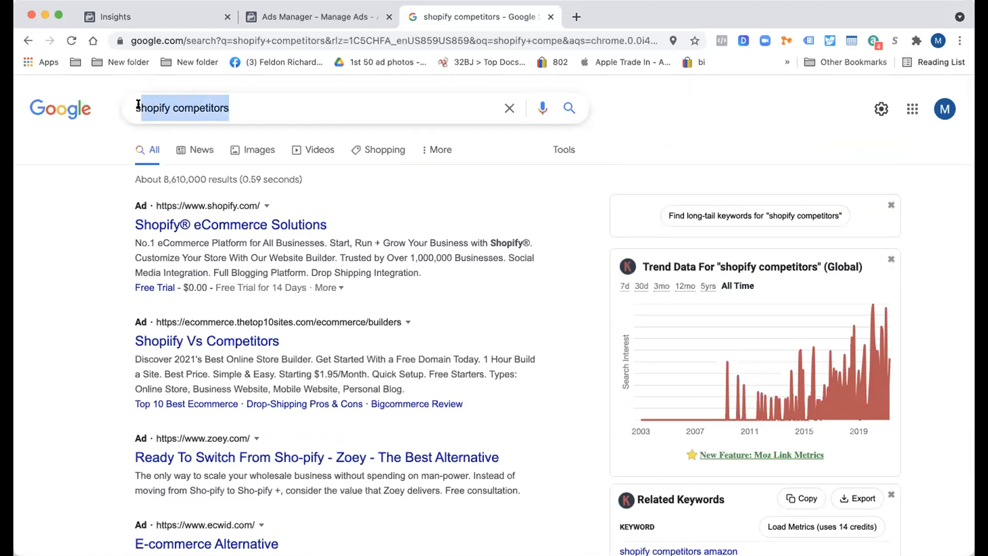
Search Google for woocommerce and review its results and search-interest trend chart
text(woo commerce)
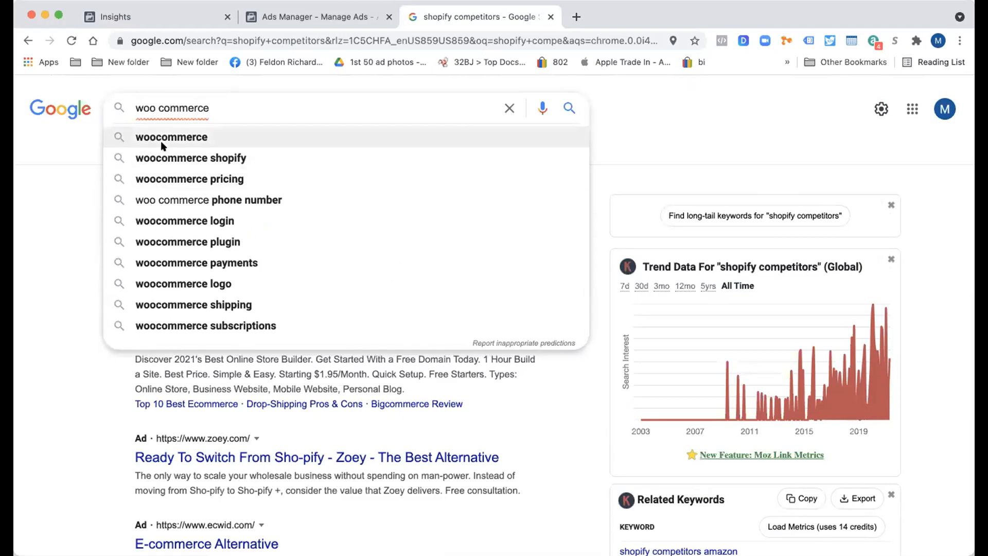
click(170, 137)
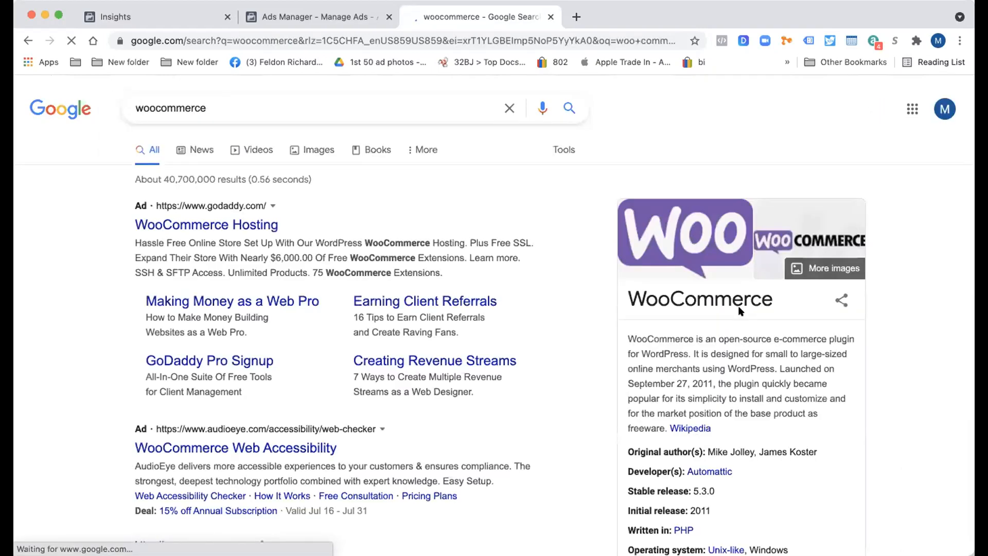
scroll(down, 3)
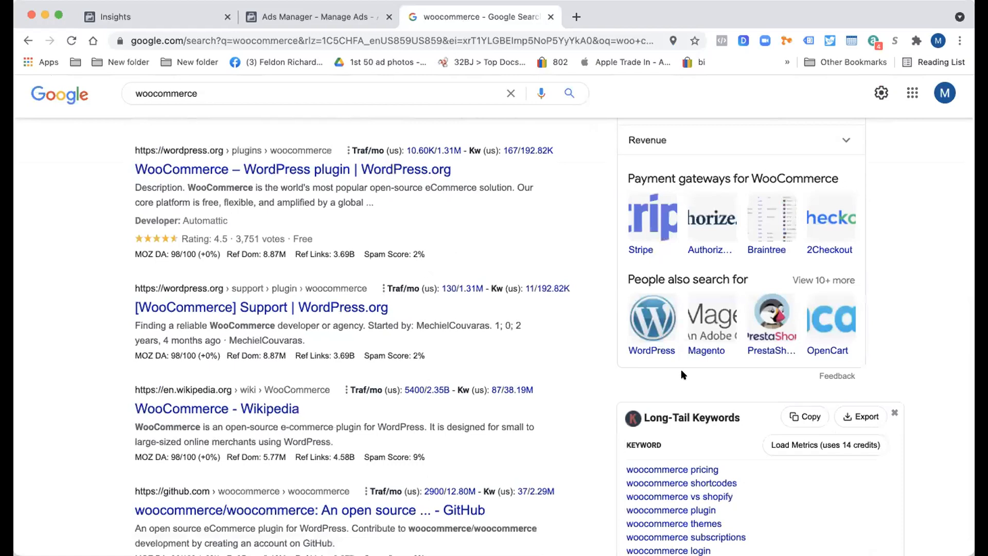
scroll(up, 3)
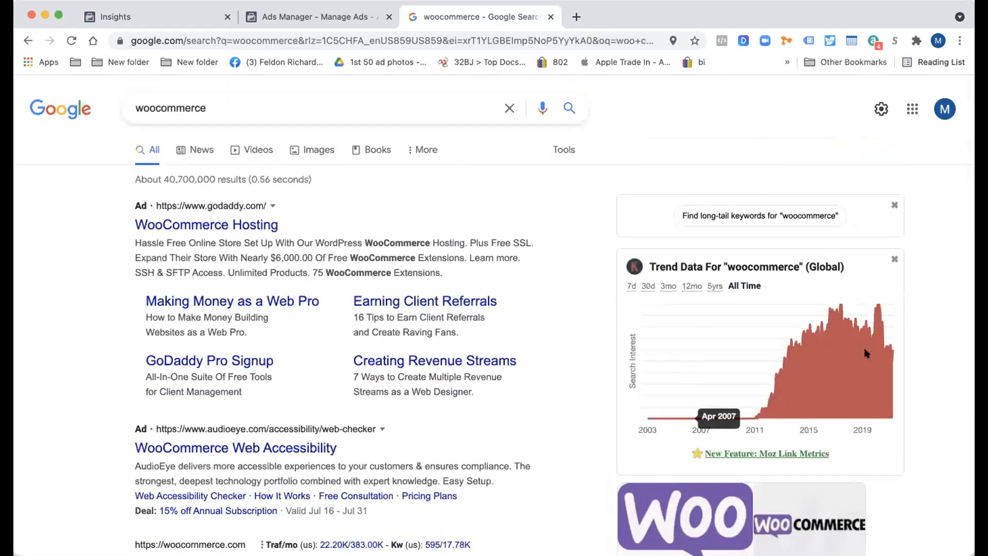
mouse_move(844, 318)
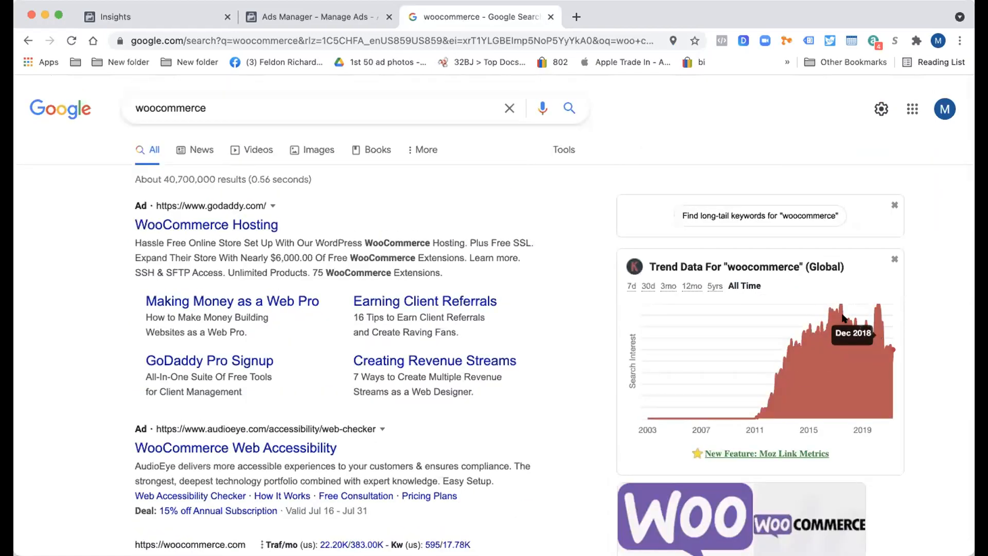
mouse_move(560, 261)
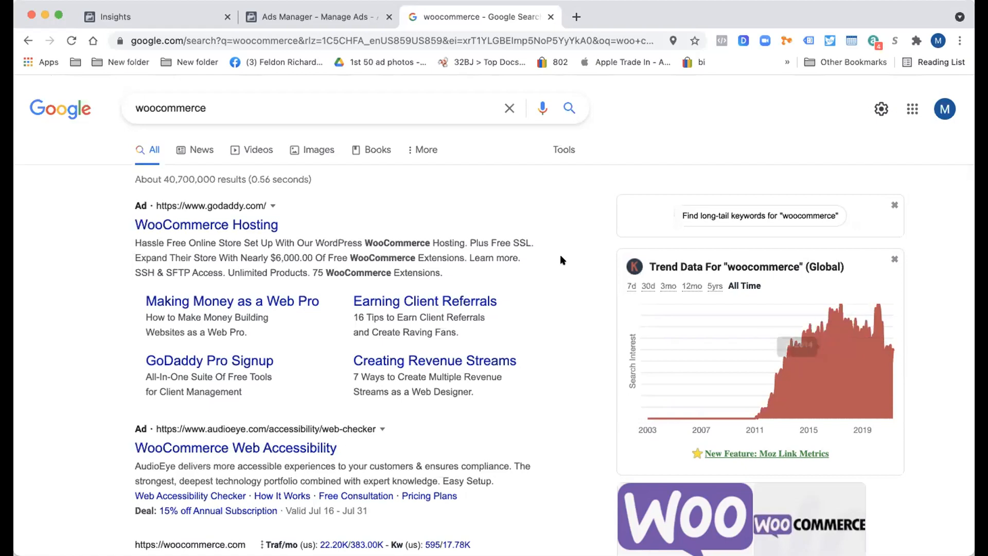
mouse_move(530, 423)
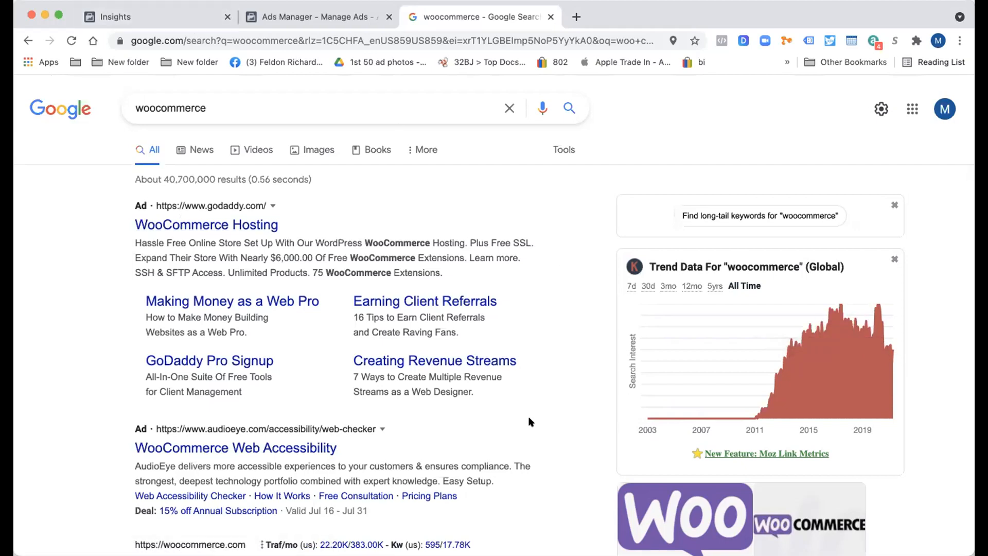